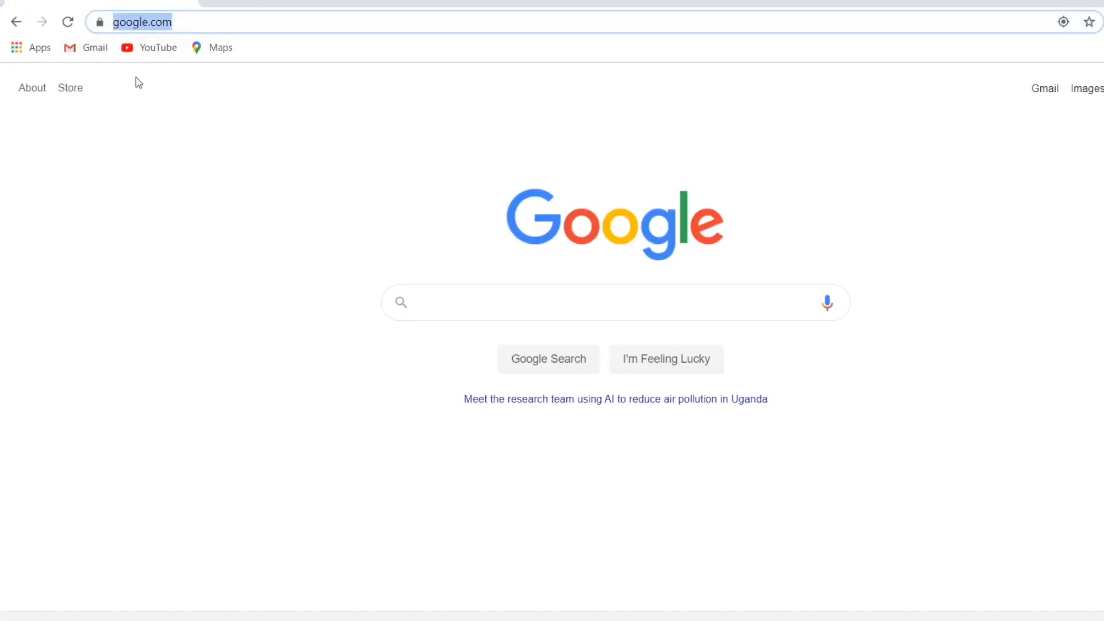
text(www.sitrad.com)
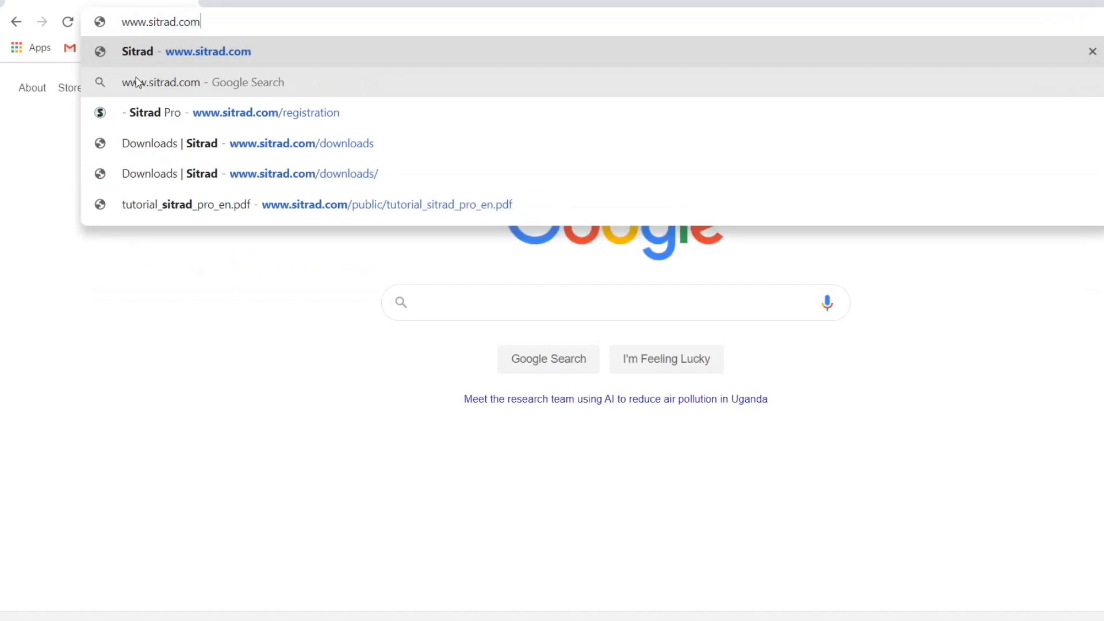
click(208, 50)
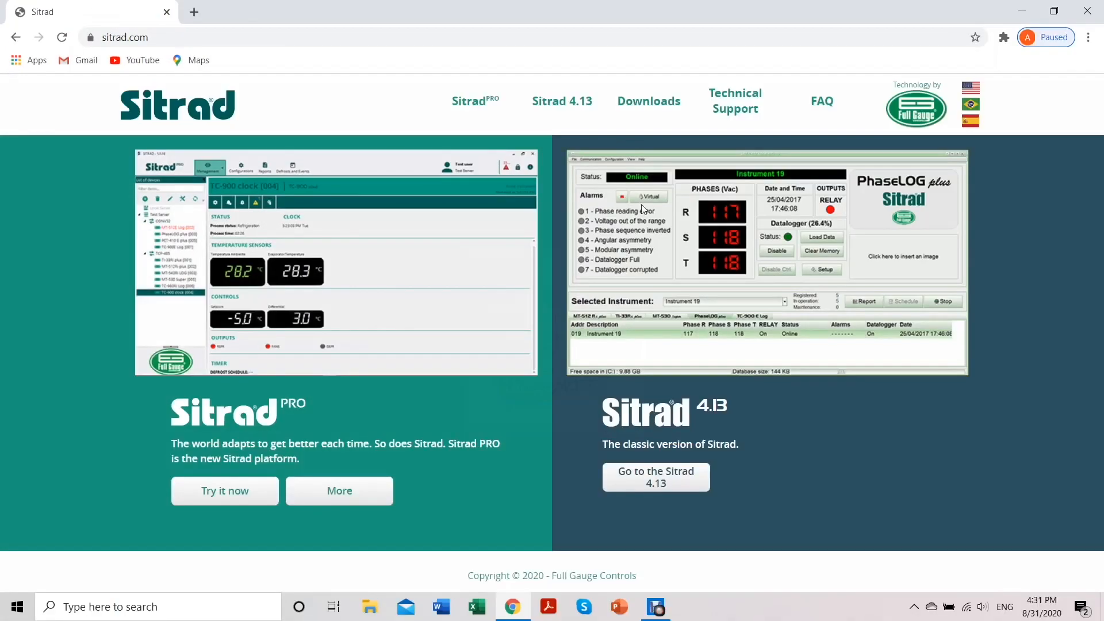
click(648, 101)
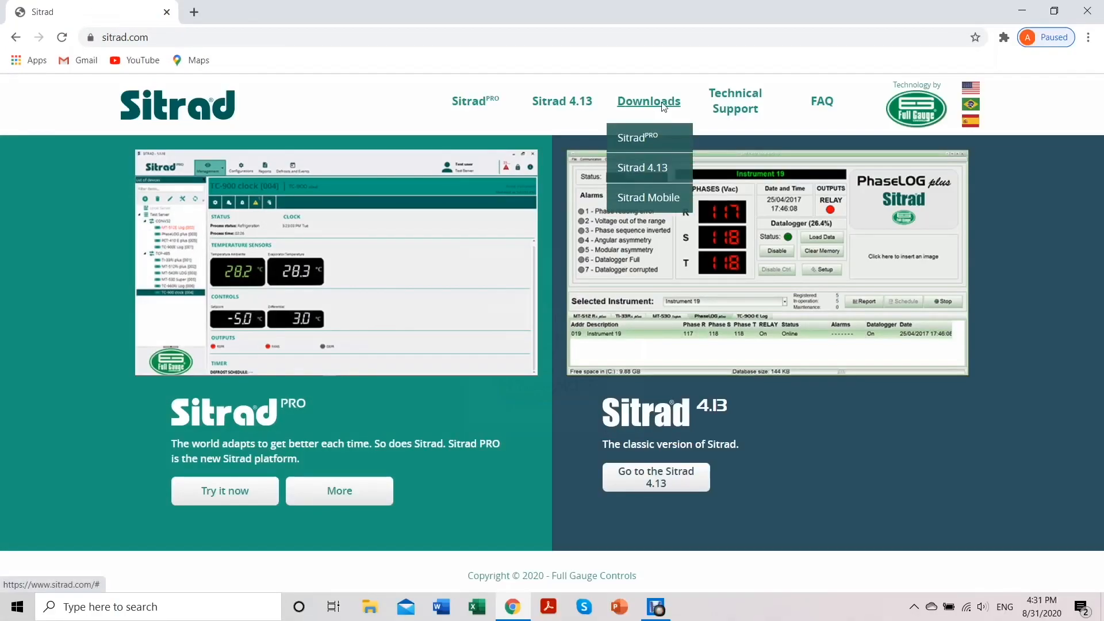
mouse_move(648, 137)
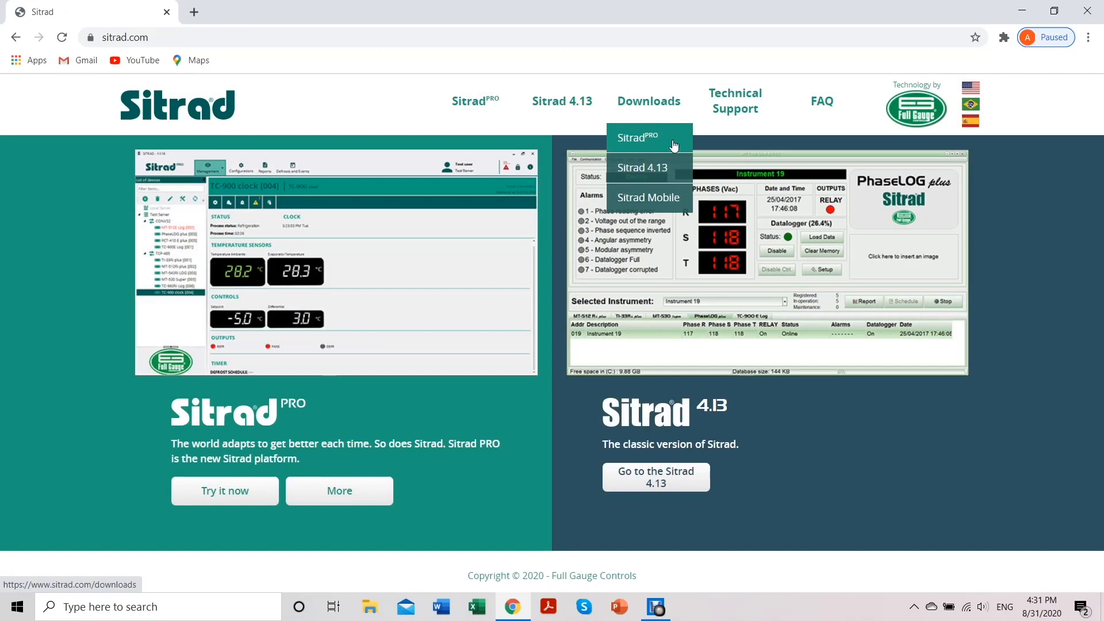
click(636, 138)
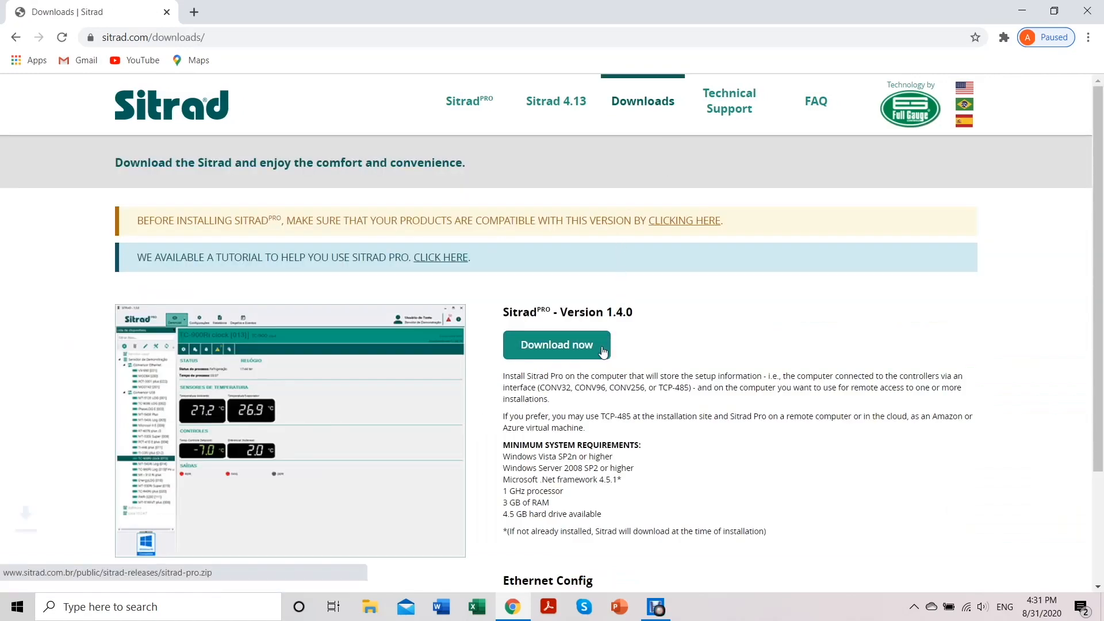
click(556, 345)
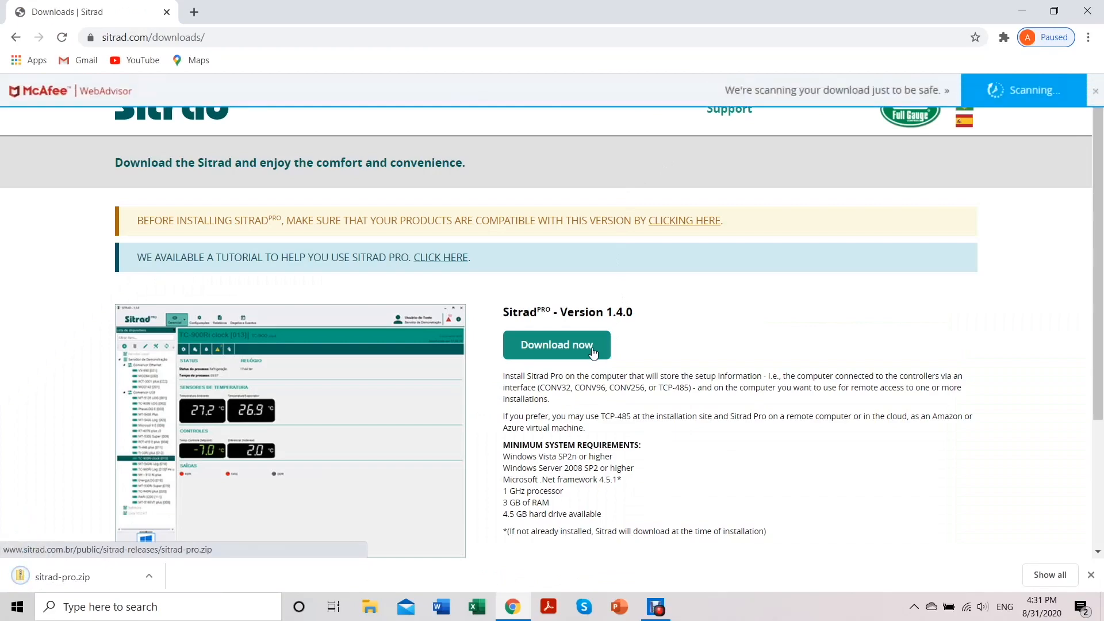
mouse_move(107, 579)
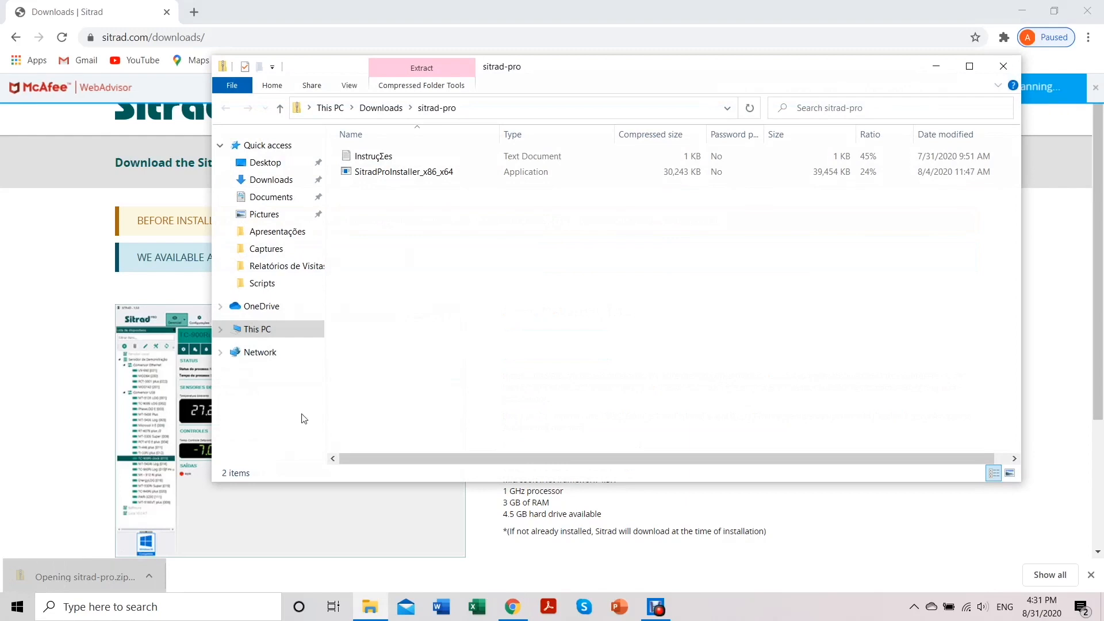
- Run SitradProInstaller_x86_x64 straight from the sitrad-pro zip, choosing Run at the warning
click(403, 172)
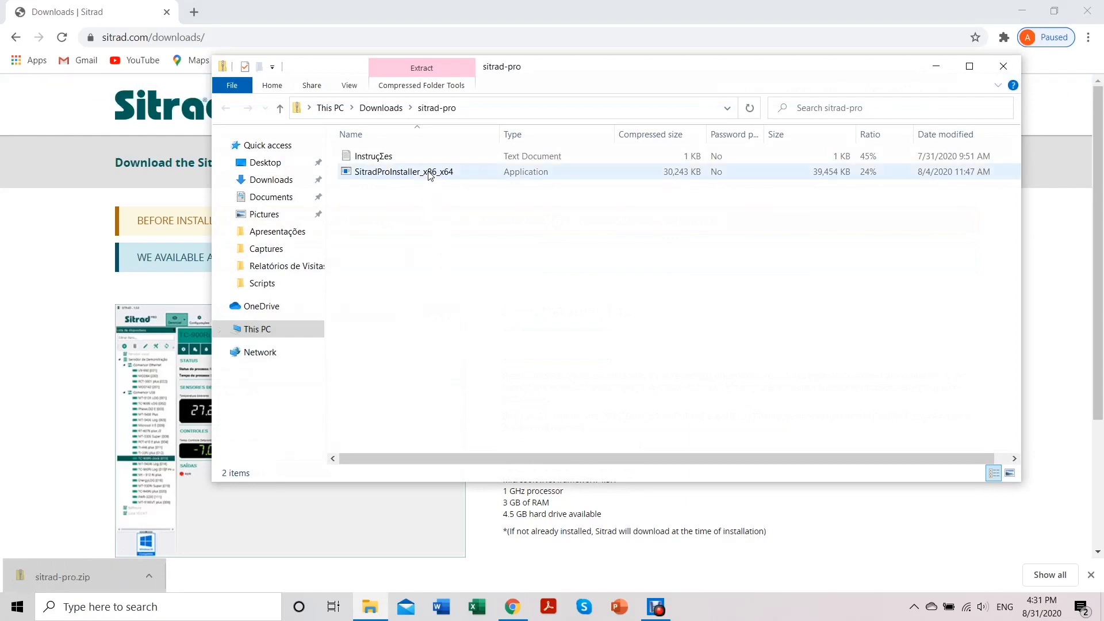
double_click(404, 172)
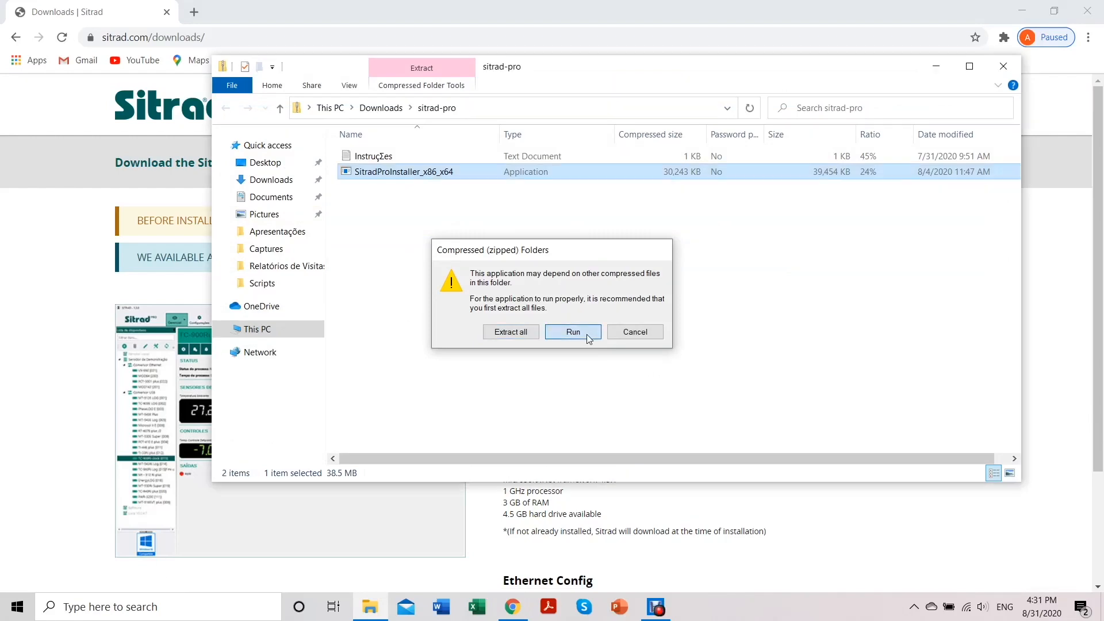
click(573, 332)
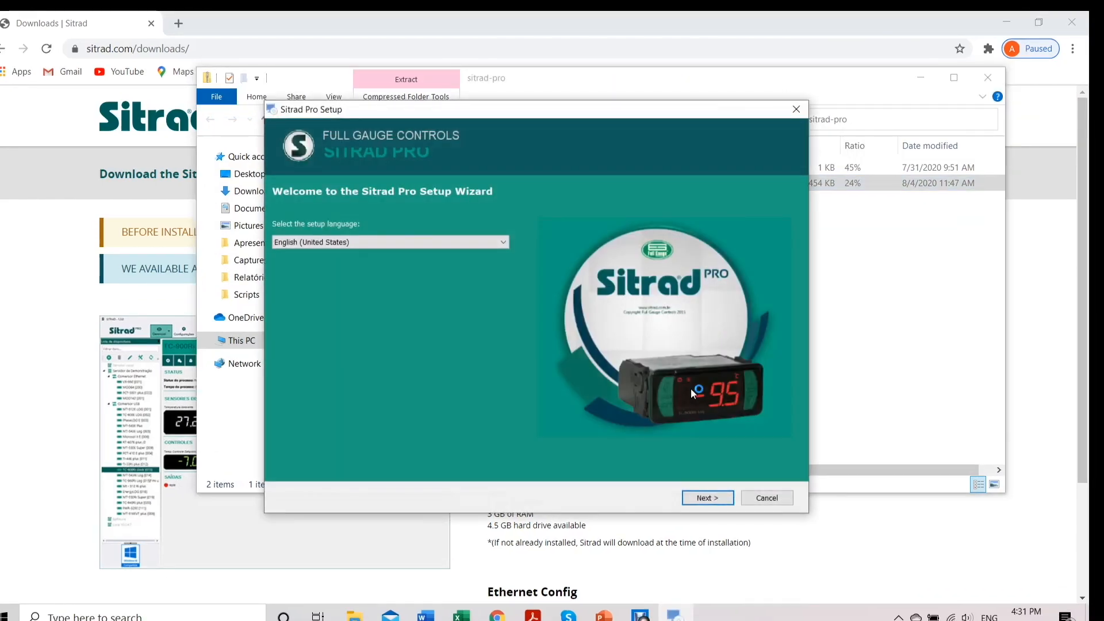
- Move past the setup language and prerequisites pages and accept the license agreement
click(707, 498)
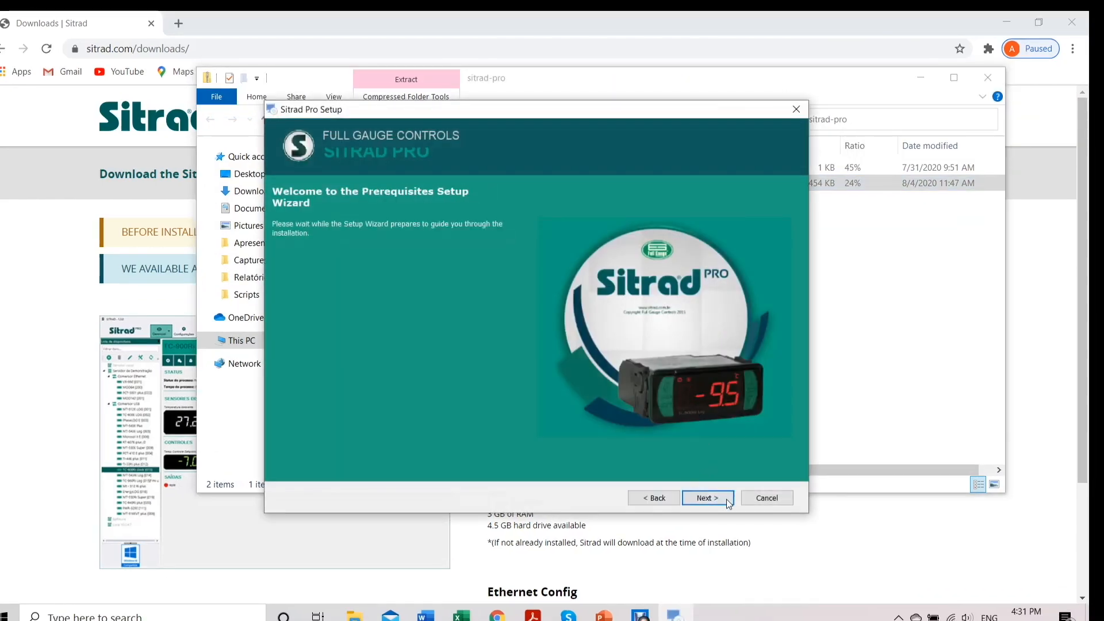
click(706, 498)
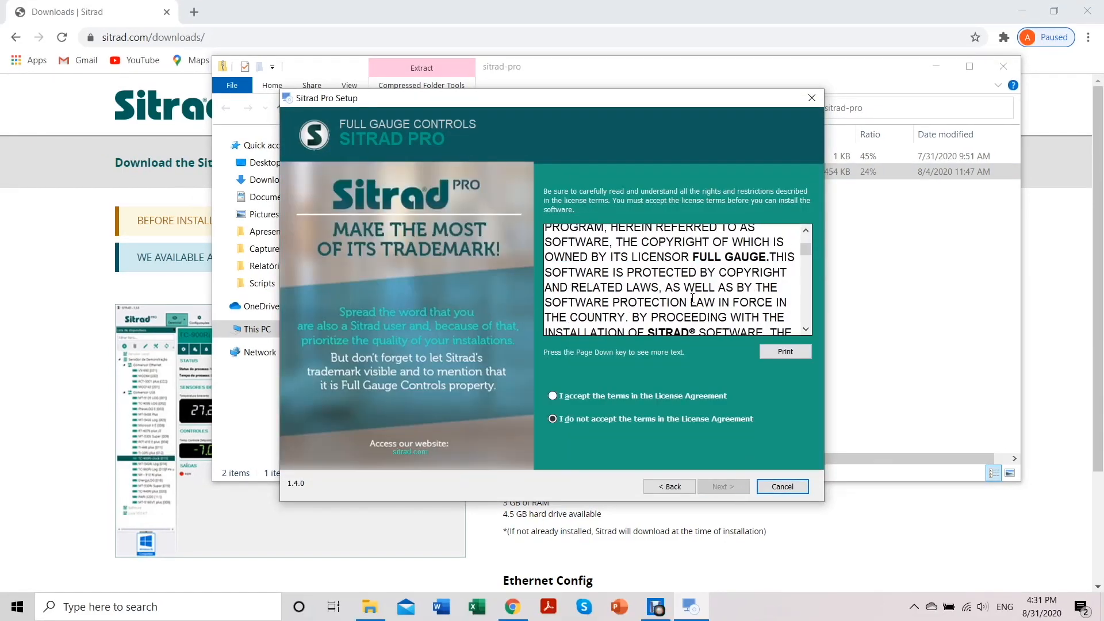
click(554, 395)
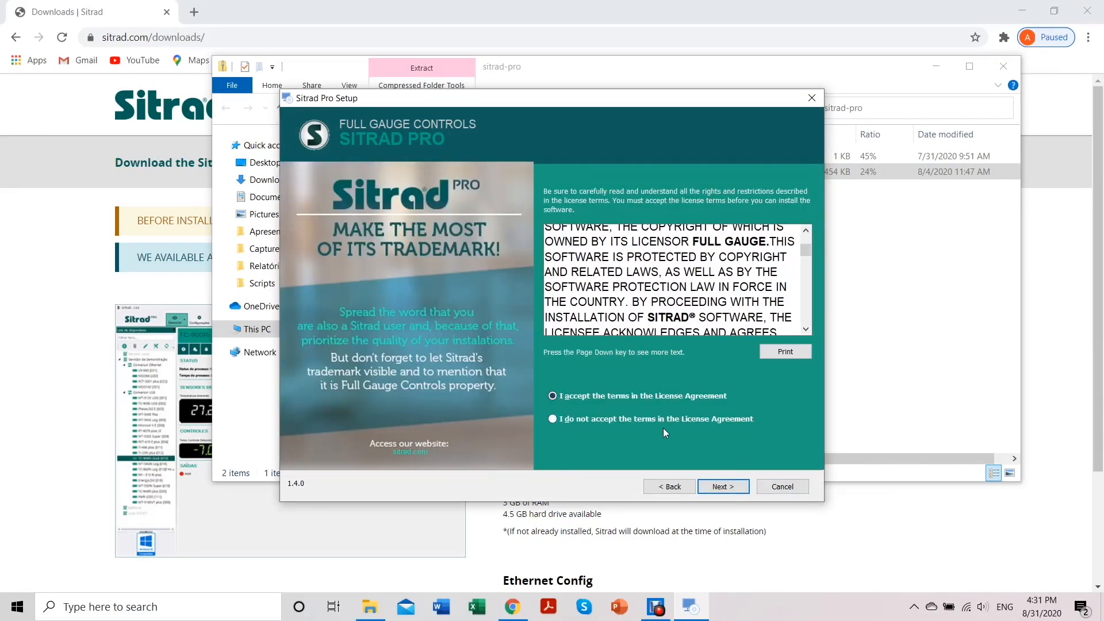
click(722, 486)
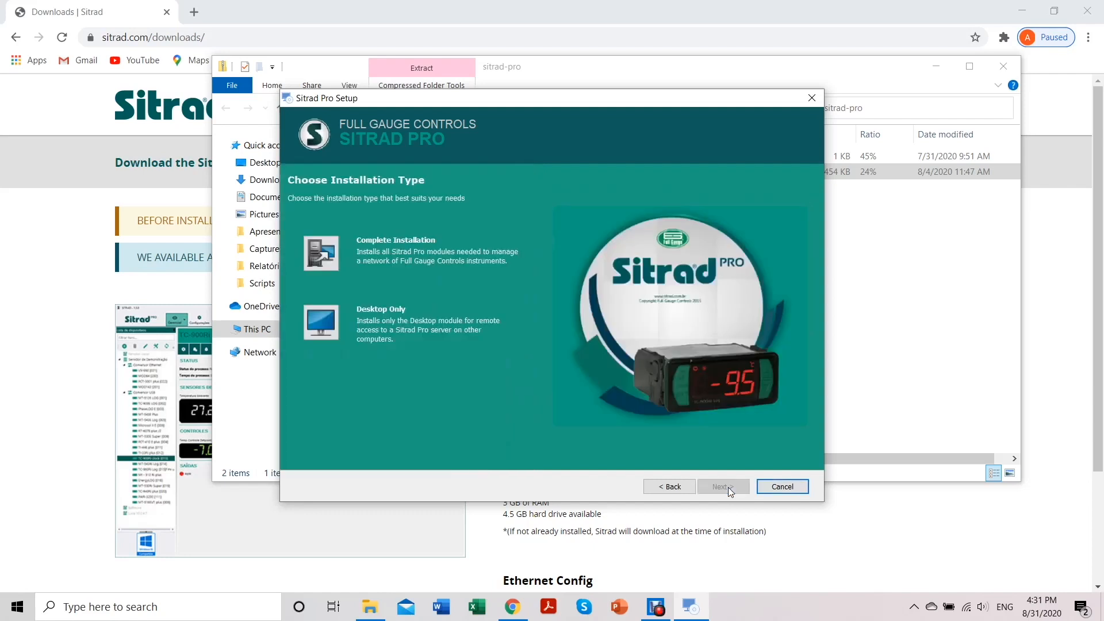
mouse_move(409, 289)
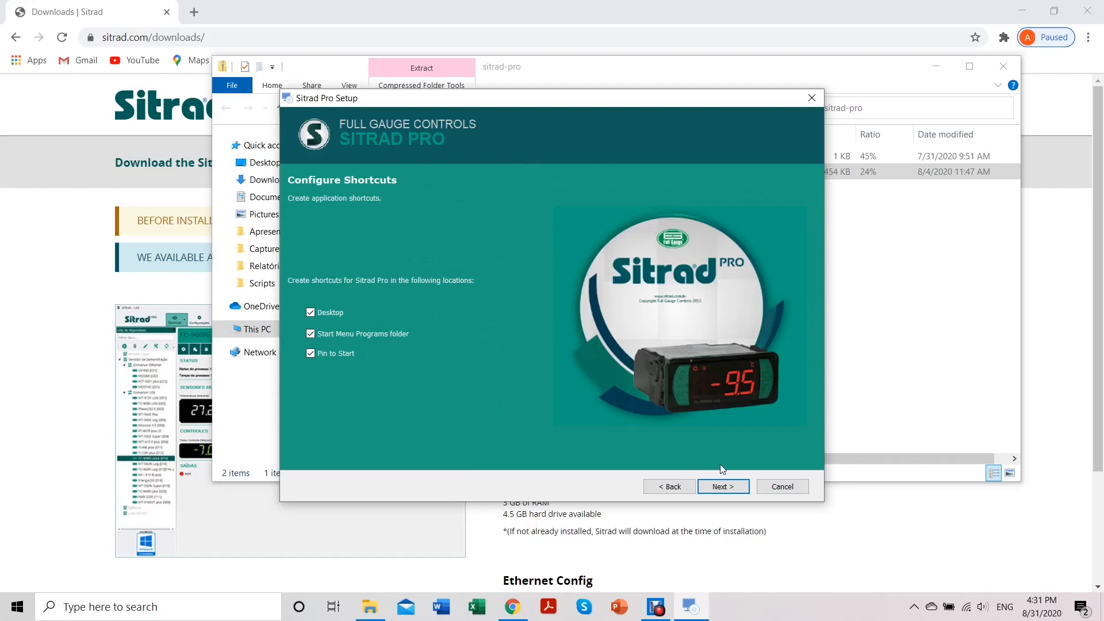
- Install with default shortcuts and install folder, then finish and launch Sitrad Pro
click(722, 486)
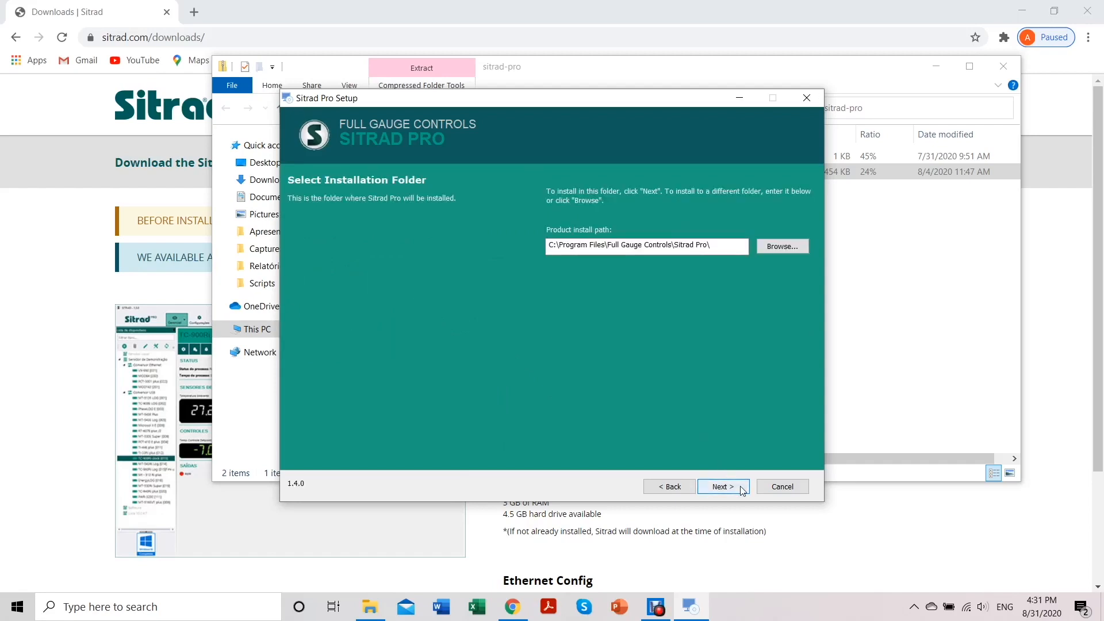
click(722, 487)
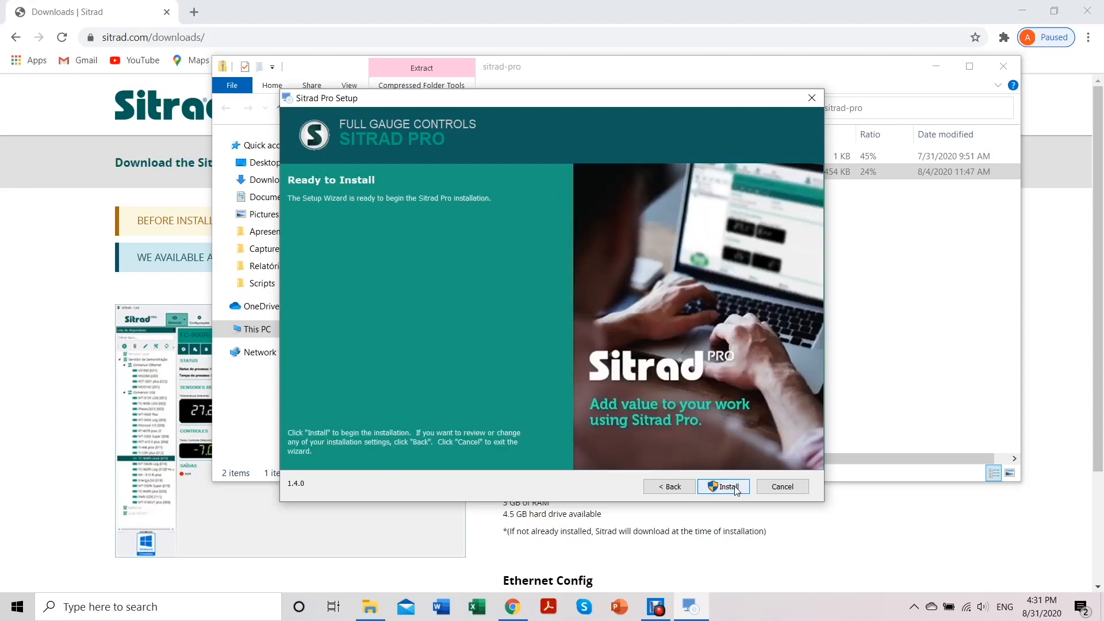
click(723, 487)
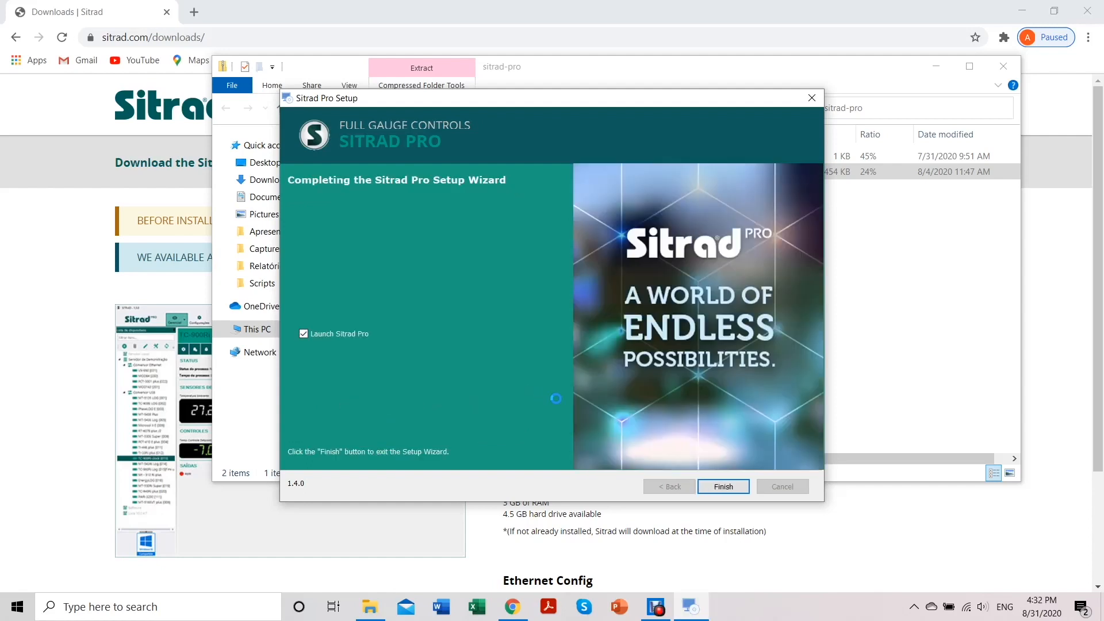
mouse_move(601, 422)
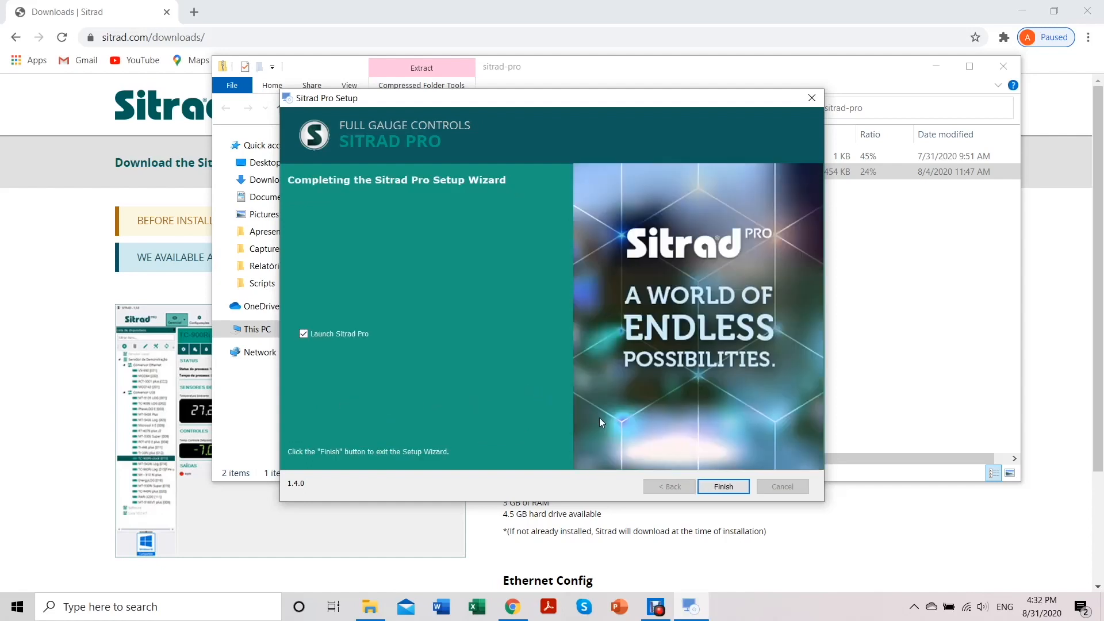
mouse_move(723, 487)
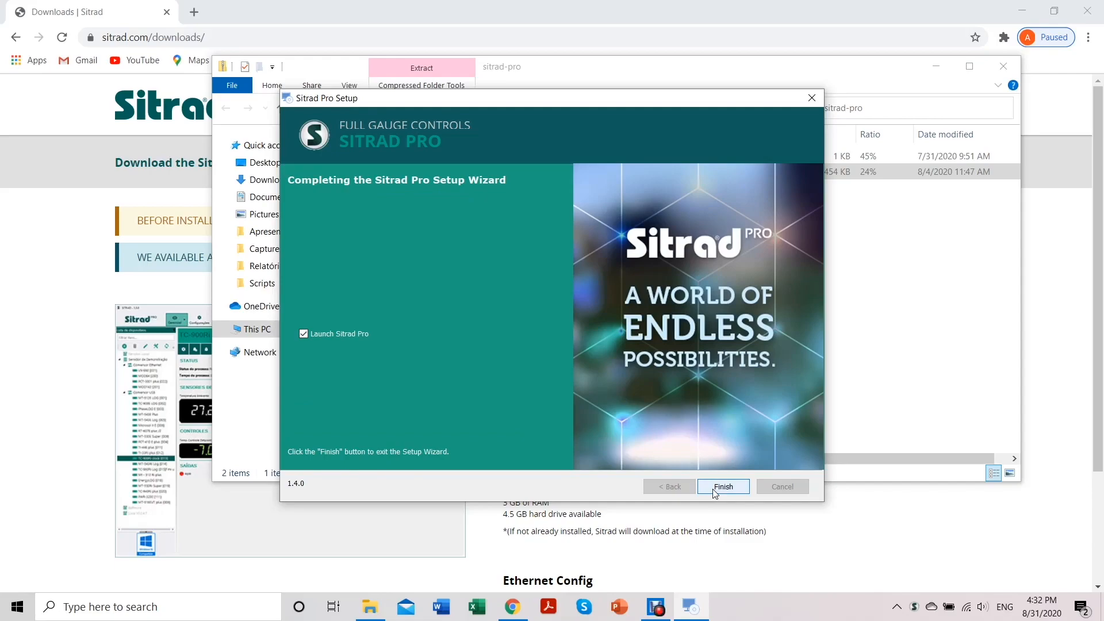
click(722, 487)
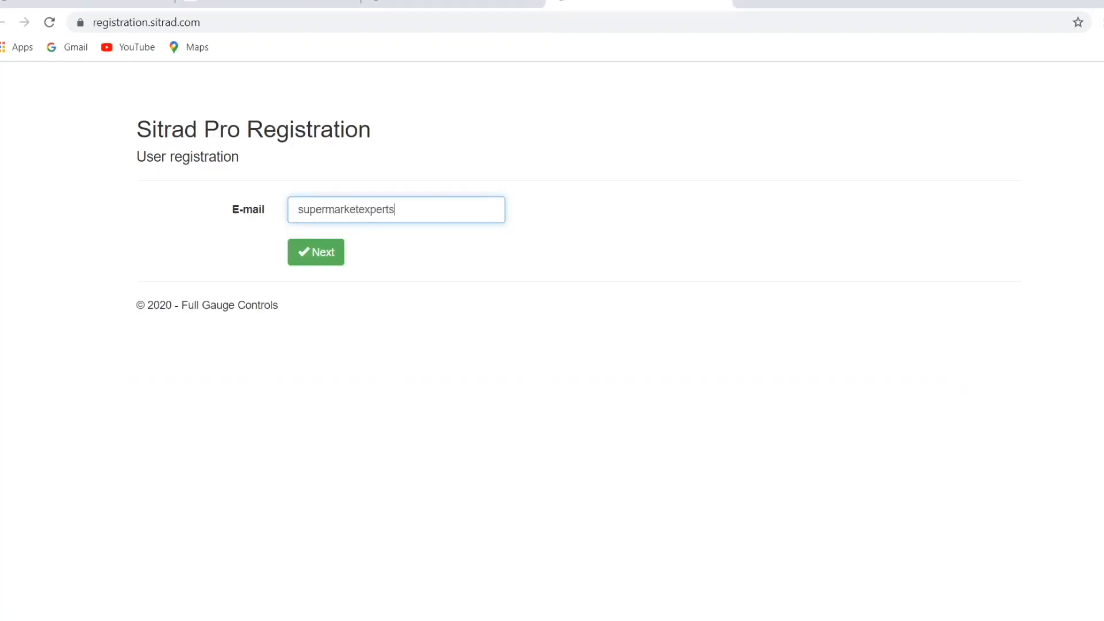
text(@gmail.com)
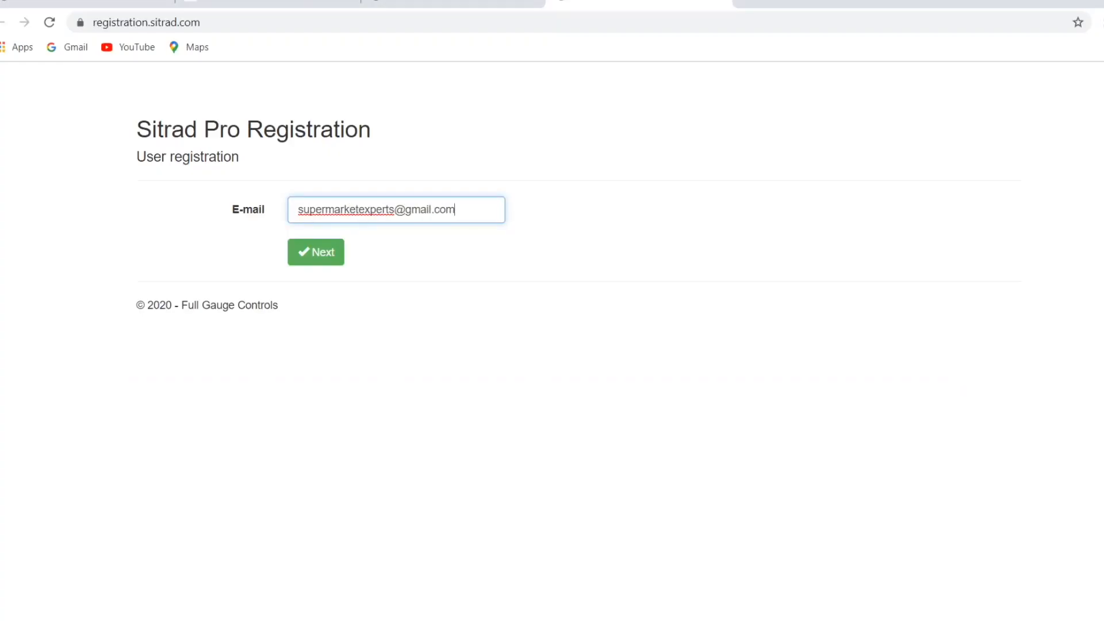
click(314, 252)
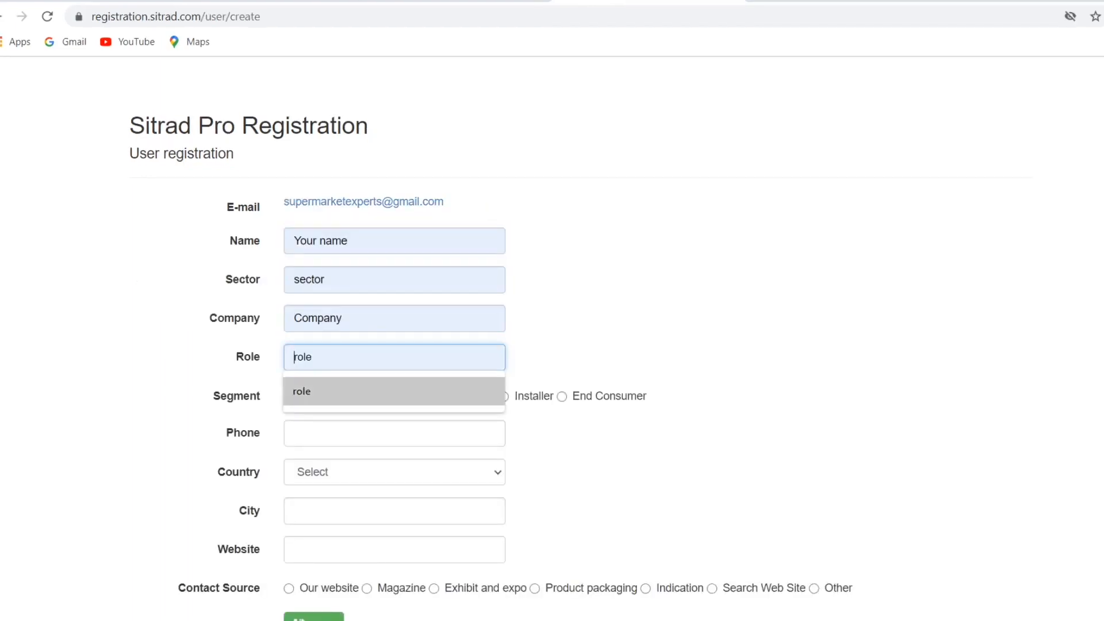
click(314, 618)
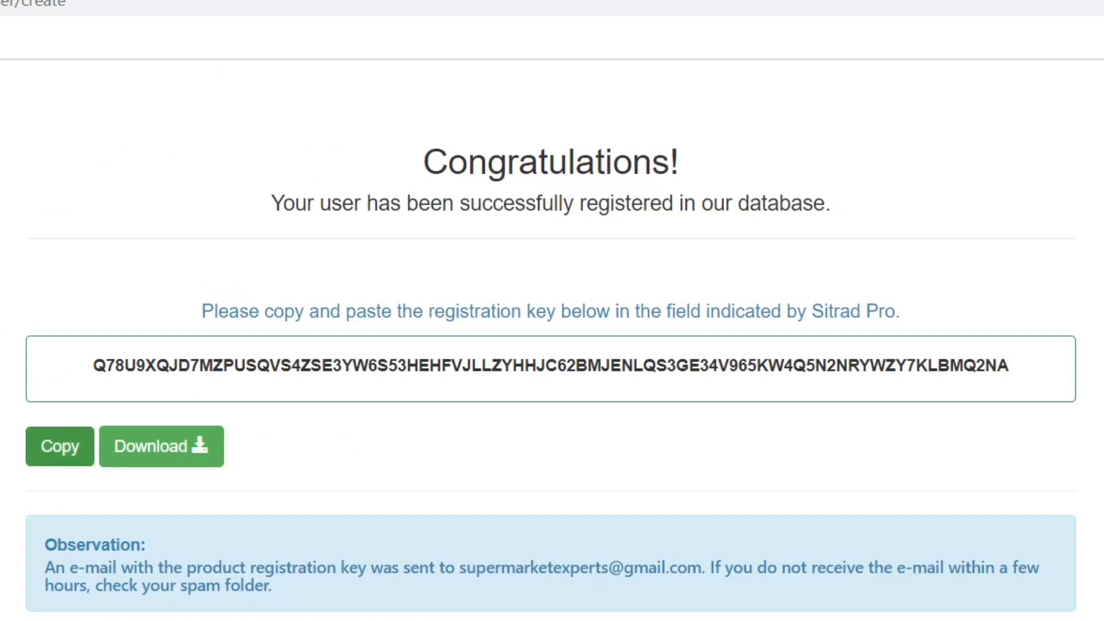
- Copy the issued registration key, paste it into Sitrad Pro, and validate it
click(59, 446)
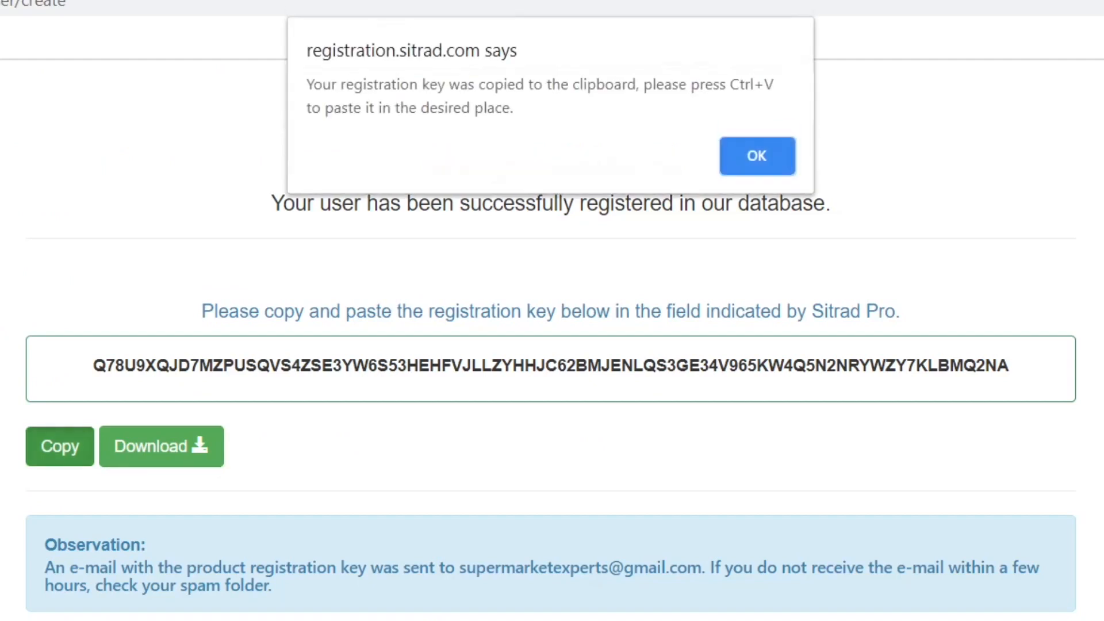
click(755, 156)
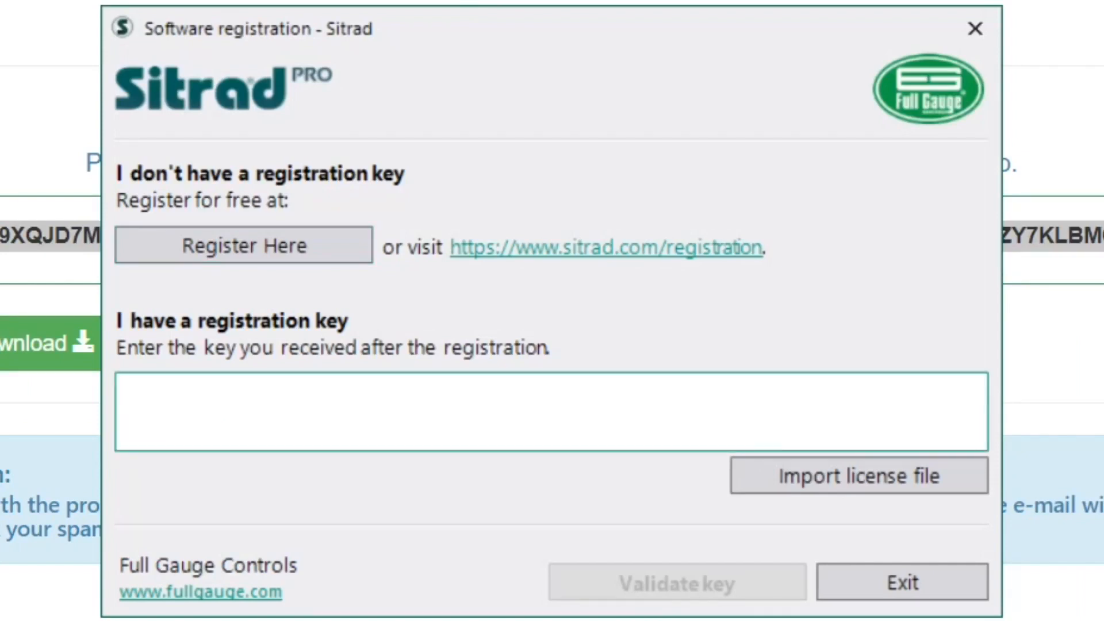
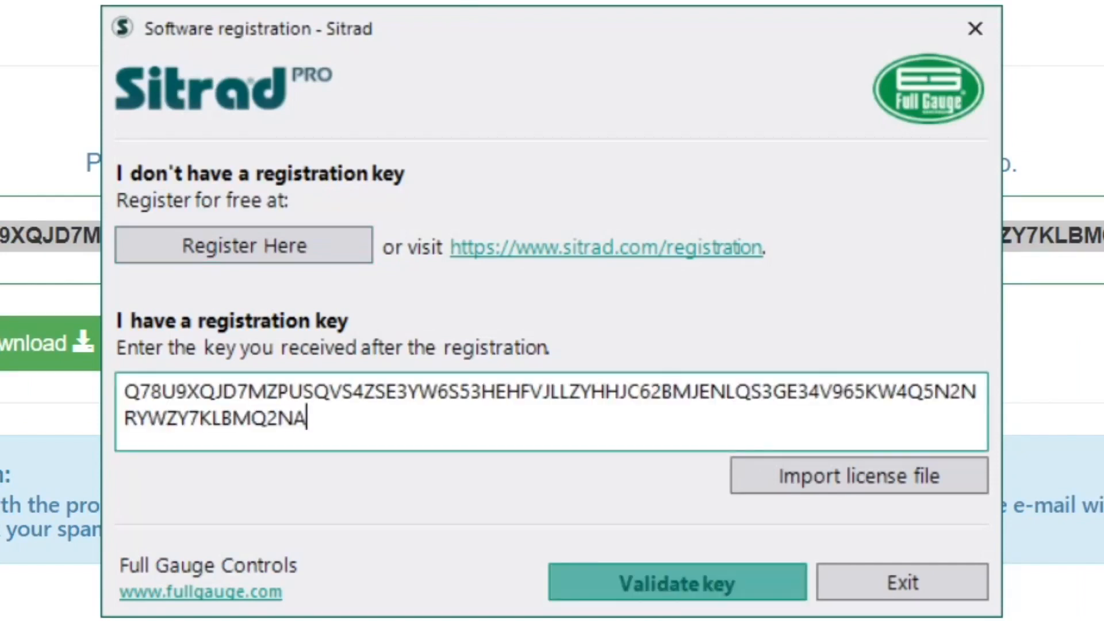
click(676, 583)
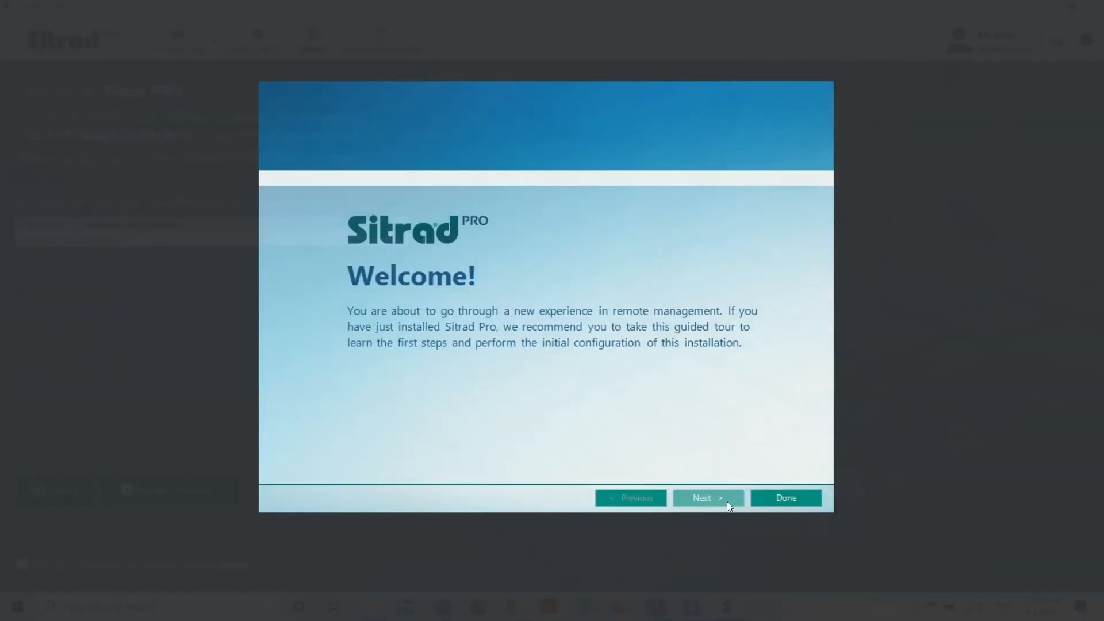
- Advance the guided tour past the Welcome and Presentation pages
click(708, 498)
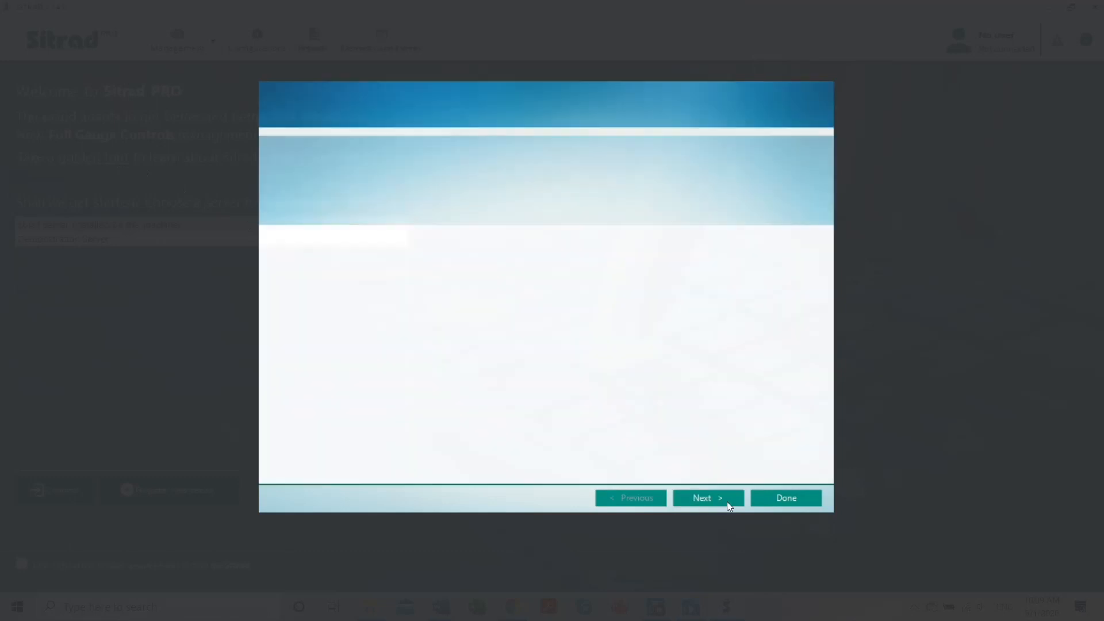
click(708, 498)
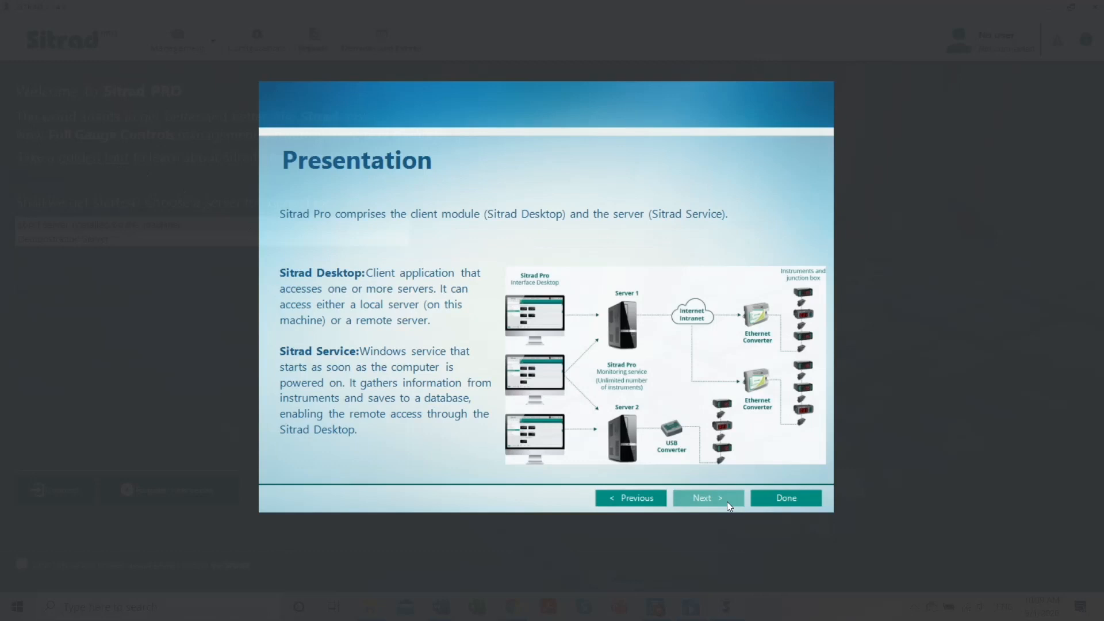
click(708, 498)
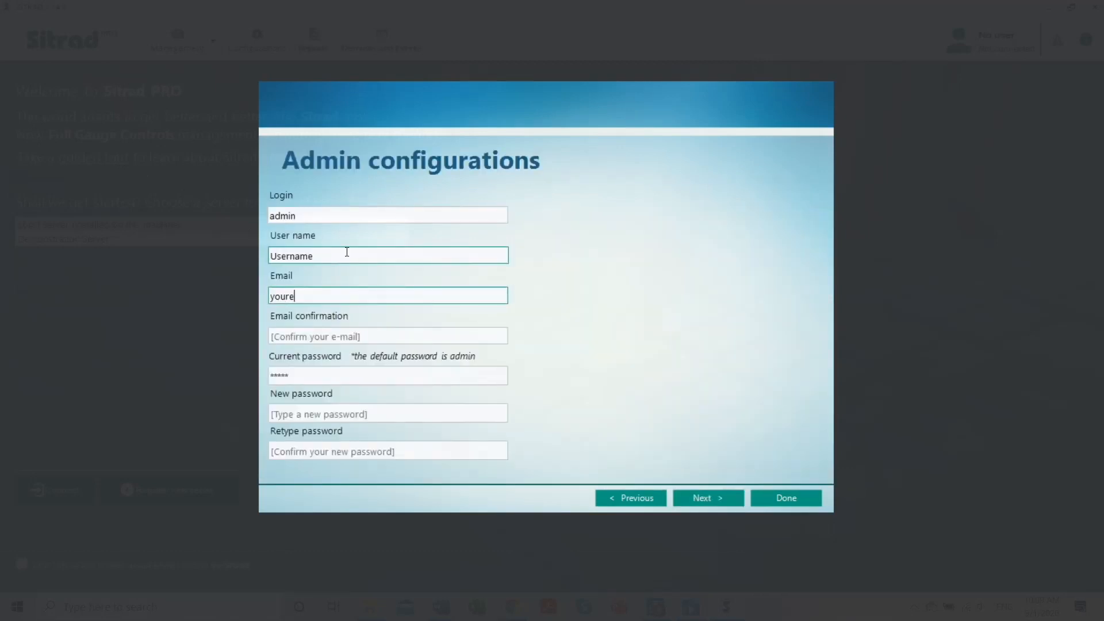
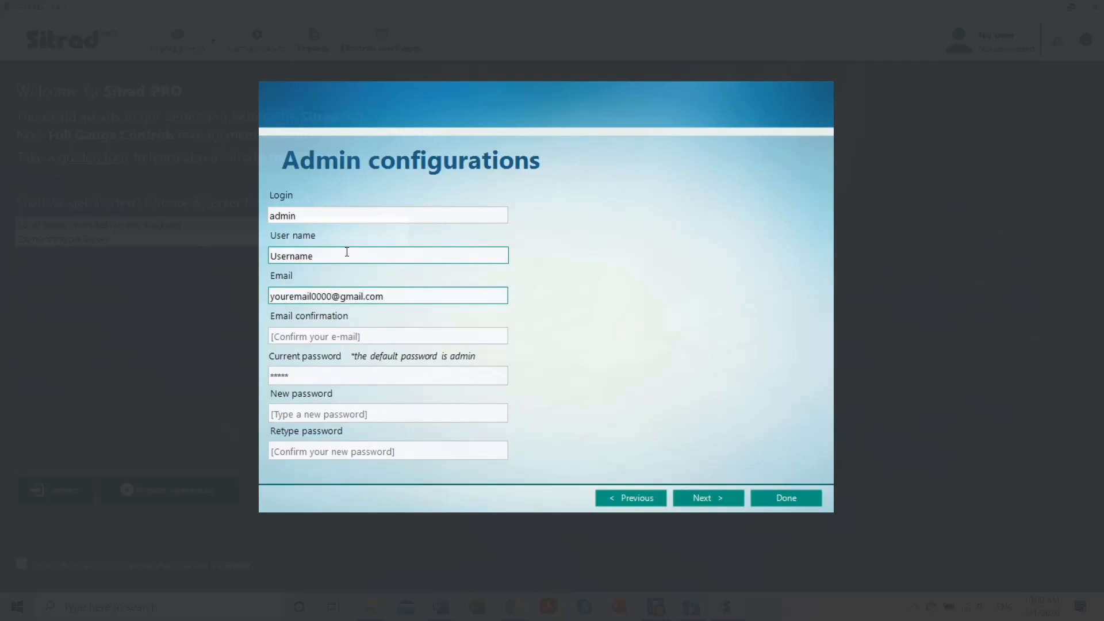
text(youremail0000)
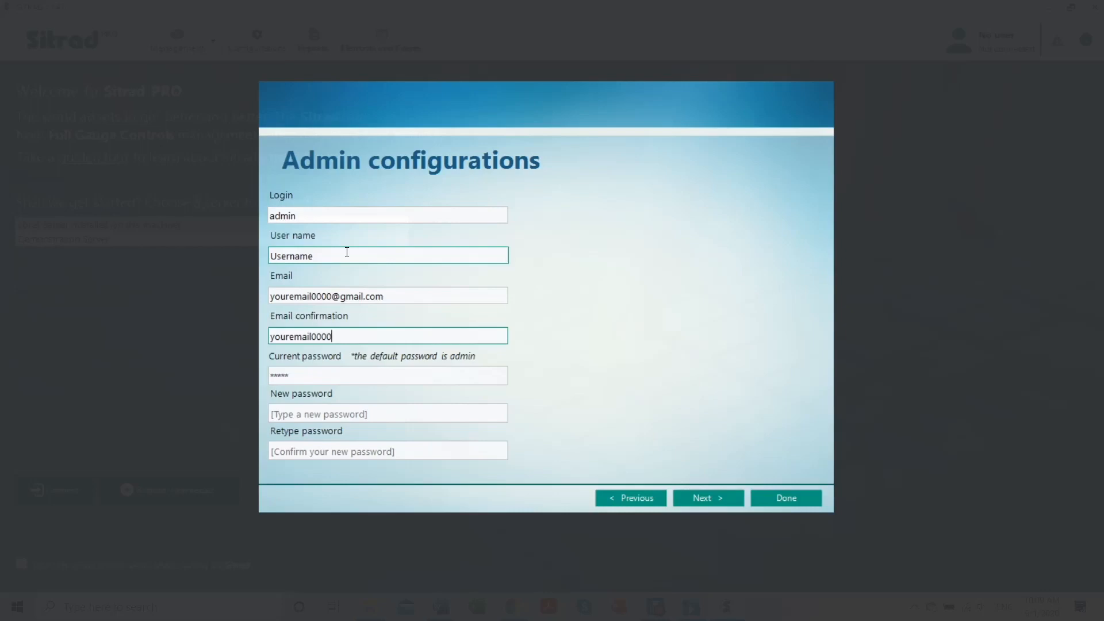
text(@gmail.com)
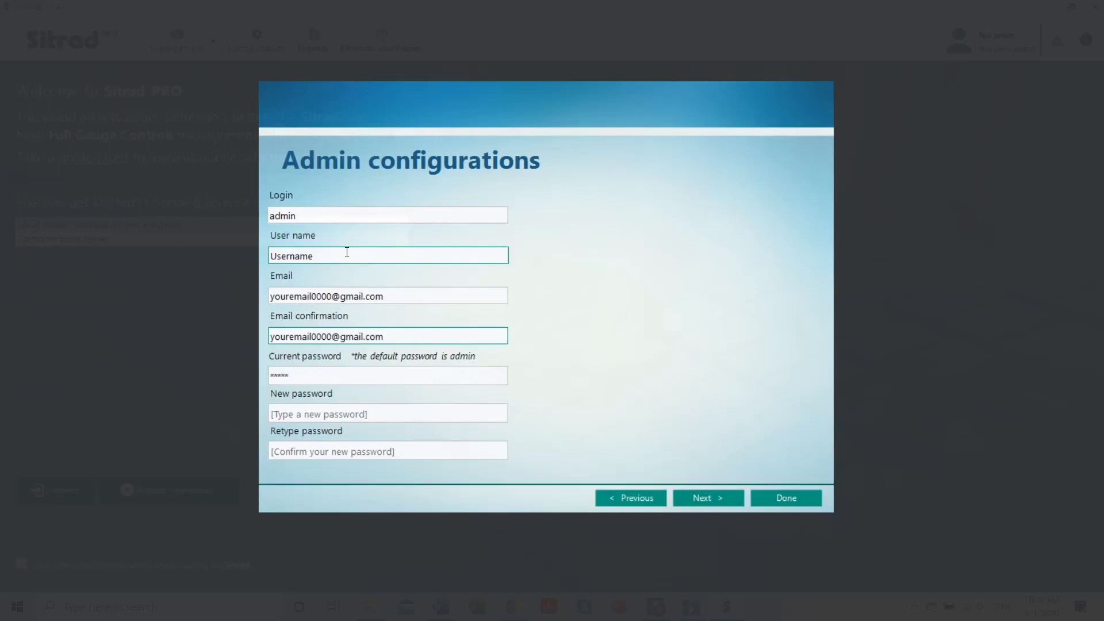
text(*****)
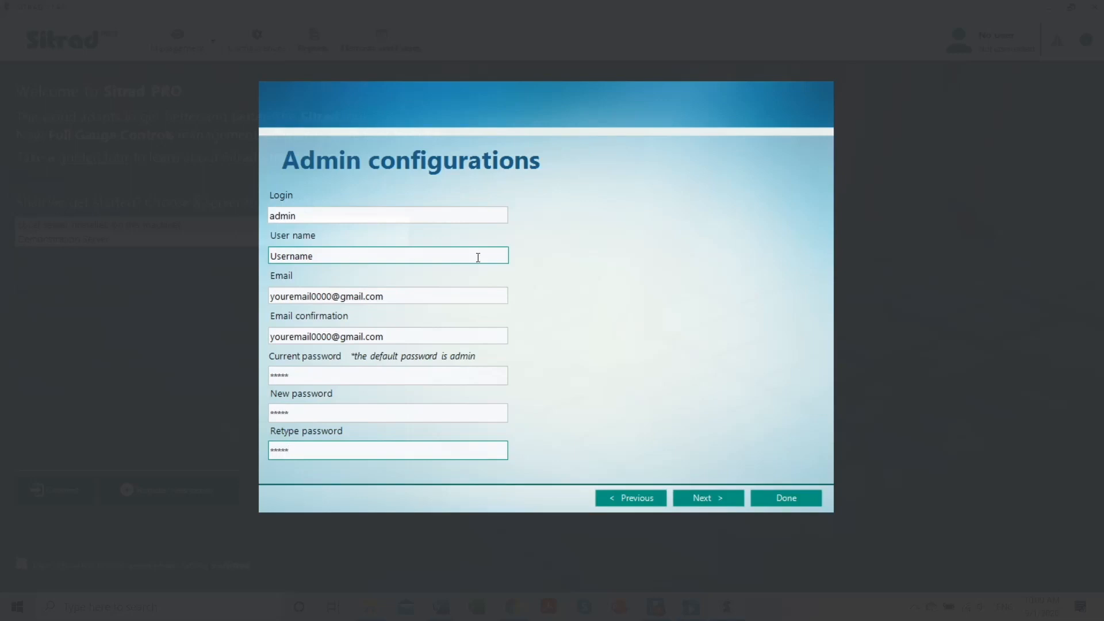
- Enter sender name 'System warning info' and the youremail0000@gmail sender address
click(707, 498)
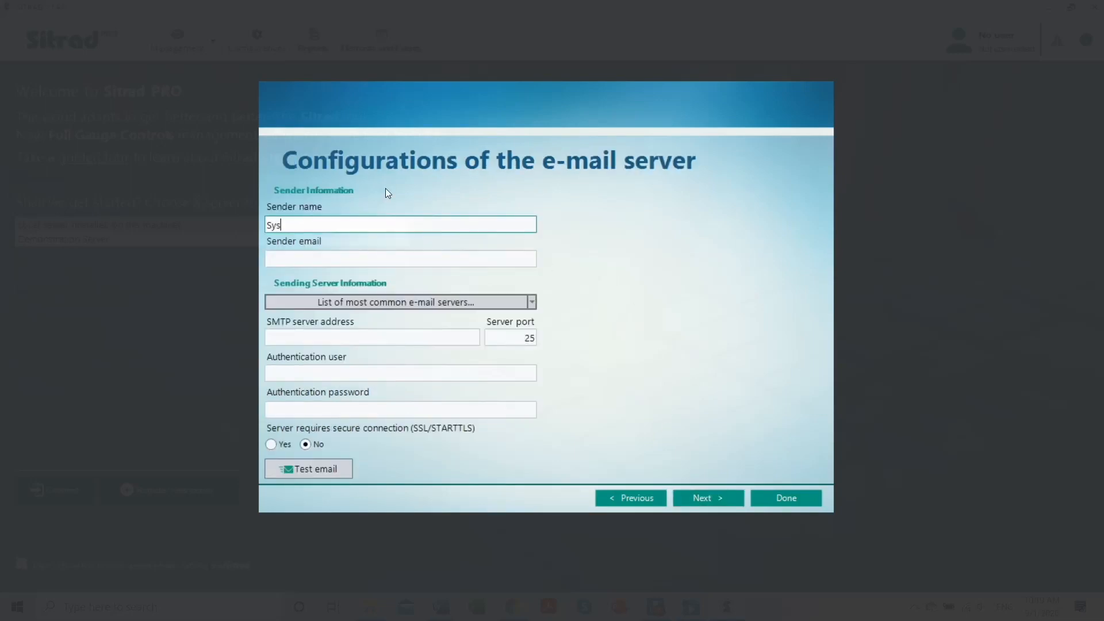
text(tem wa)
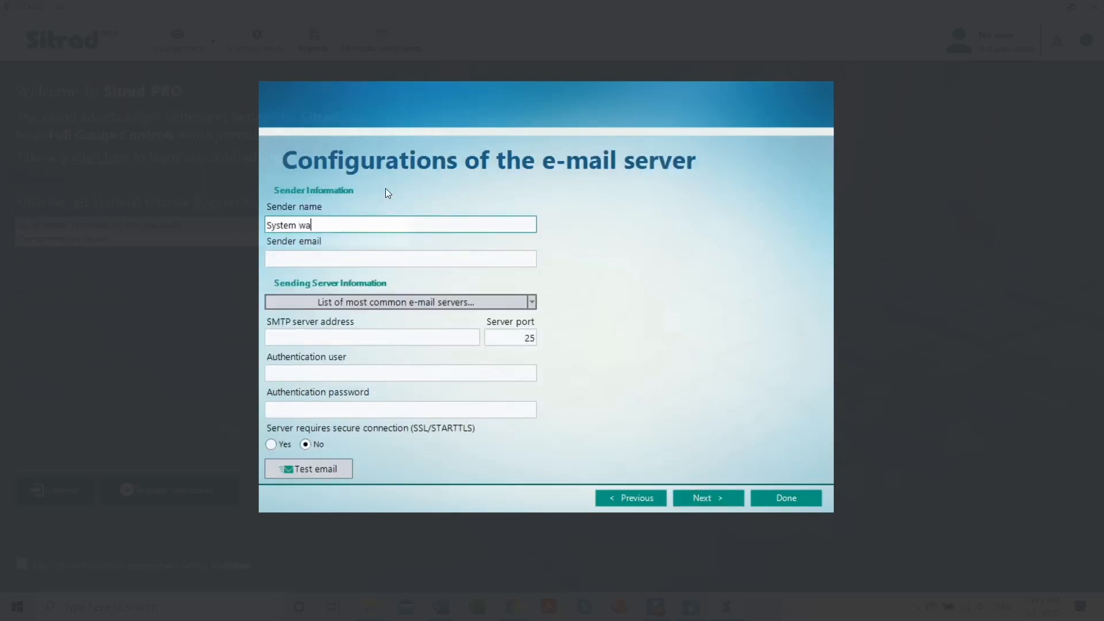
text(rning info)
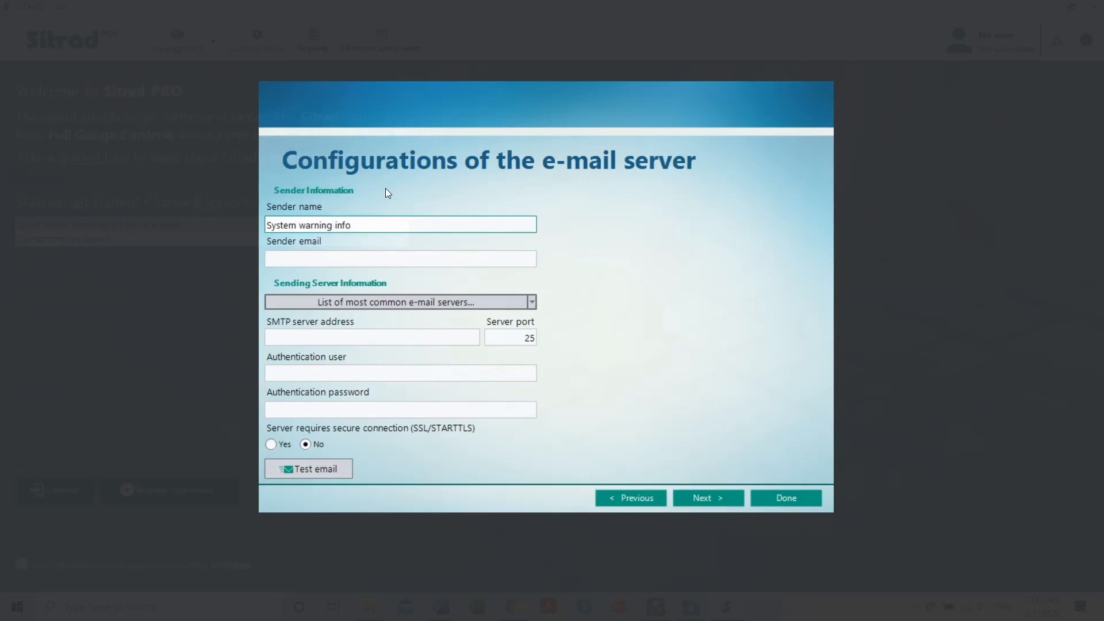
text(youremail)
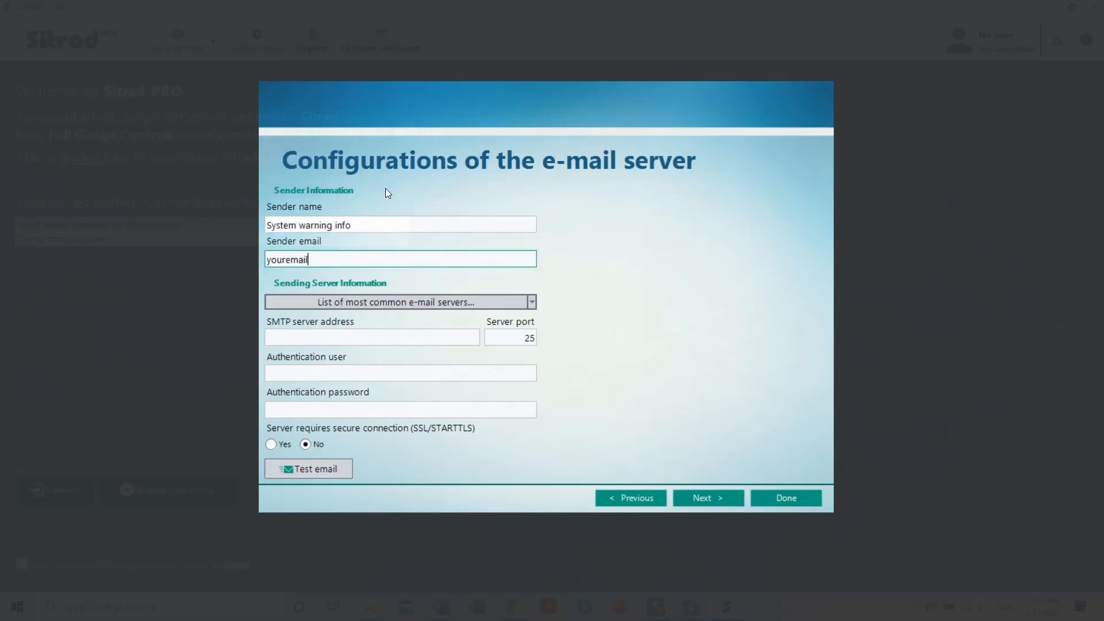
text(0000@gmai)
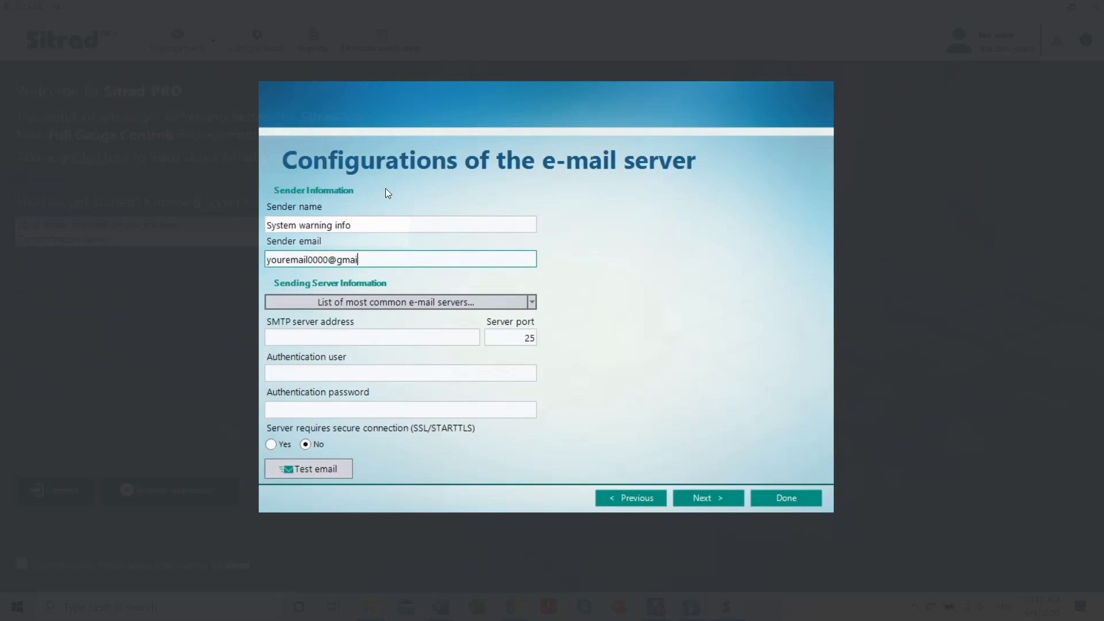
- Apply the Gmail common server settings and enter the authentication user address
click(531, 302)
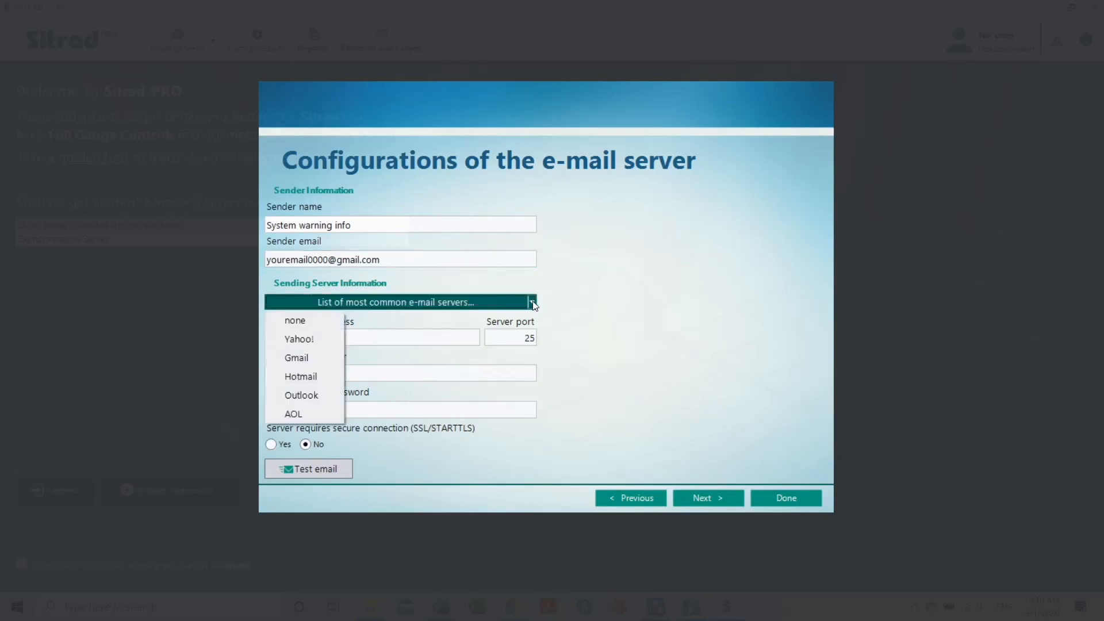
click(296, 357)
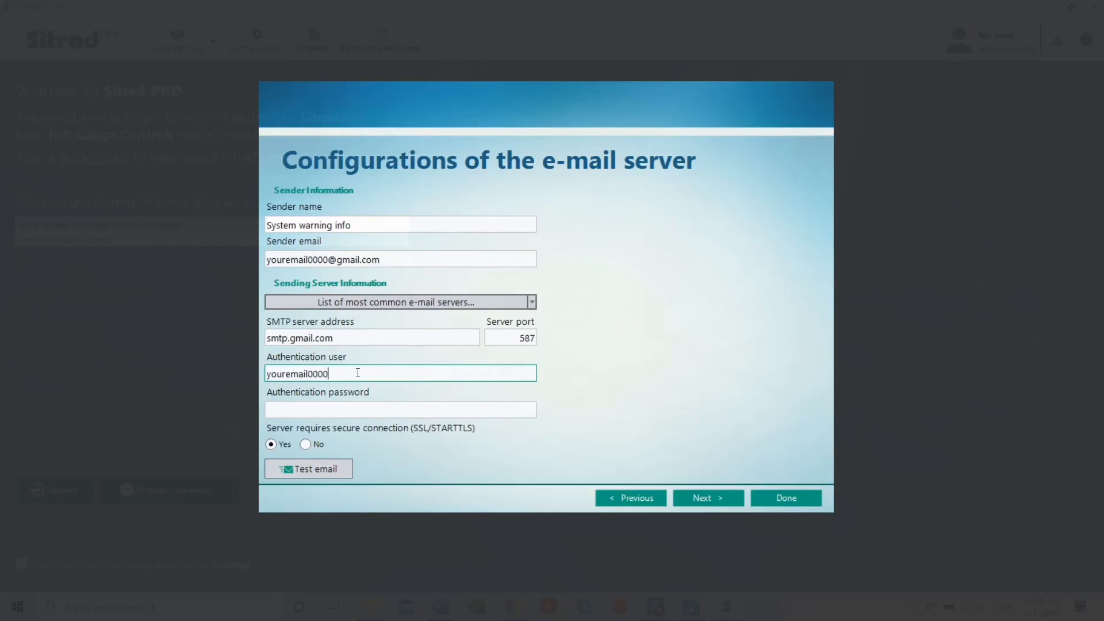
text(@gmail.com)
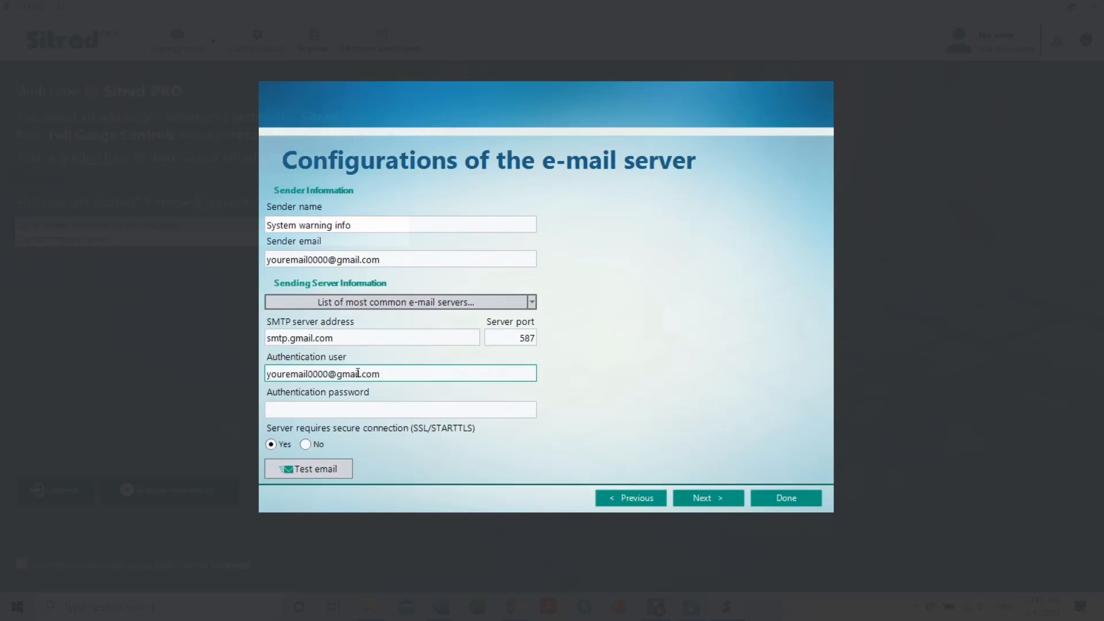
- Enter the authentication password and advance through Security settings to Backup settings
click(400, 409)
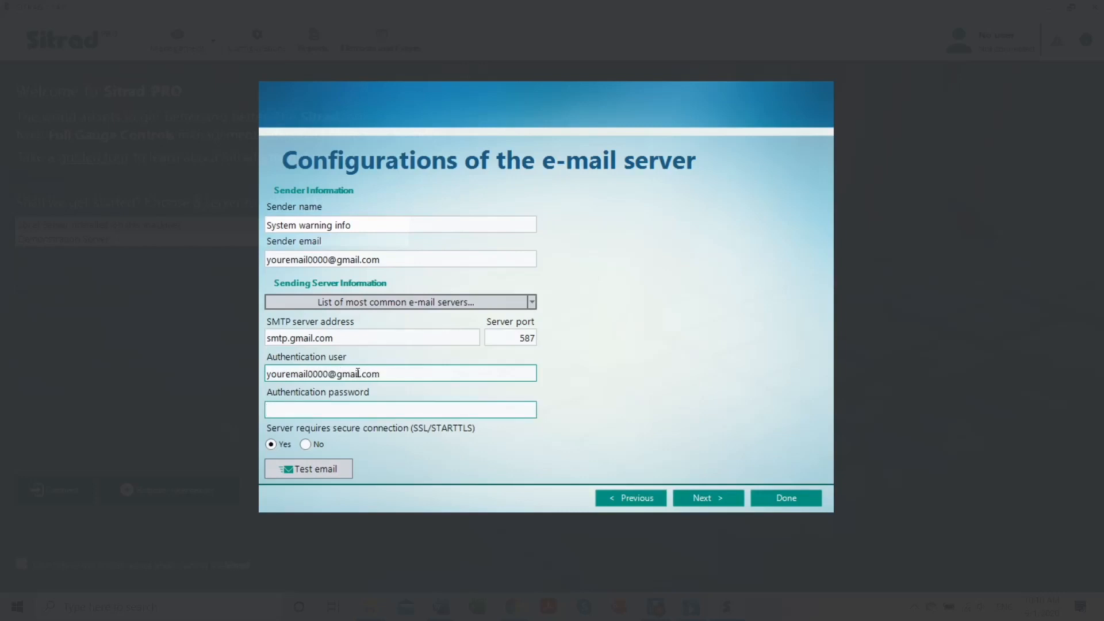
text(password)
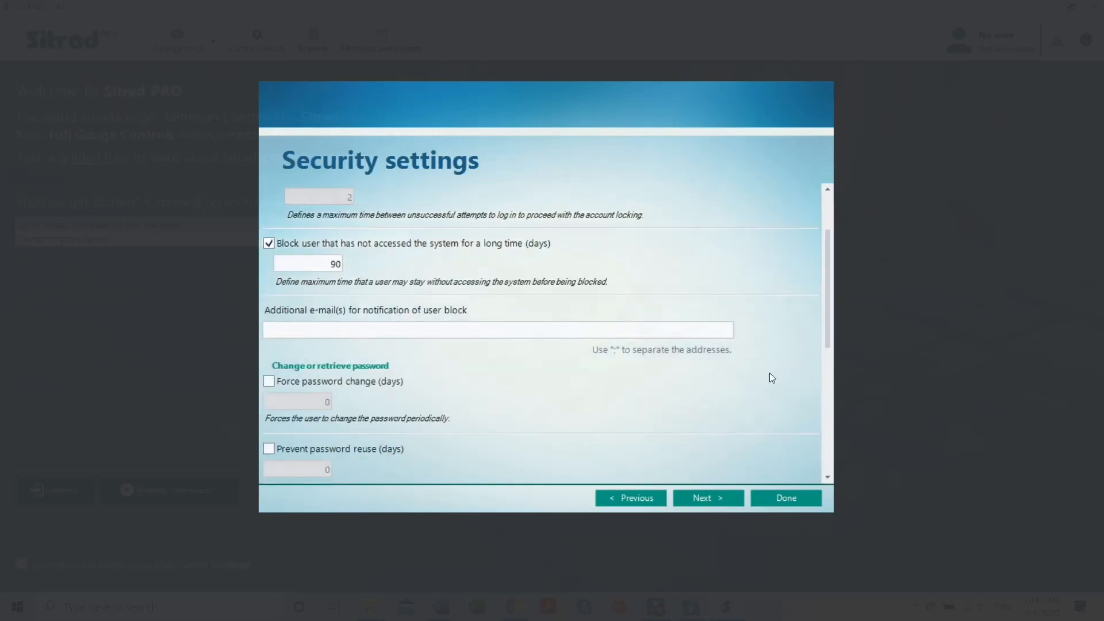
scroll(down, 3)
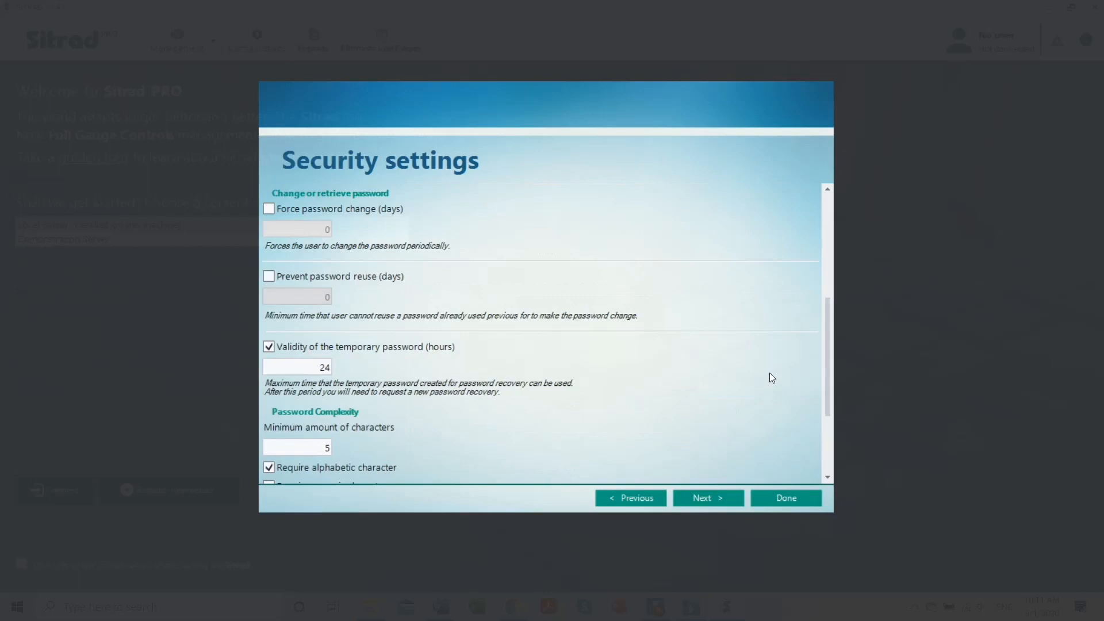
click(708, 498)
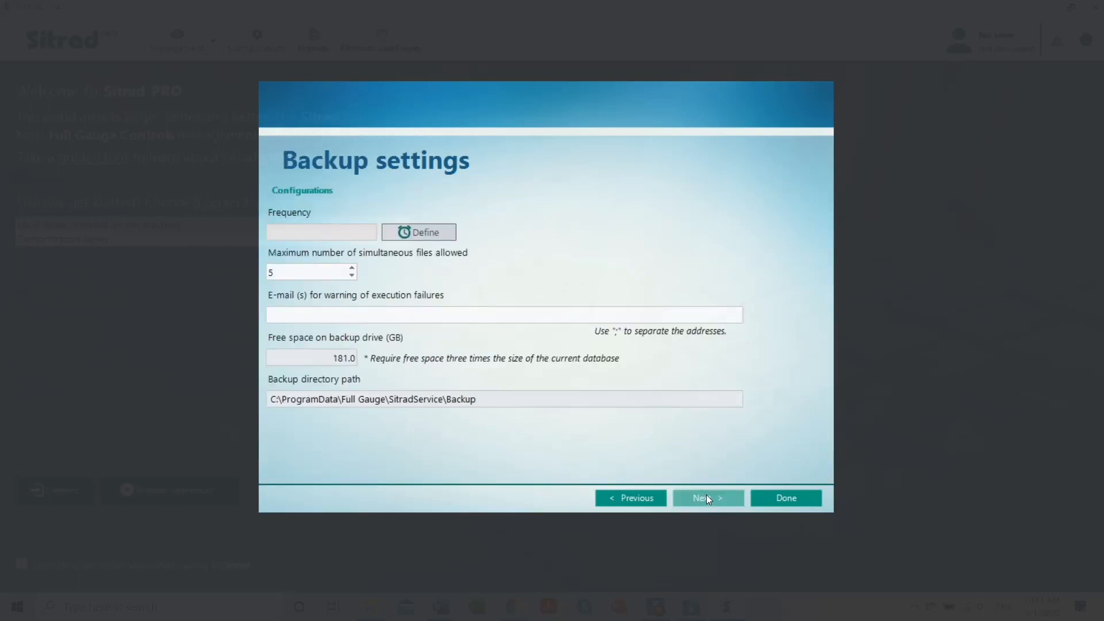
- Auto-search converters and select the detected USB Version 2 with its TC-900E Log instrument
click(708, 498)
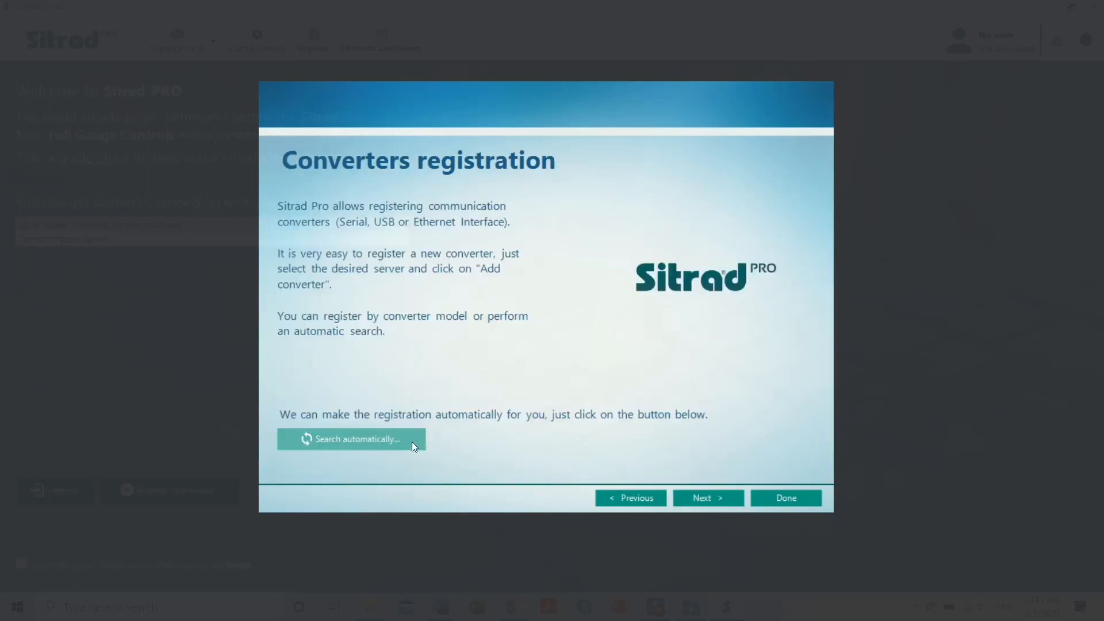
click(350, 439)
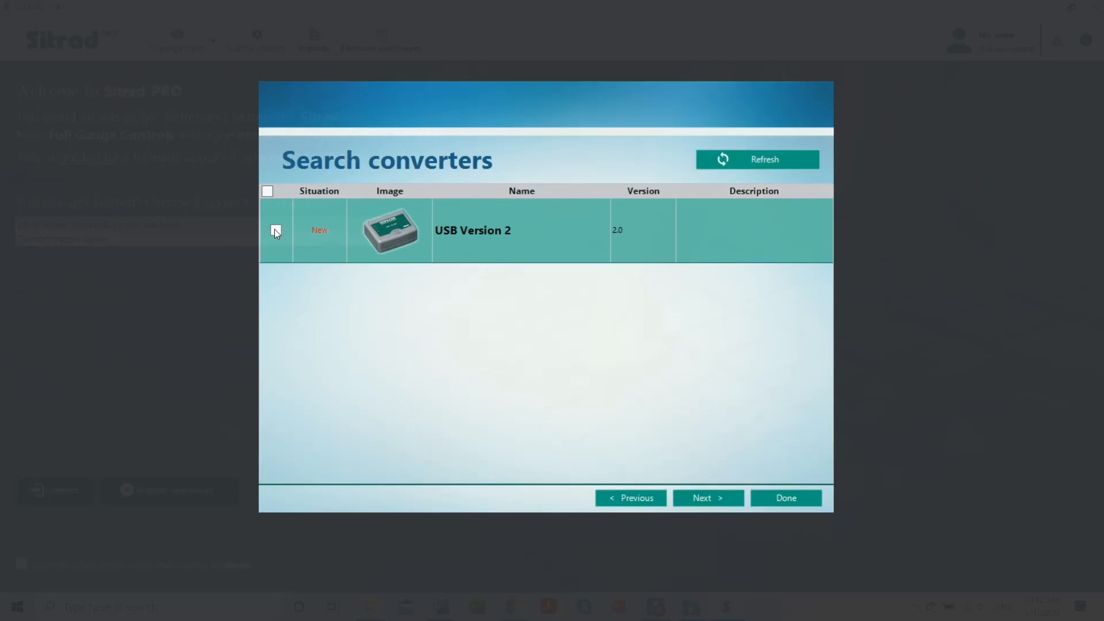
click(707, 498)
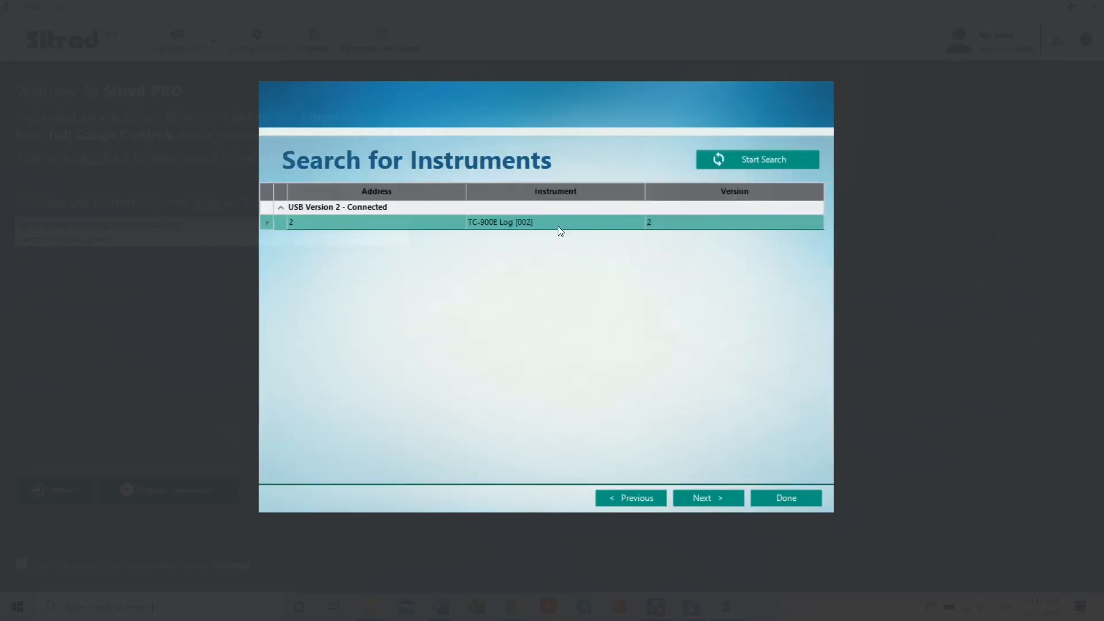
click(707, 498)
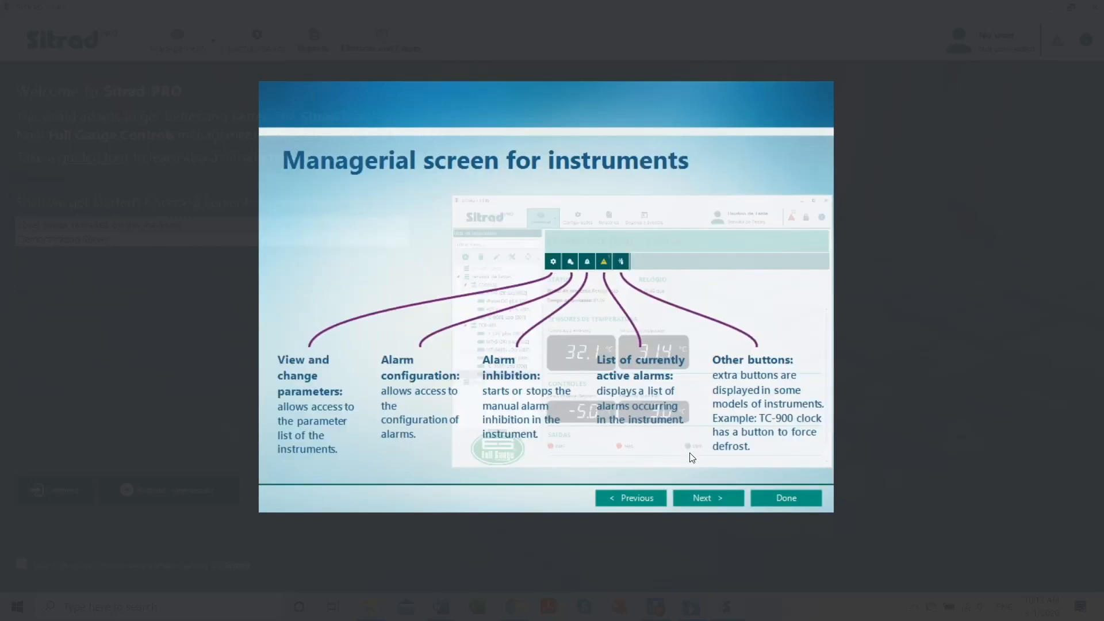
mouse_move(699, 467)
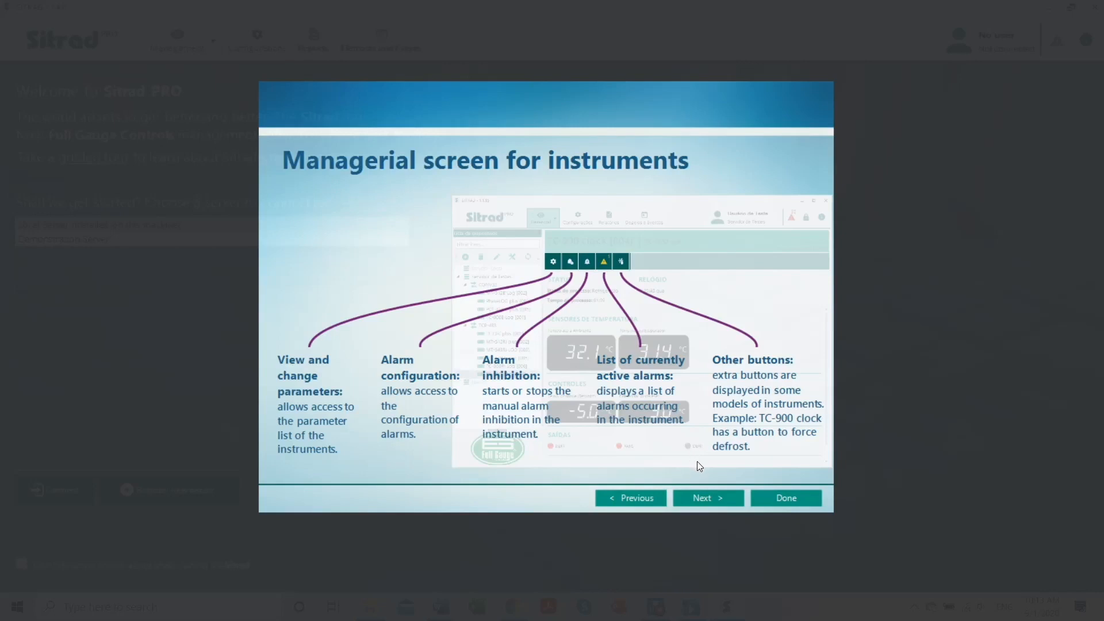
- Advance through the remaining tour pages and close the wizard with Ok, understood!
click(707, 498)
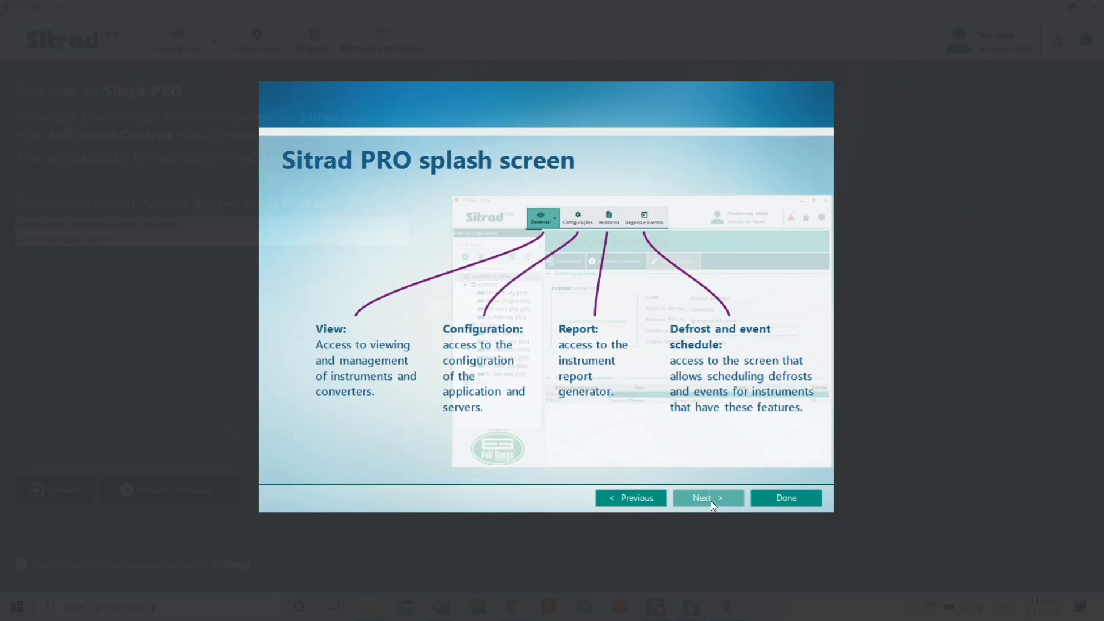
click(707, 498)
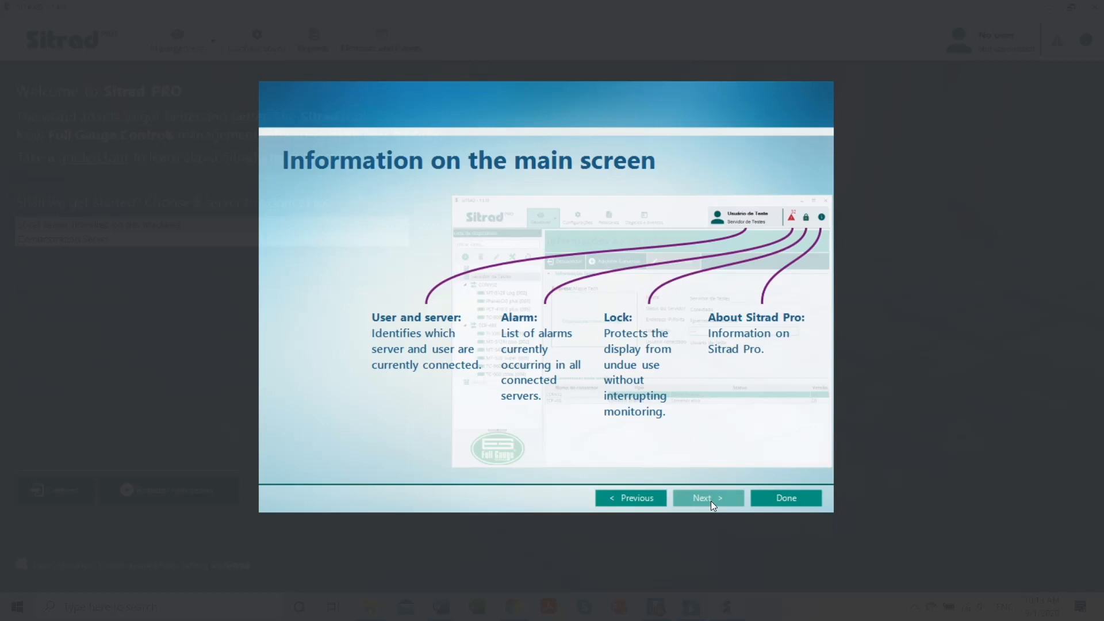
click(707, 498)
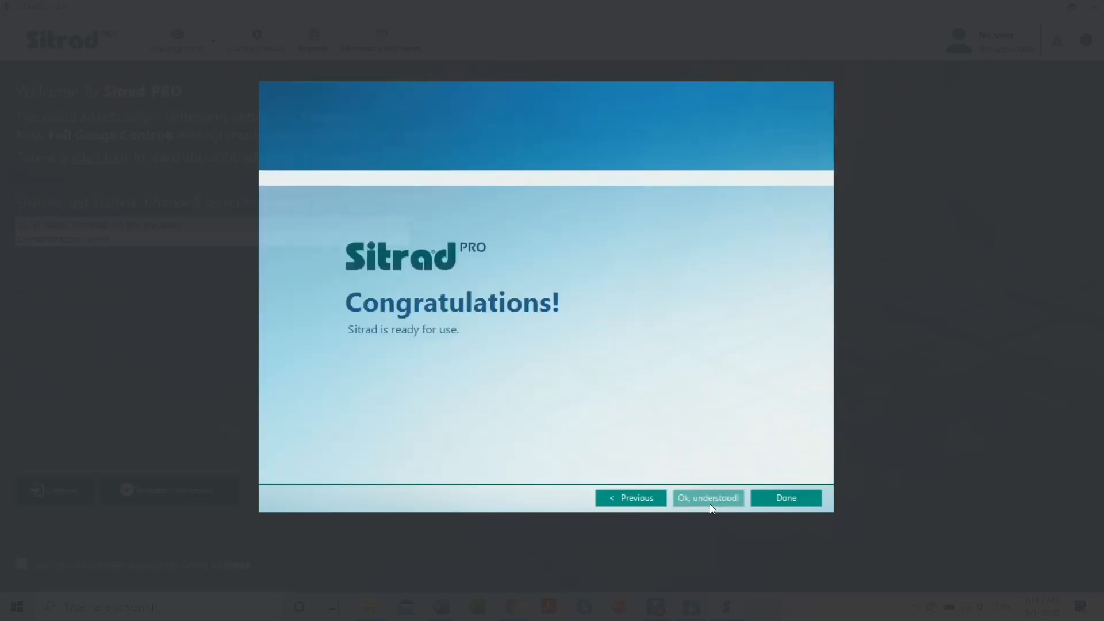
click(785, 498)
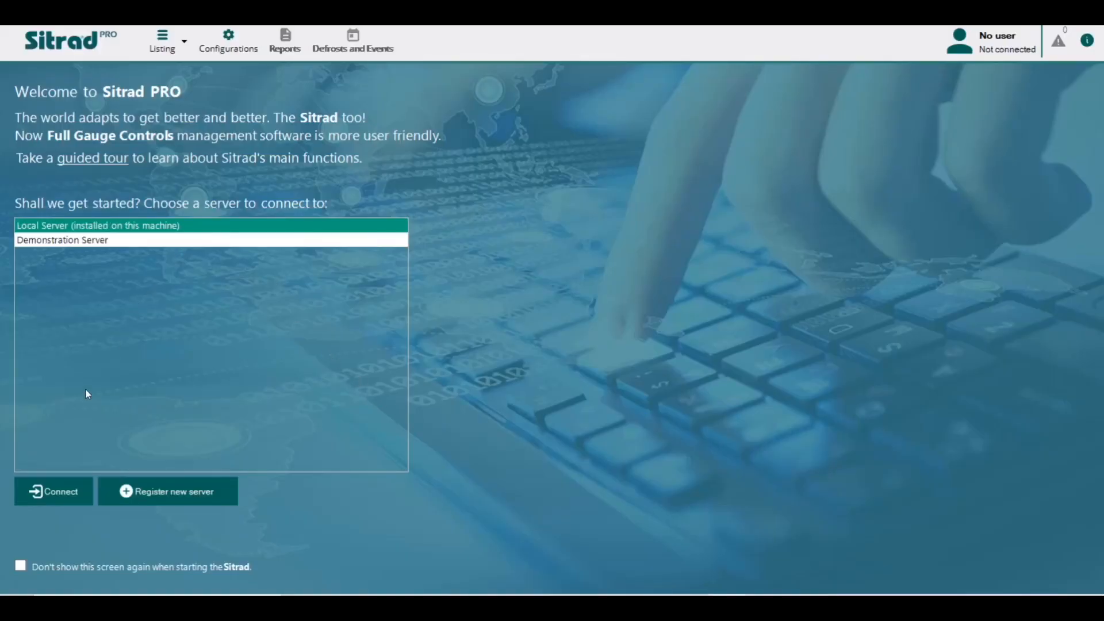
- Connect to Local Server and log in with the admin username and password
click(52, 490)
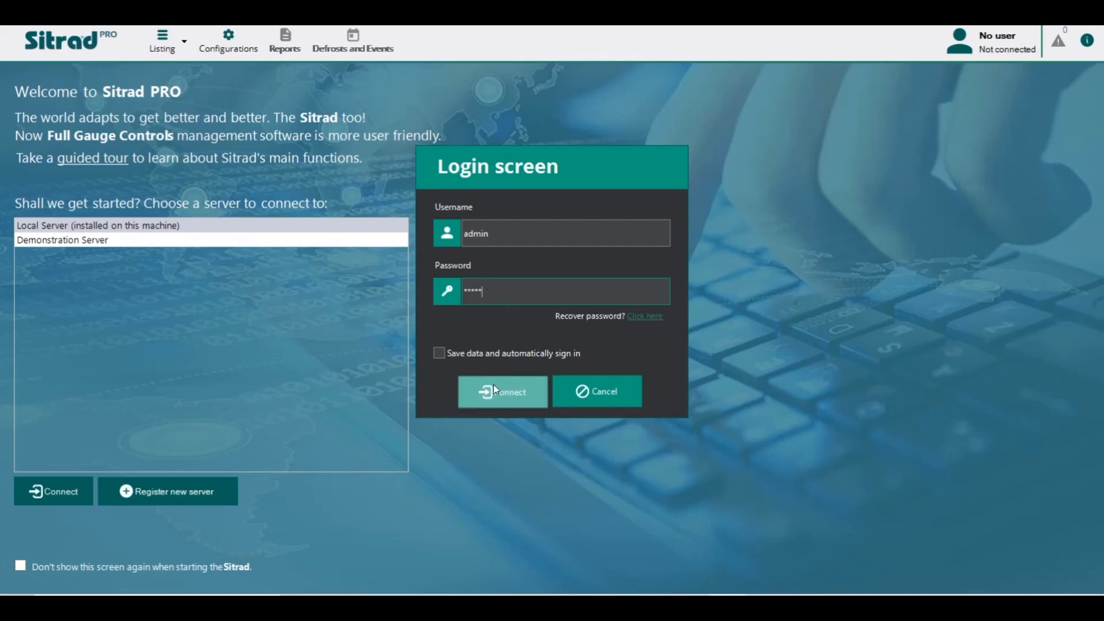
click(502, 392)
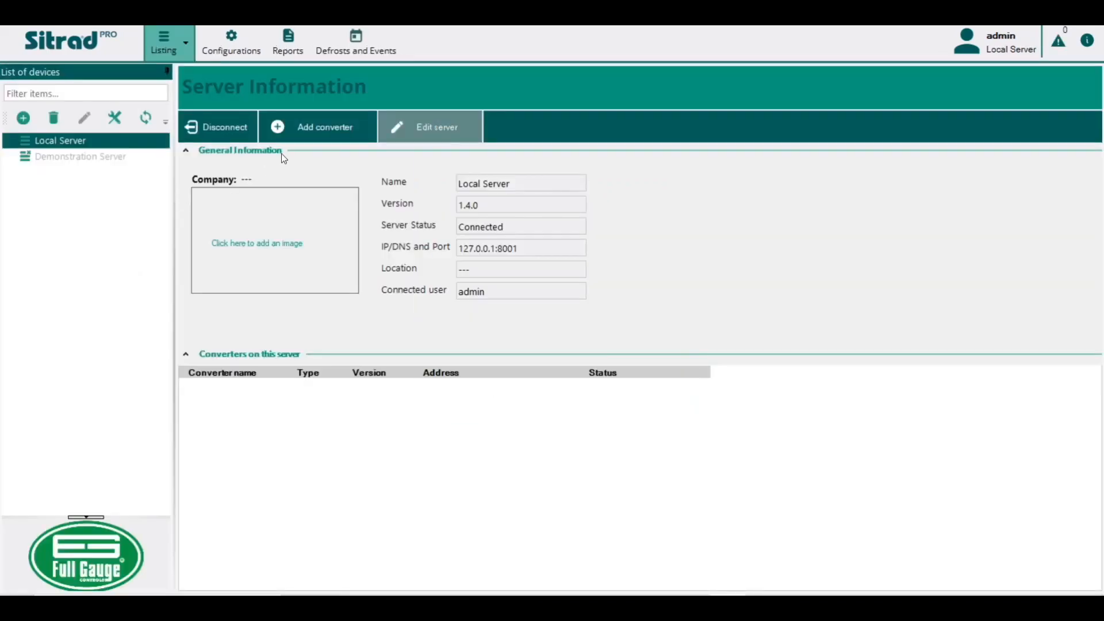
mouse_move(306, 135)
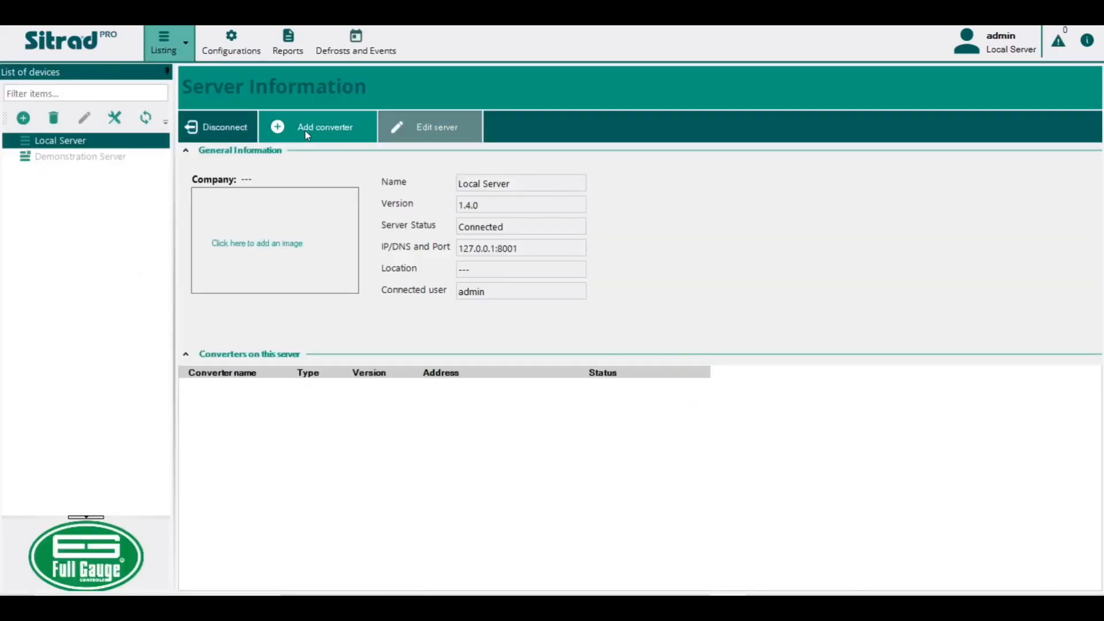
- Add the detected USB Version 2 converter under Local Server, save it, and confirm
click(325, 127)
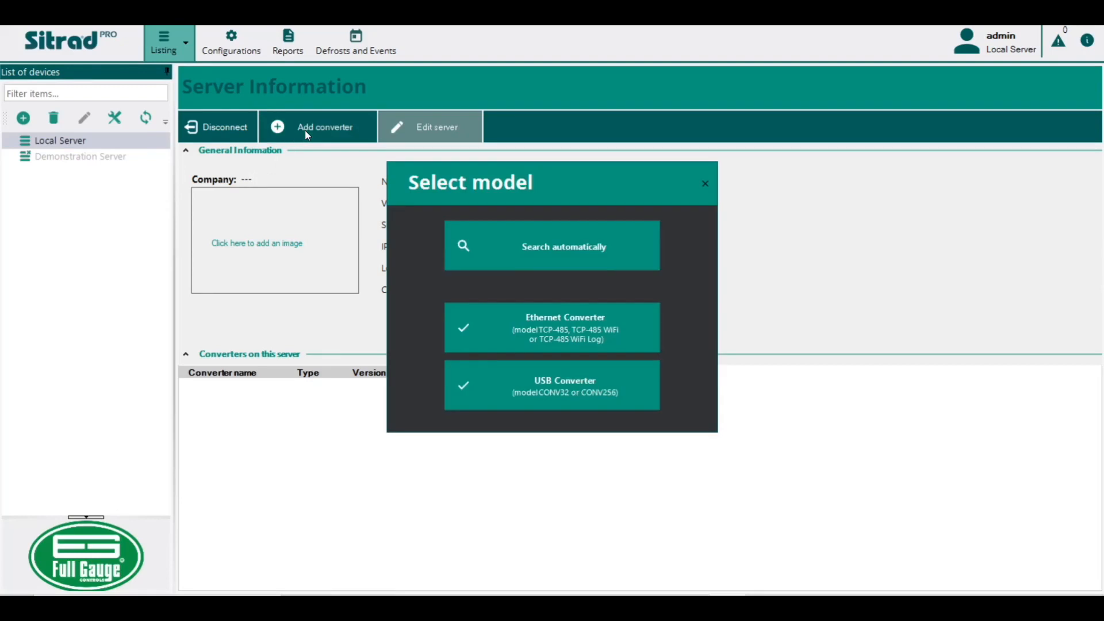
mouse_move(318, 139)
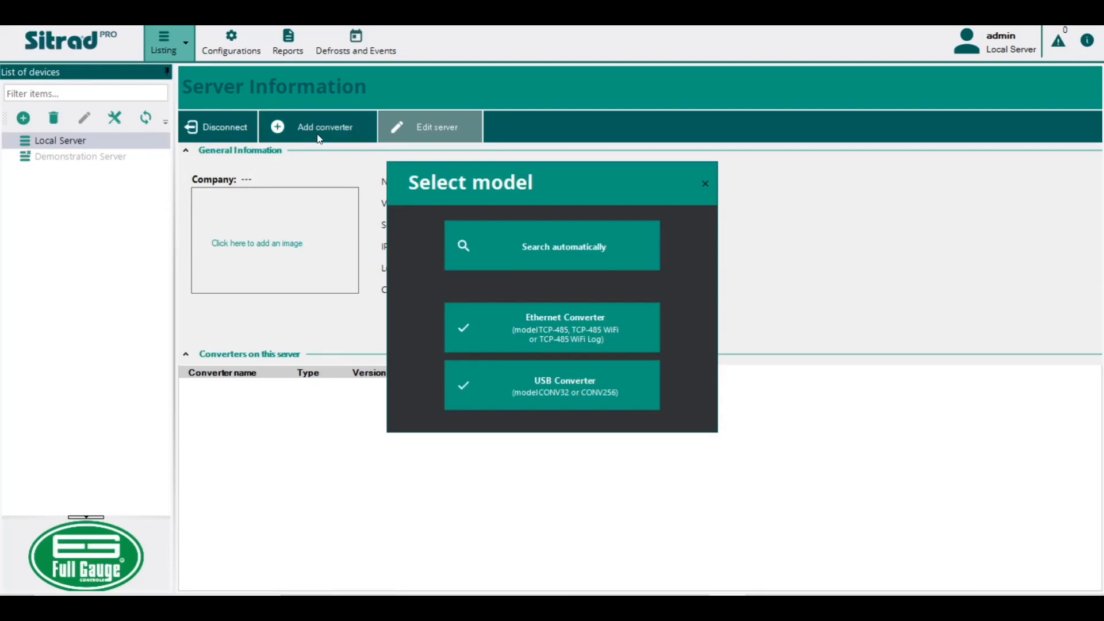
click(551, 245)
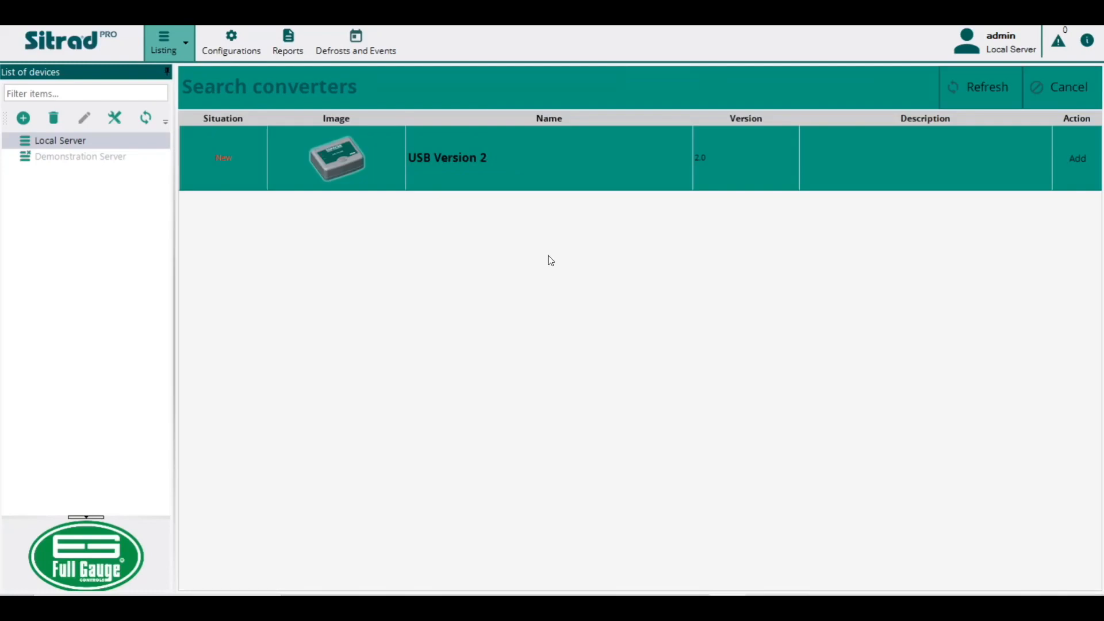
mouse_move(551, 178)
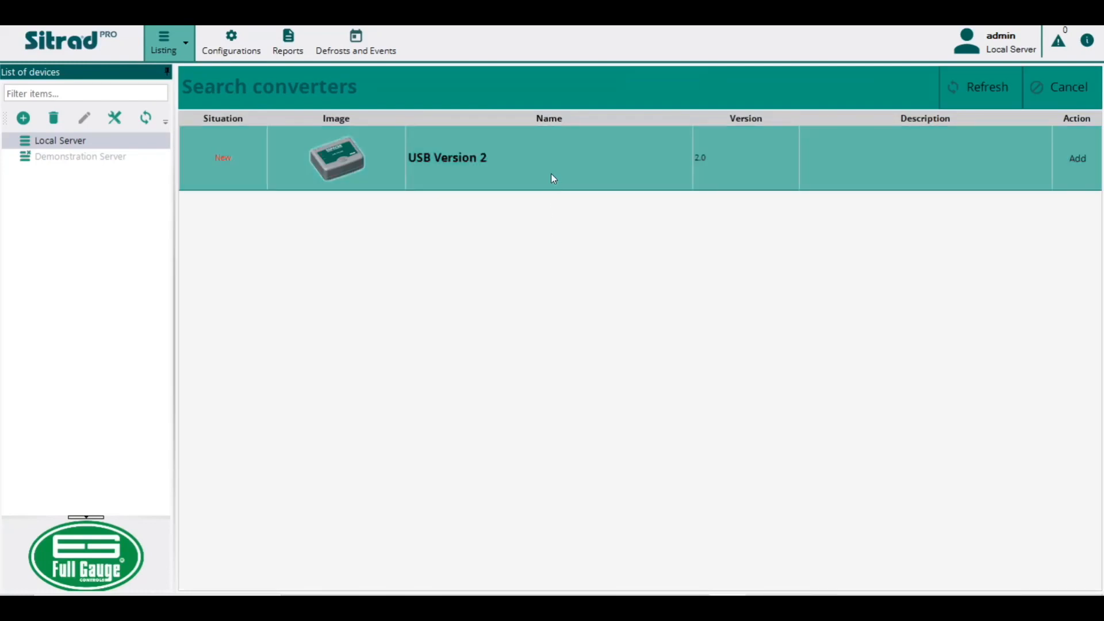
click(1076, 157)
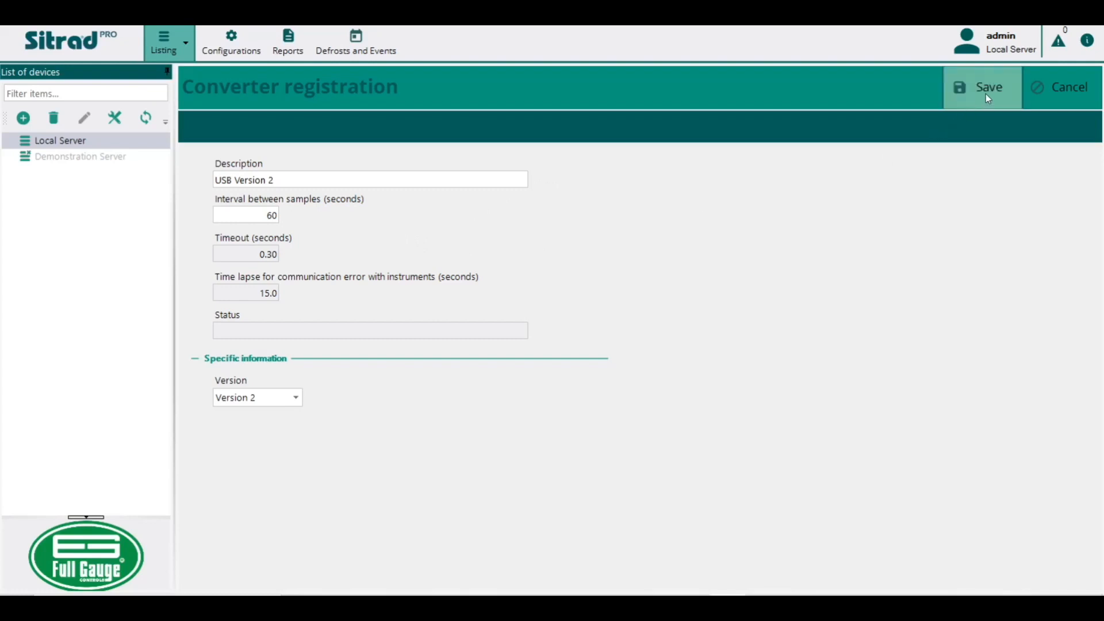
click(988, 87)
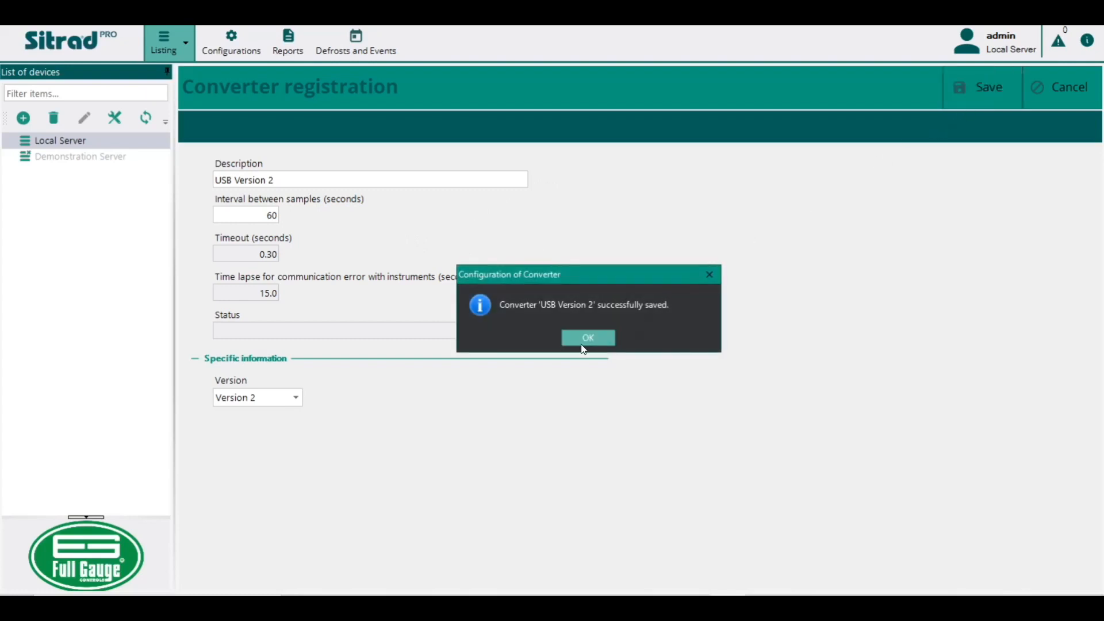
click(588, 338)
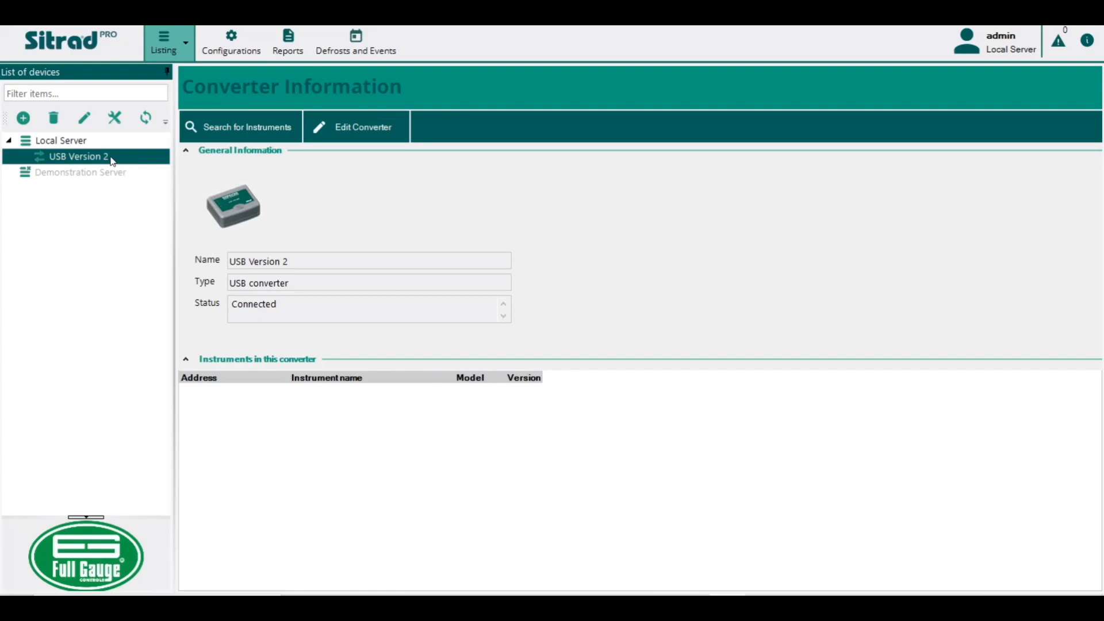
mouse_move(239, 154)
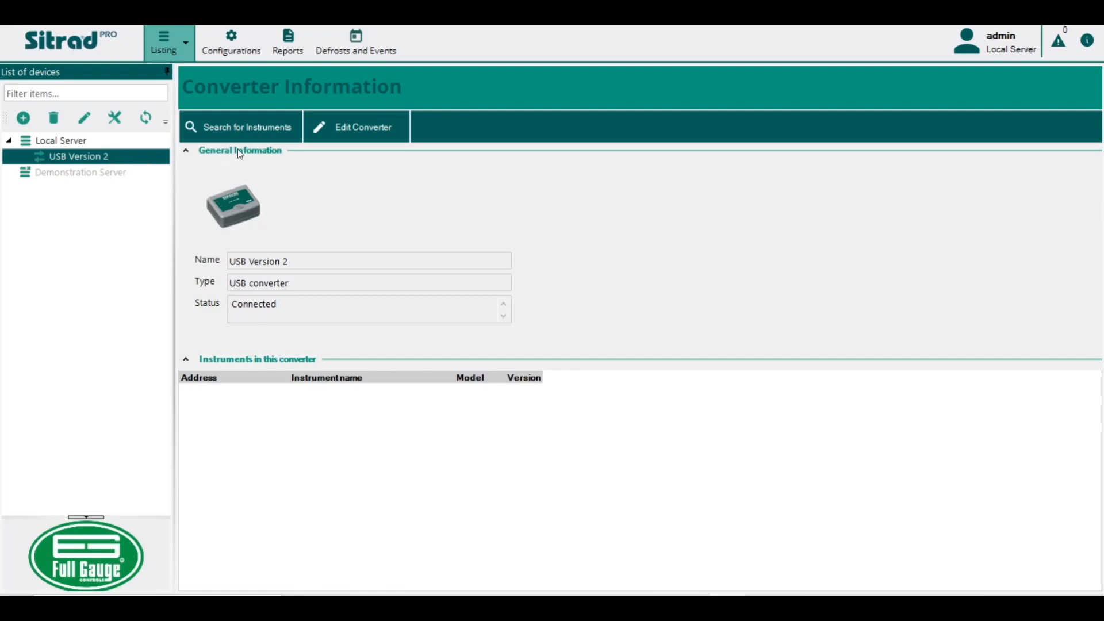
- Scan USB Version 2 addresses 1–247 and add the TC-900E Log found at address 2
click(247, 126)
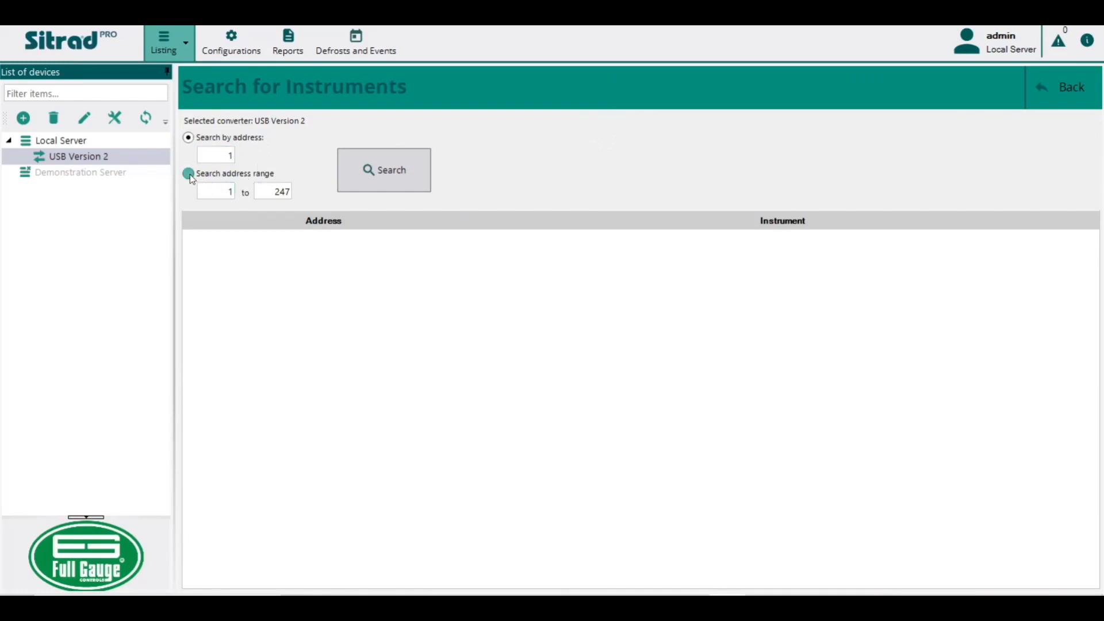
click(188, 173)
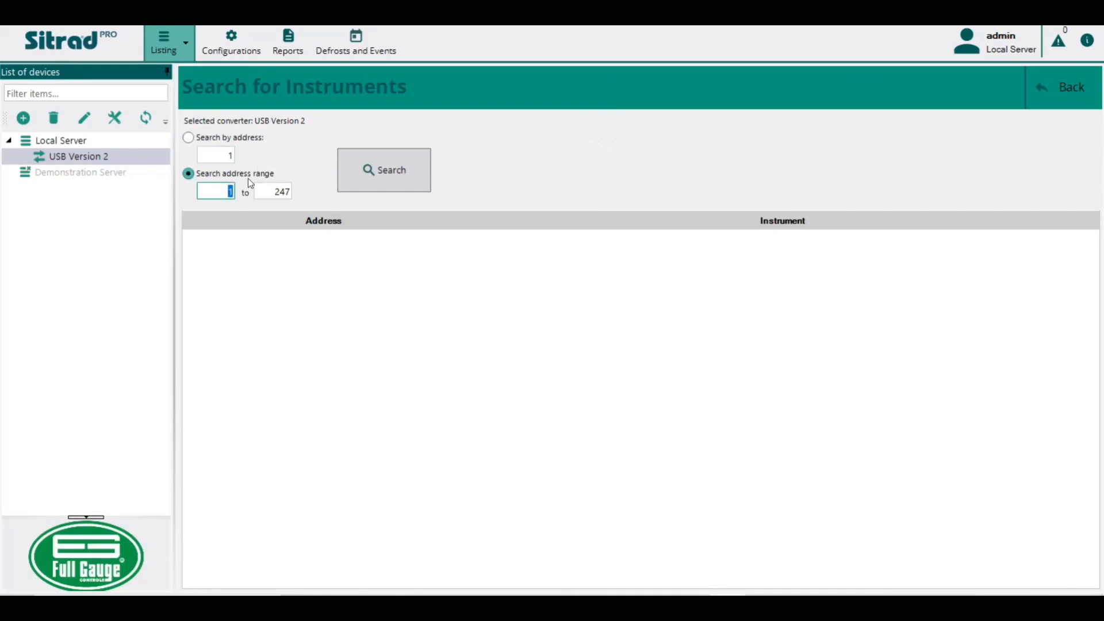
click(383, 170)
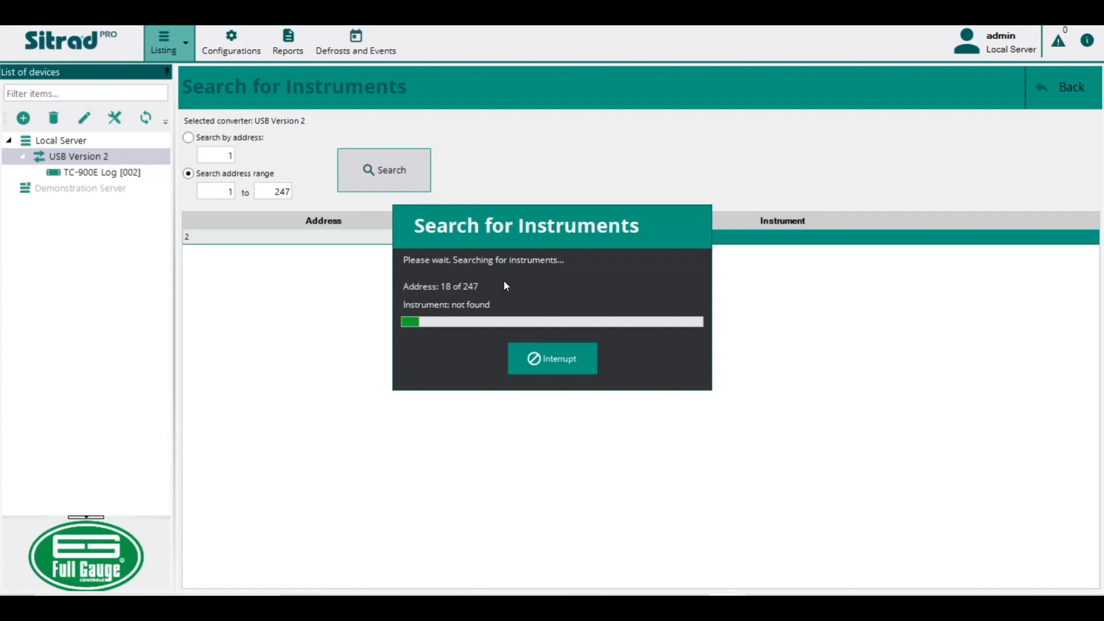
mouse_move(552, 358)
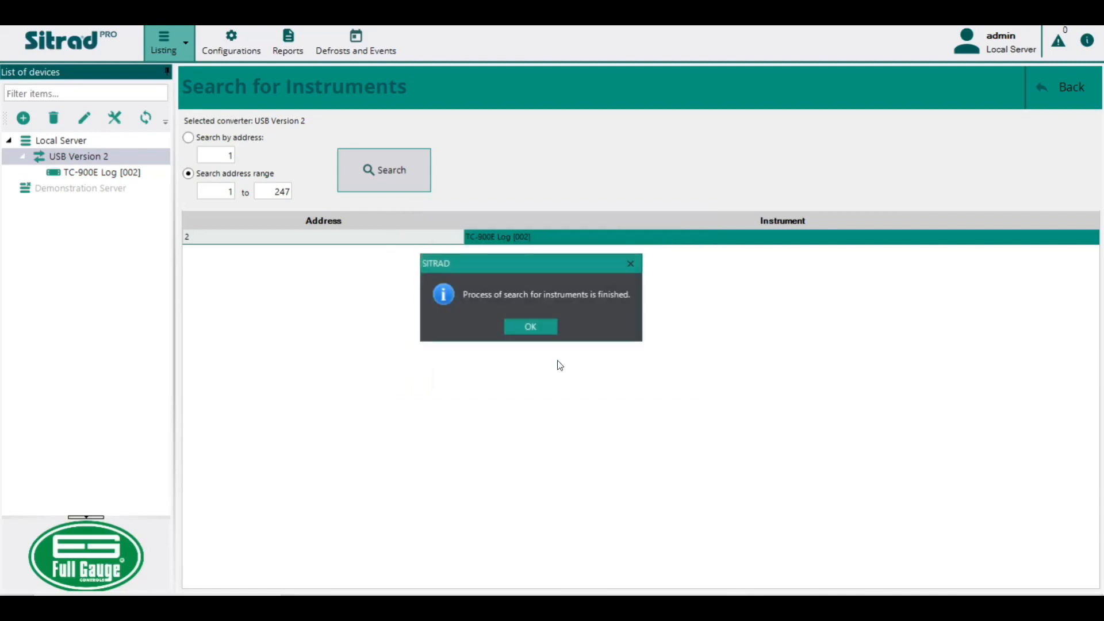
click(530, 326)
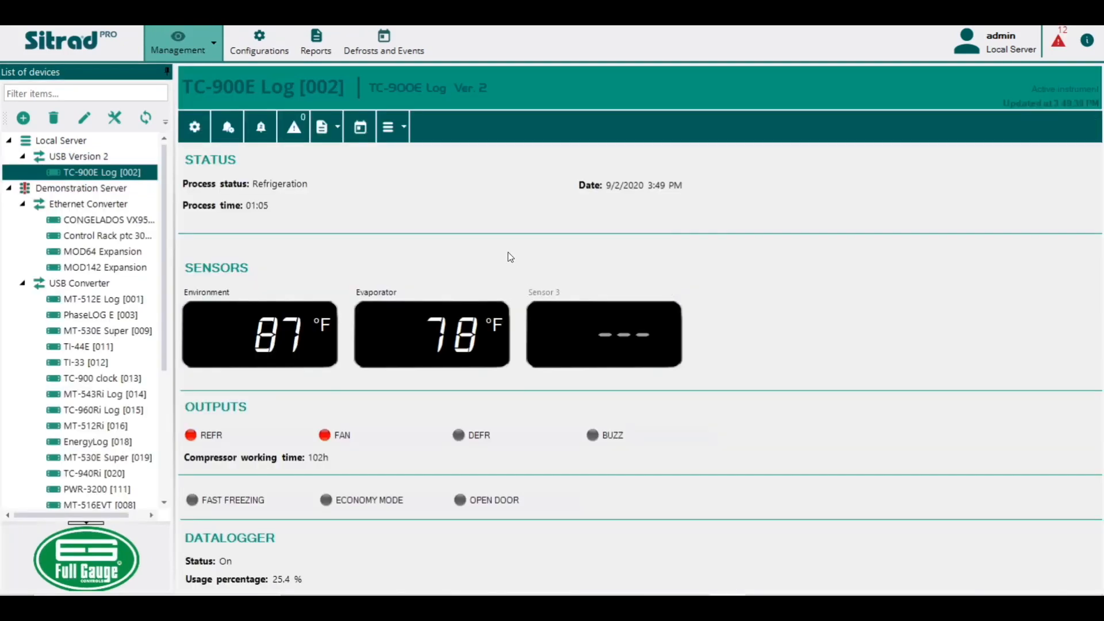
- View the CONGELADOS VX950, Control Rack, MOD142 and MOD64 statuses, then return to TC-900E Log [002]
click(106, 219)
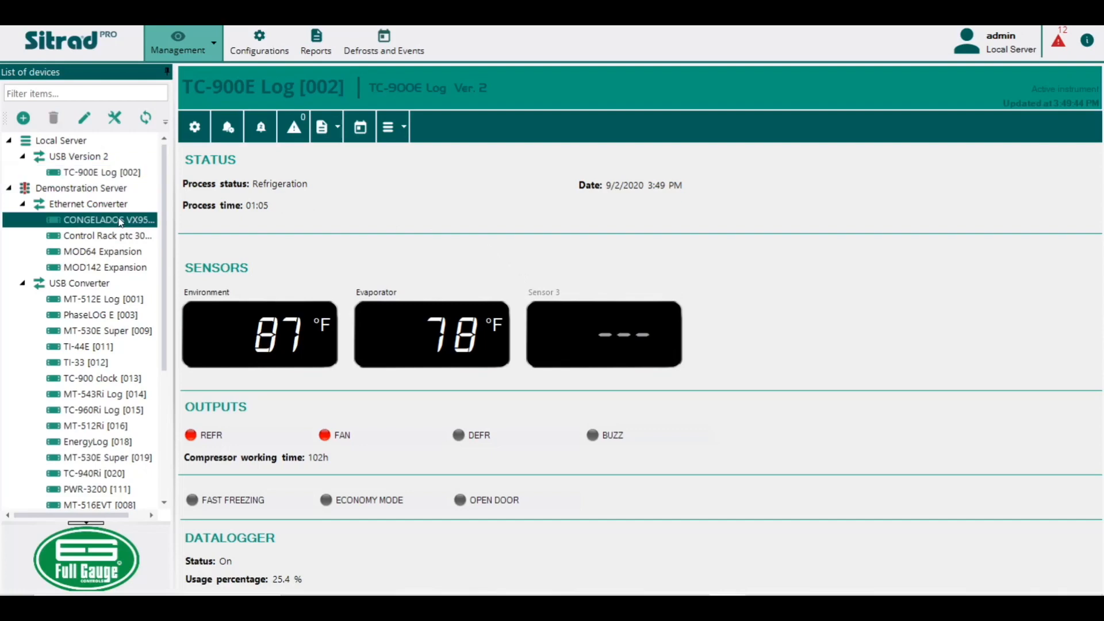
click(109, 219)
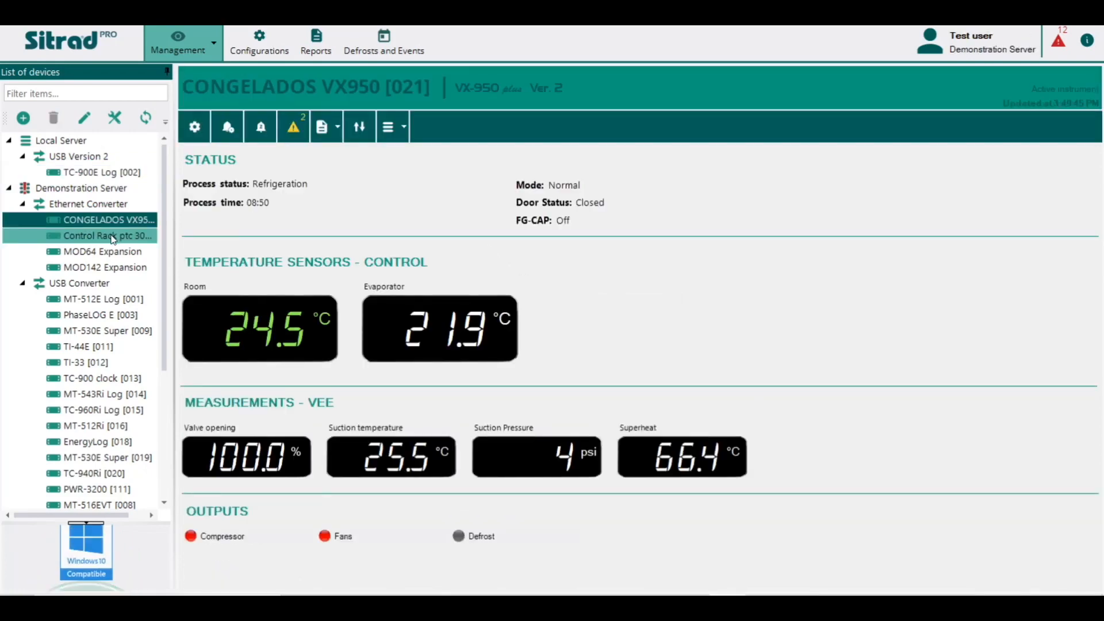
click(104, 267)
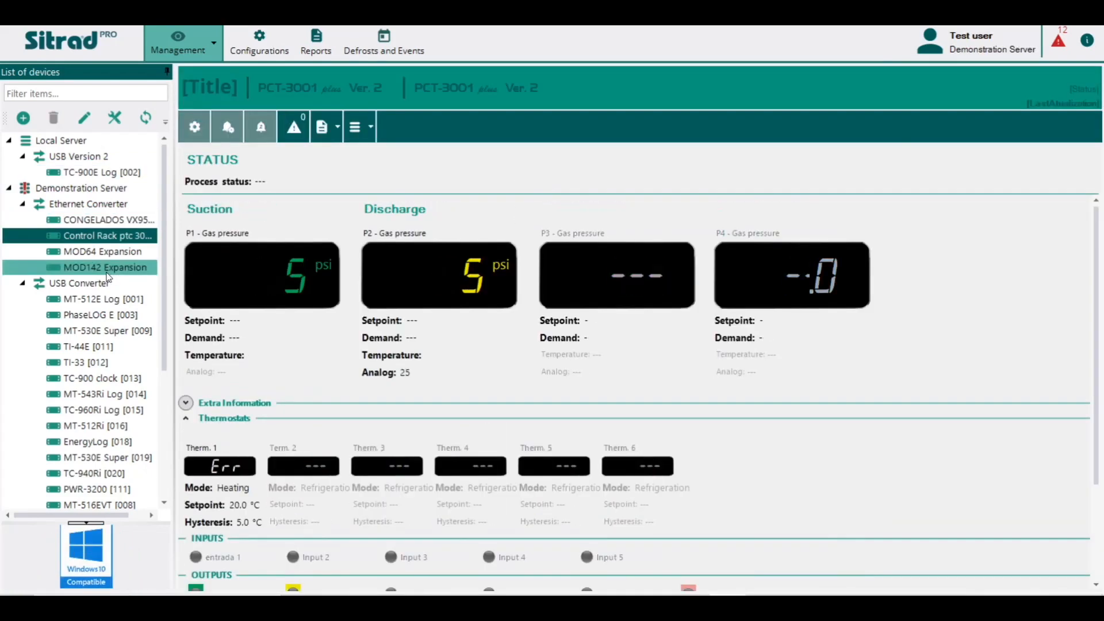
click(105, 266)
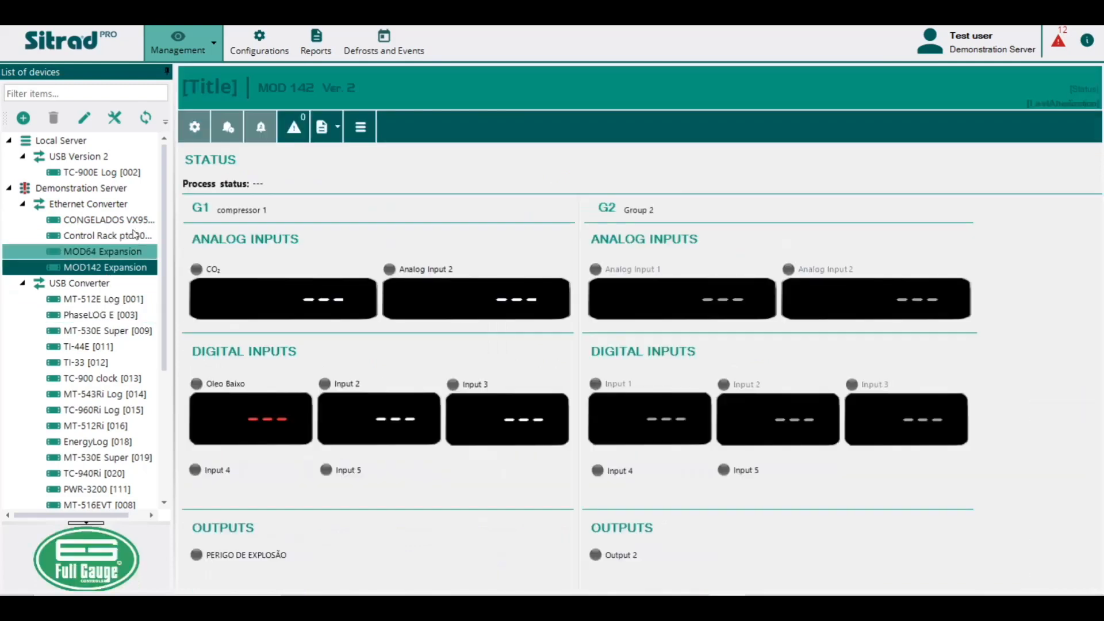
click(102, 172)
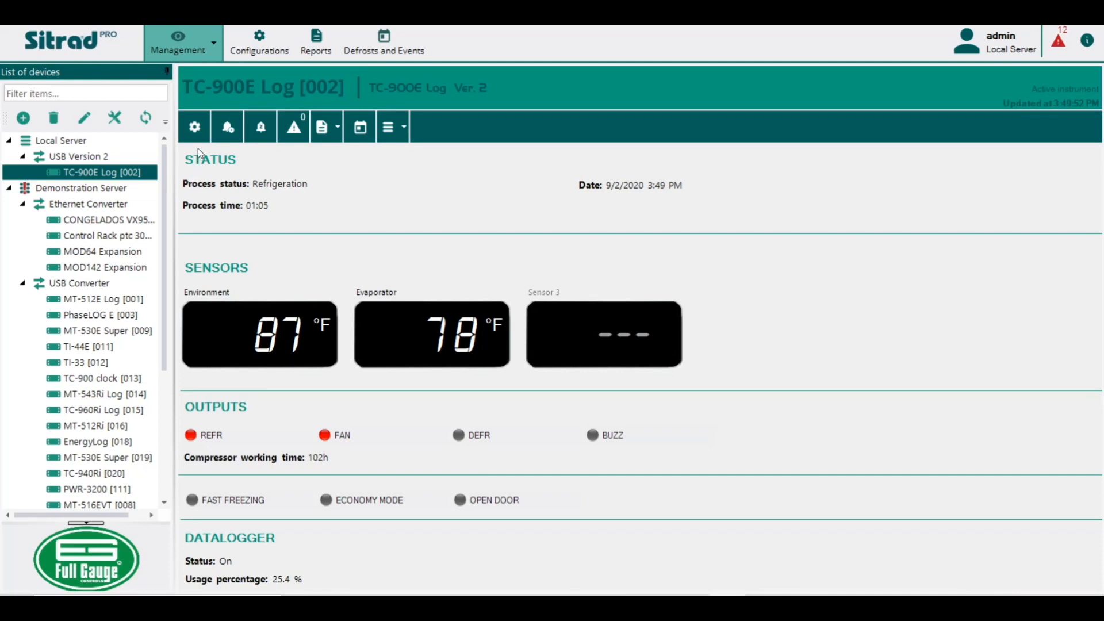
mouse_move(227, 127)
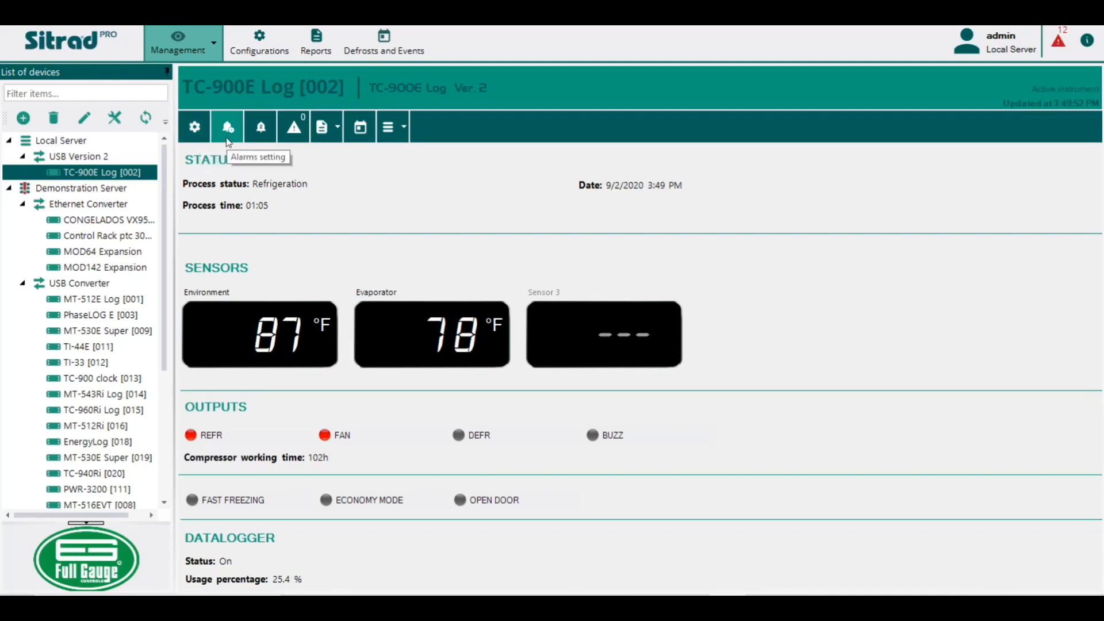
mouse_move(261, 127)
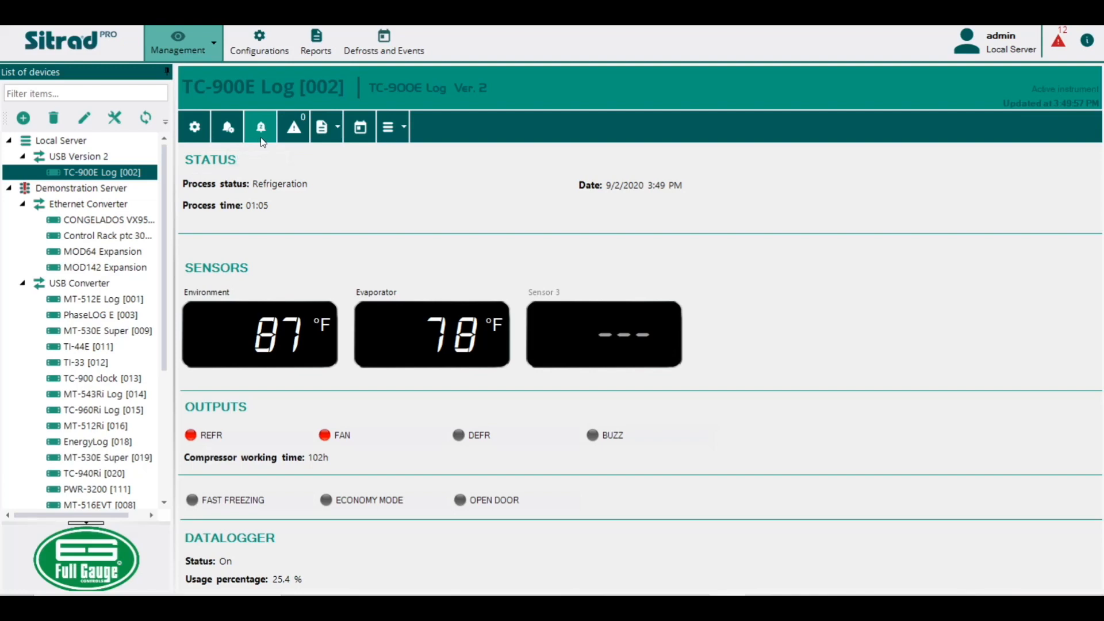
mouse_move(260, 128)
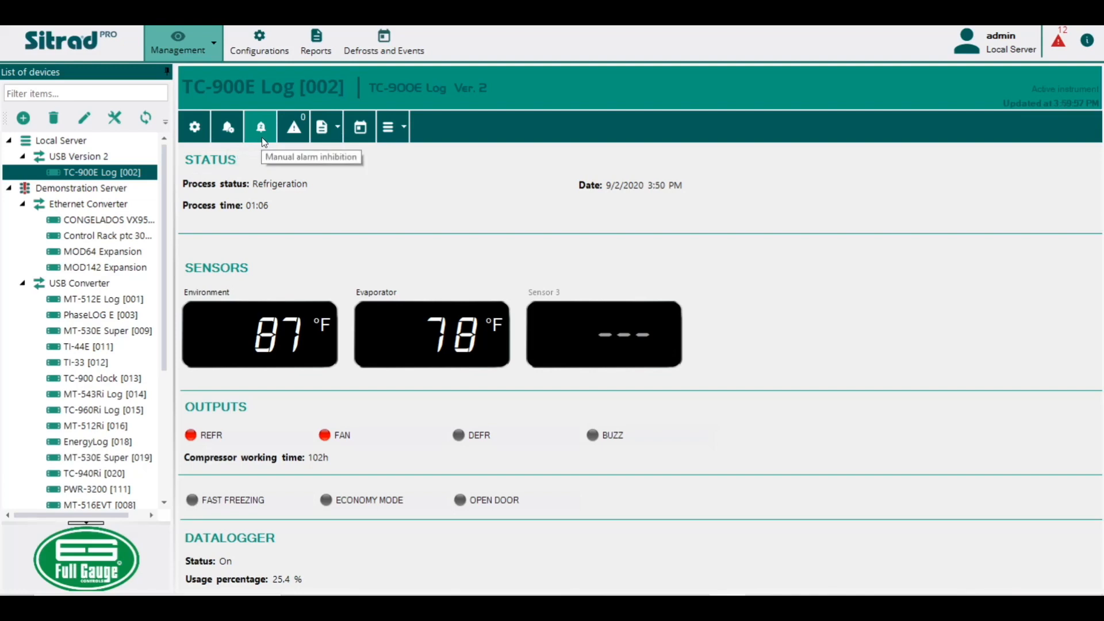
mouse_move(294, 126)
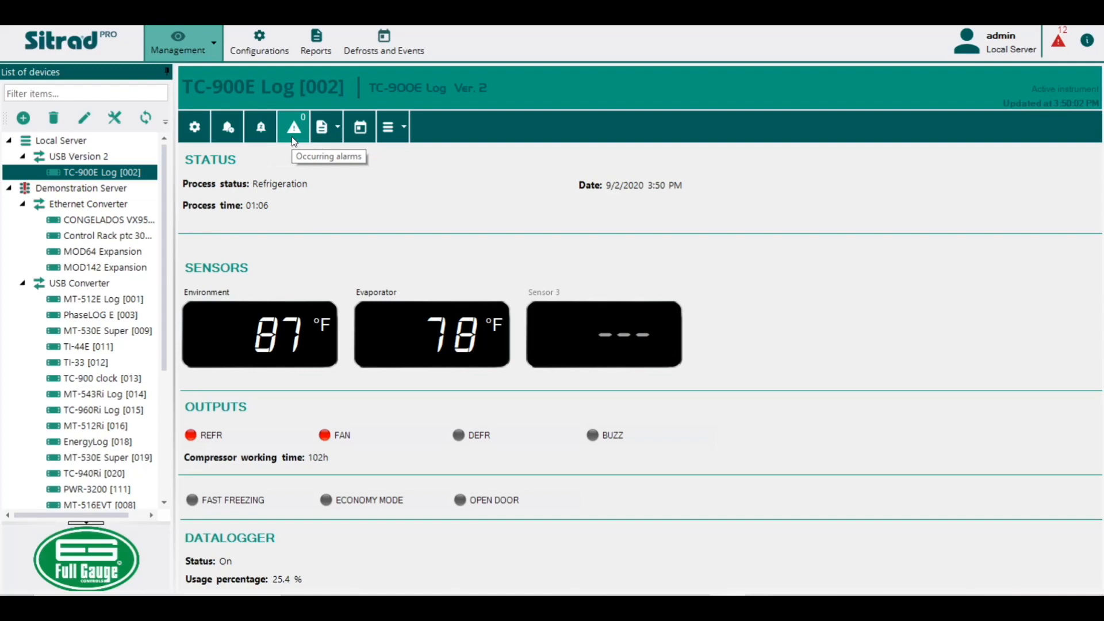
mouse_move(374, 171)
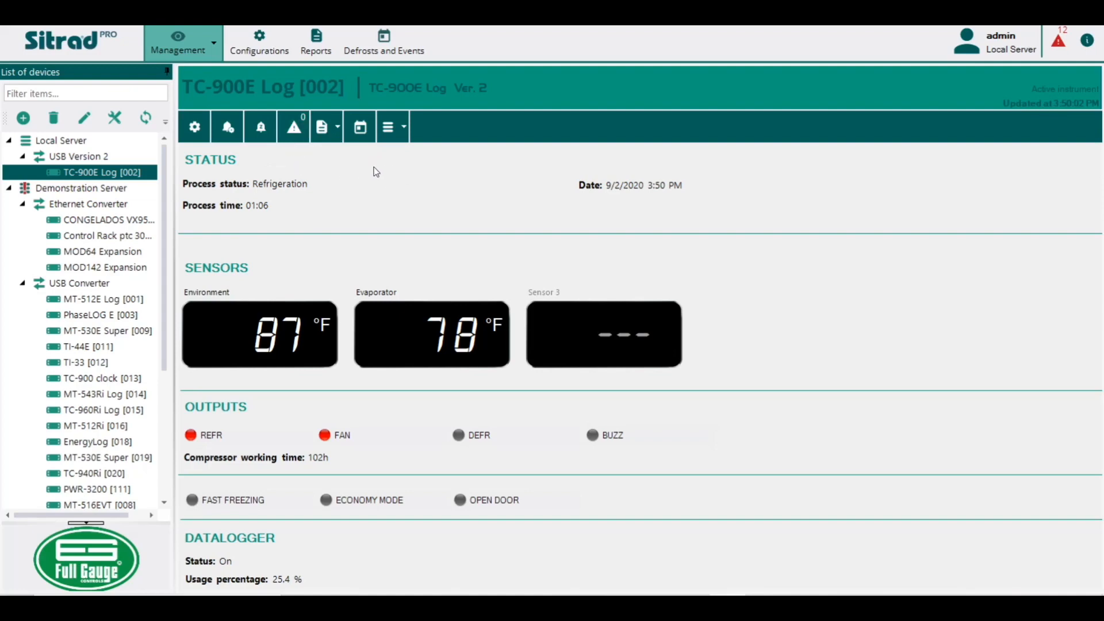
mouse_move(397, 188)
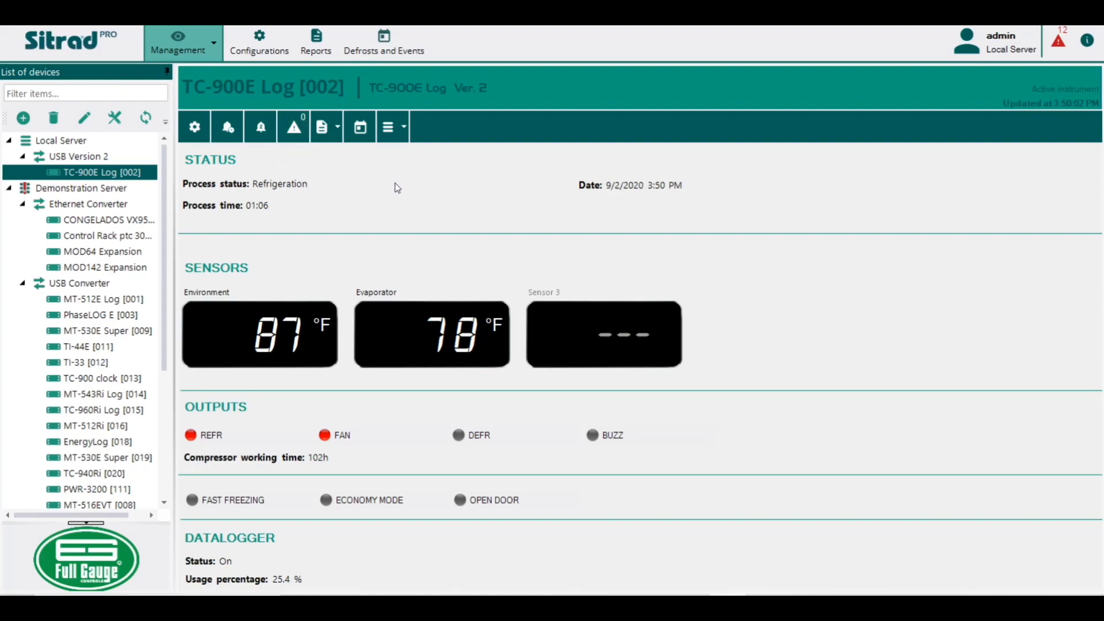
mouse_move(433, 279)
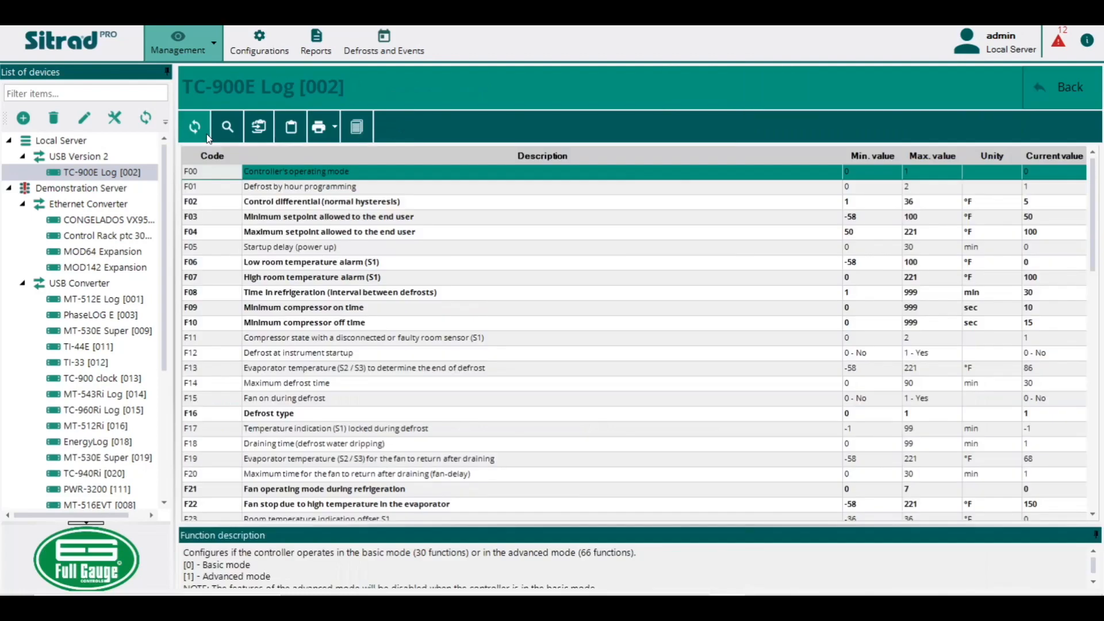
mouse_move(195, 126)
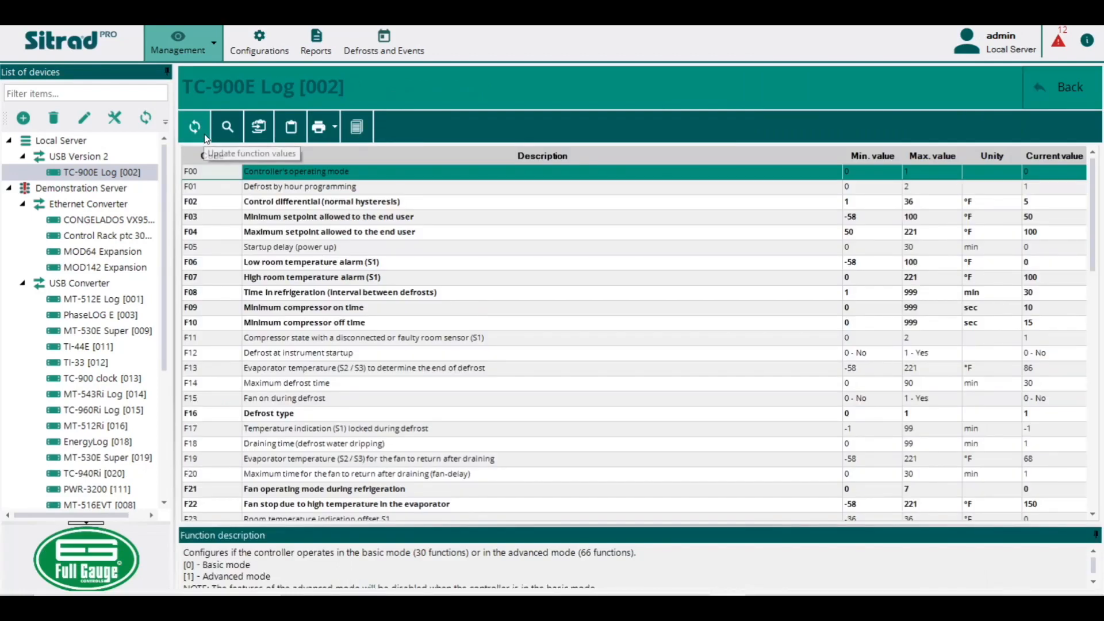
- Select a row in TC-900E Log's parameter table, then show MOD64 Expansion's live status
click(226, 127)
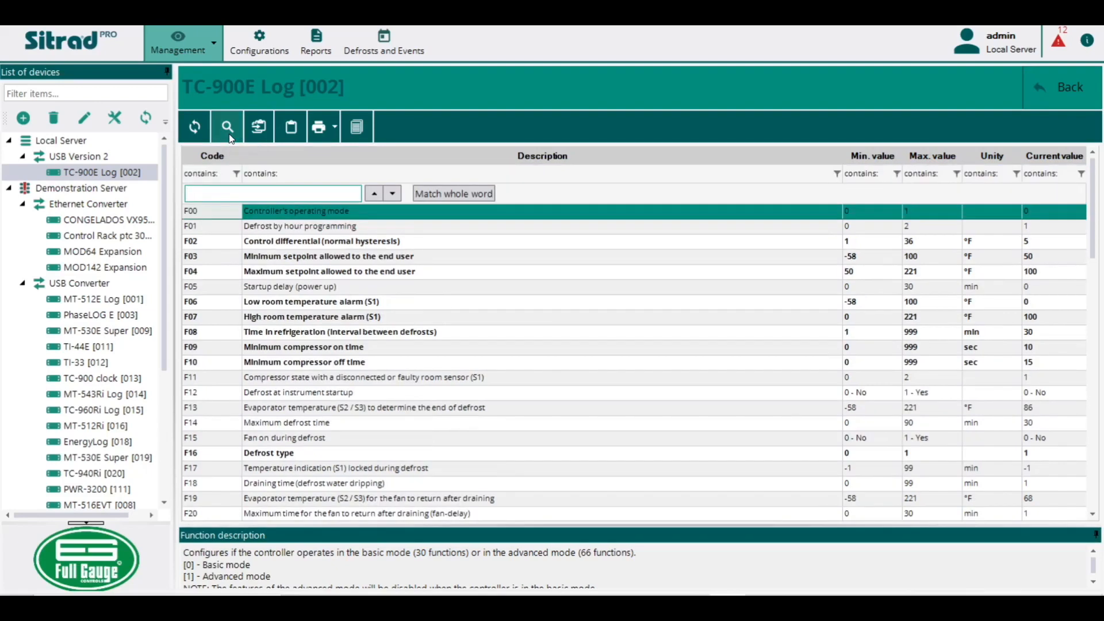
mouse_move(258, 127)
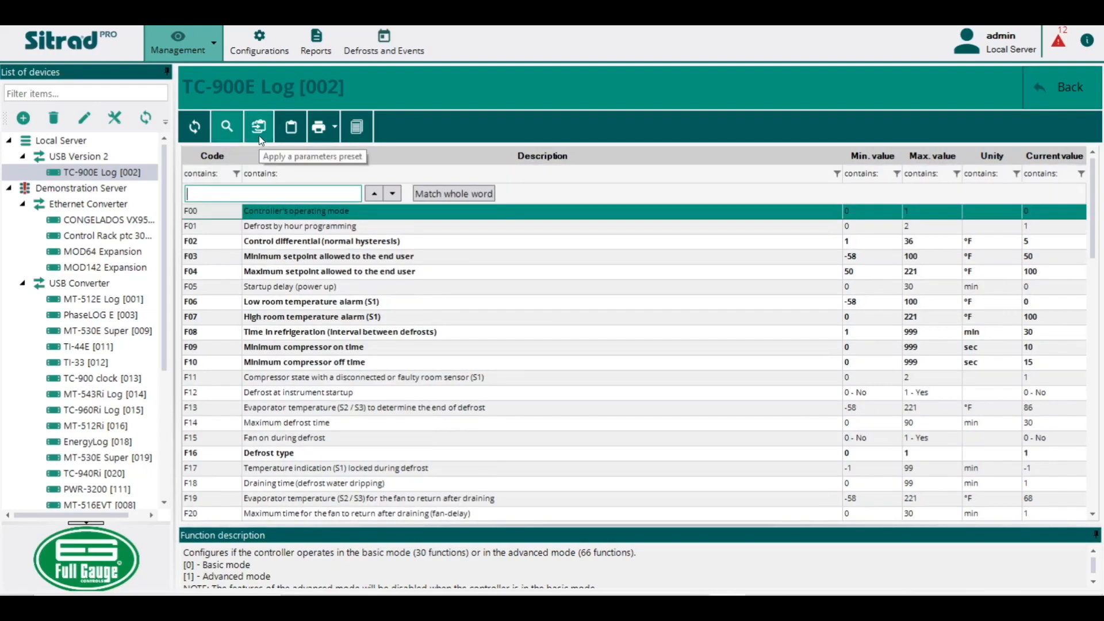
mouse_move(289, 127)
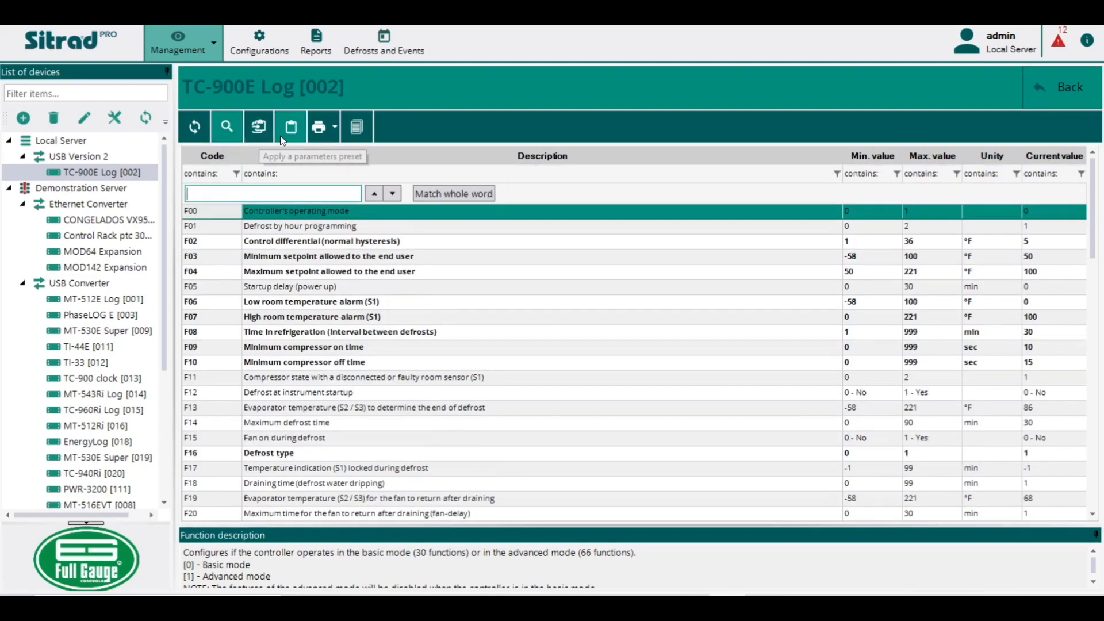
mouse_move(291, 126)
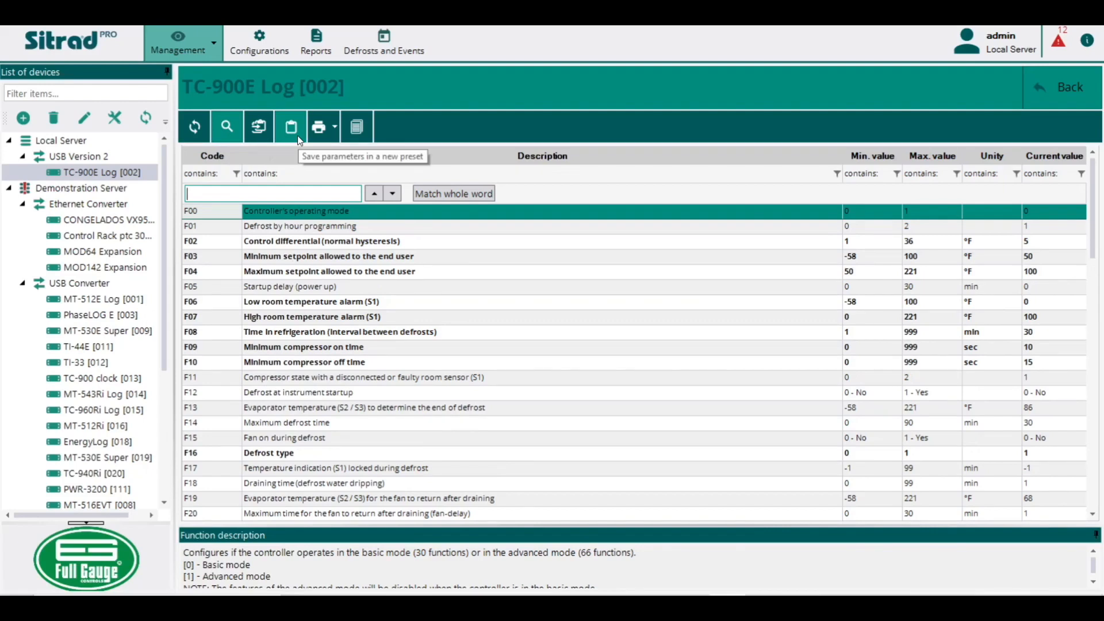
mouse_move(317, 141)
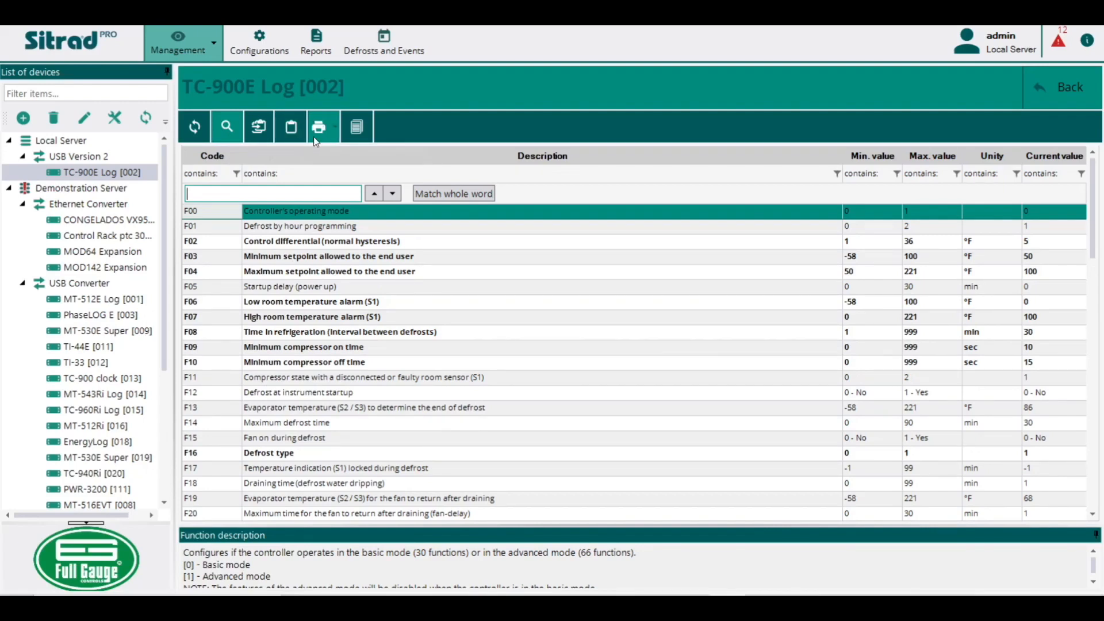
mouse_move(317, 127)
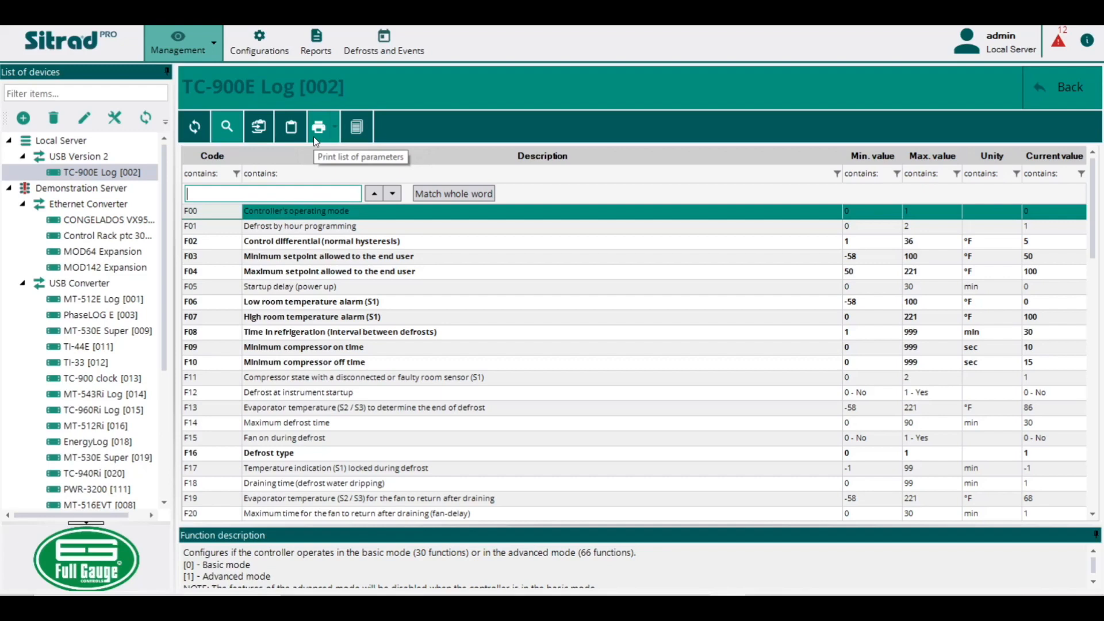
mouse_move(358, 126)
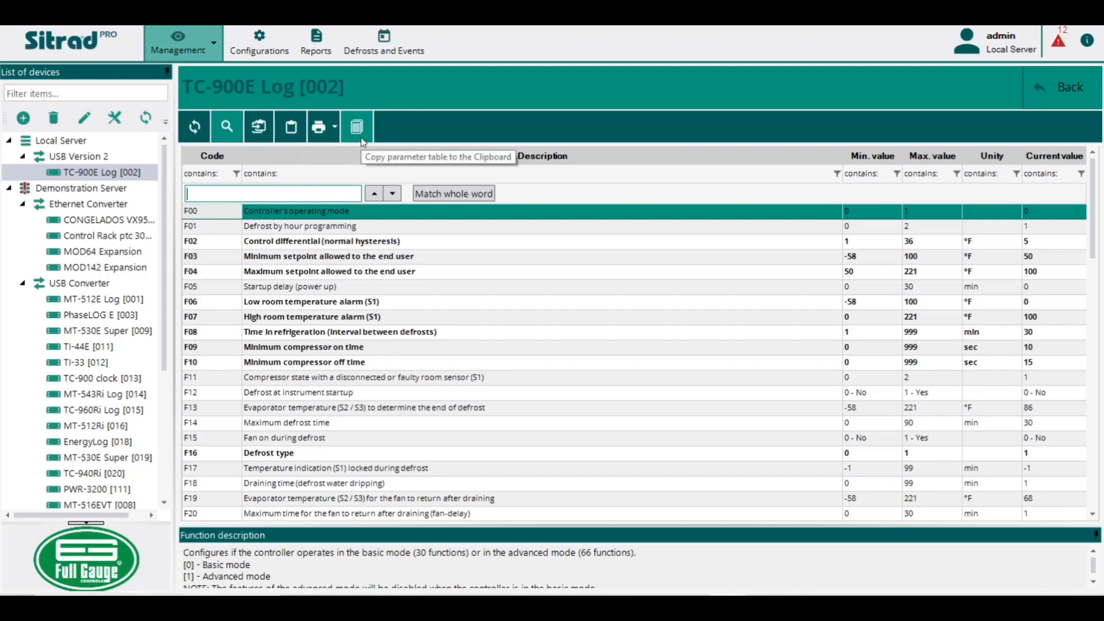
mouse_move(403, 219)
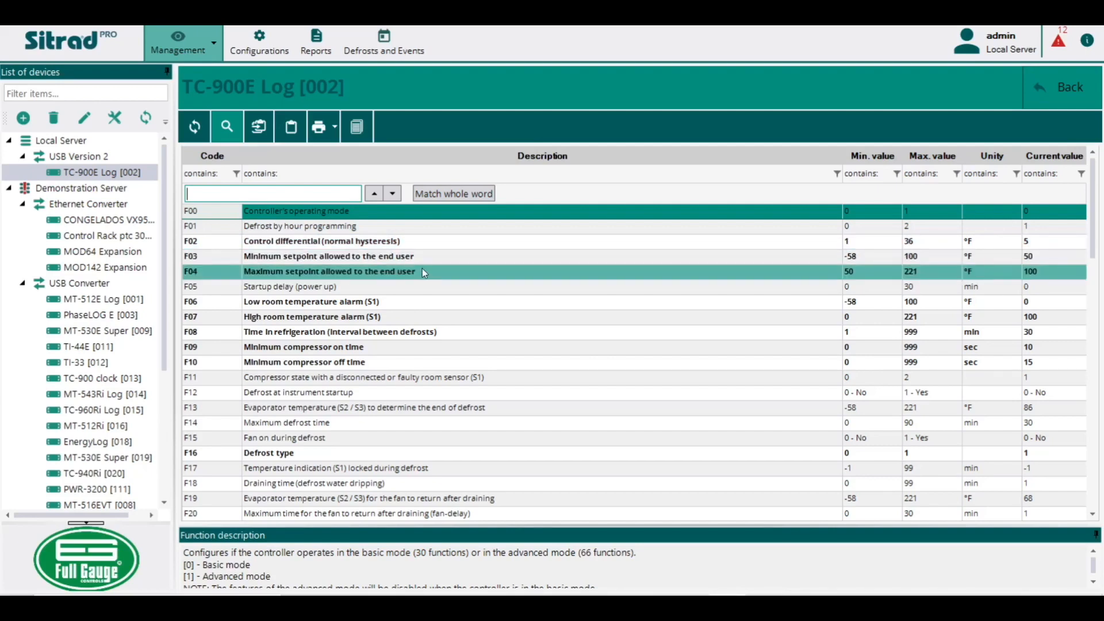
click(107, 252)
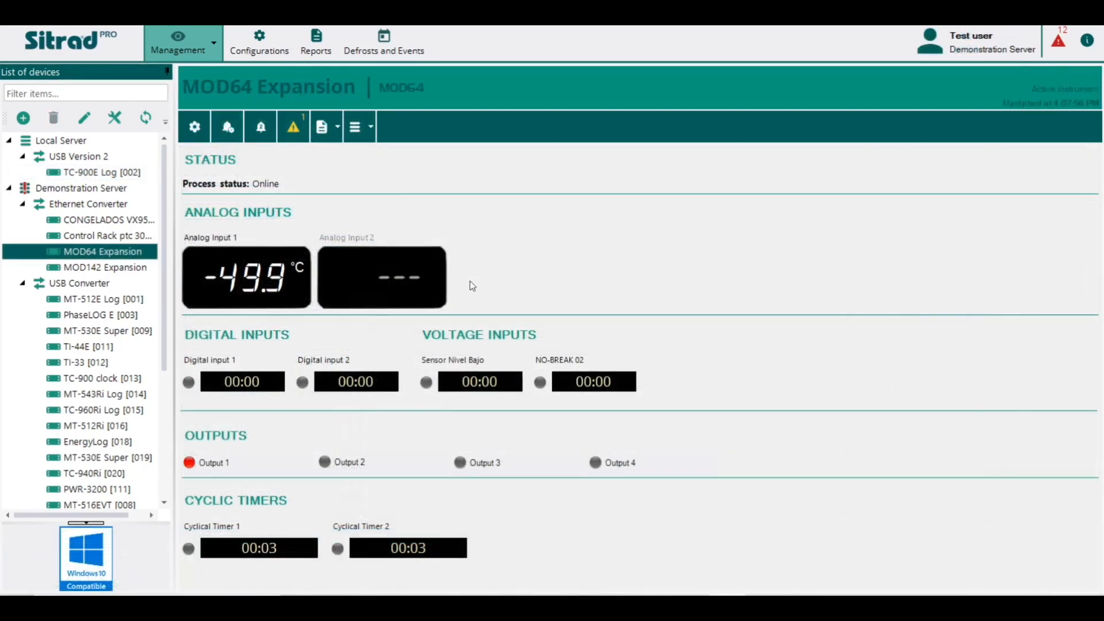
mouse_move(467, 284)
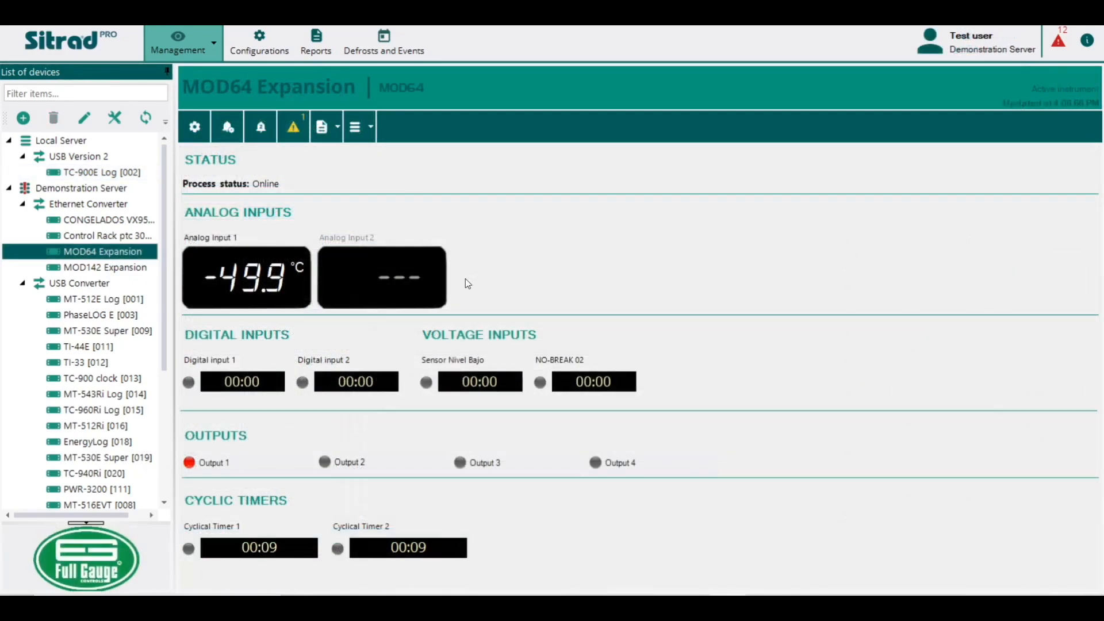
- Select TC-900E Log [002] and show its Alarms Notification Settings list
click(98, 172)
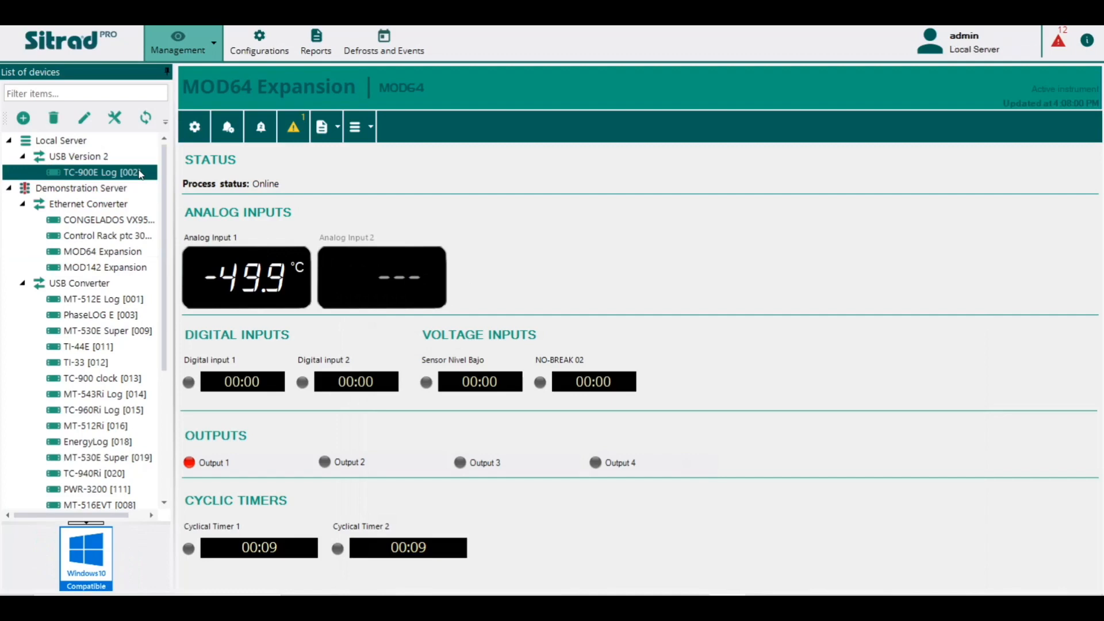
click(99, 172)
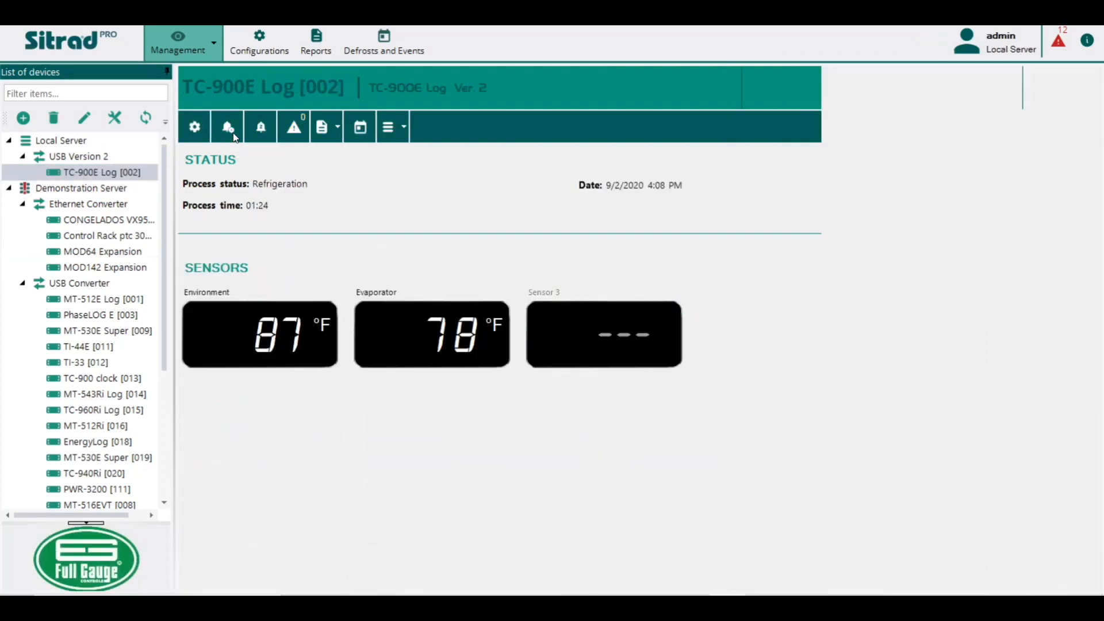
click(227, 126)
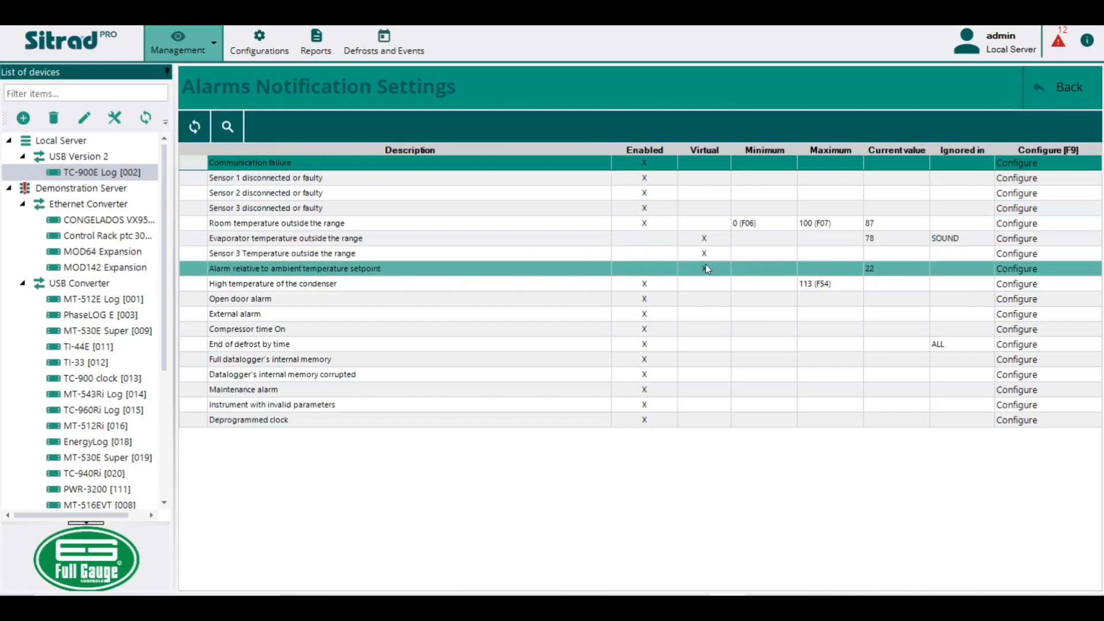
- Inspect the evaporator, ambient setpoint and Sensor 3 temperature alarms, then return to status
click(286, 238)
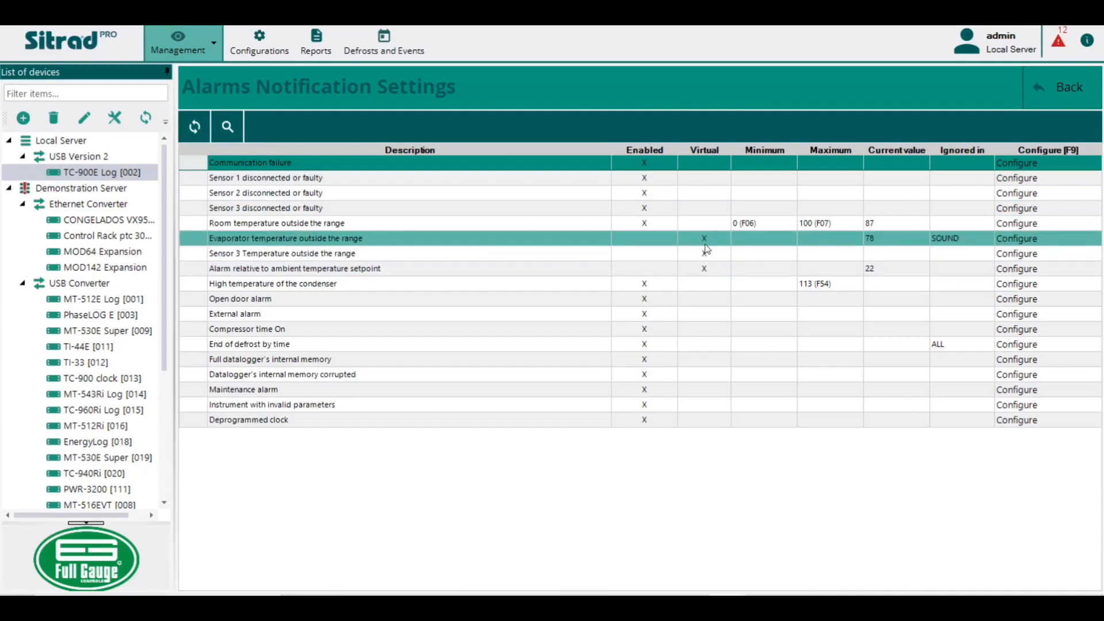
click(294, 268)
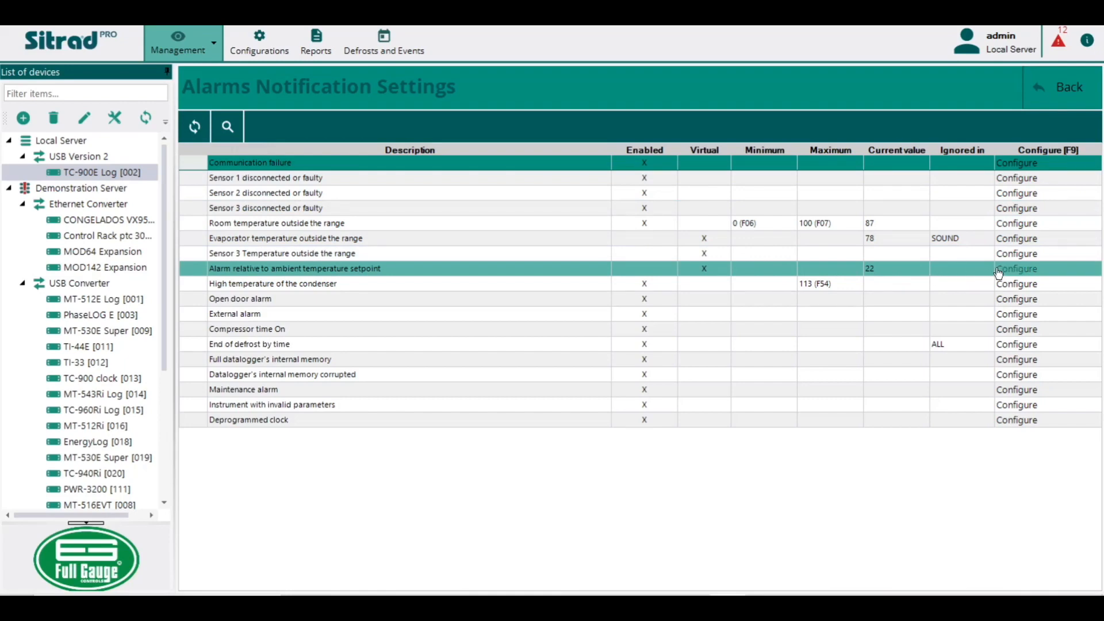
click(1016, 253)
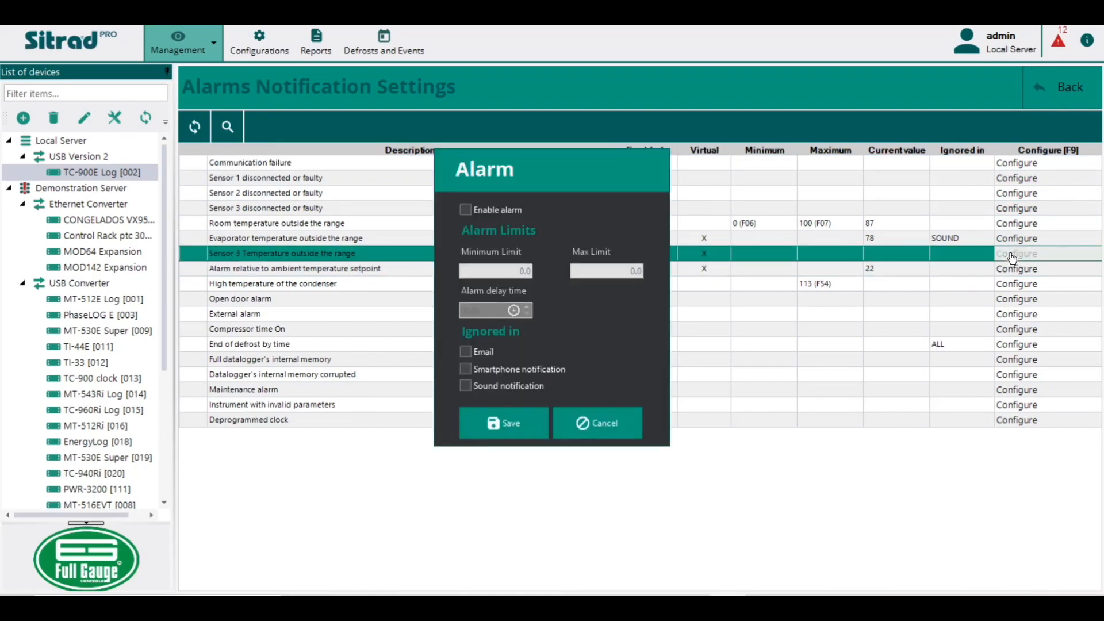
click(466, 210)
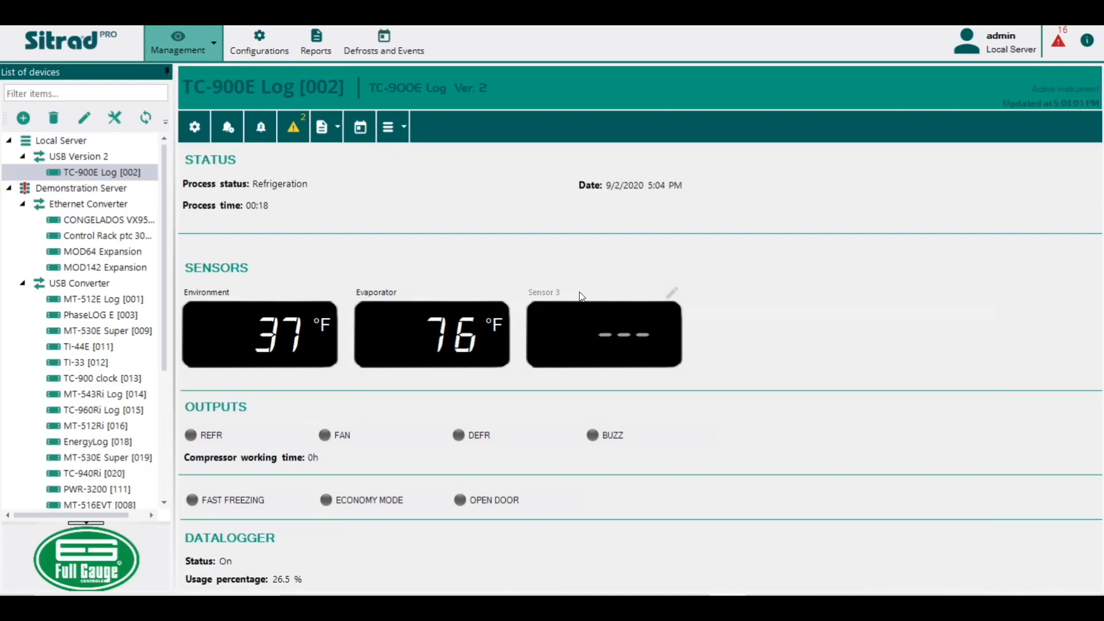
mouse_move(703, 254)
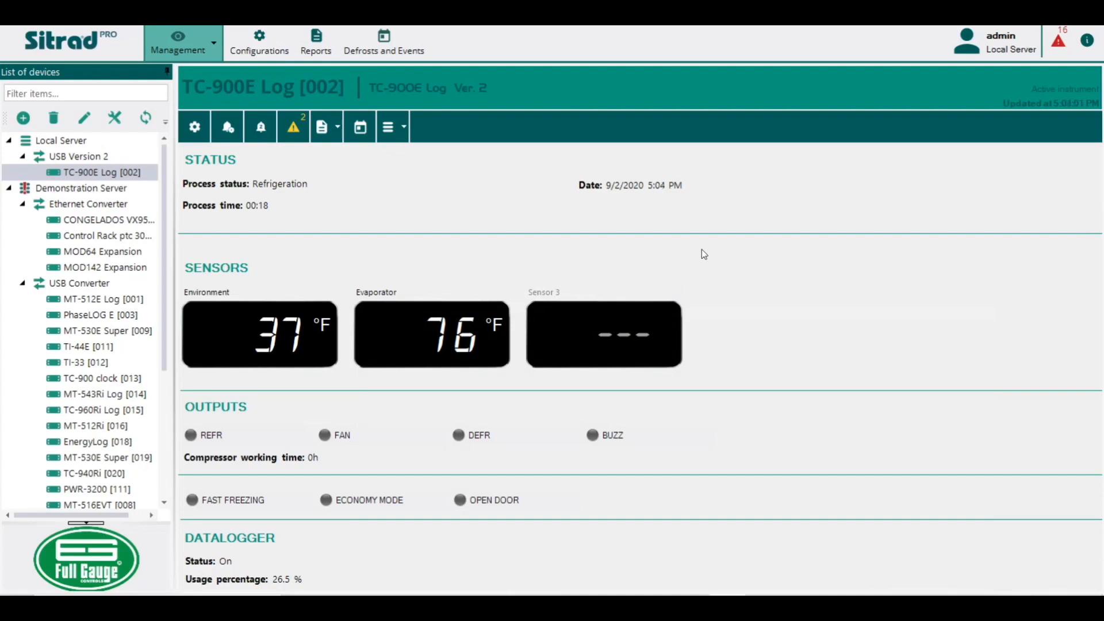
mouse_move(1058, 40)
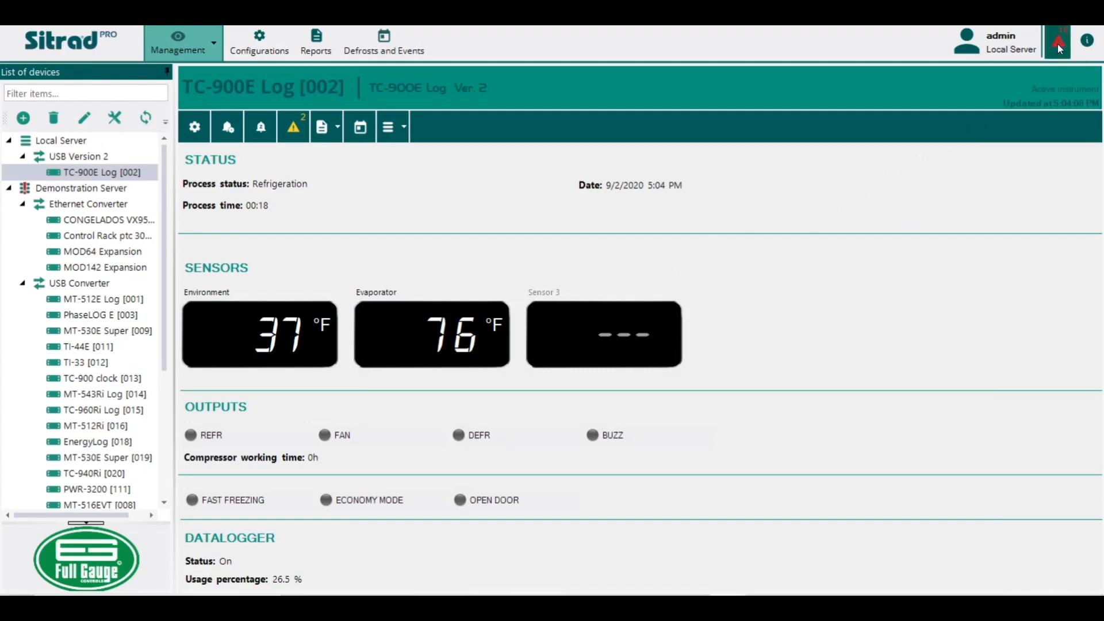
- Scroll through the recent alarm occurrences popup, close it, and reopen it
click(1056, 41)
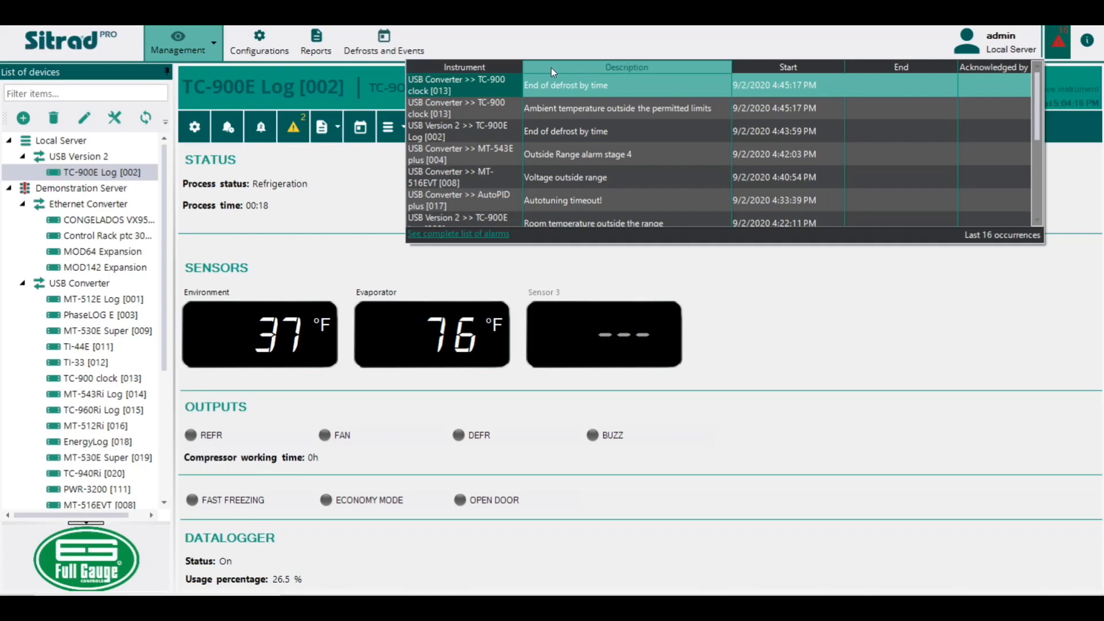
mouse_move(613, 75)
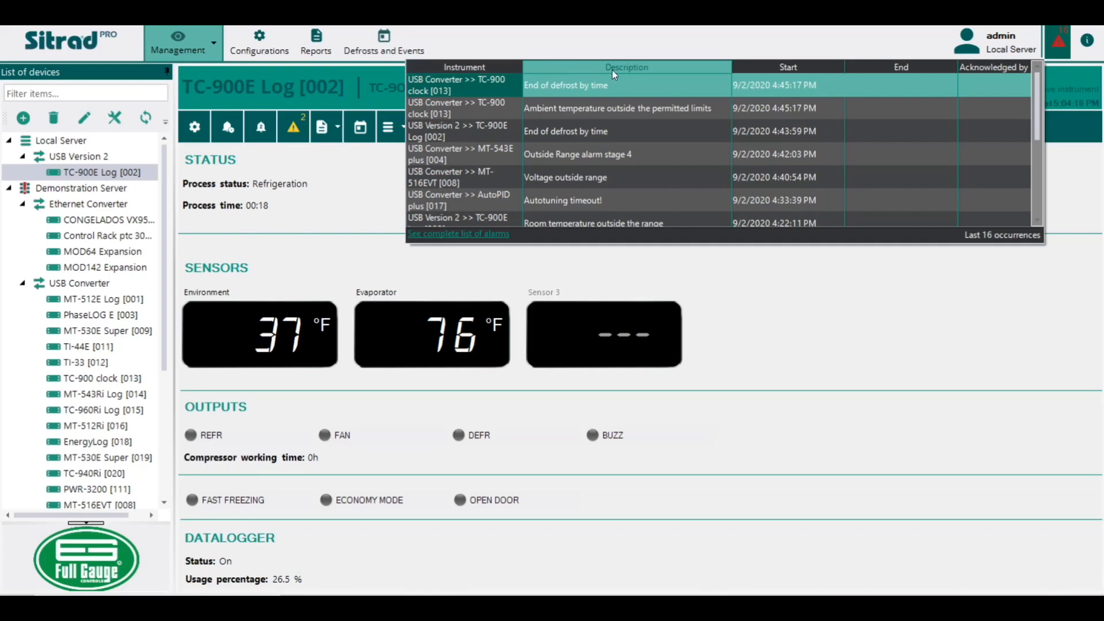
mouse_move(702, 75)
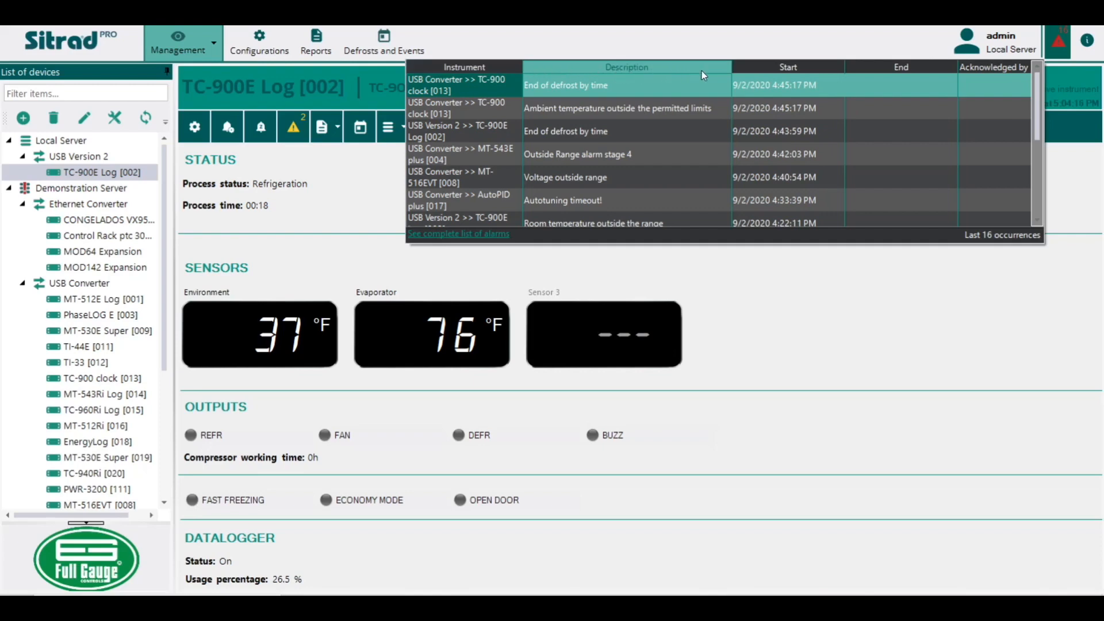
mouse_move(901, 67)
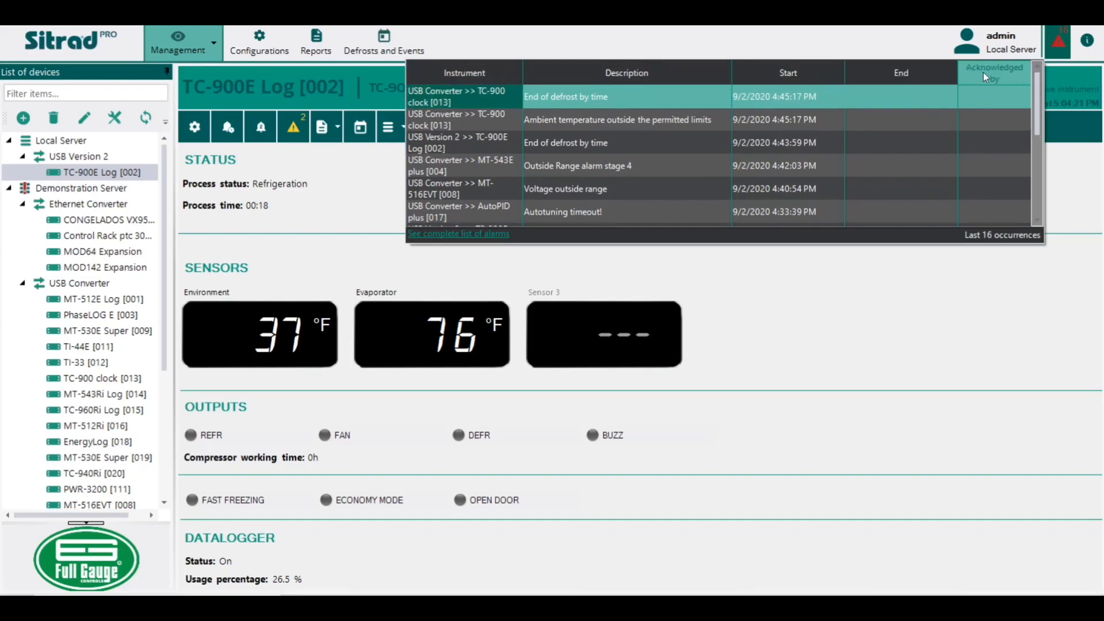
scroll(down, 3)
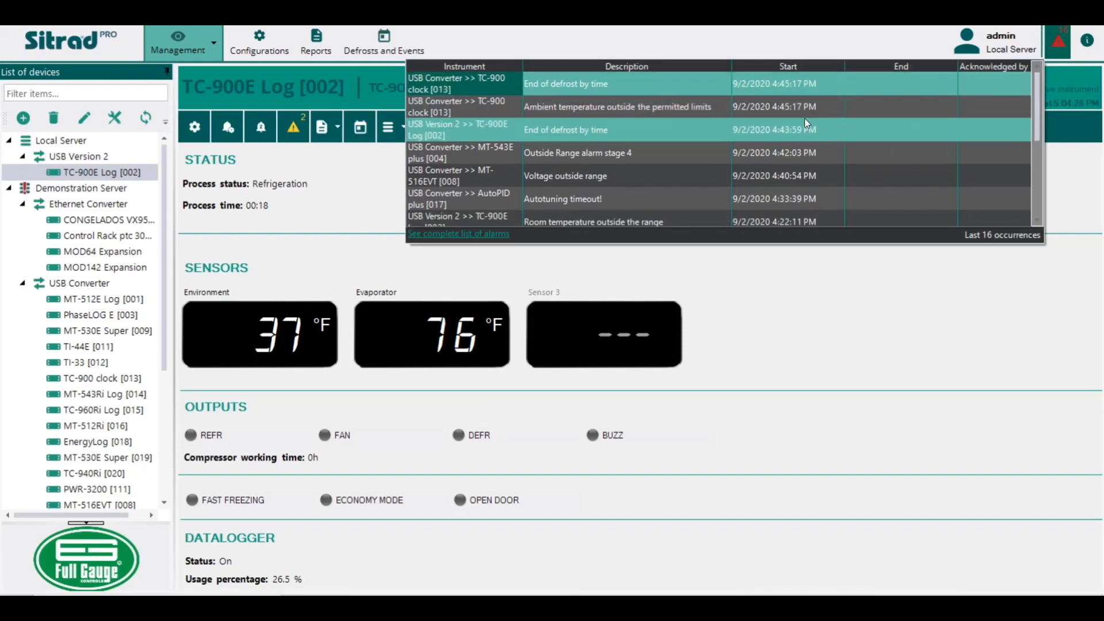
mouse_move(750, 290)
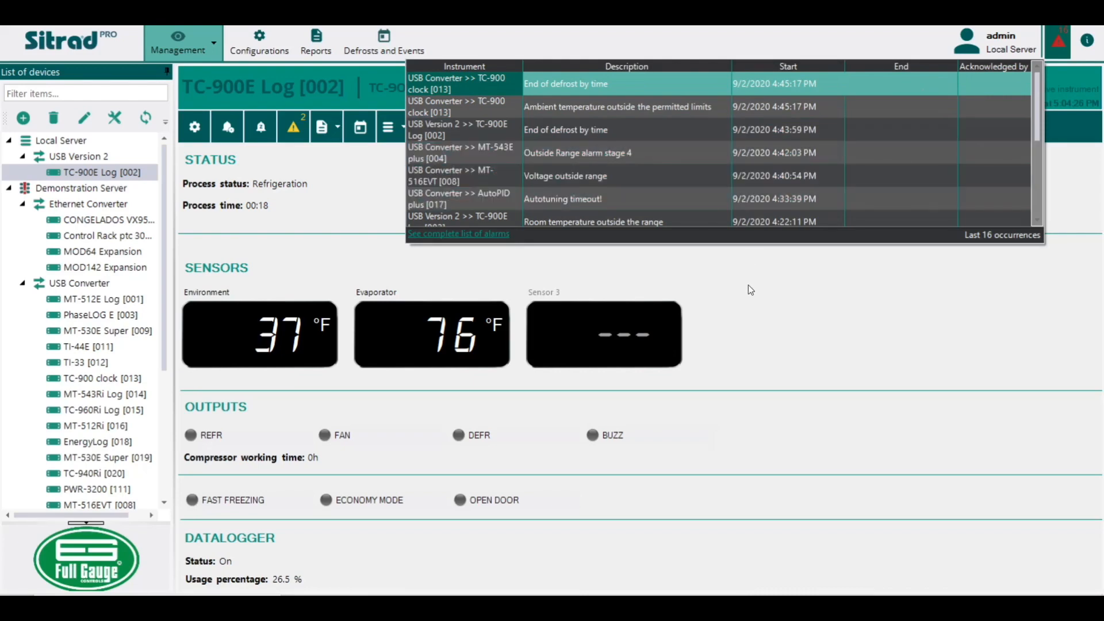
click(745, 288)
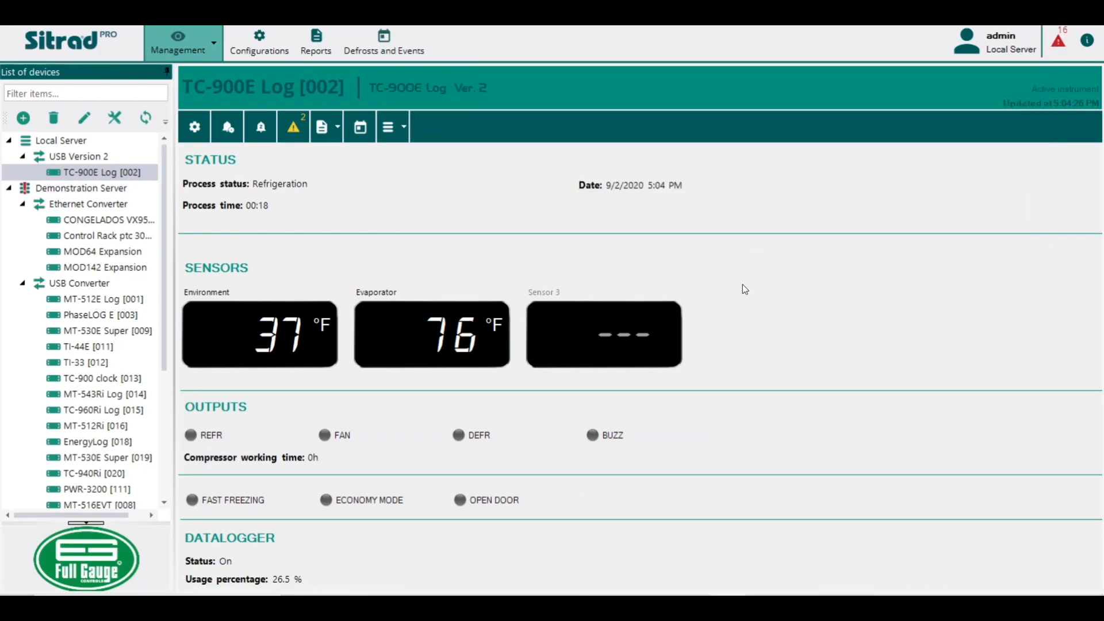
mouse_move(772, 282)
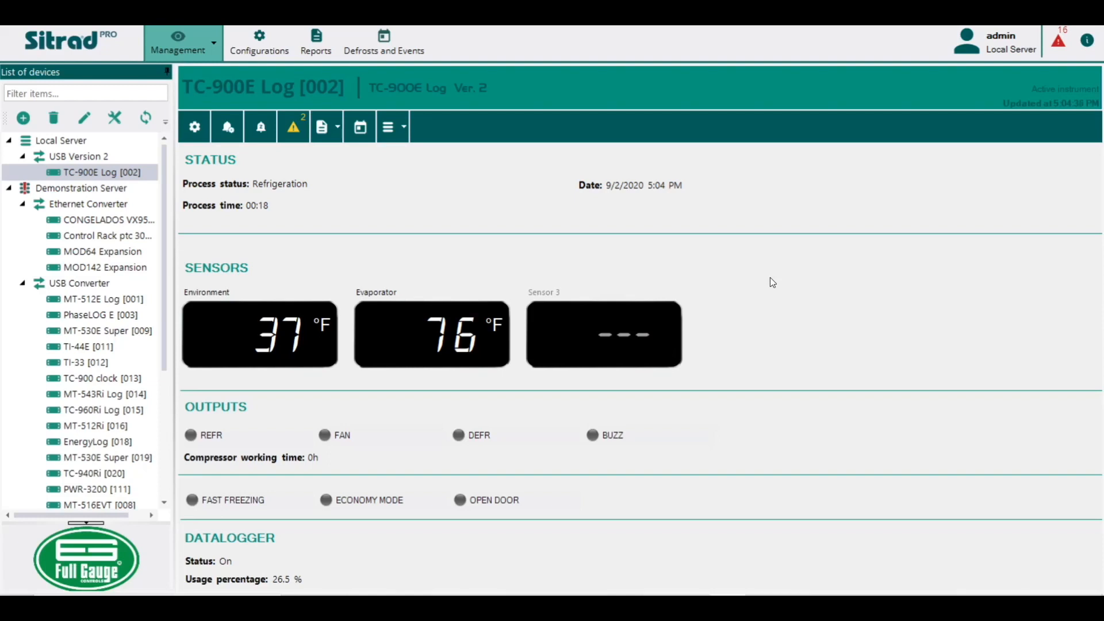
mouse_move(1057, 41)
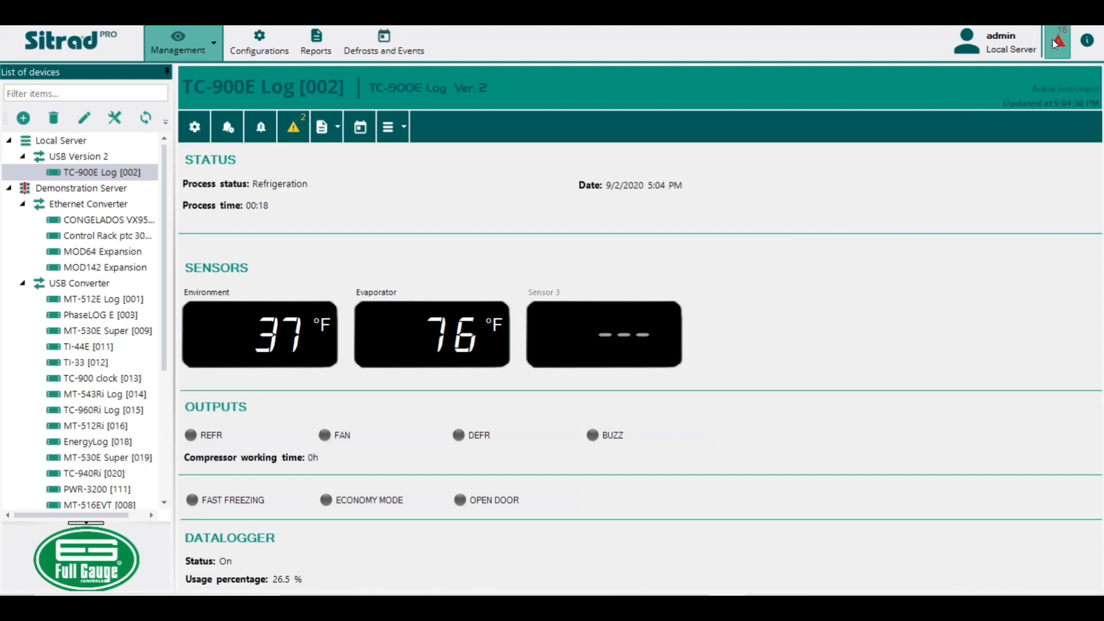
click(1058, 40)
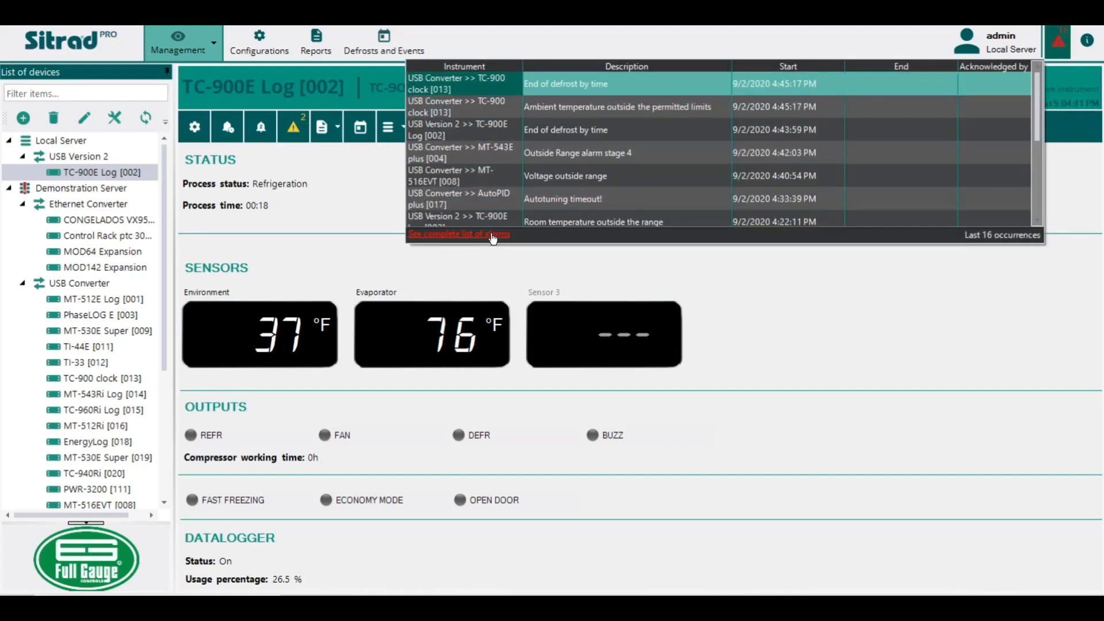
- Acknowledge the checked alarms from the complete list without an acknowledgment note
click(458, 234)
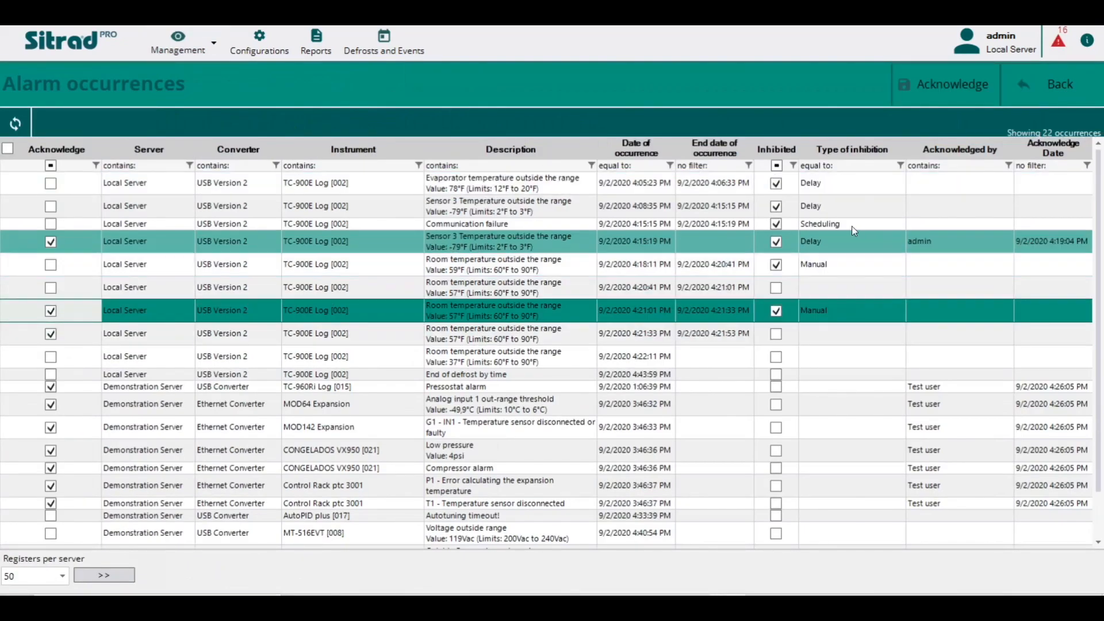
click(951, 84)
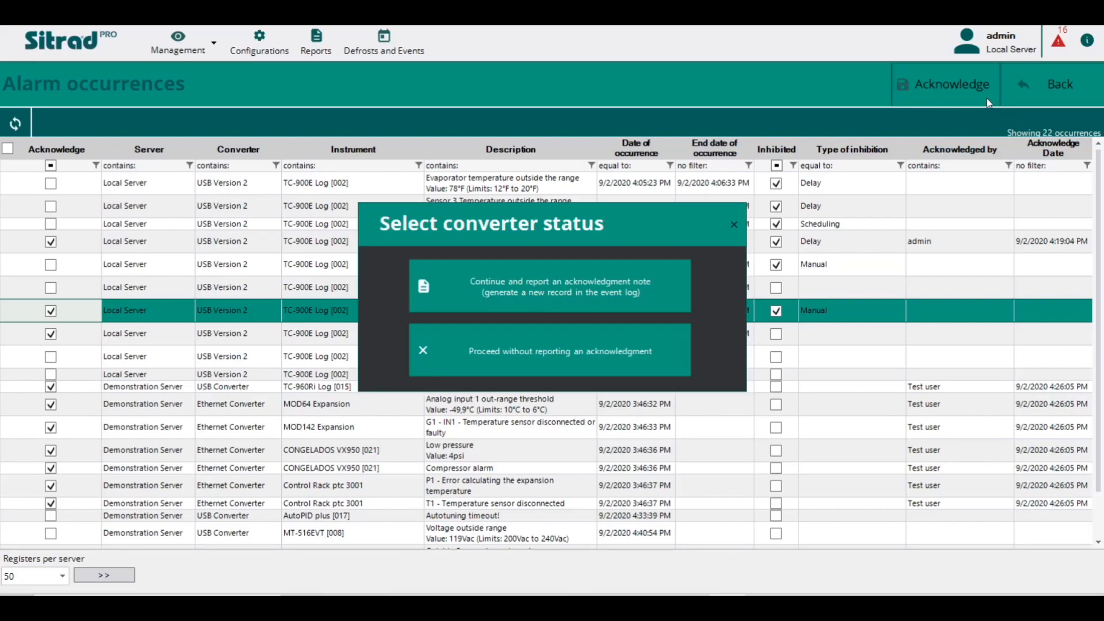
mouse_move(550, 351)
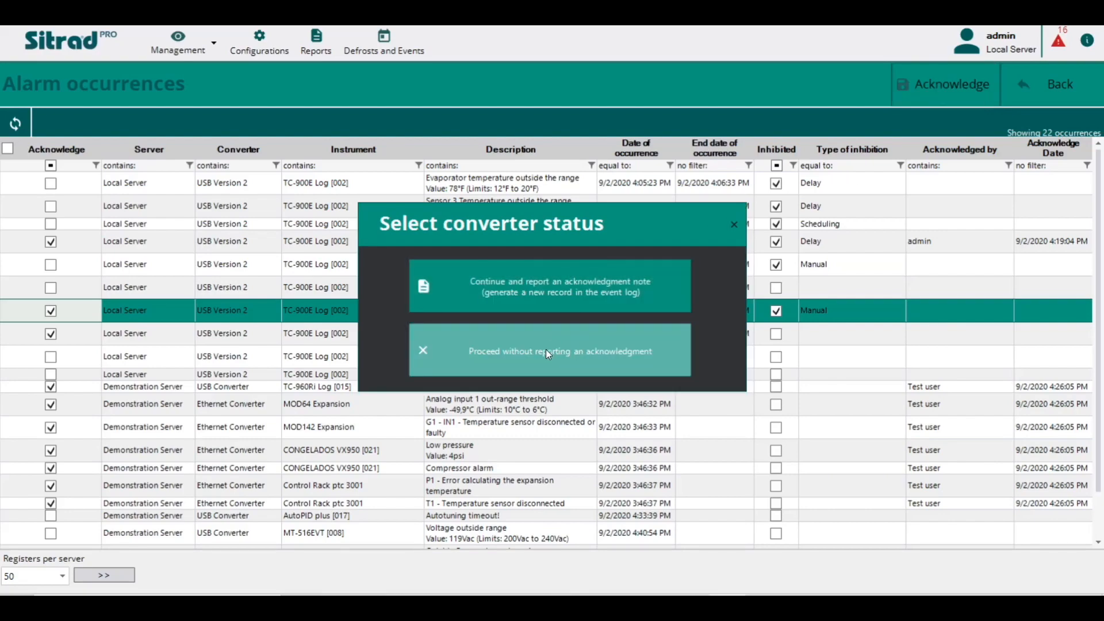
click(550, 351)
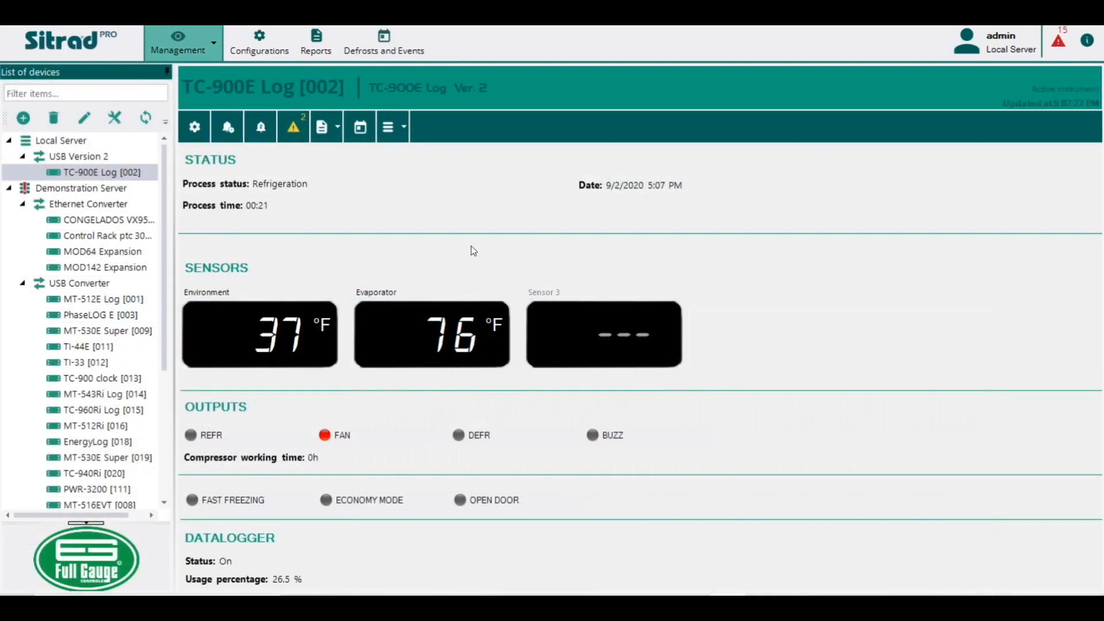
mouse_move(419, 220)
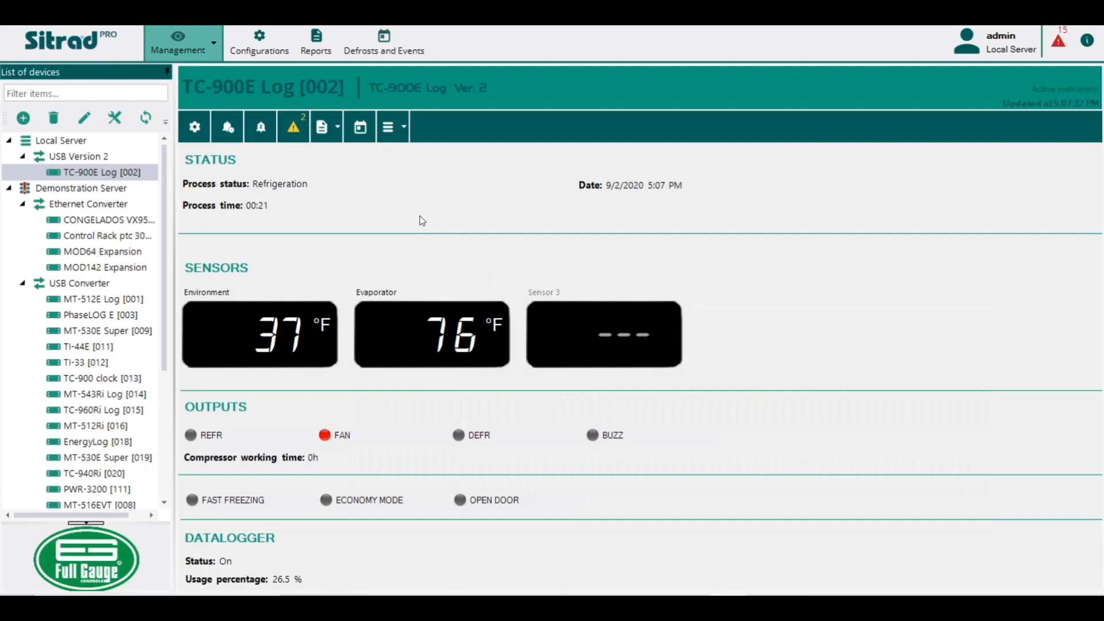
mouse_move(274, 150)
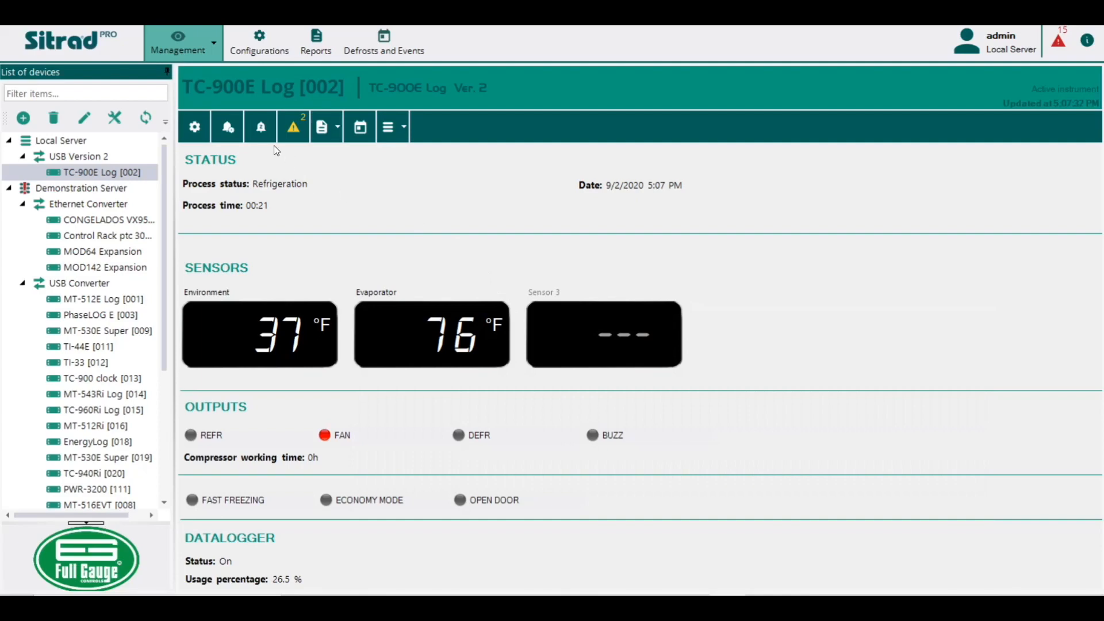
mouse_move(260, 126)
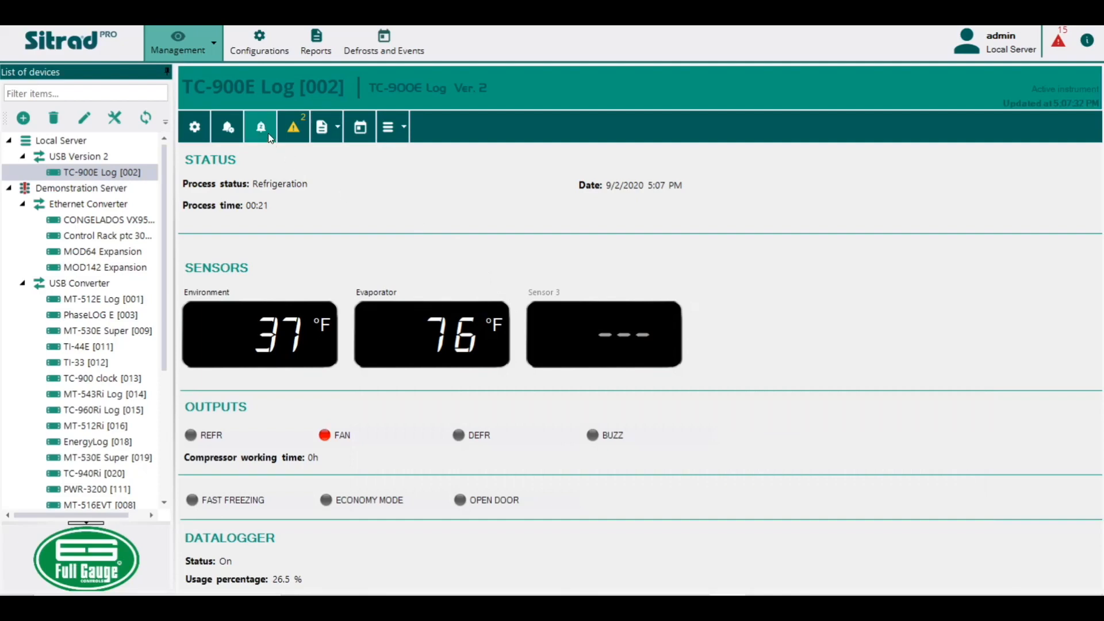
- Start a 3-hour manual alarm inhibition with reason "system's maintenance"
click(260, 127)
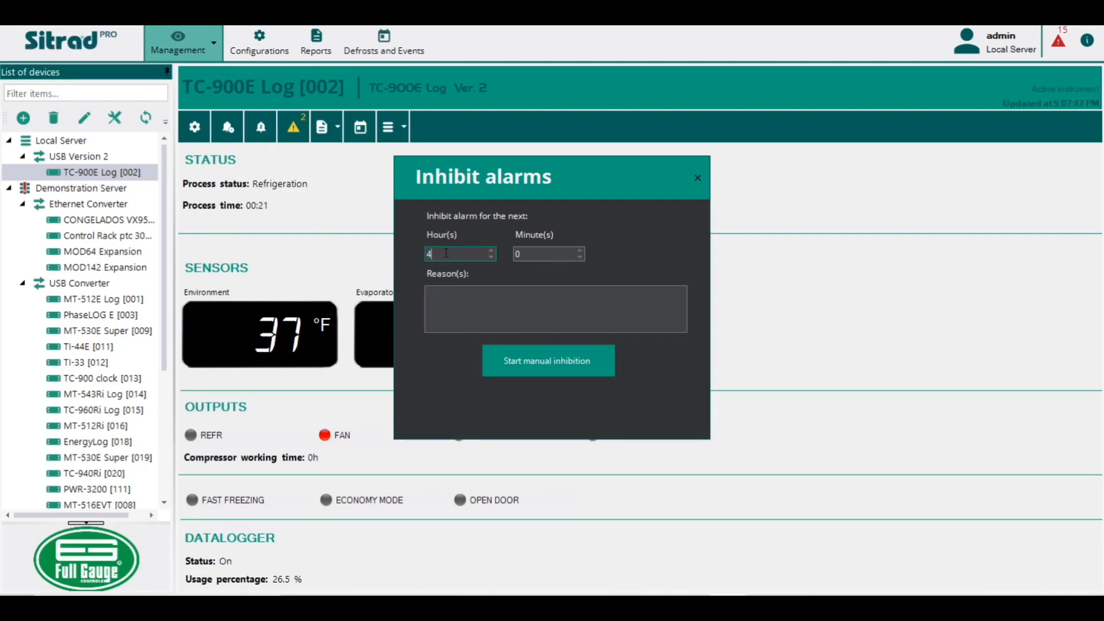
click(491, 256)
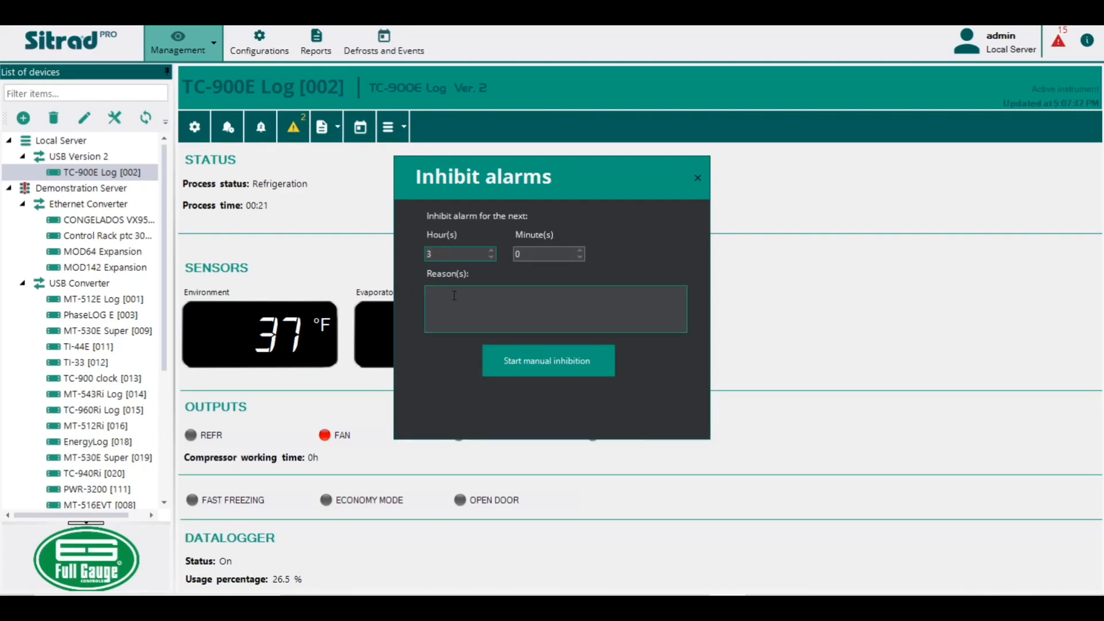
text(system's main)
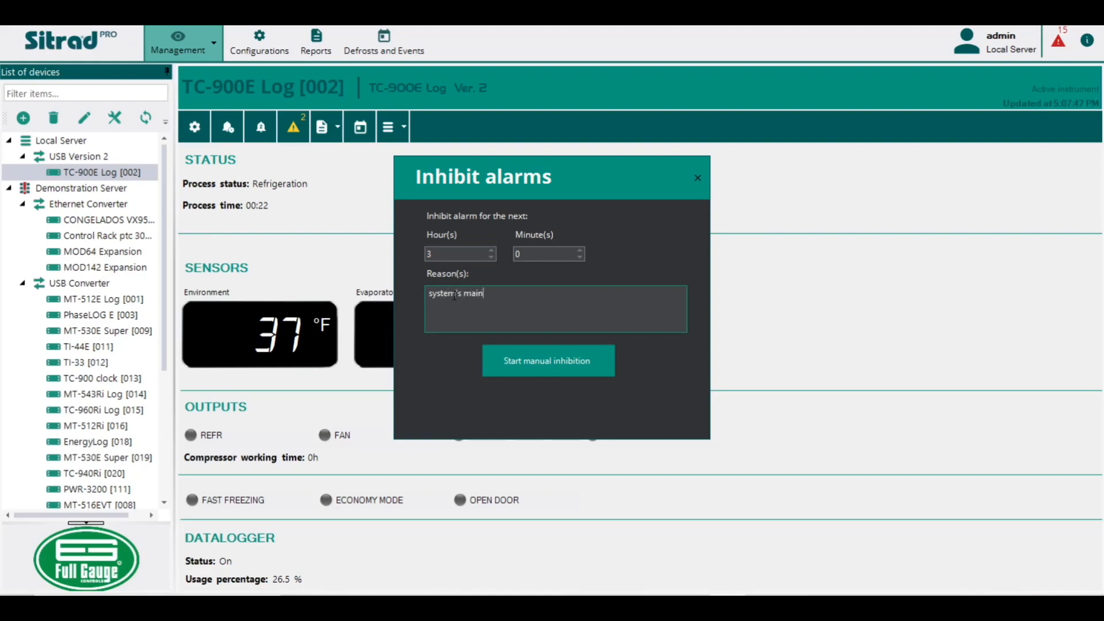
text(tenance)
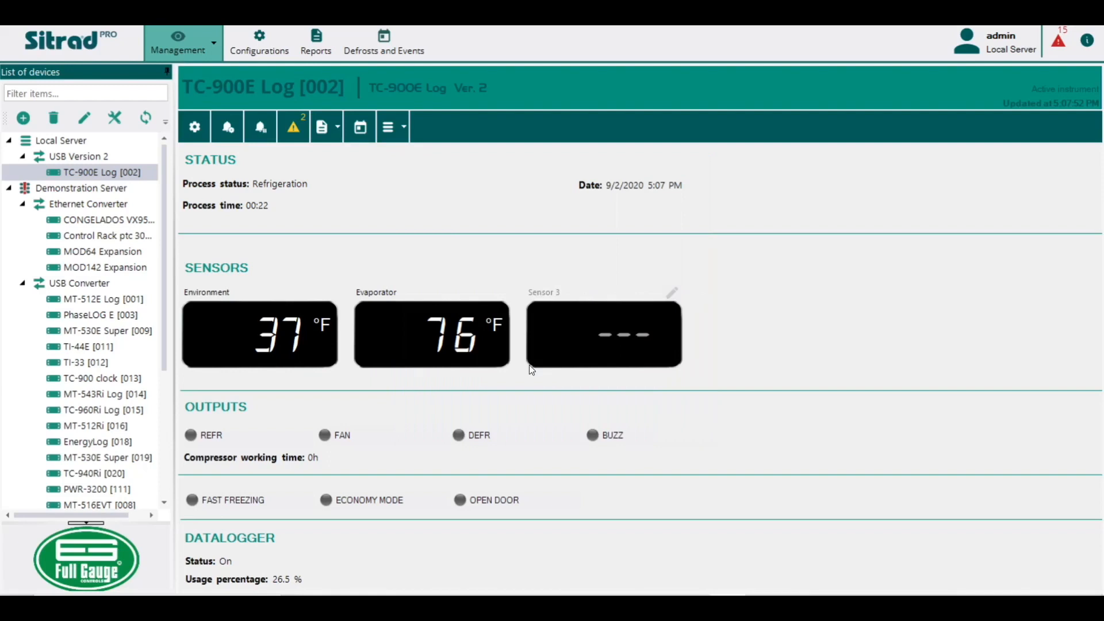
click(101, 474)
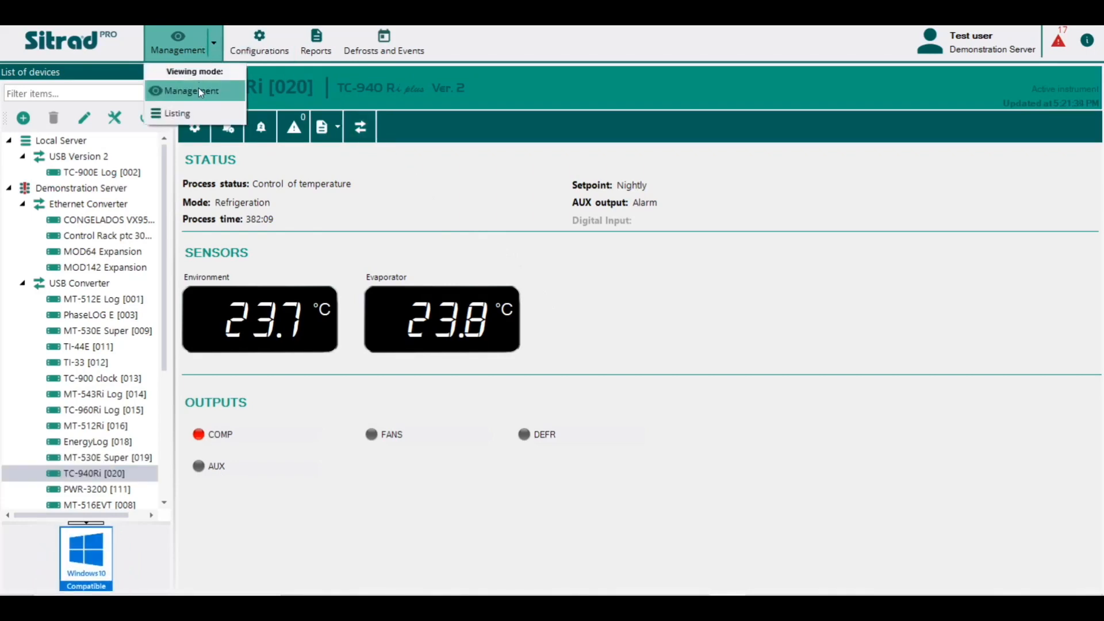
click(177, 113)
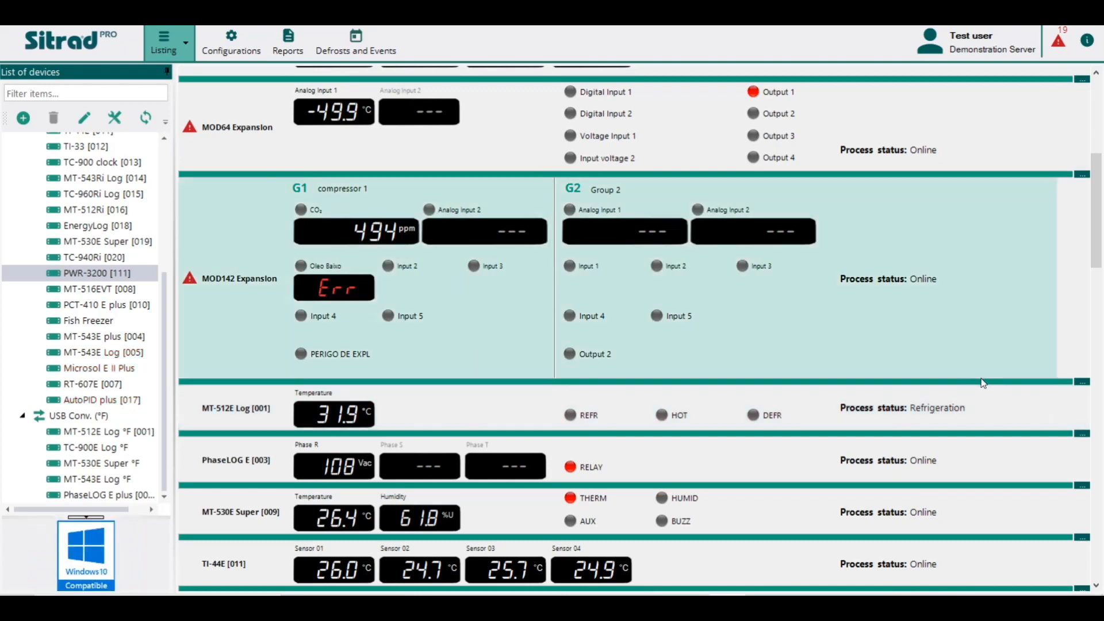
click(1082, 382)
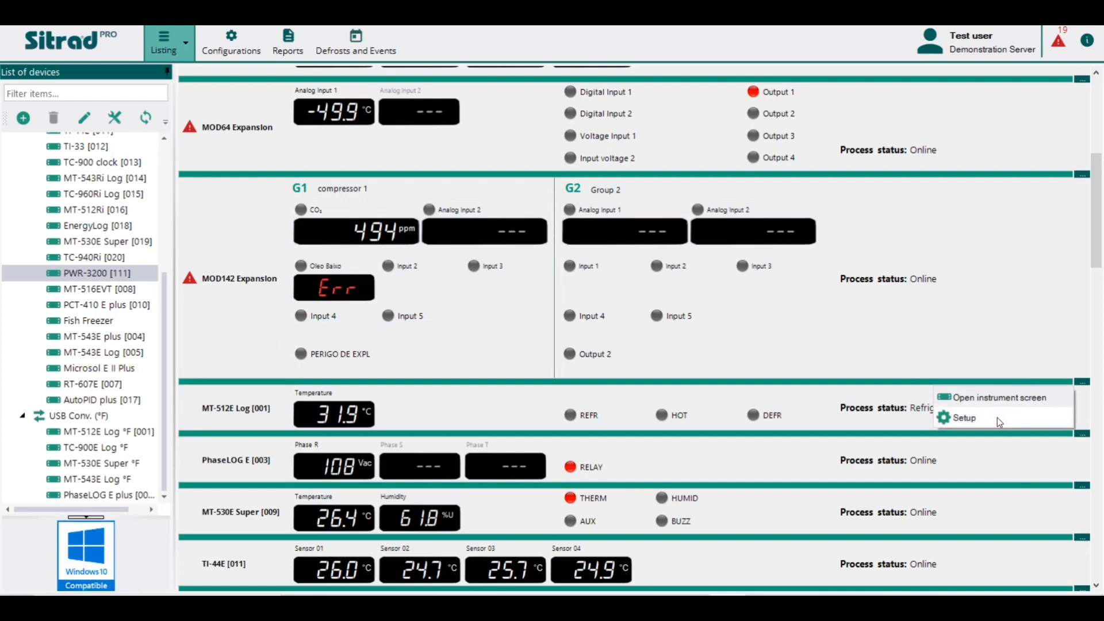
click(964, 417)
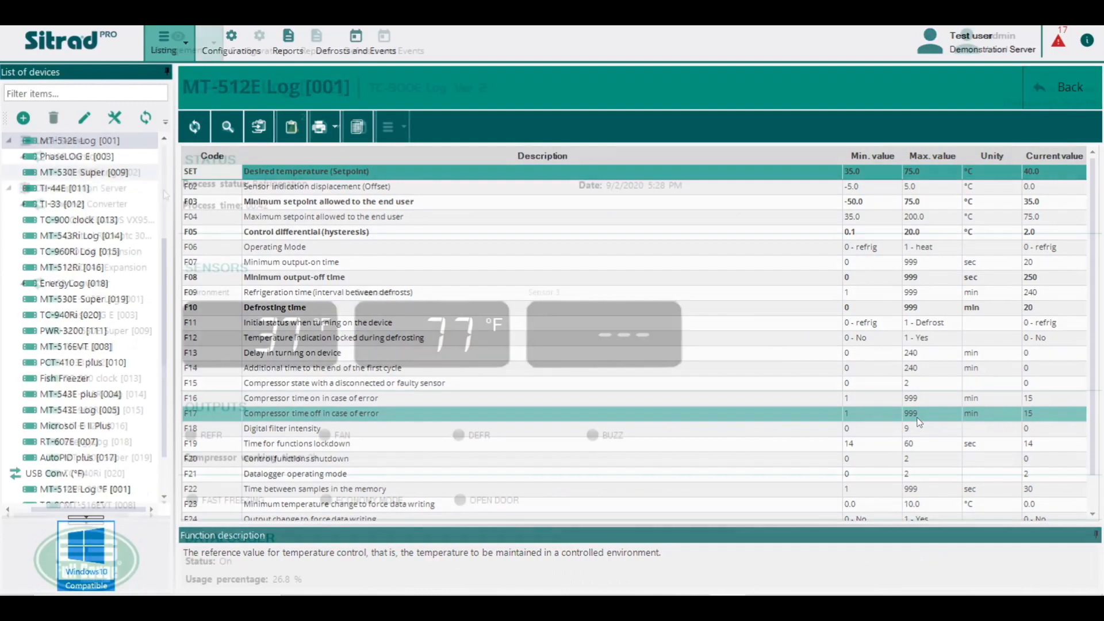
click(88, 172)
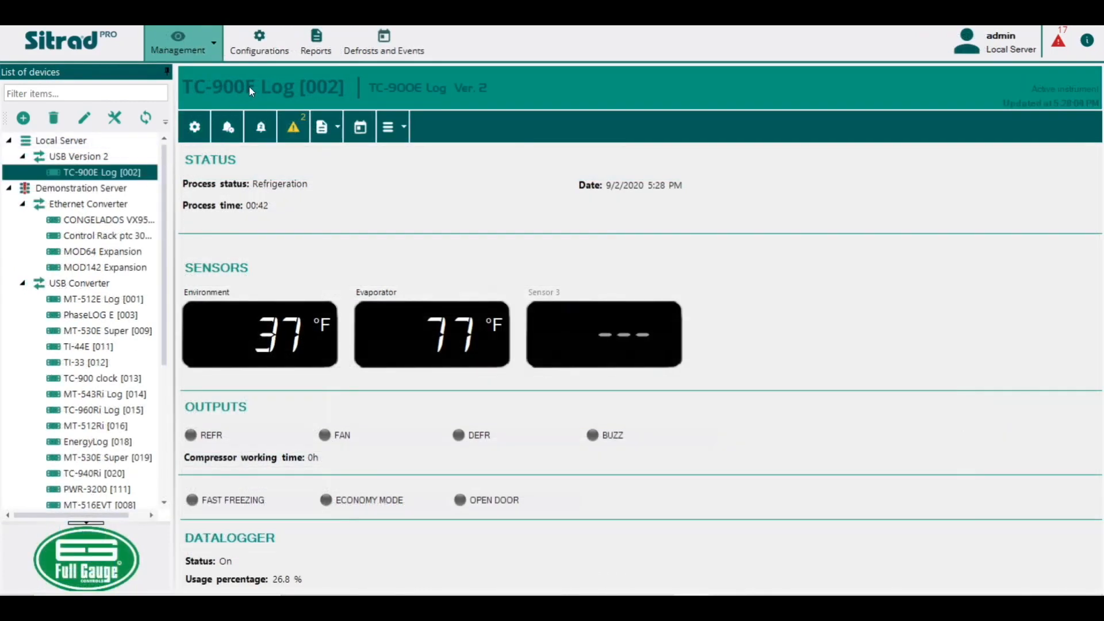
- Choose Graphical report as the report type in the Reports wizard
click(316, 41)
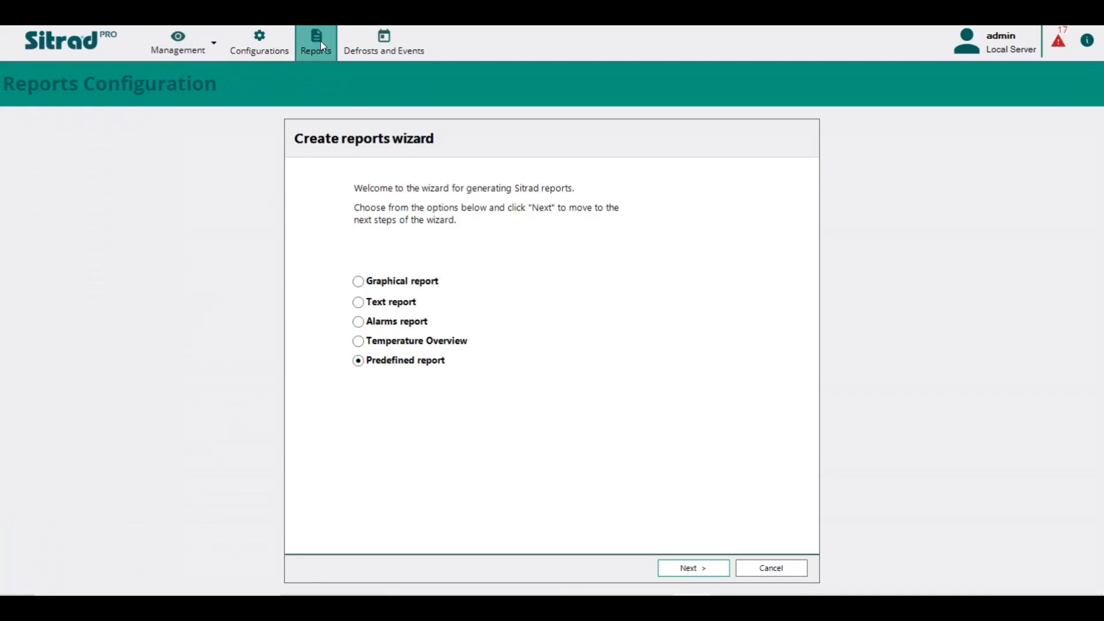
mouse_move(379, 235)
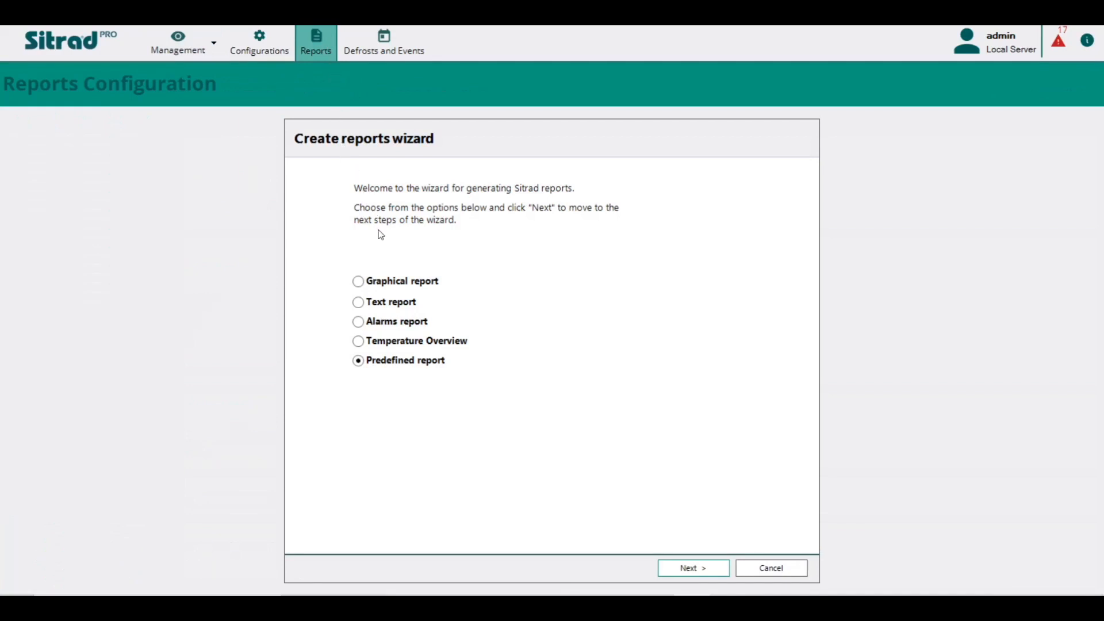
click(357, 281)
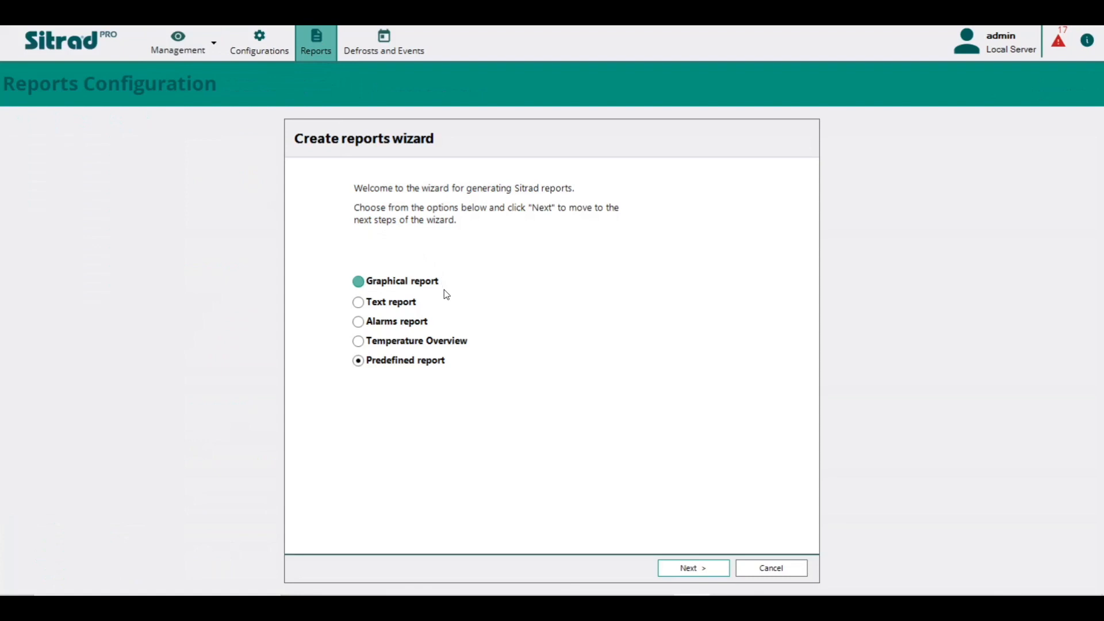
click(358, 360)
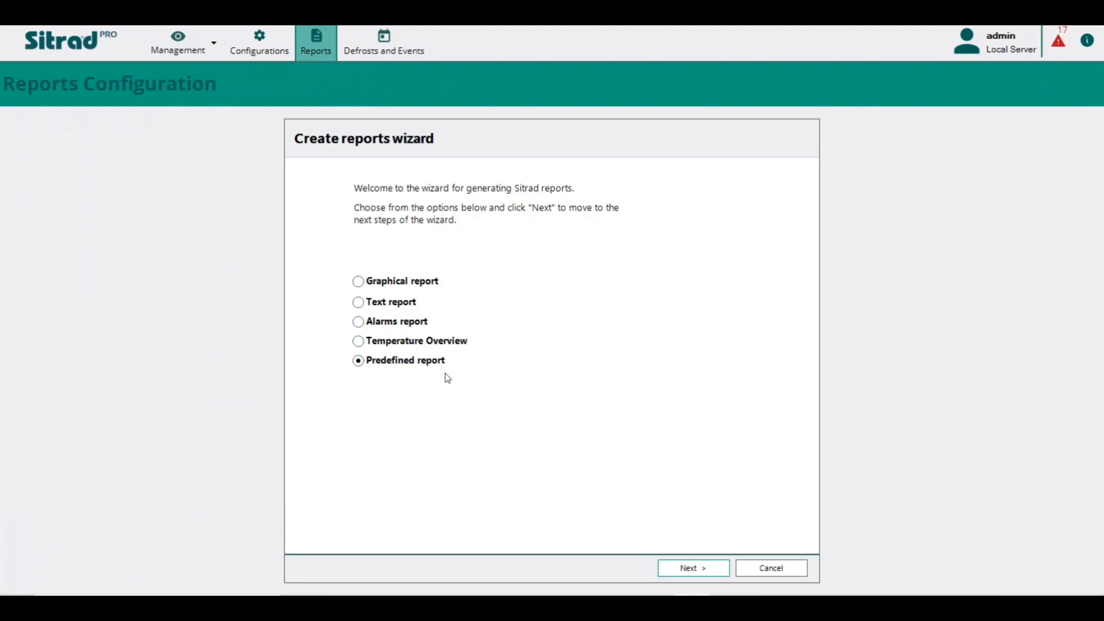
mouse_move(570, 498)
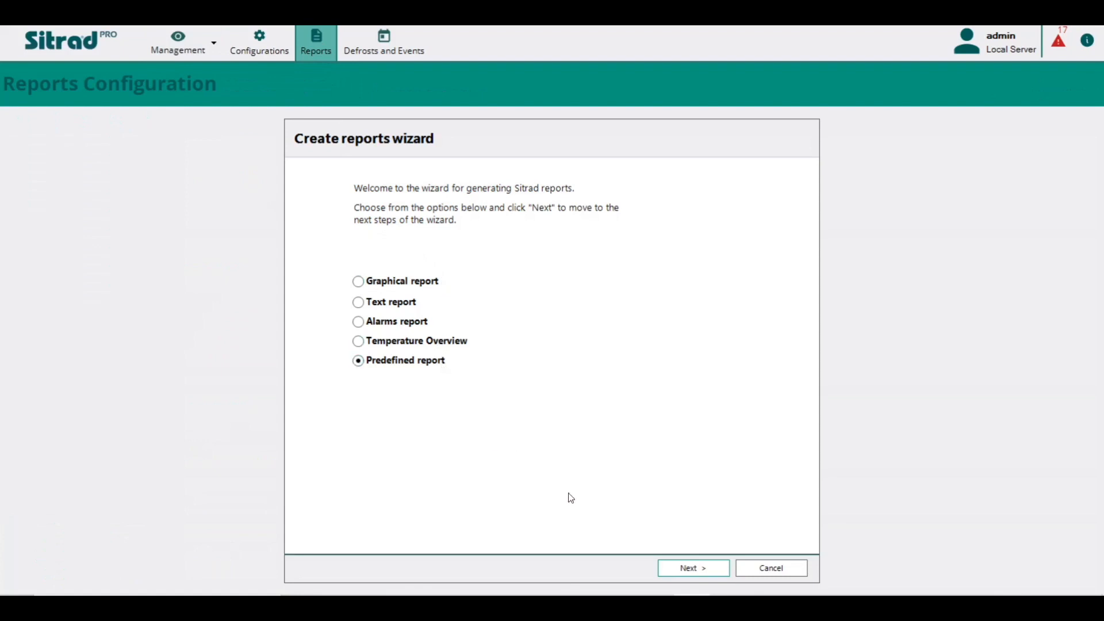
click(358, 282)
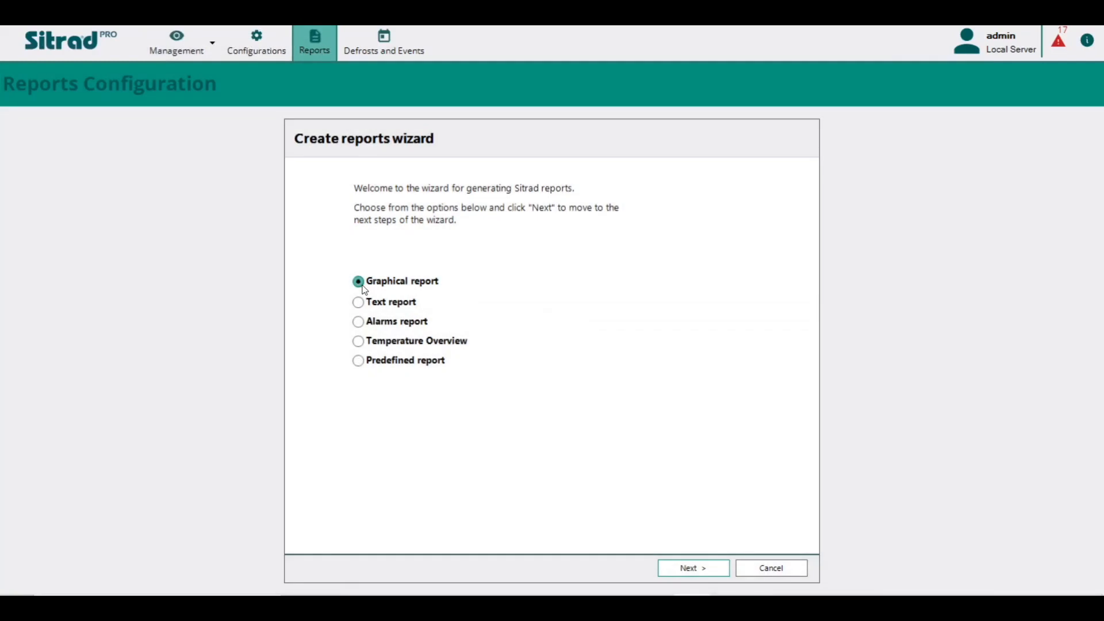
click(692, 568)
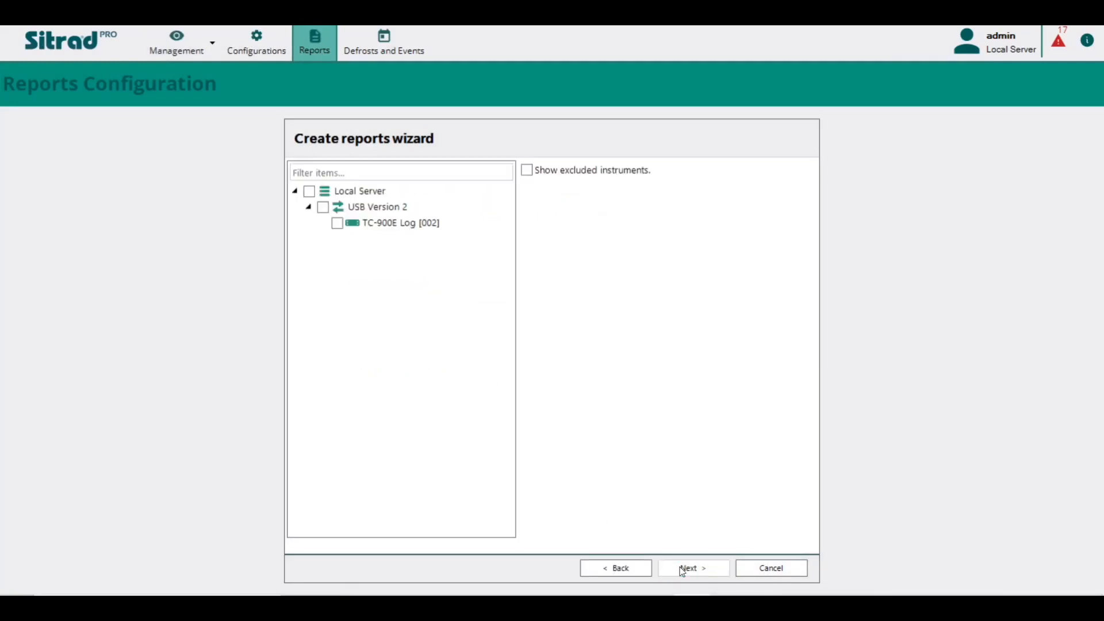
- Include TC-900E Log [002], exclude the FANS output, and generate for the last 15 minutes
click(338, 223)
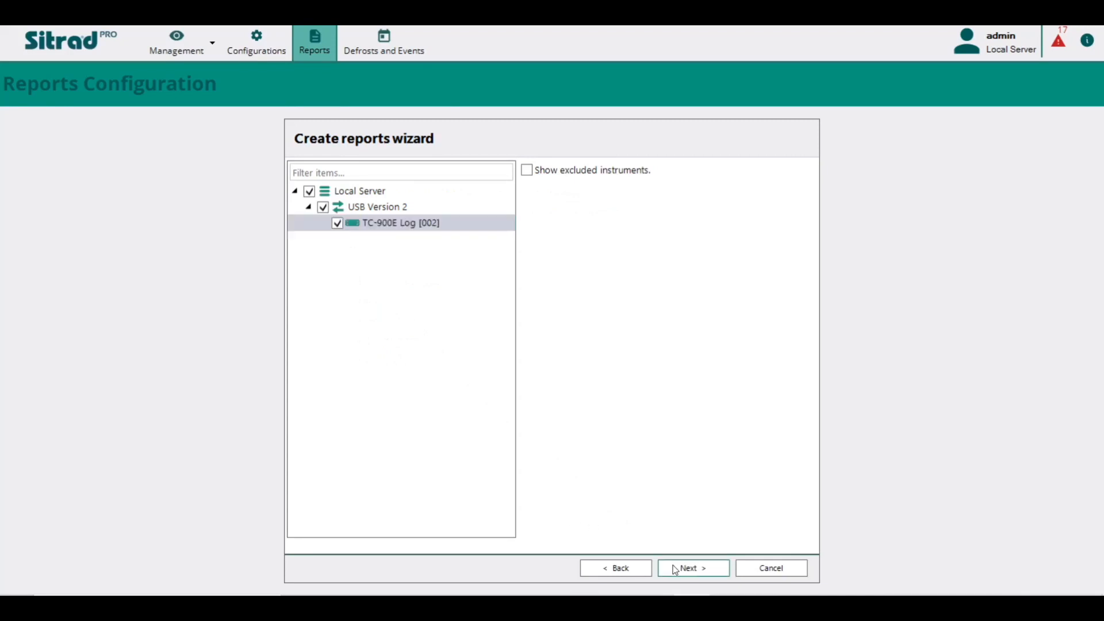
click(692, 568)
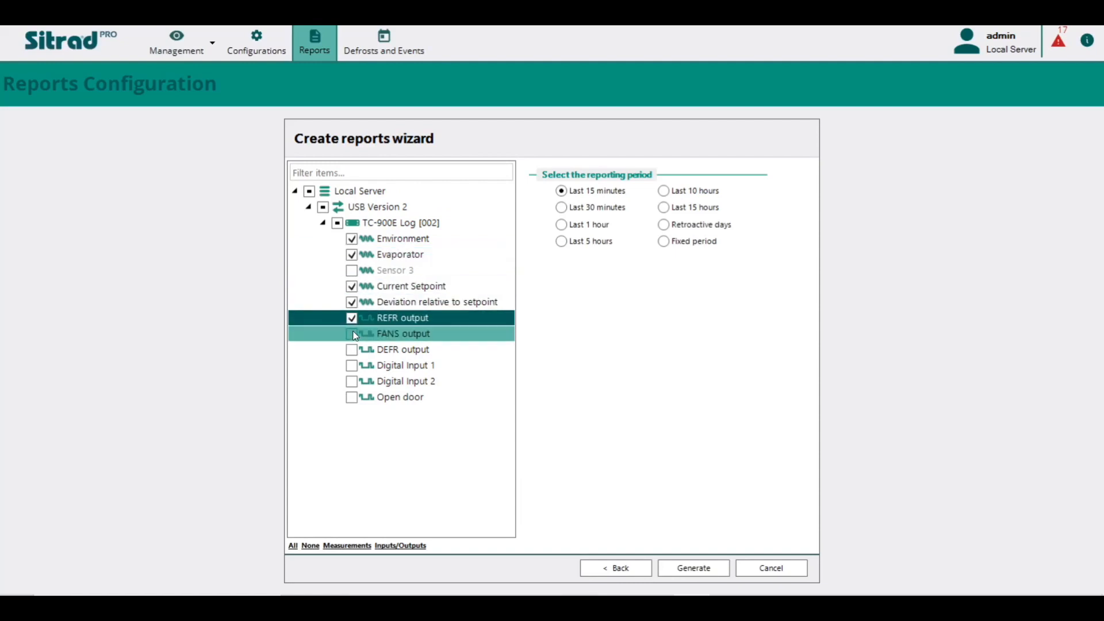
click(693, 568)
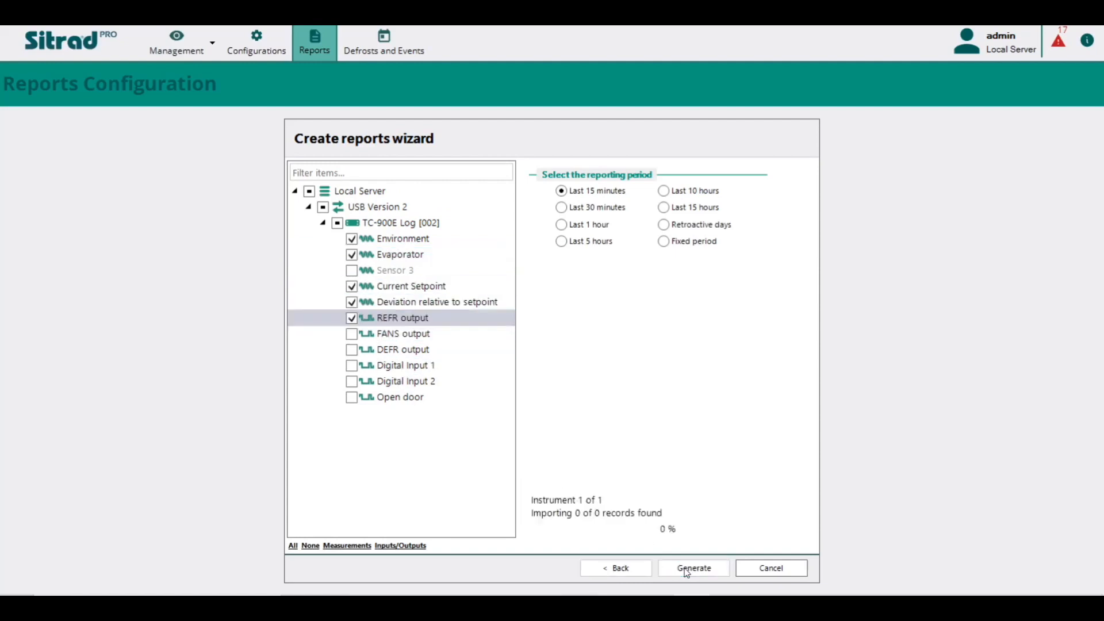
click(692, 568)
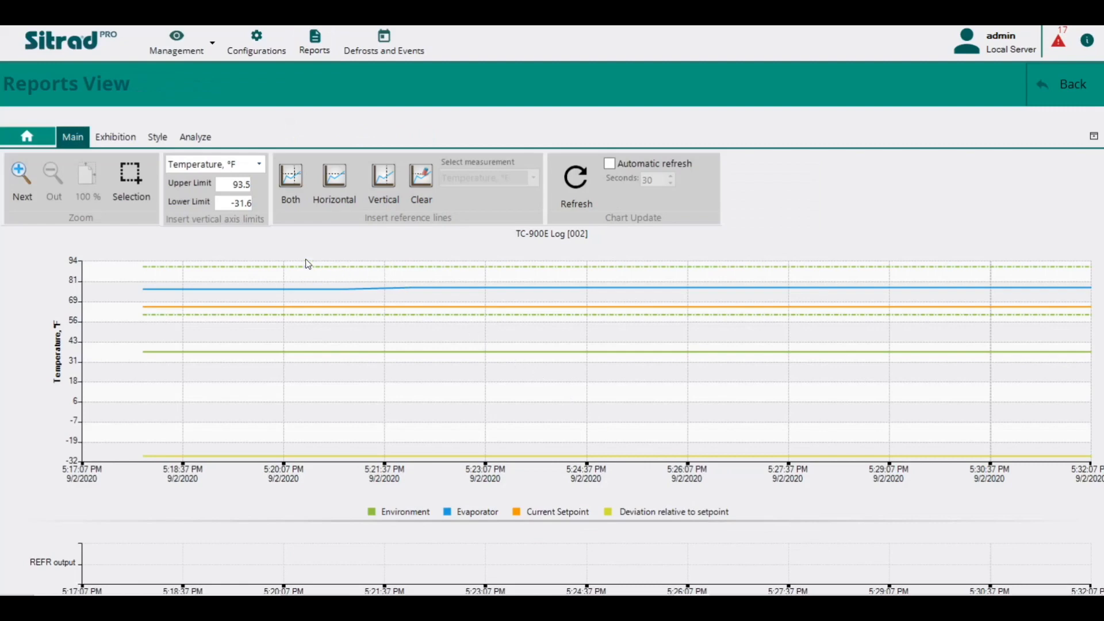
- Show the report's file panel with Export, Save predefinitions and Print options
click(115, 137)
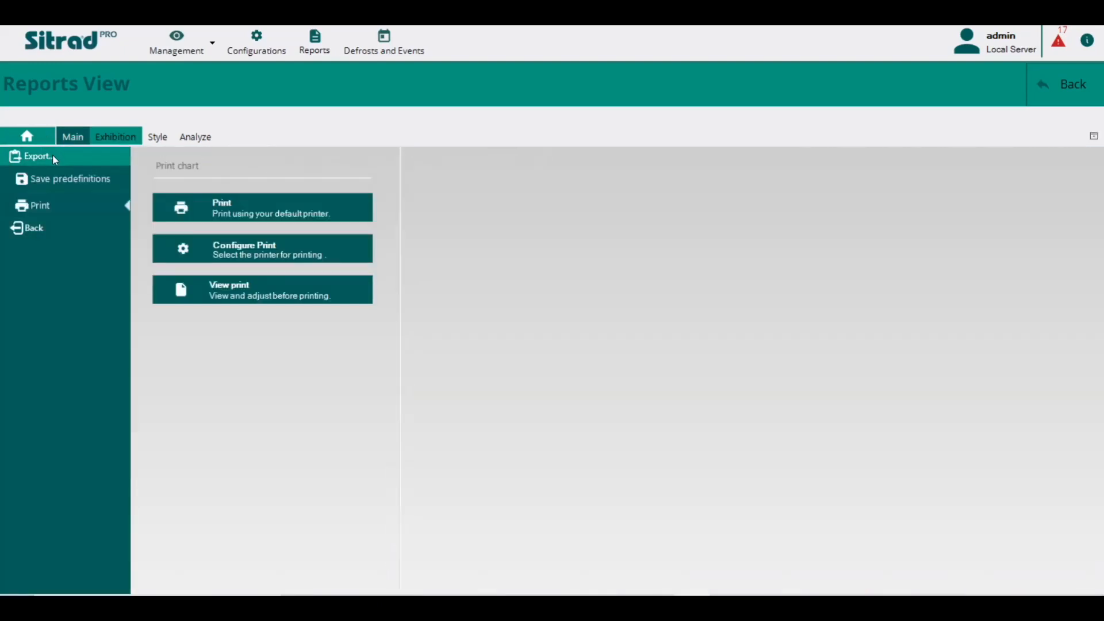
mouse_move(40, 205)
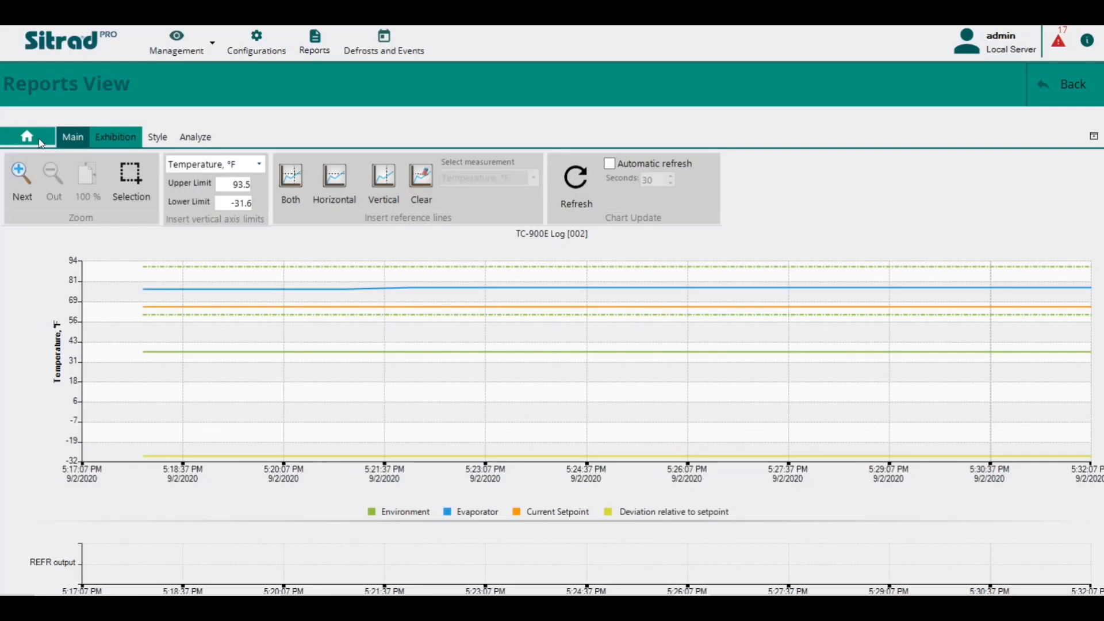
click(26, 136)
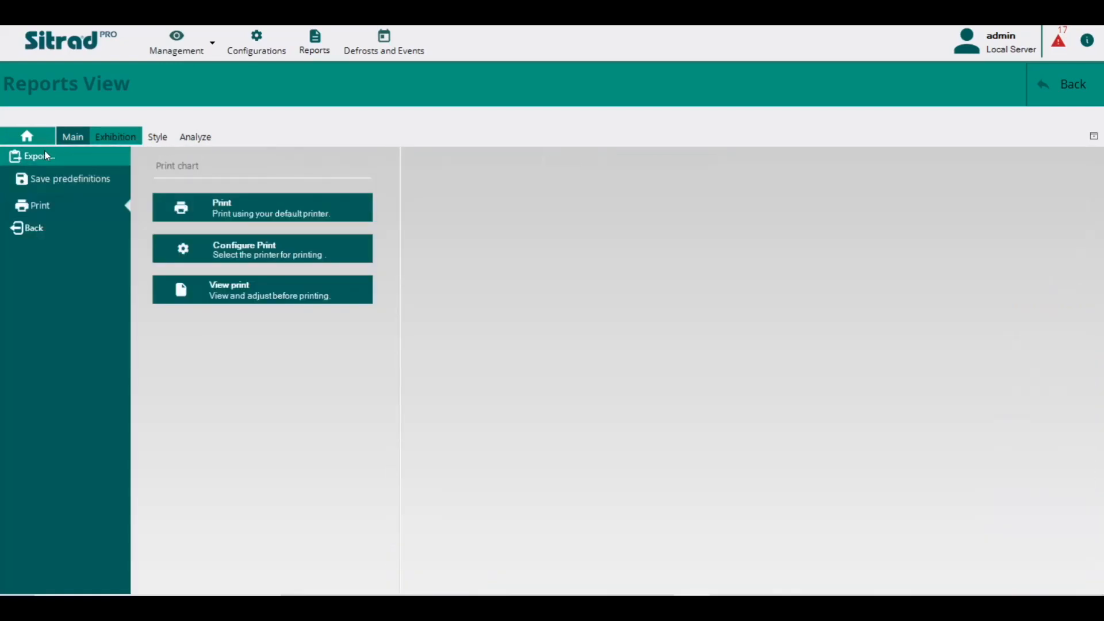
mouse_move(47, 160)
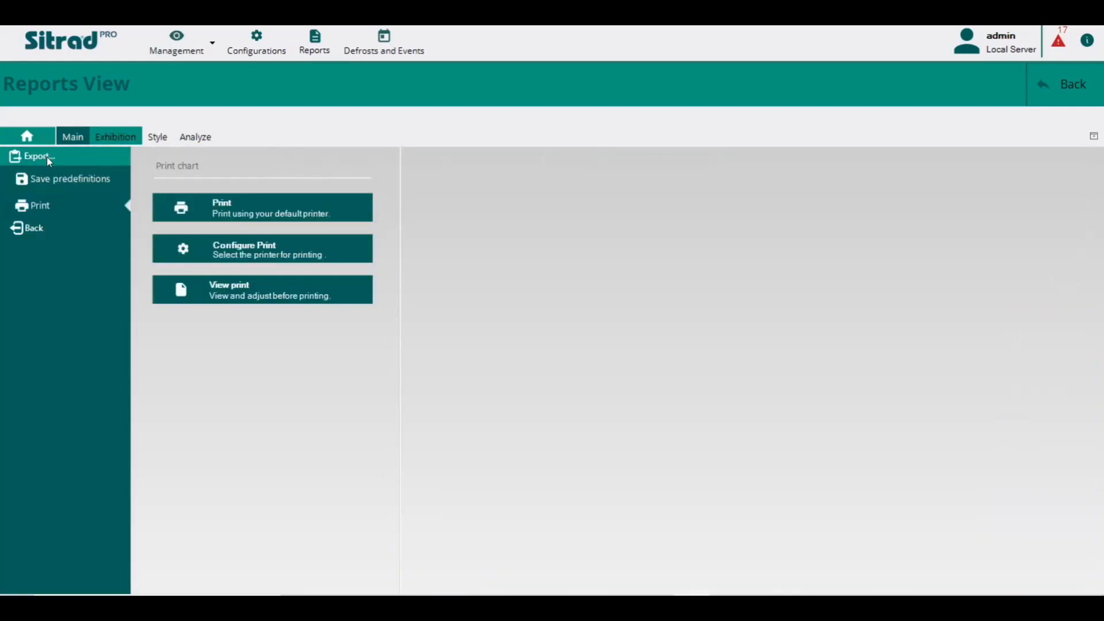
mouse_move(67, 178)
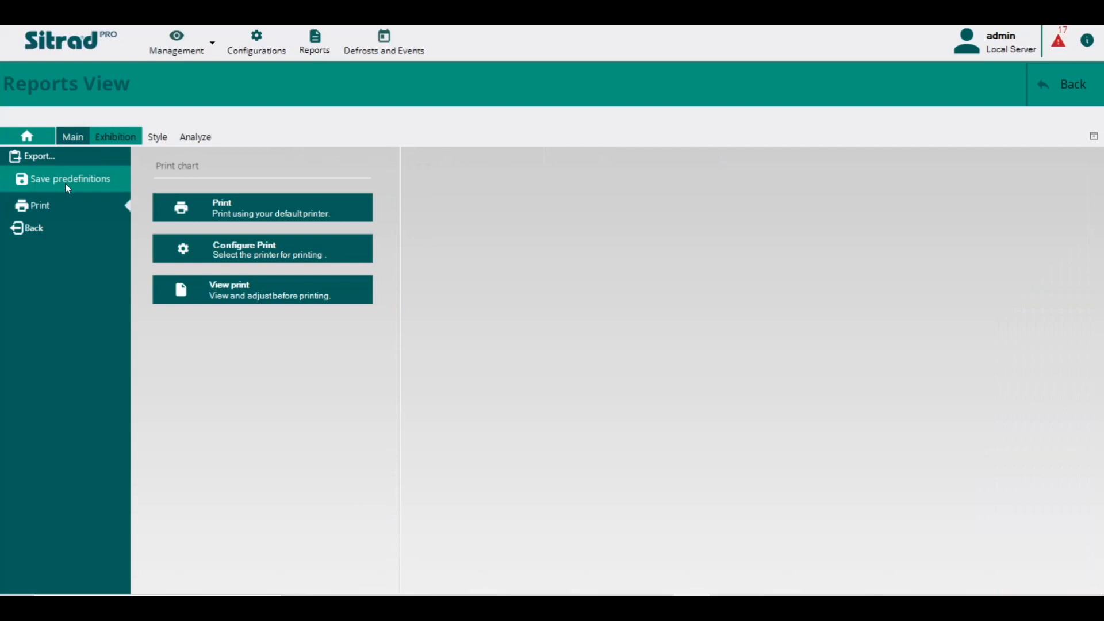
mouse_move(65, 204)
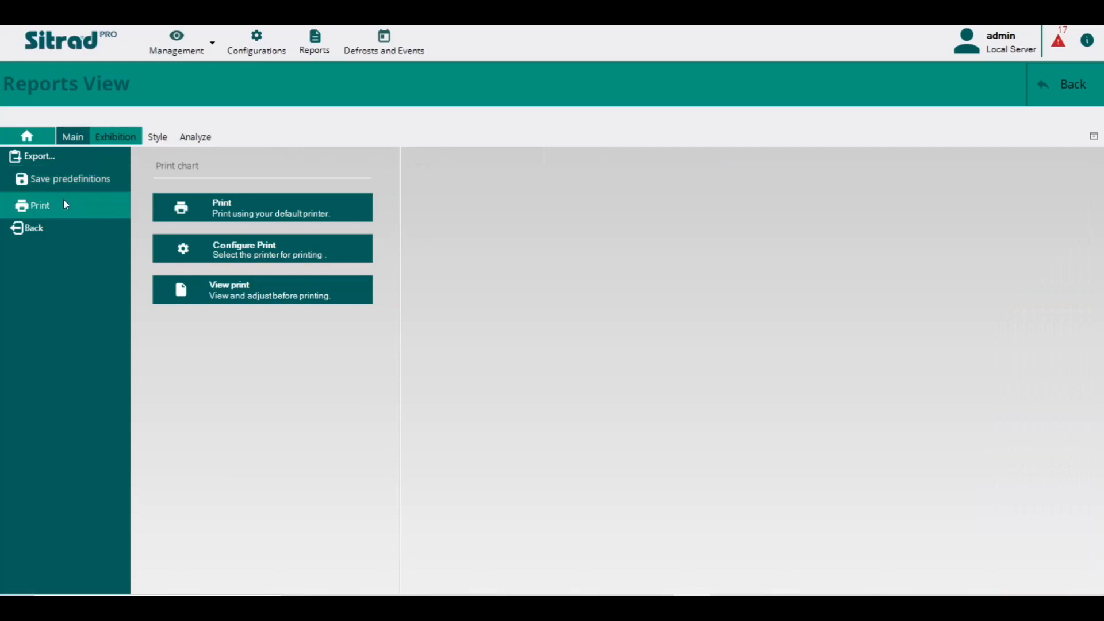
mouse_move(34, 228)
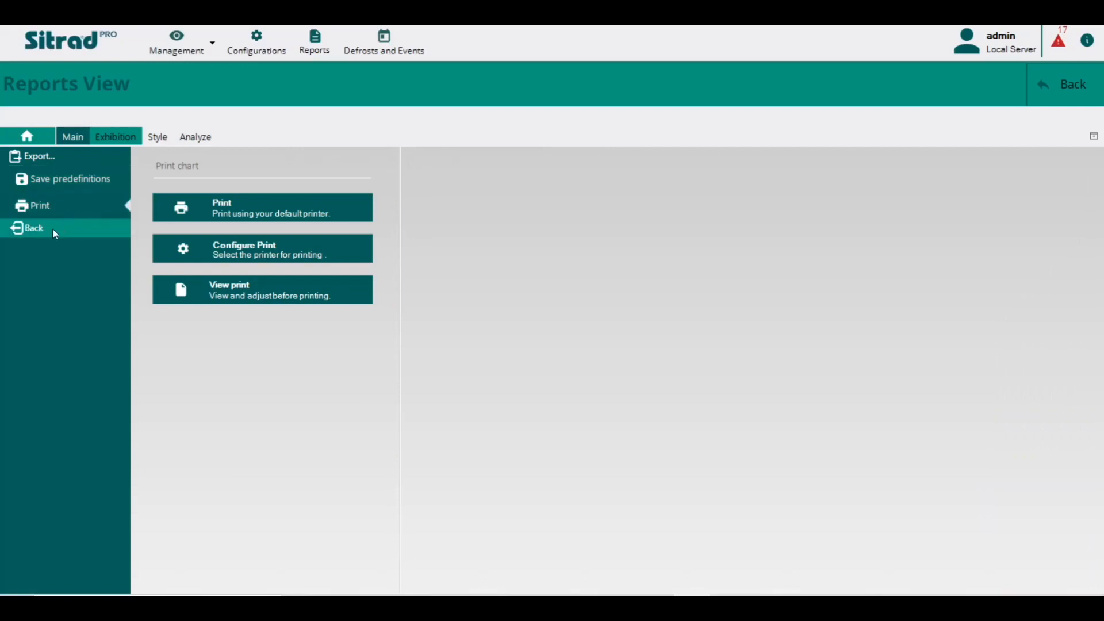
mouse_move(69, 178)
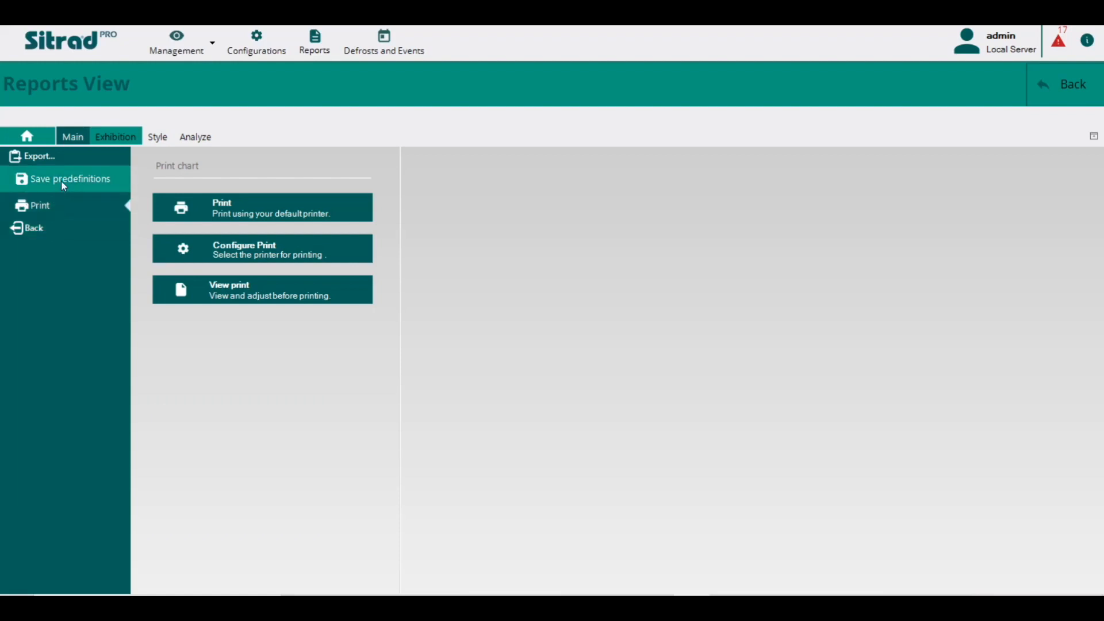
- Save the chart's report settings as a predefinition named 'graph test report'
click(70, 178)
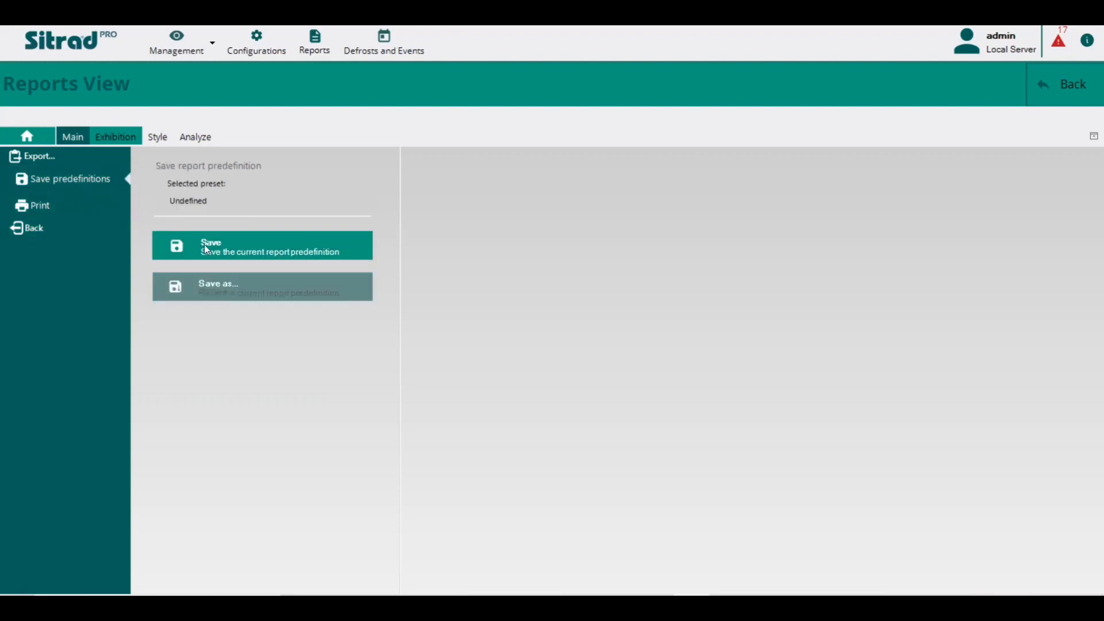
click(261, 286)
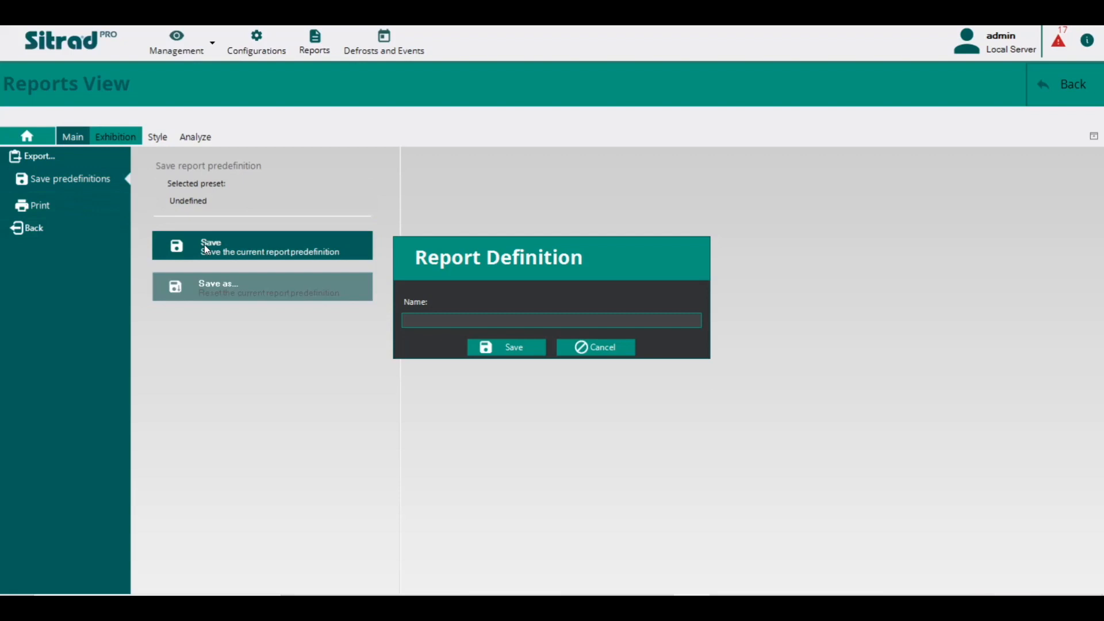
text(graph test)
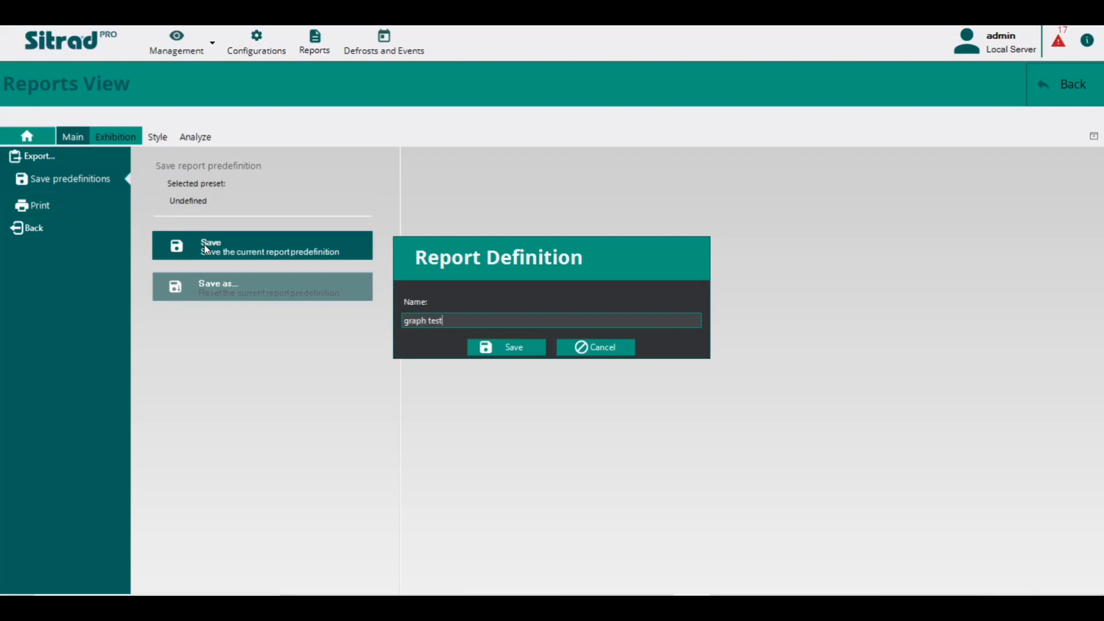
text(report)
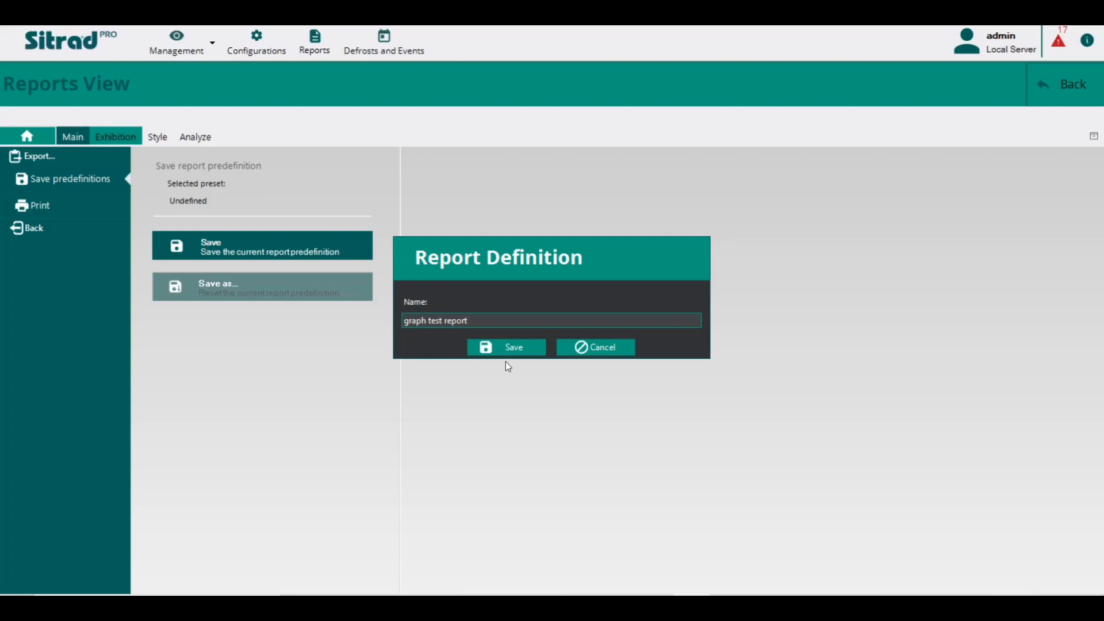
click(505, 346)
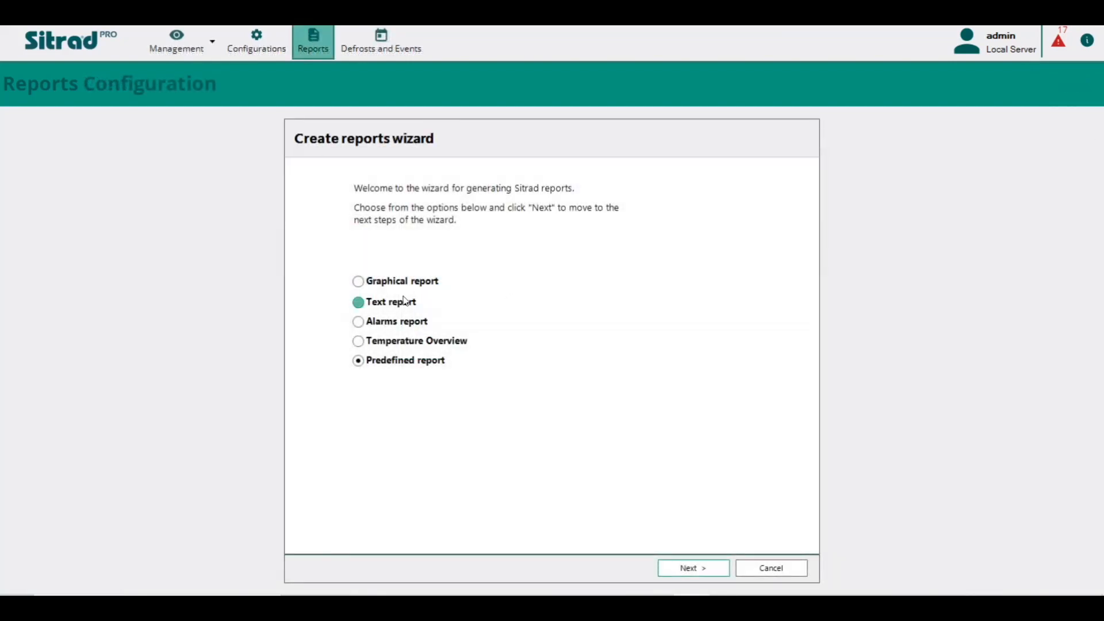
- Generate a last-30-minutes text report of TC-900E Log's Environment, Setpoint, Deviation and REFR output
click(358, 302)
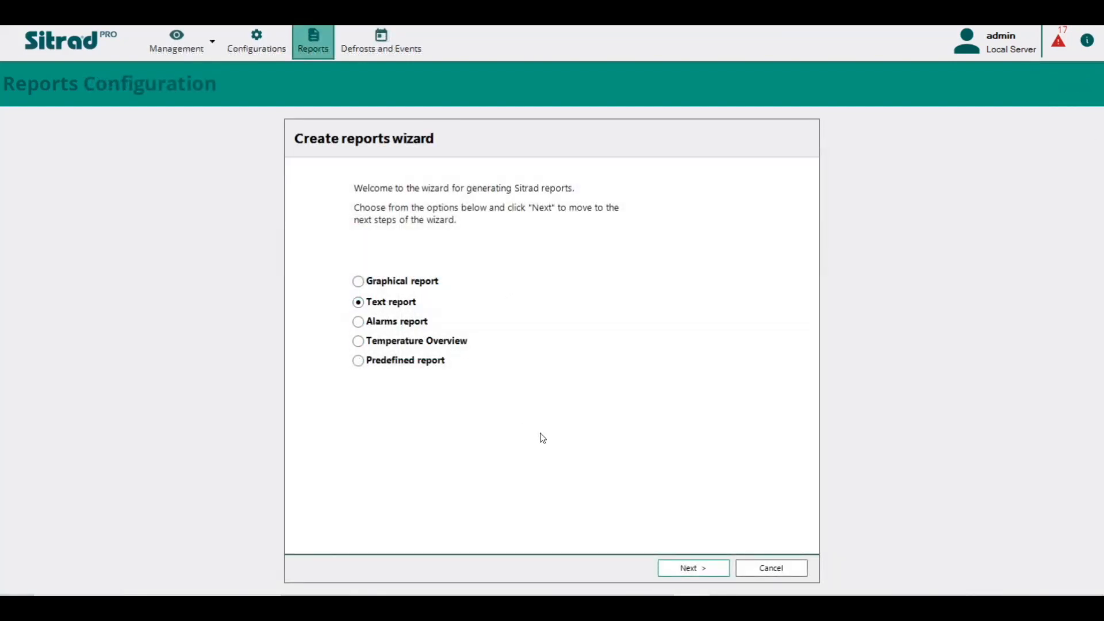
click(692, 567)
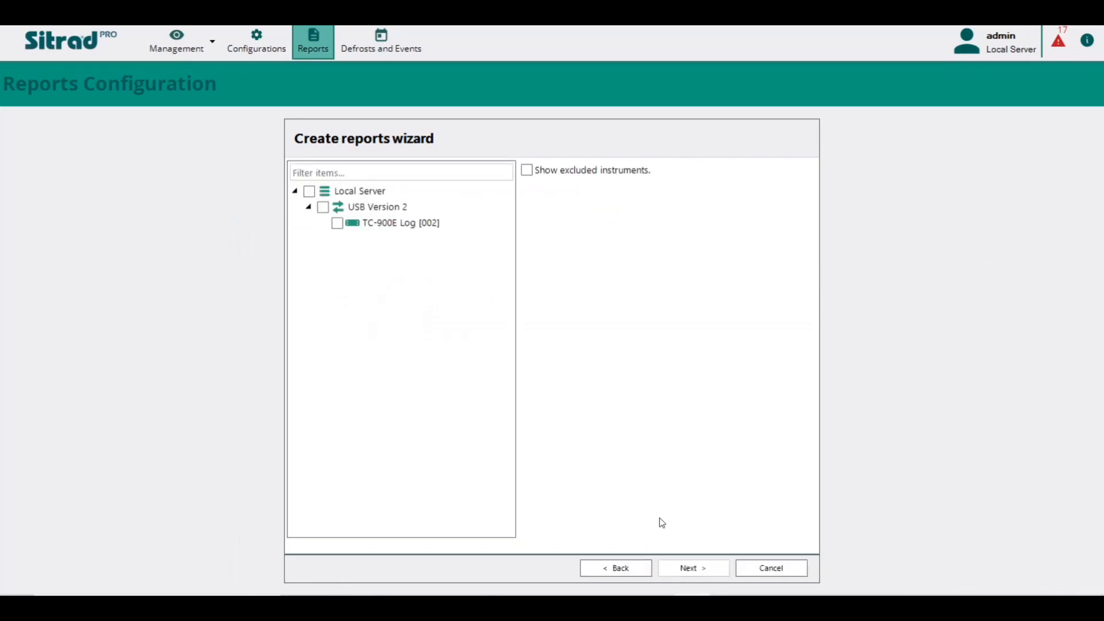
click(337, 223)
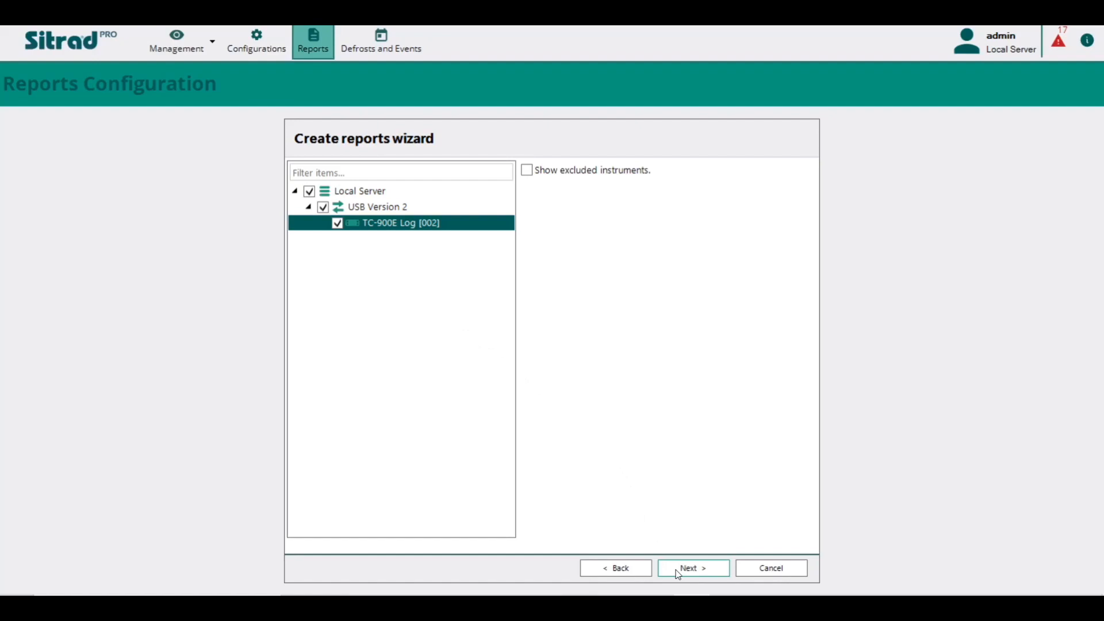
click(692, 568)
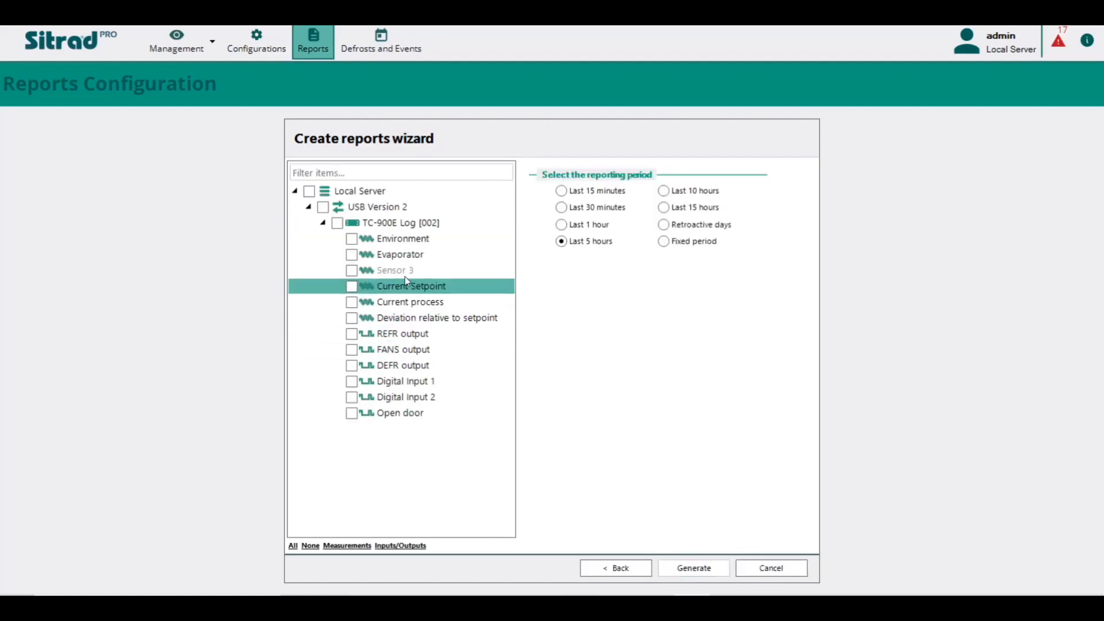
click(351, 238)
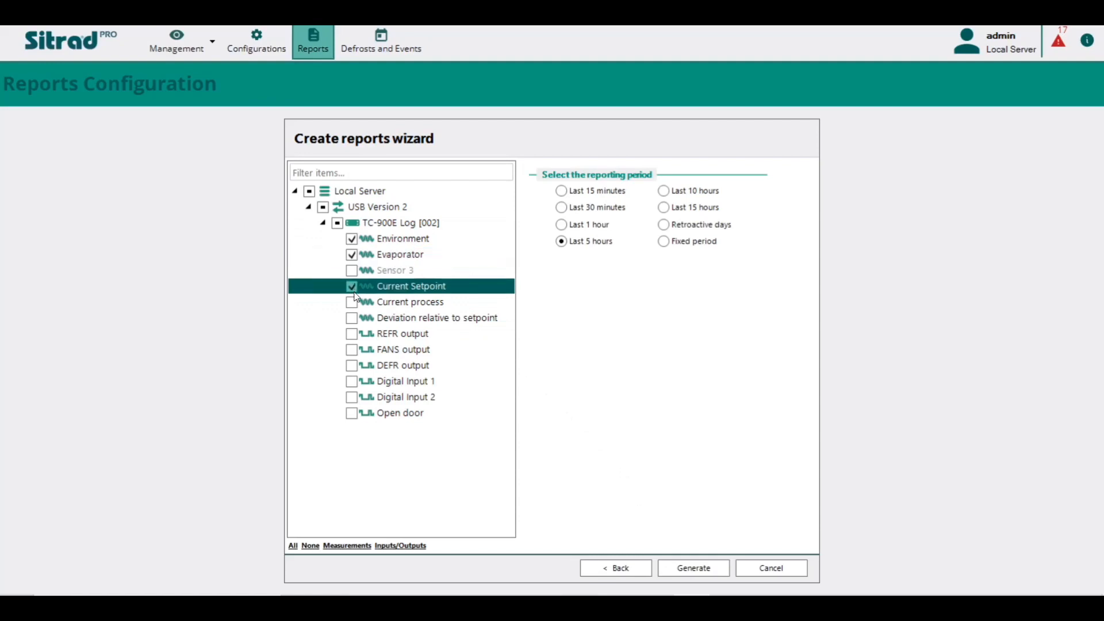
click(351, 301)
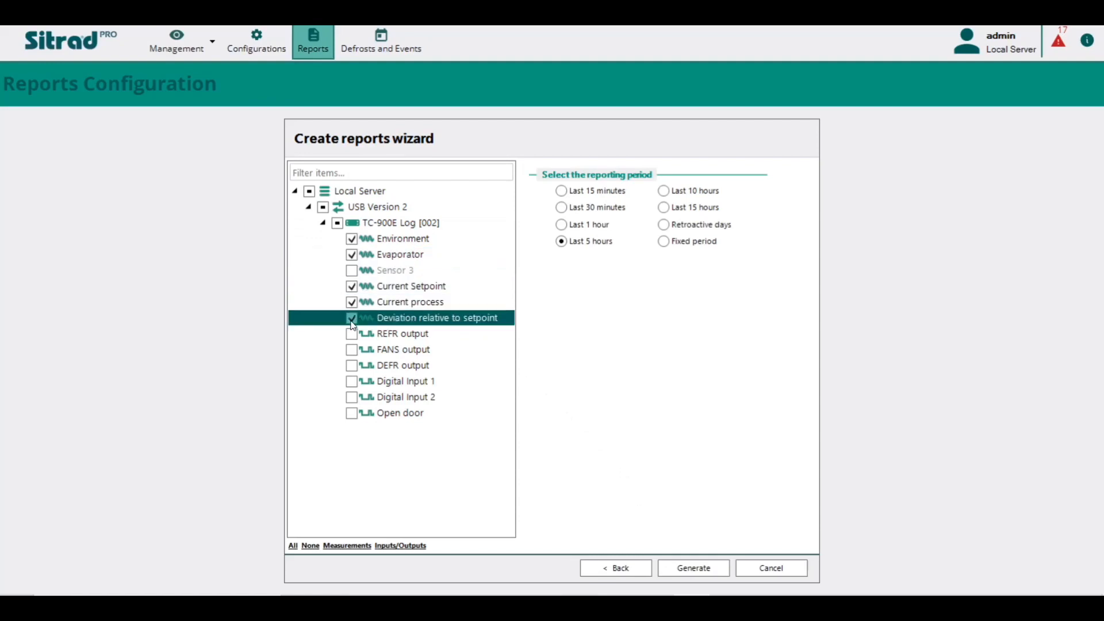
click(351, 333)
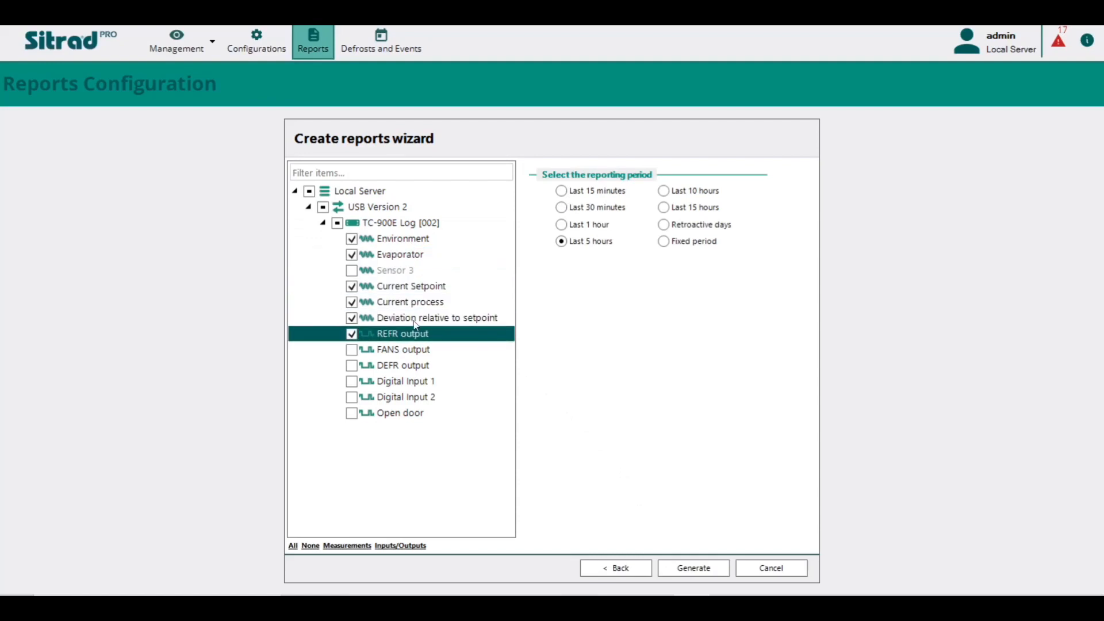
click(561, 207)
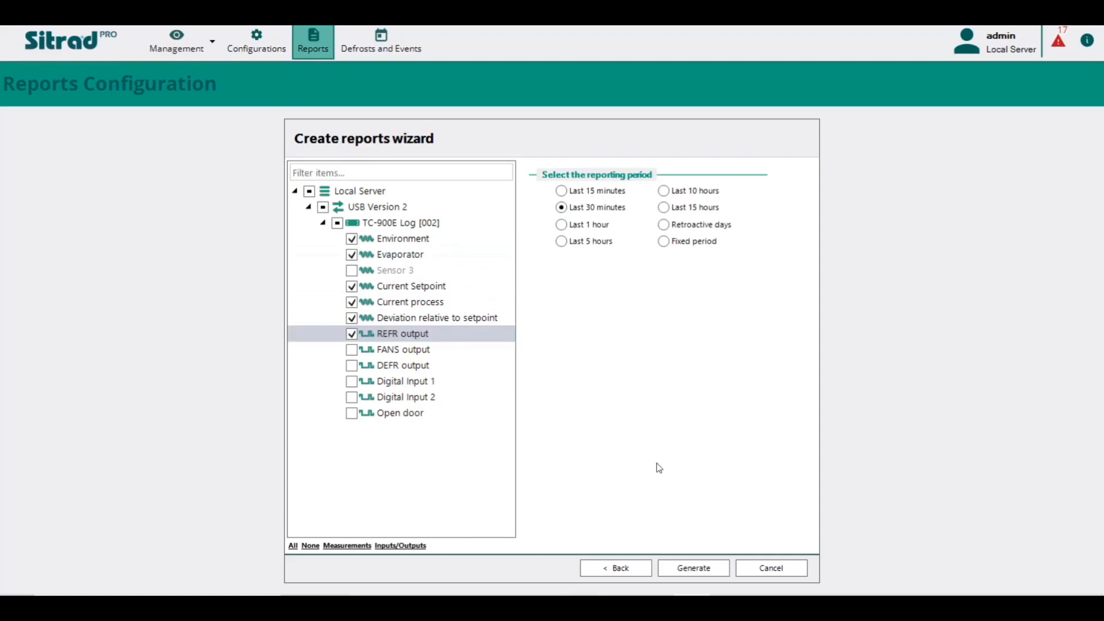
click(693, 568)
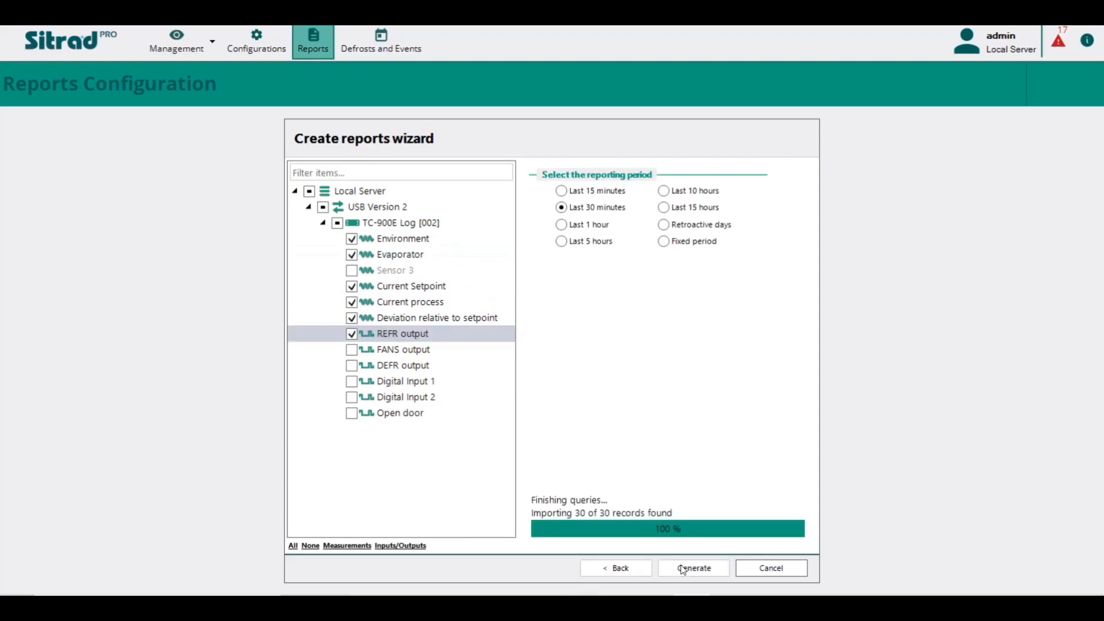
click(693, 568)
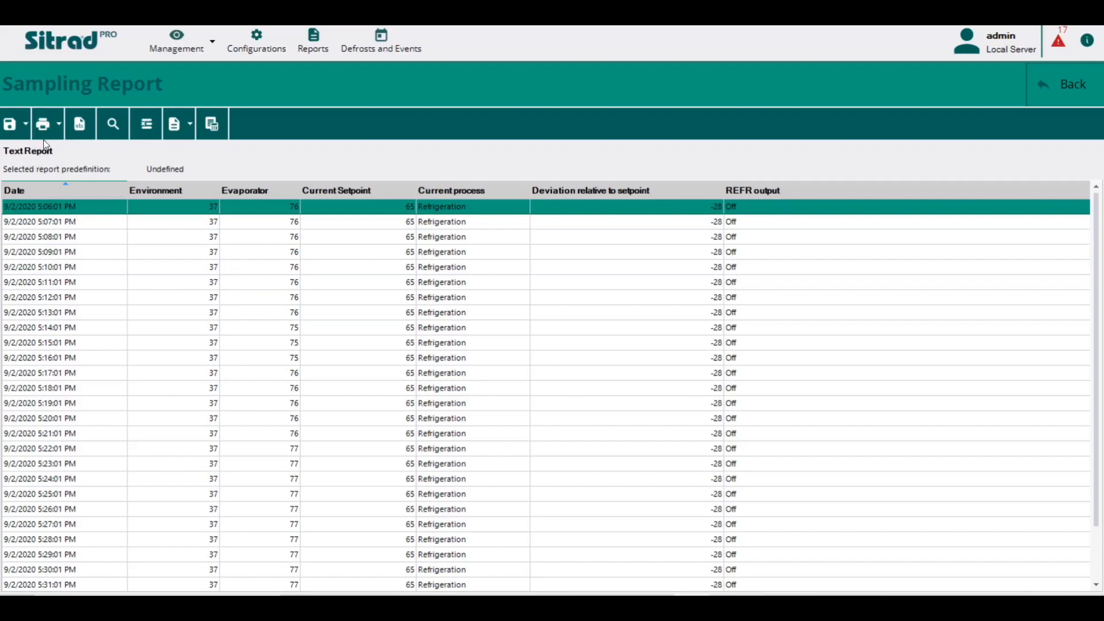
mouse_move(79, 123)
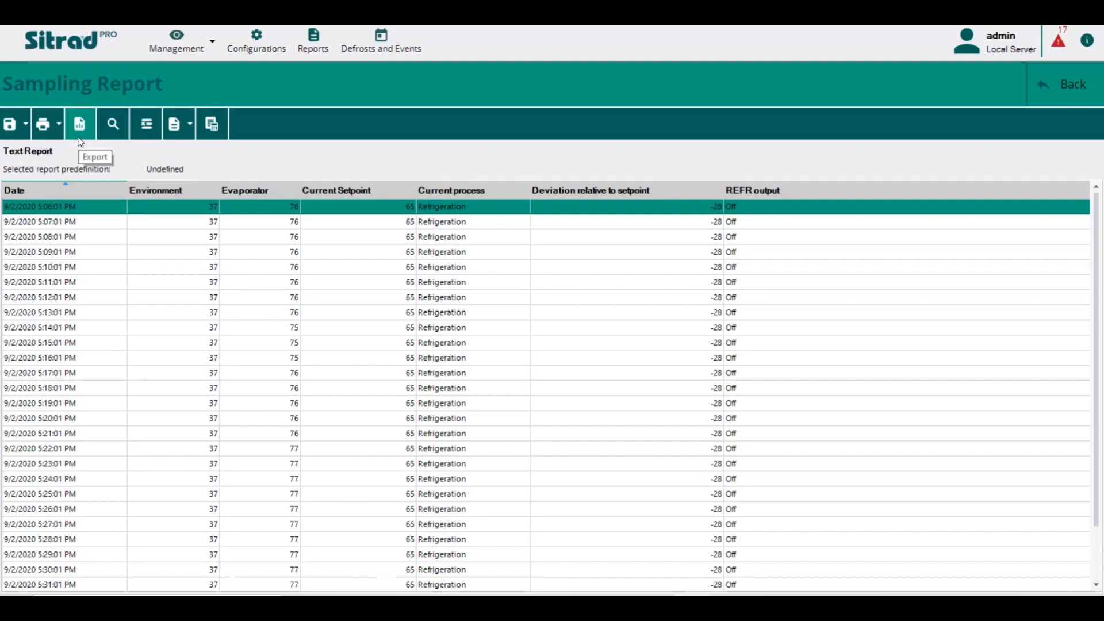
mouse_move(113, 123)
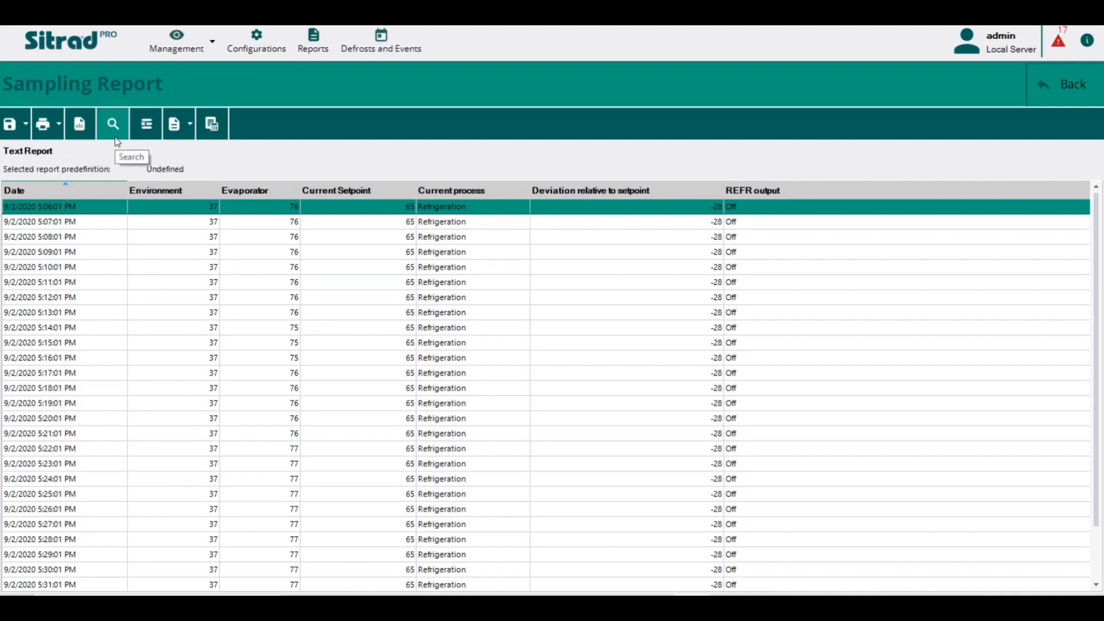
mouse_move(146, 123)
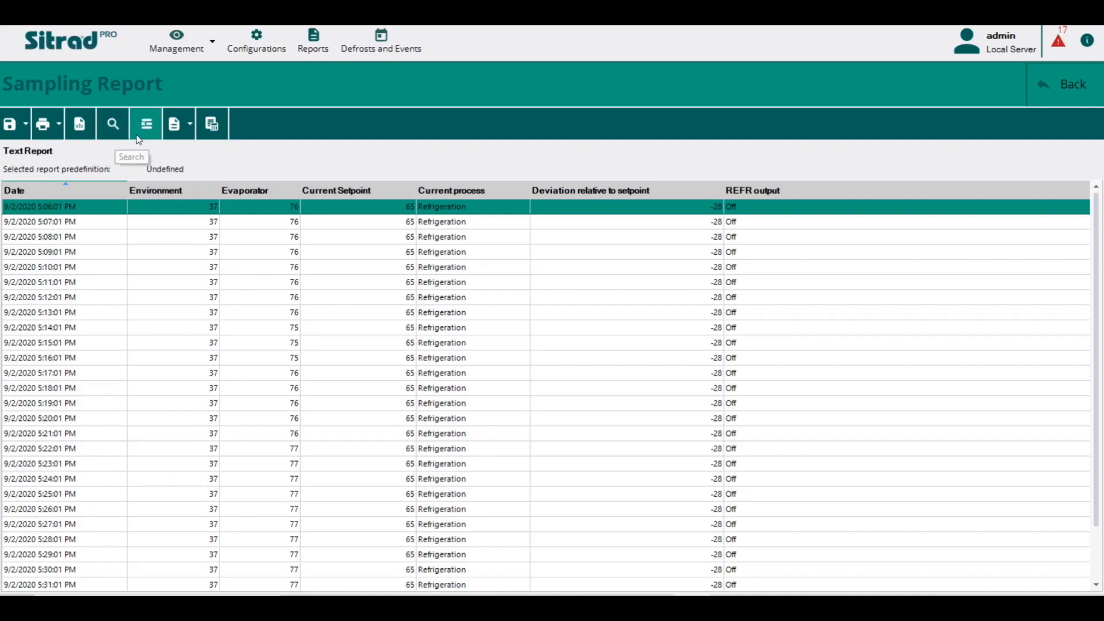
mouse_move(212, 125)
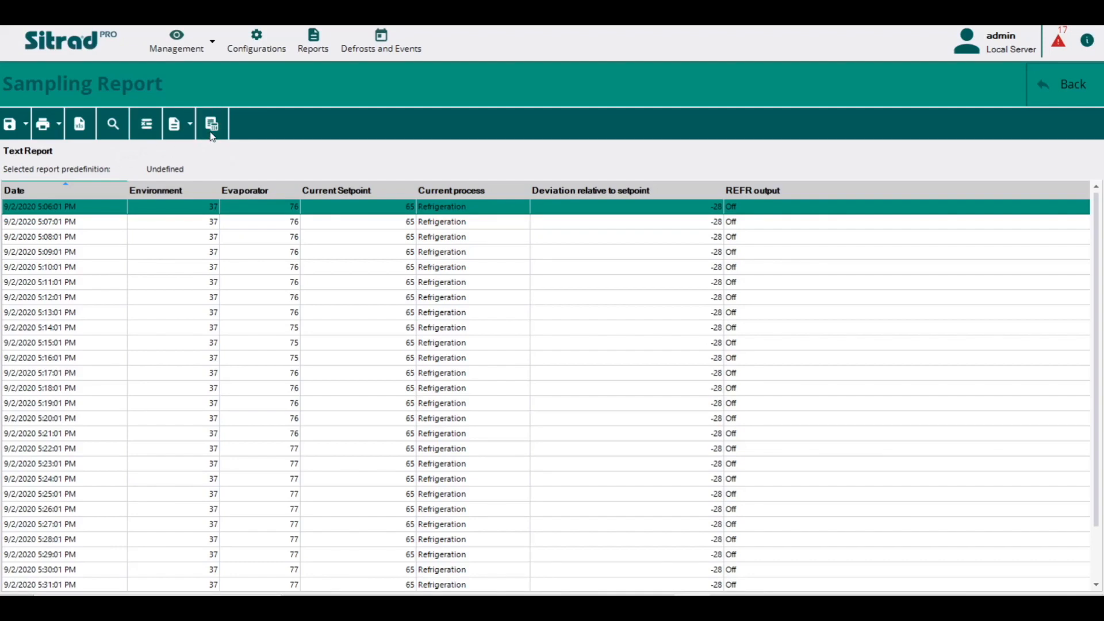
- Save the text report's settings as a predefinition named 'text report'
click(211, 124)
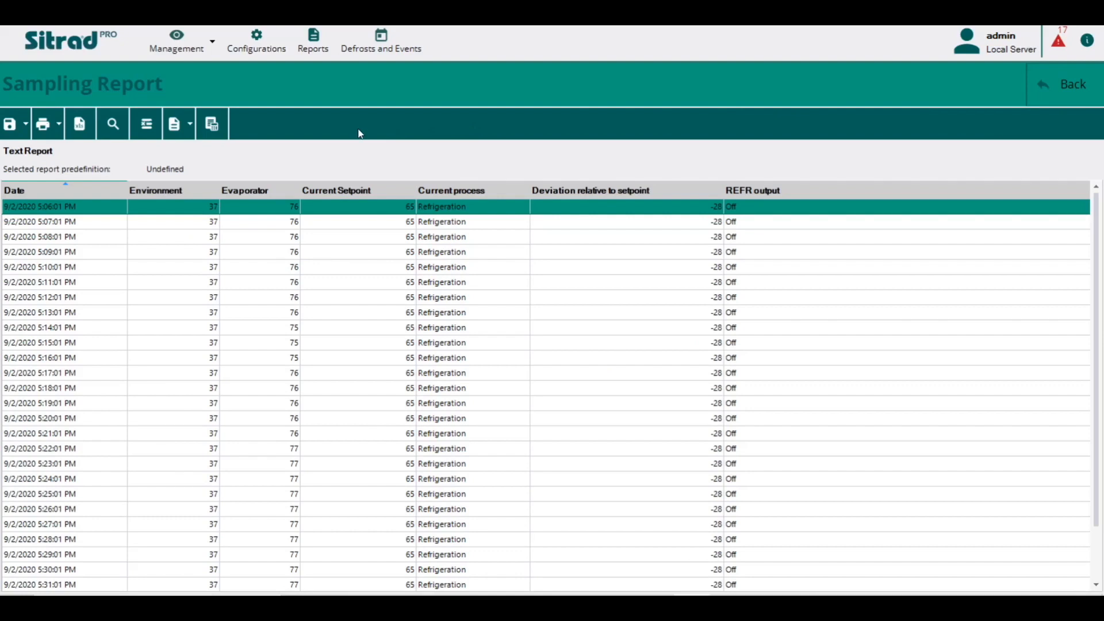
click(22, 124)
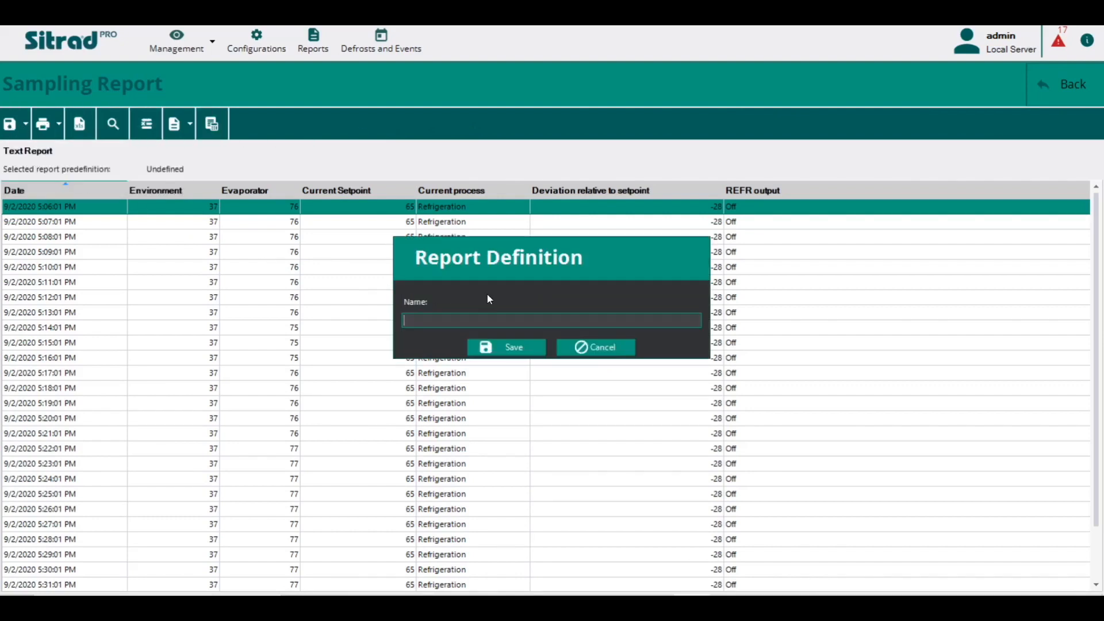
text(text)
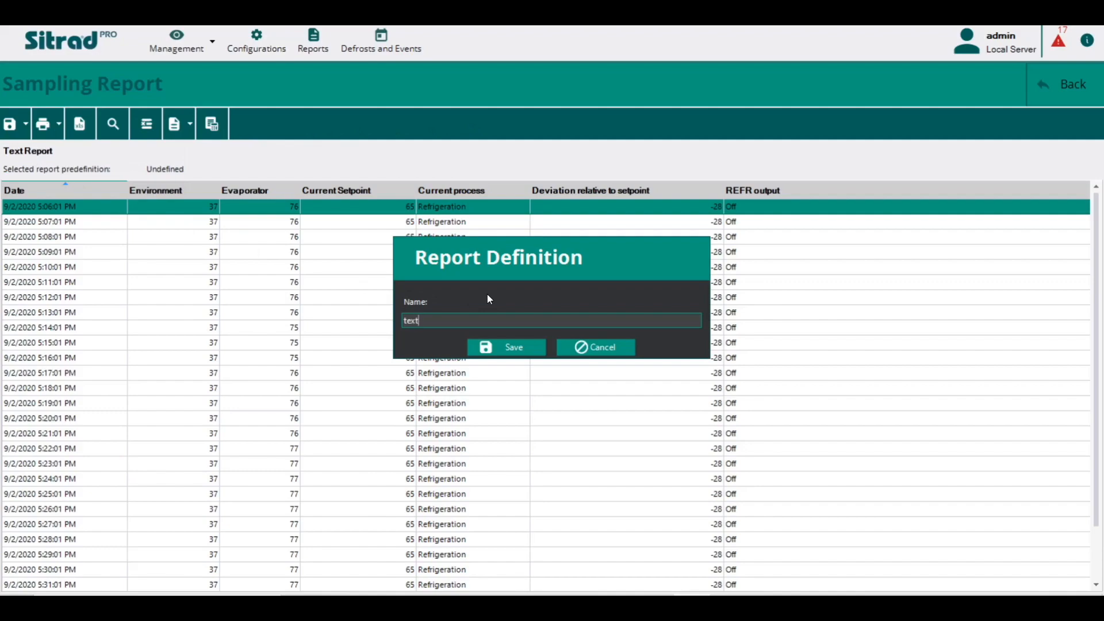
text(report)
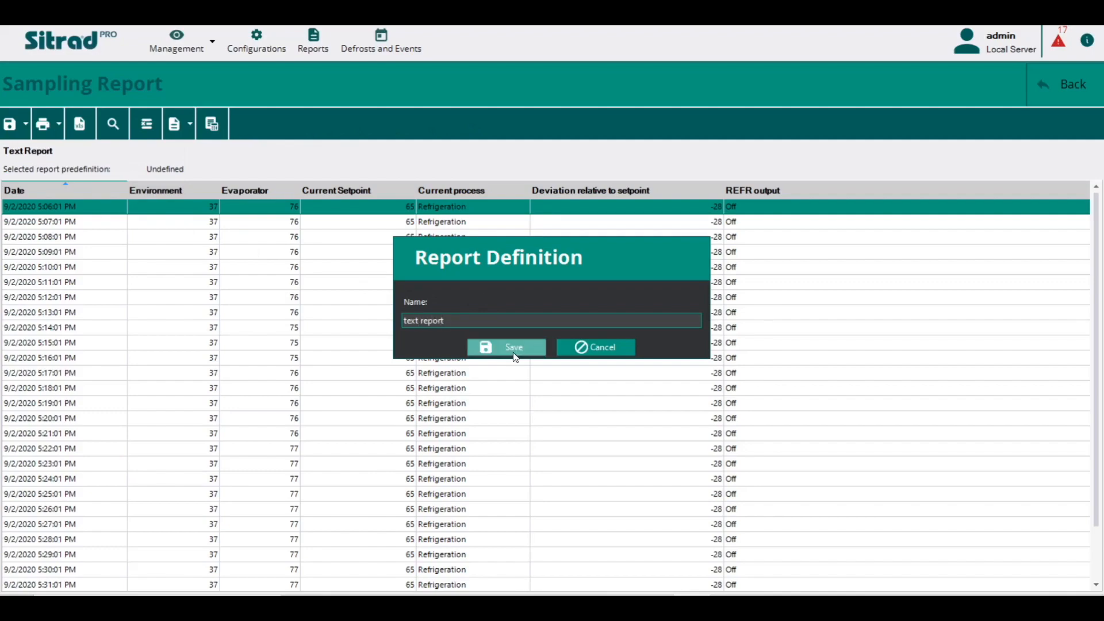
click(505, 347)
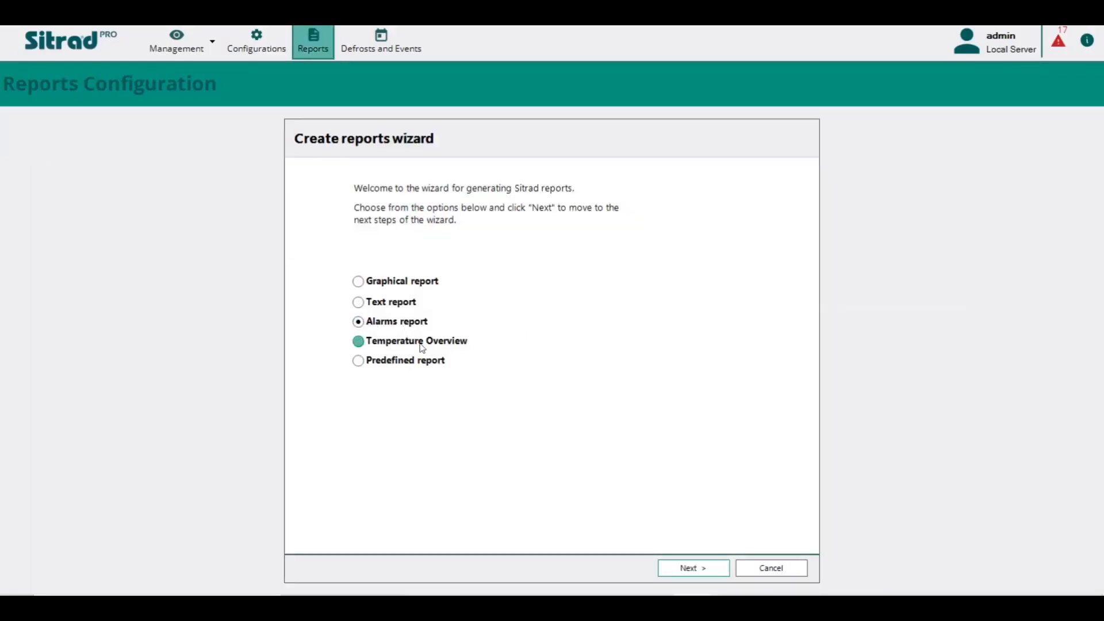
- Generate an alarms report for the TC-900E Log instrument
click(692, 567)
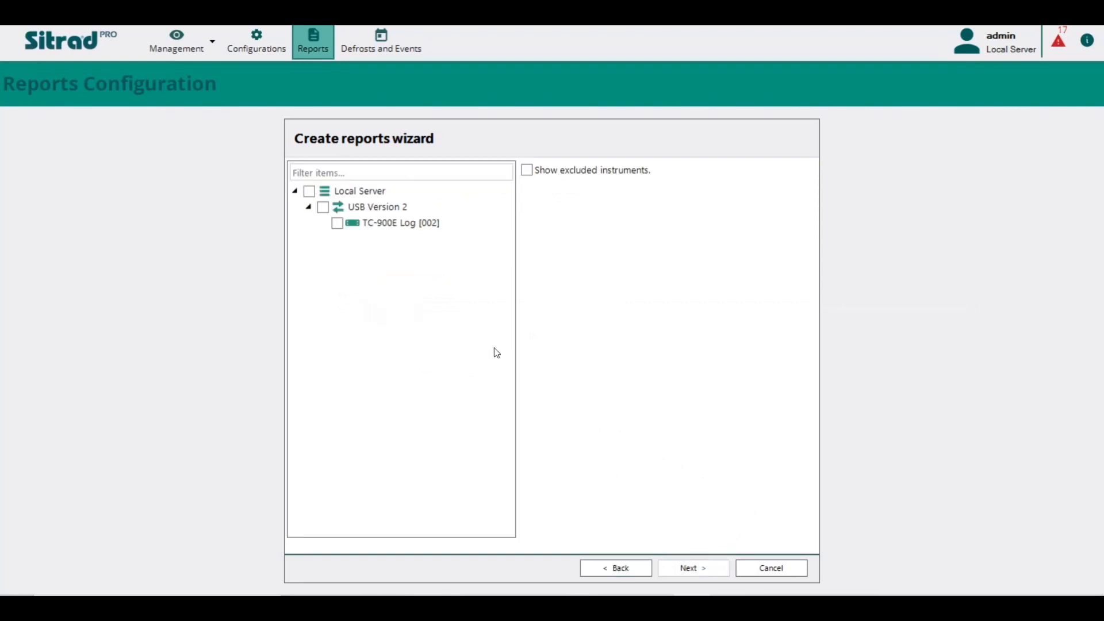
click(337, 222)
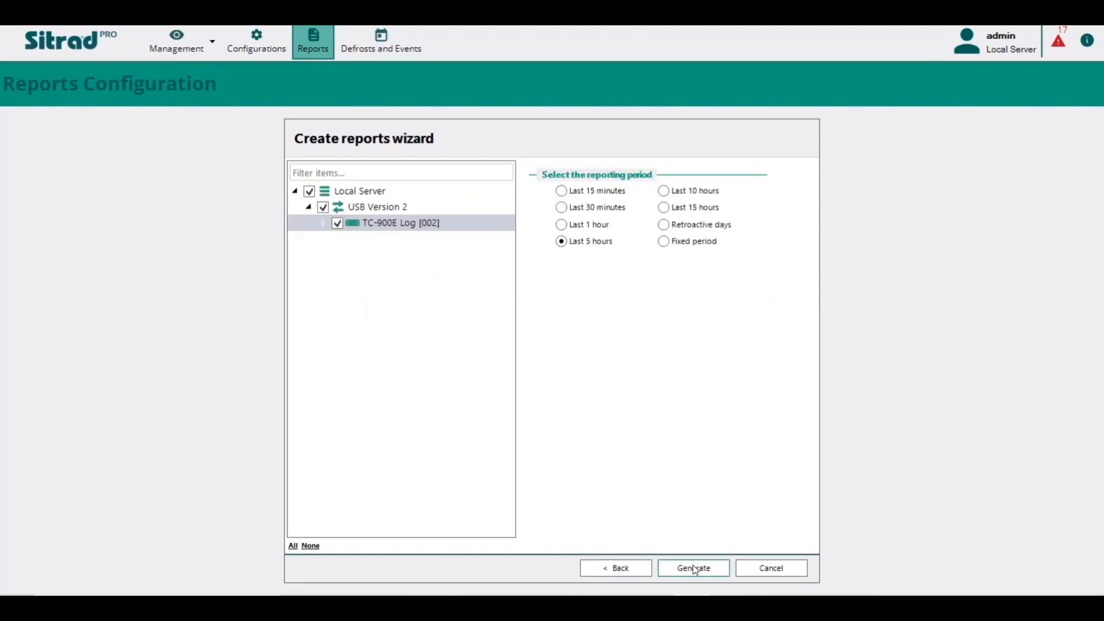
click(693, 568)
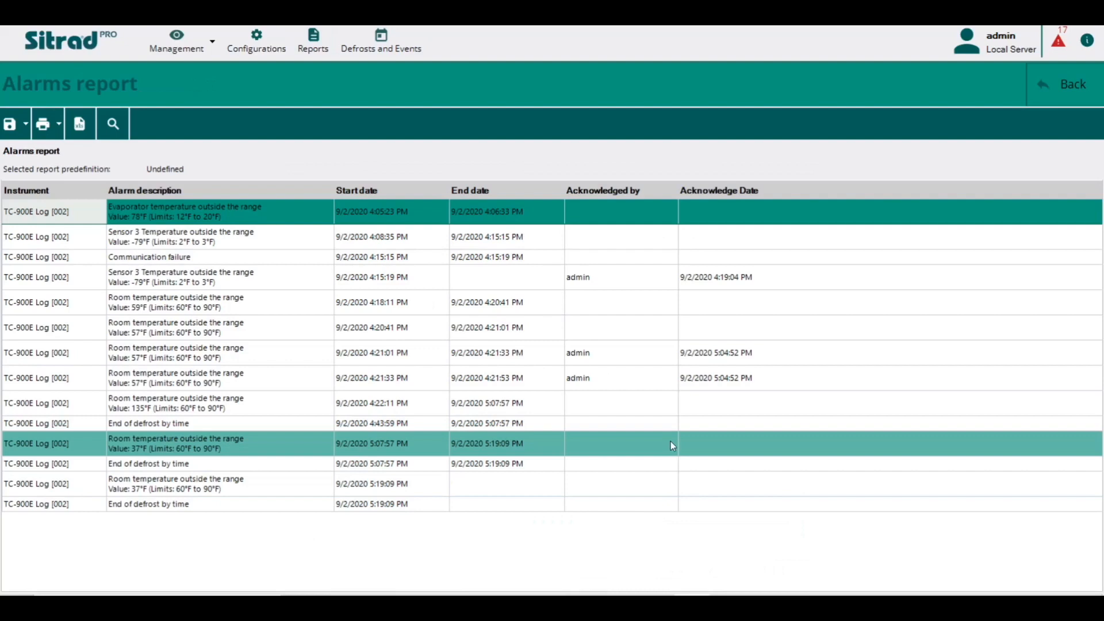
- Store the alarms report settings under the predefinition name 'alarm report test'
click(9, 123)
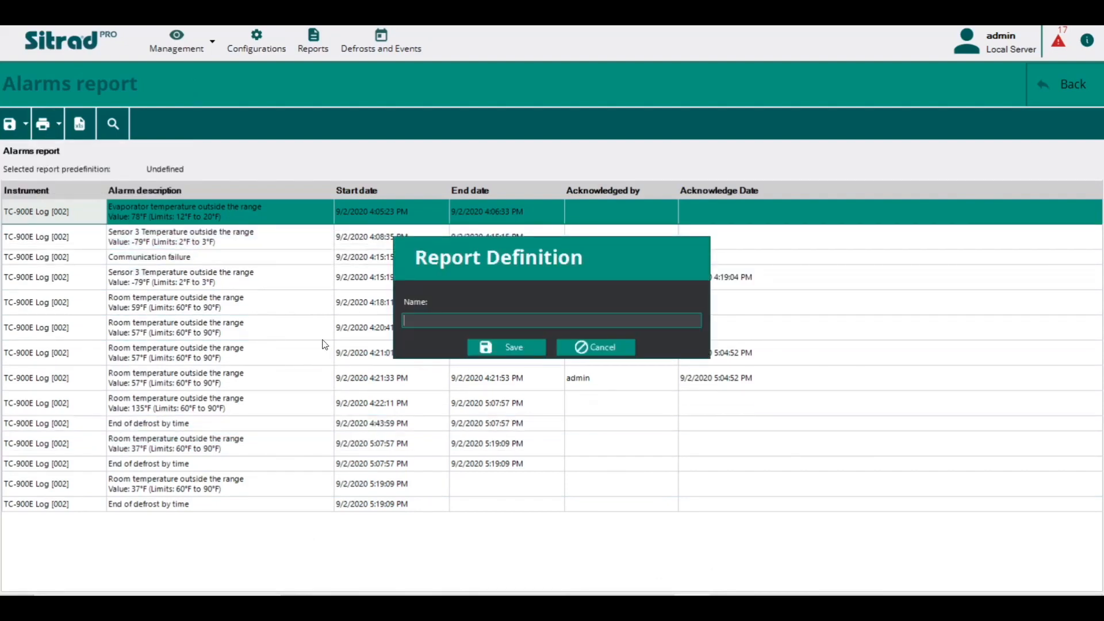
text(alarm report)
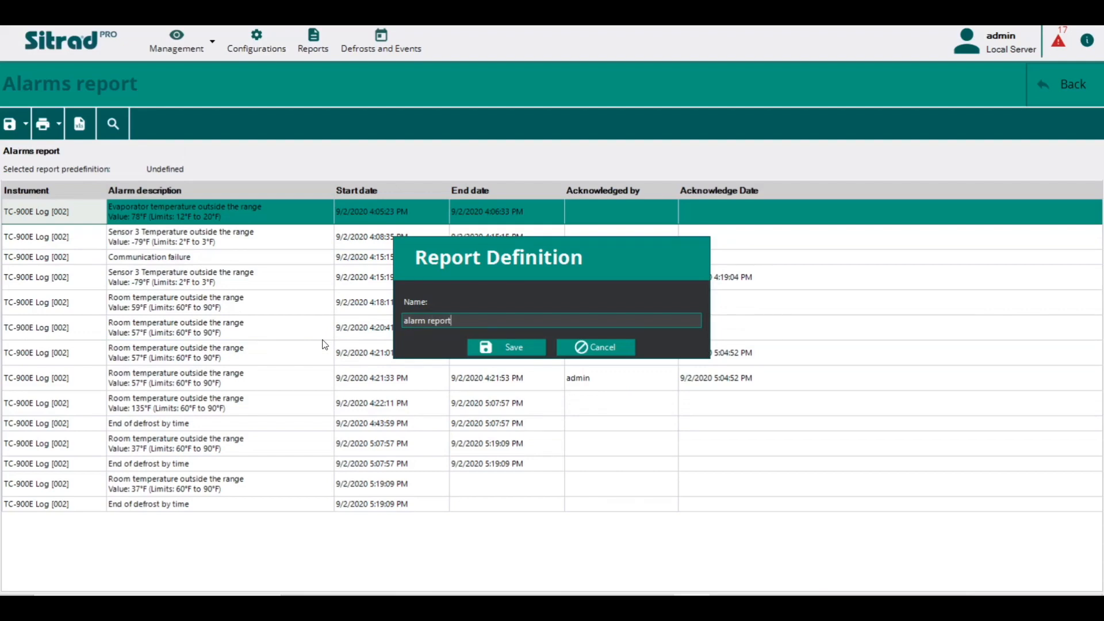
text(test)
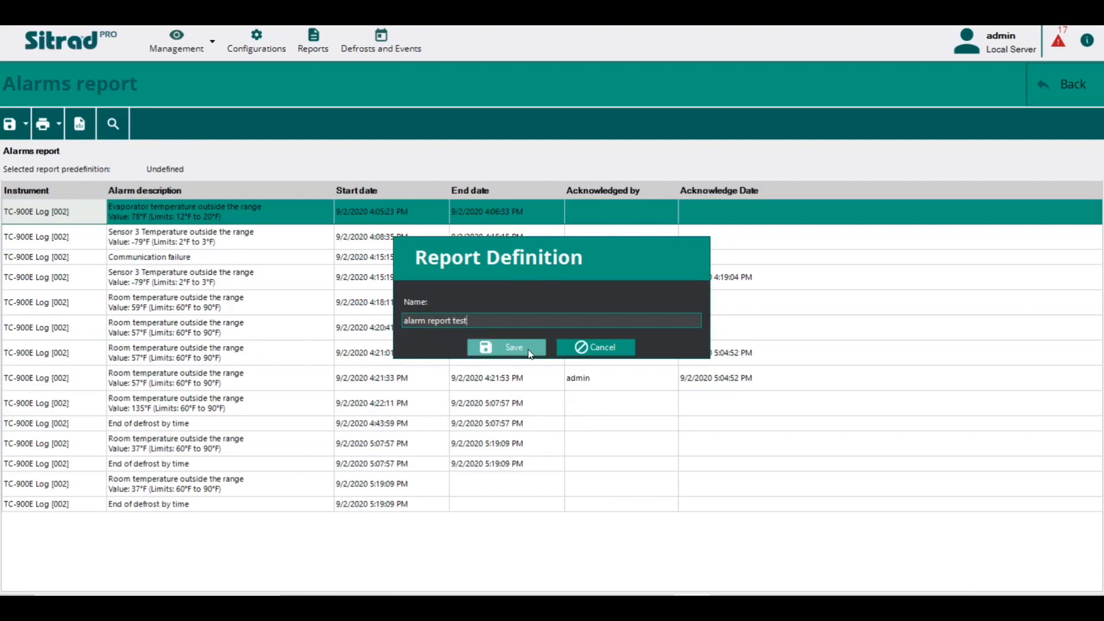
click(506, 347)
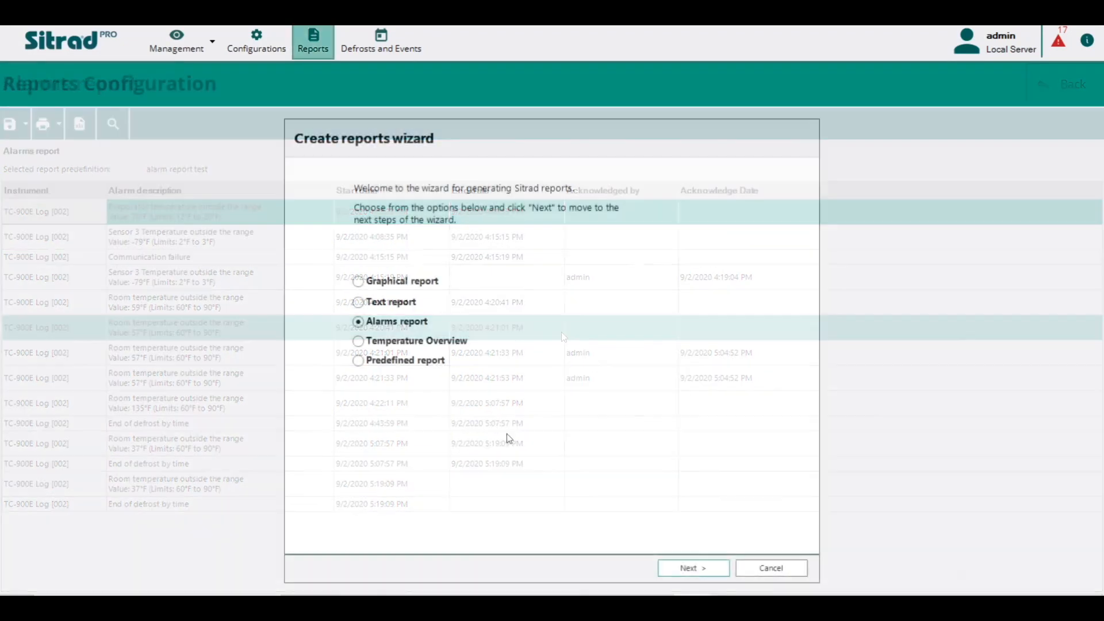
- Generate a Temperature Overview report of TC-900E Log's current temperature, setpoint and variation
click(357, 341)
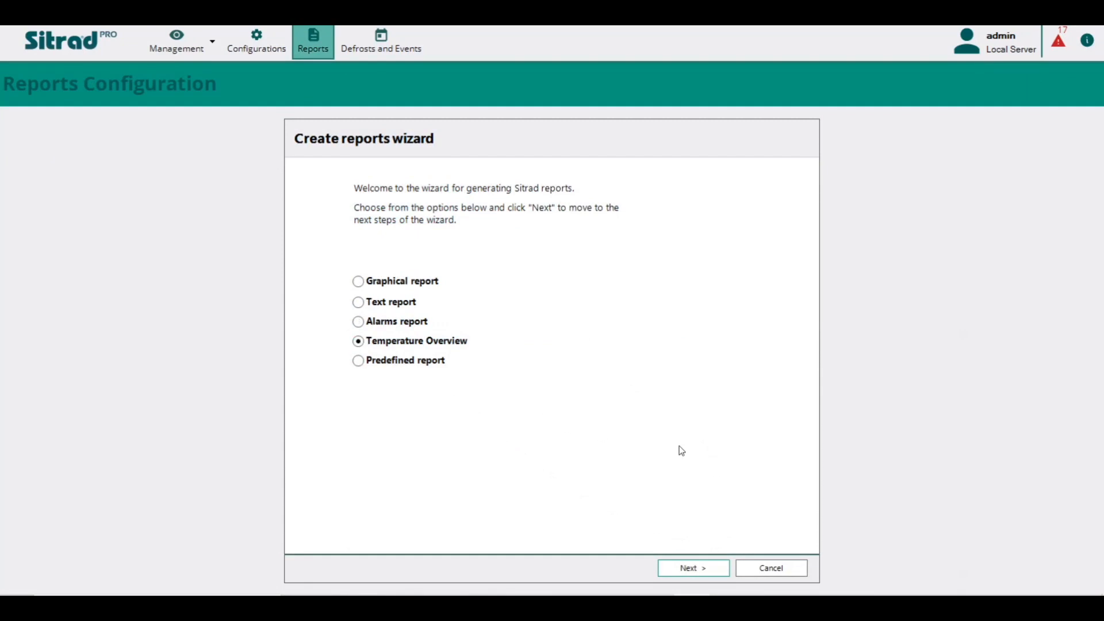
click(693, 567)
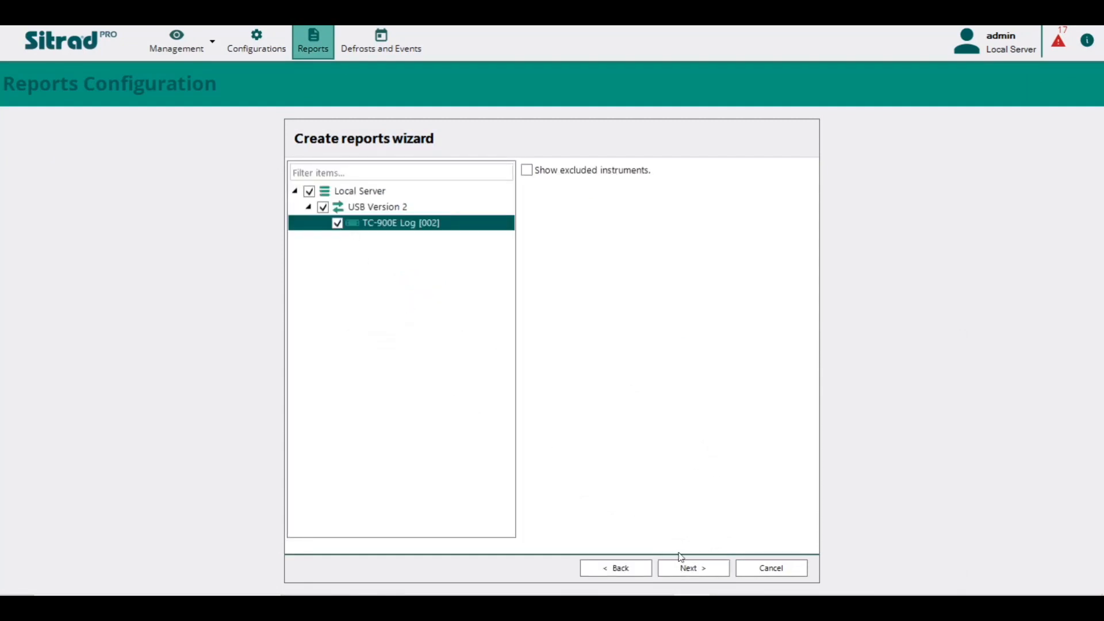
click(691, 568)
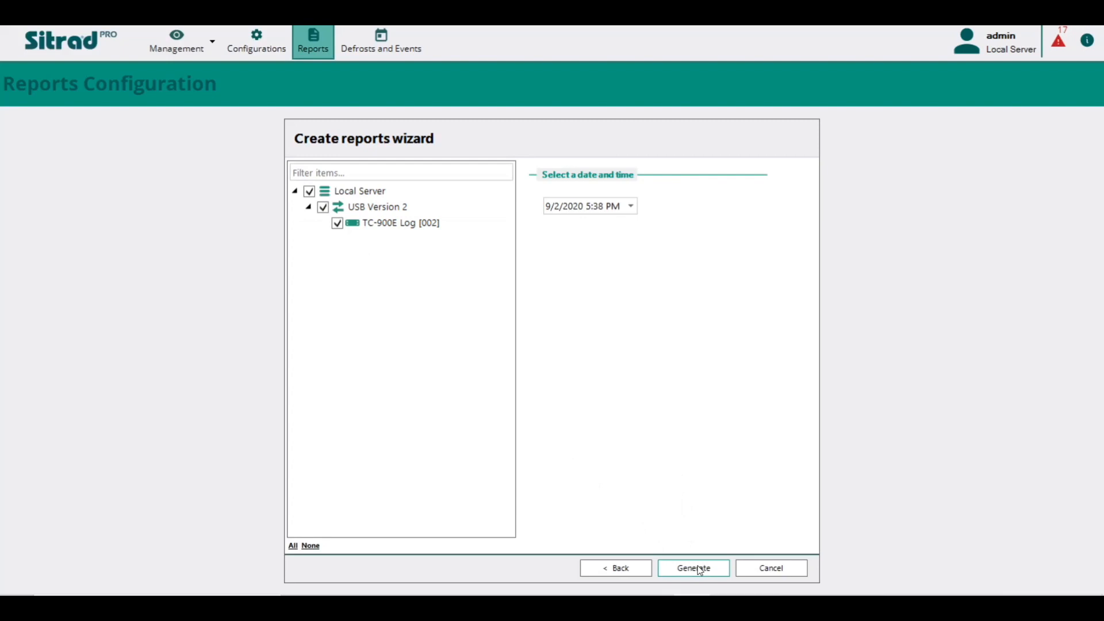
click(693, 568)
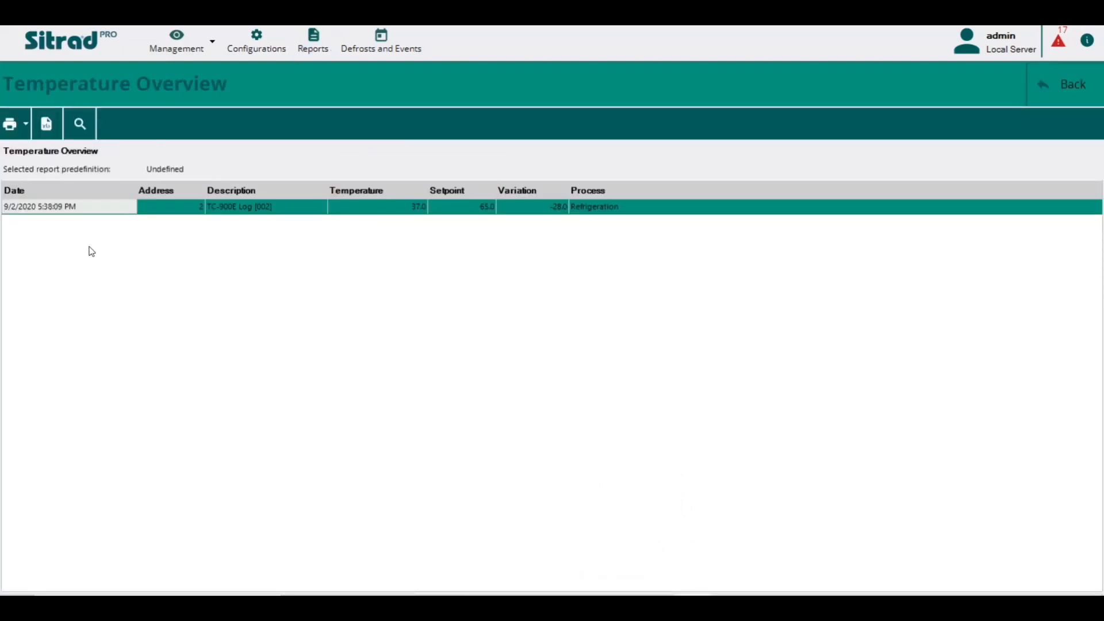
mouse_move(193, 230)
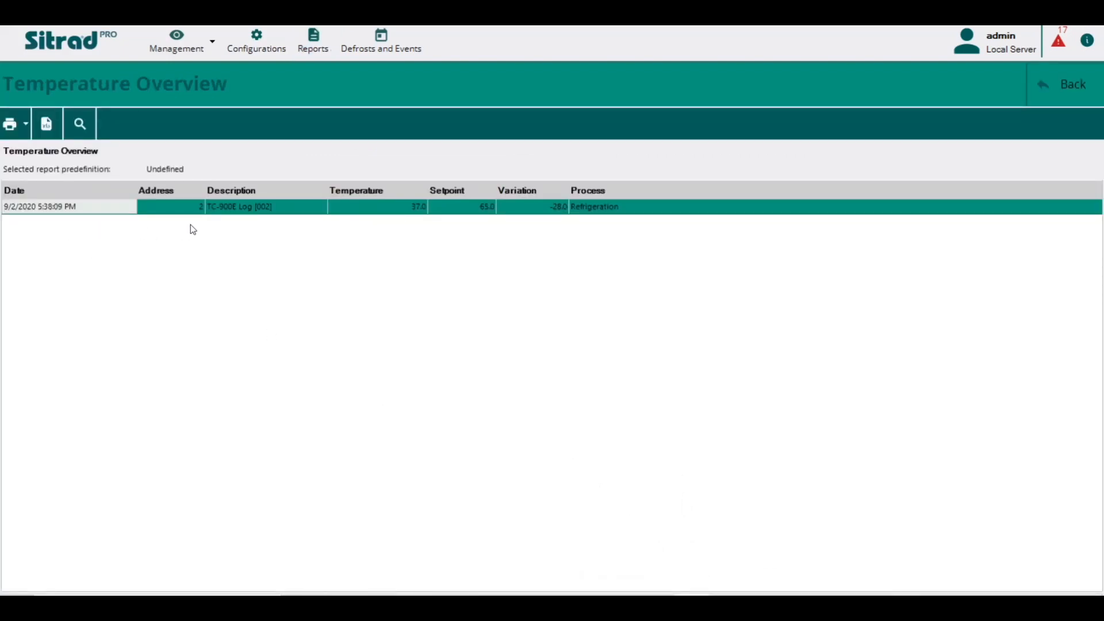
mouse_move(402, 227)
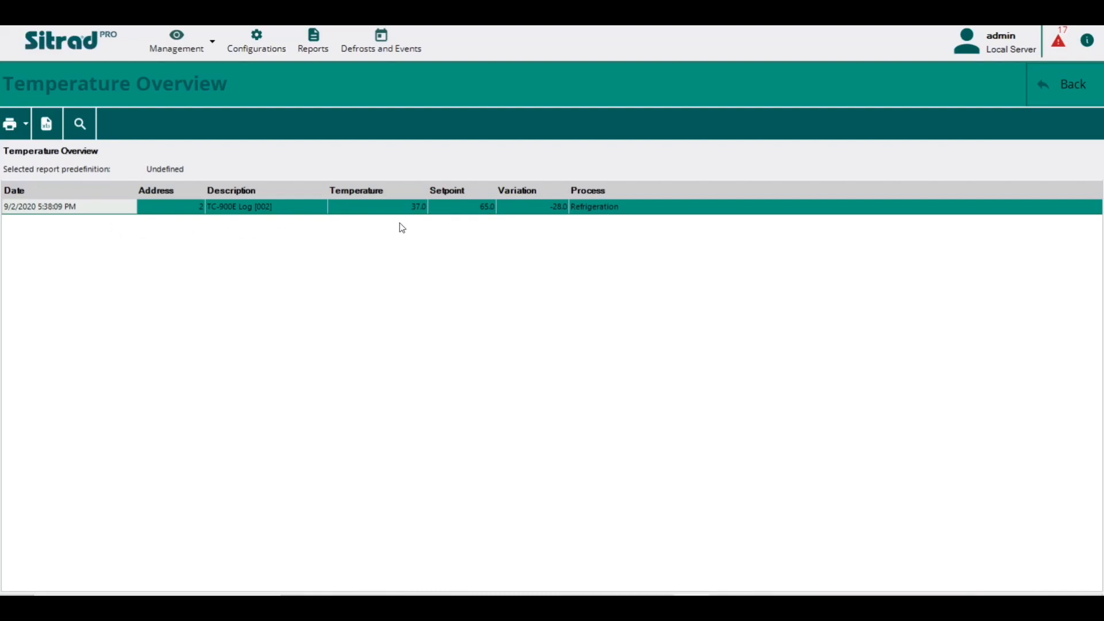
mouse_move(482, 226)
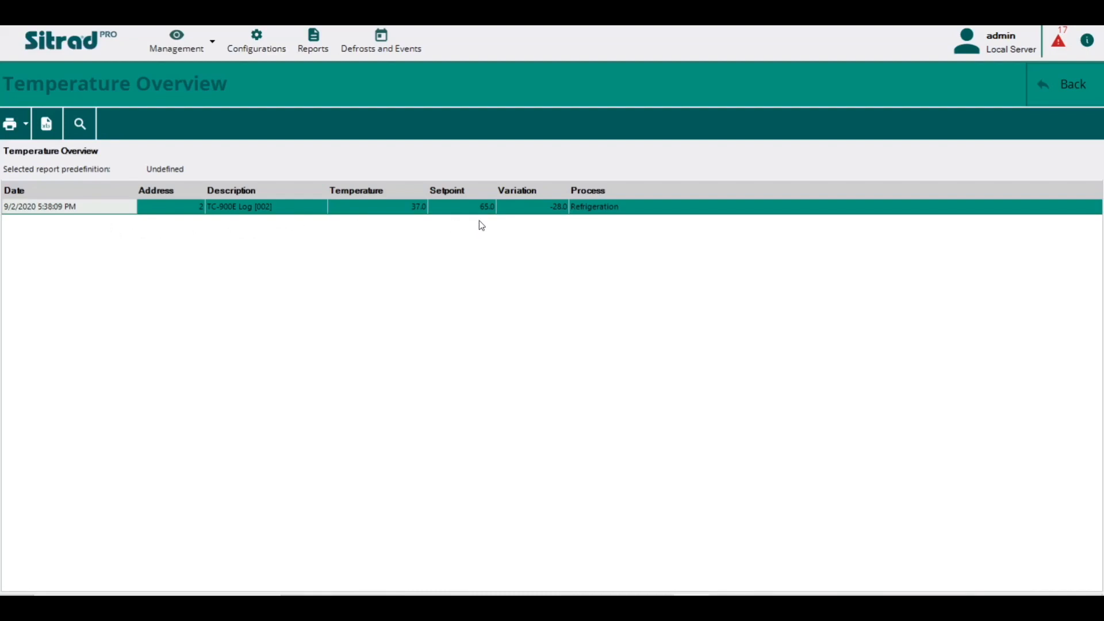
mouse_move(613, 224)
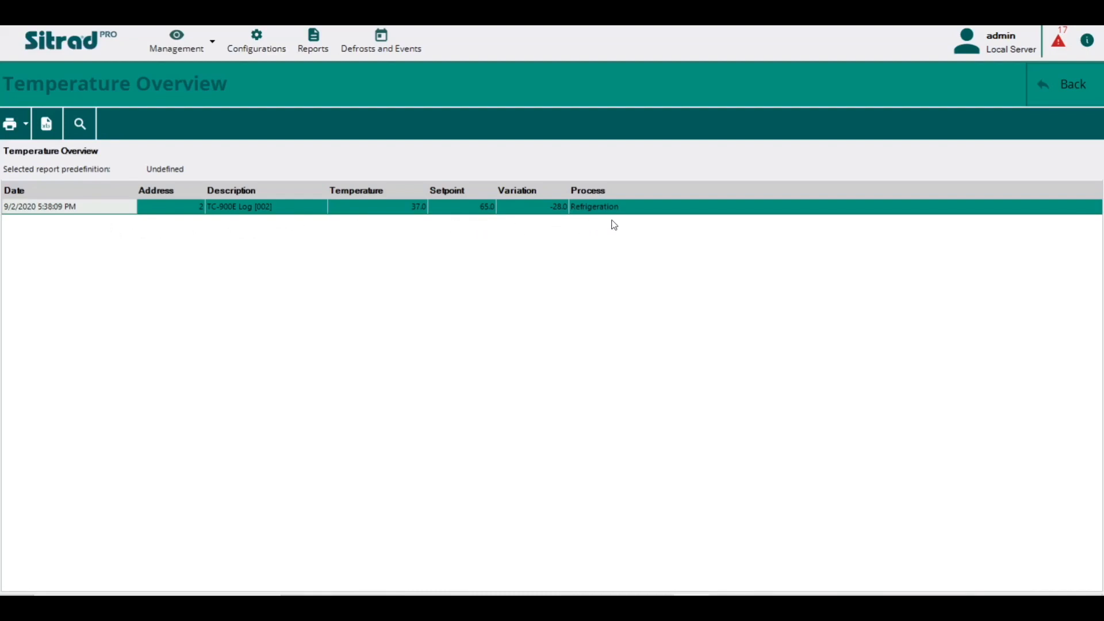
click(312, 41)
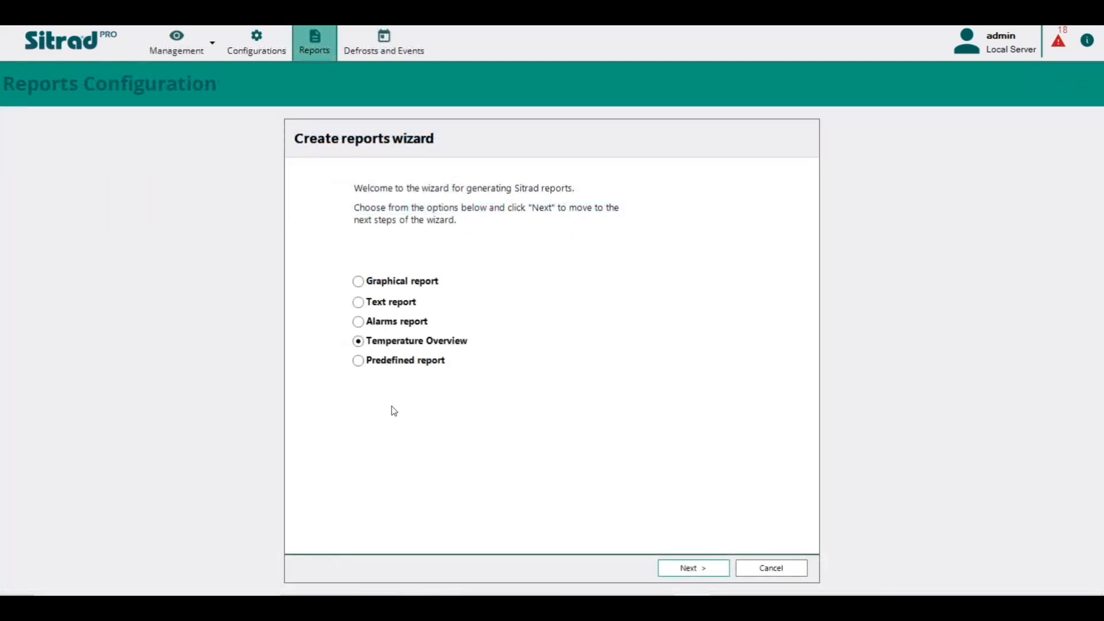
- Regenerate TC-900E Log's chart from the 'graph test report' predefinition, then return to Management
click(358, 360)
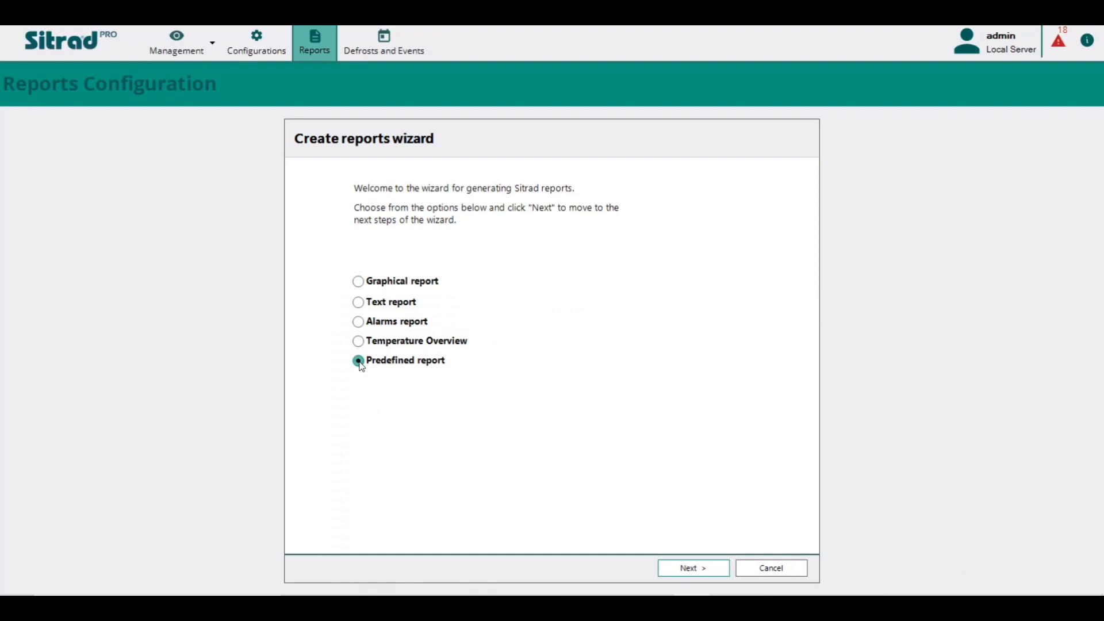
click(692, 567)
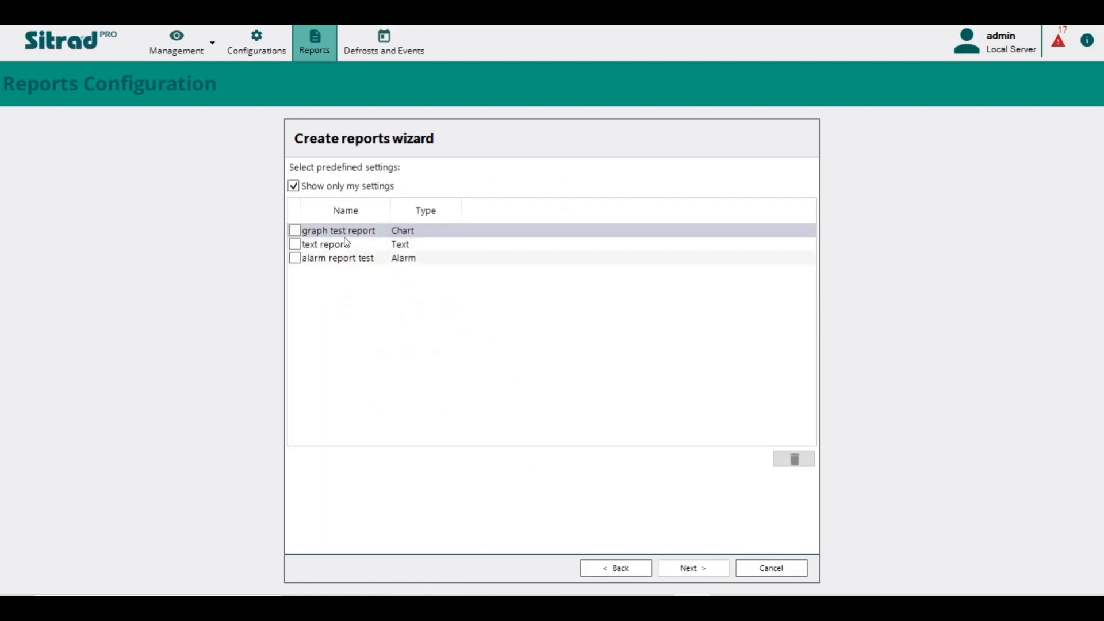
mouse_move(307, 262)
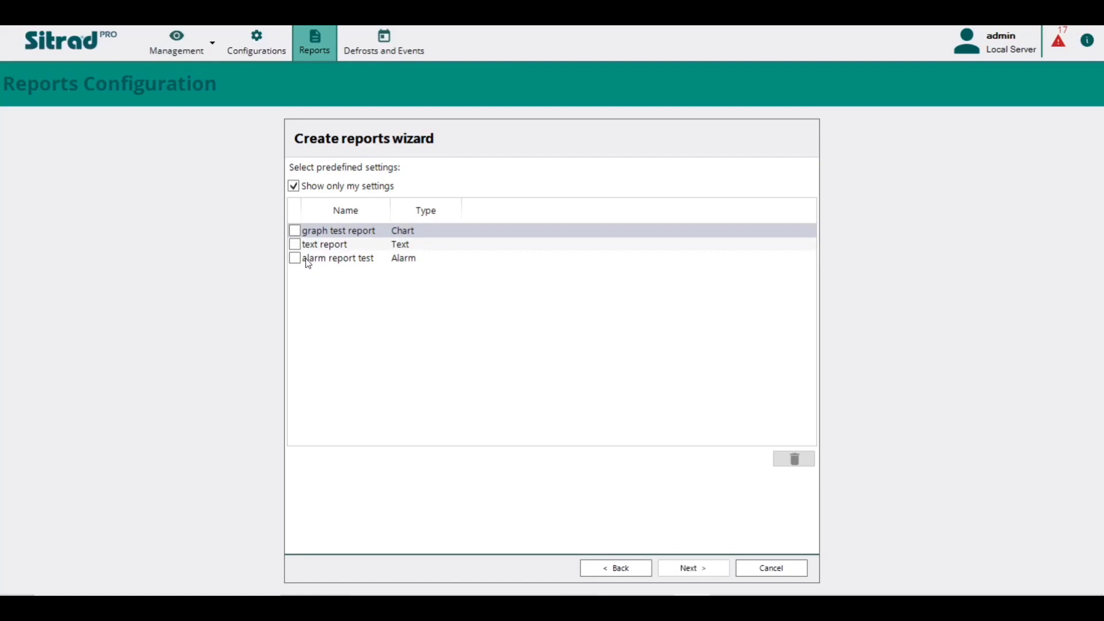
mouse_move(311, 308)
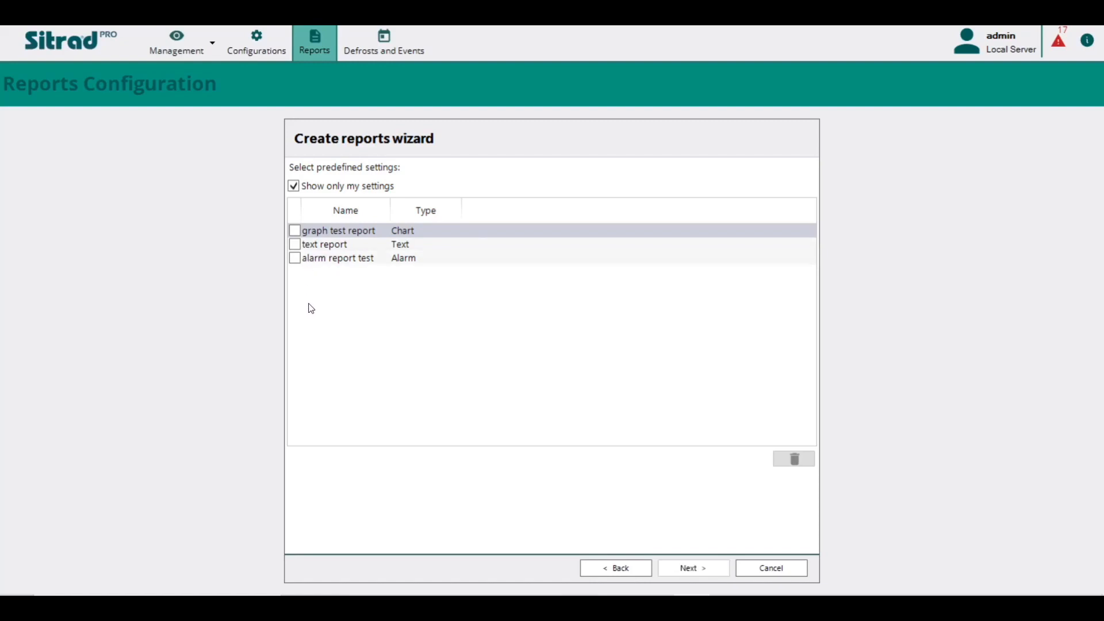
mouse_move(313, 286)
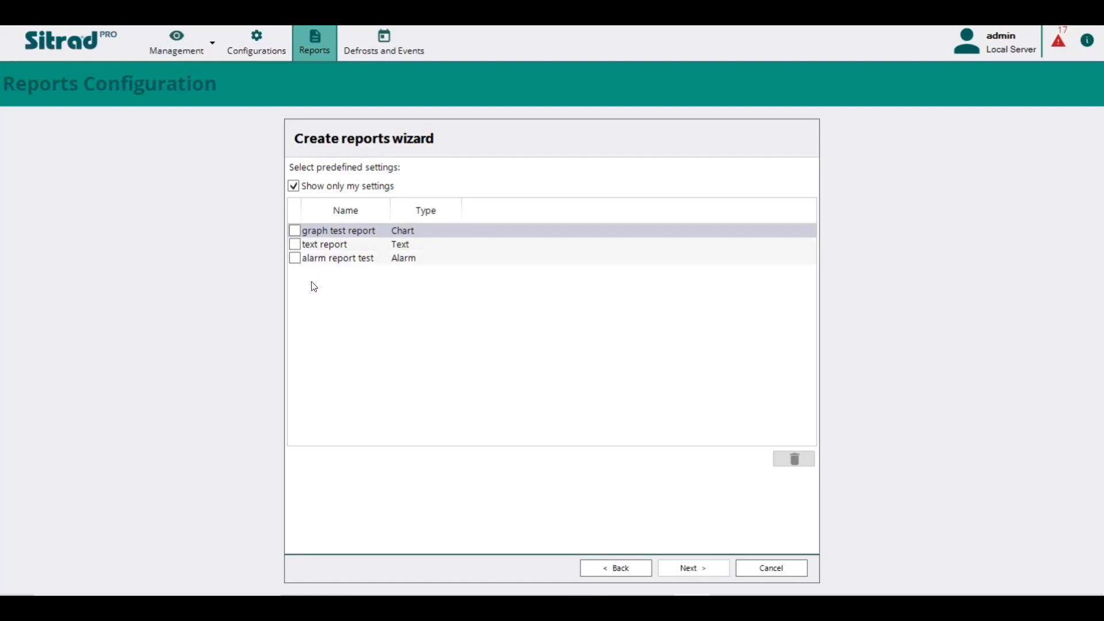
click(294, 230)
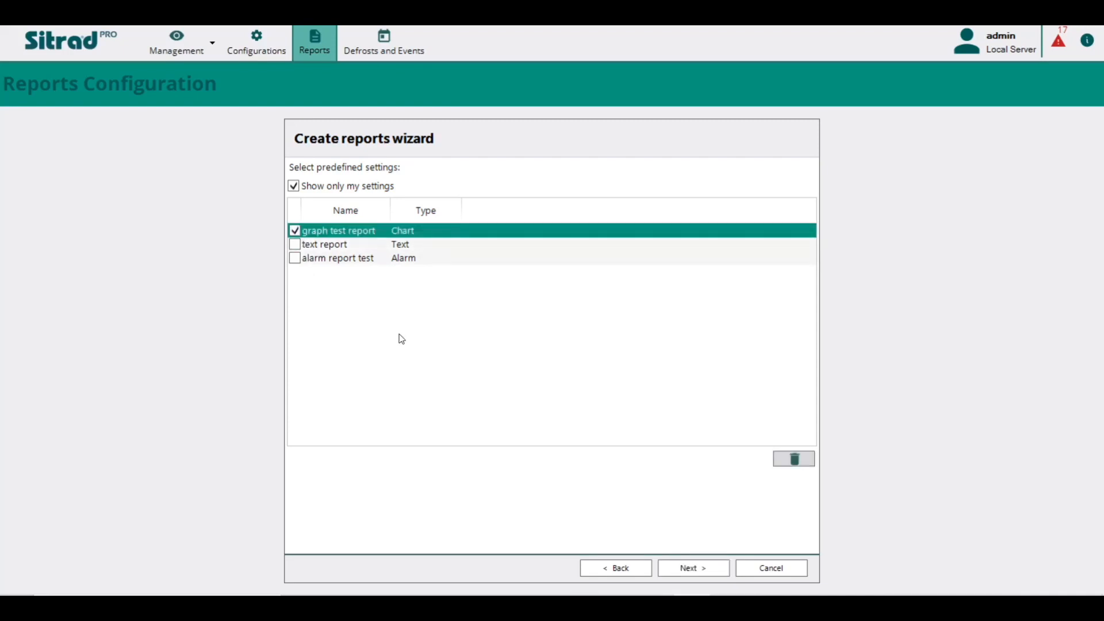
click(691, 567)
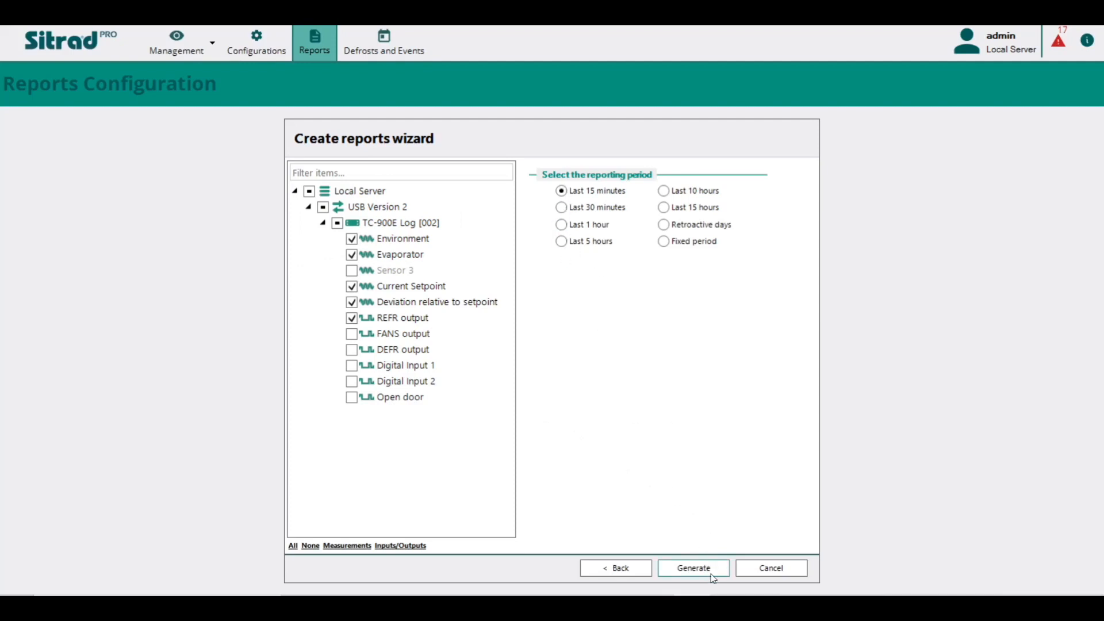
click(692, 568)
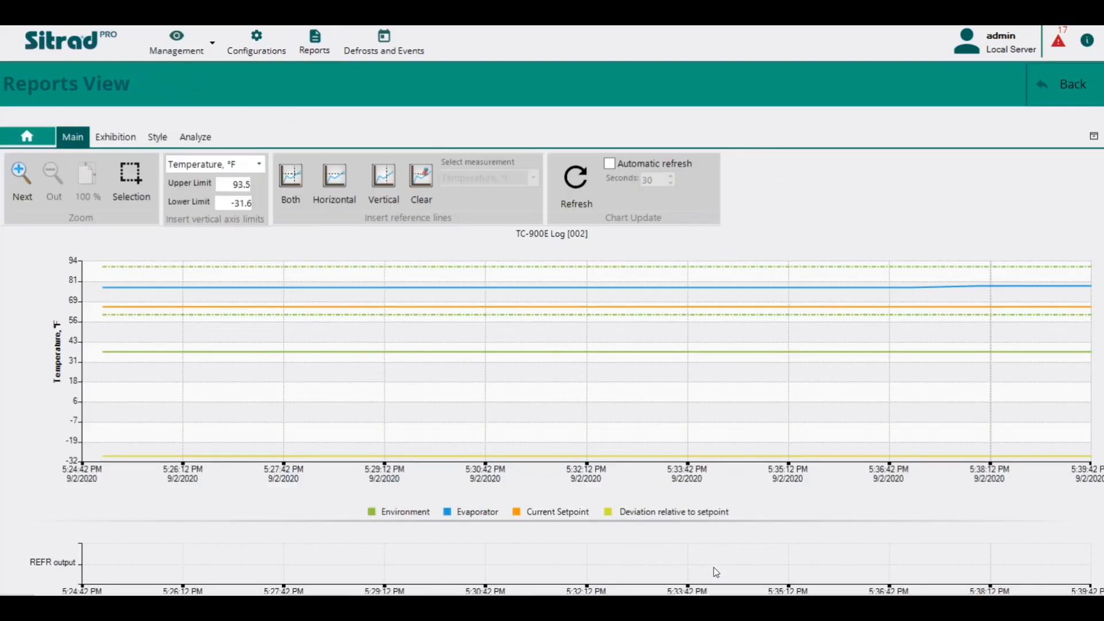
mouse_move(315, 366)
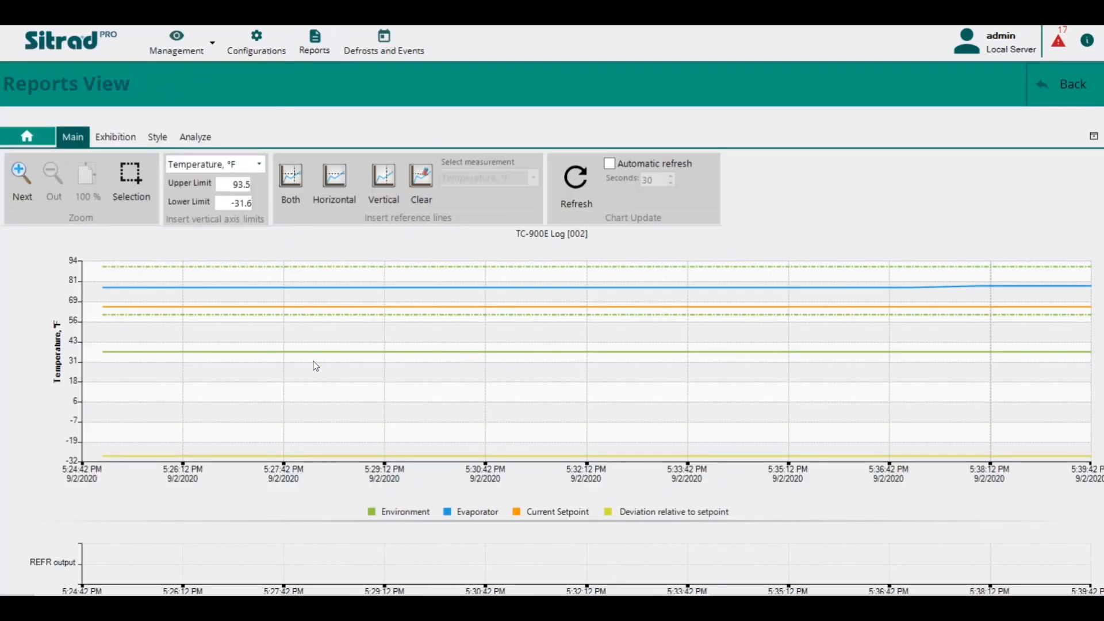
click(175, 42)
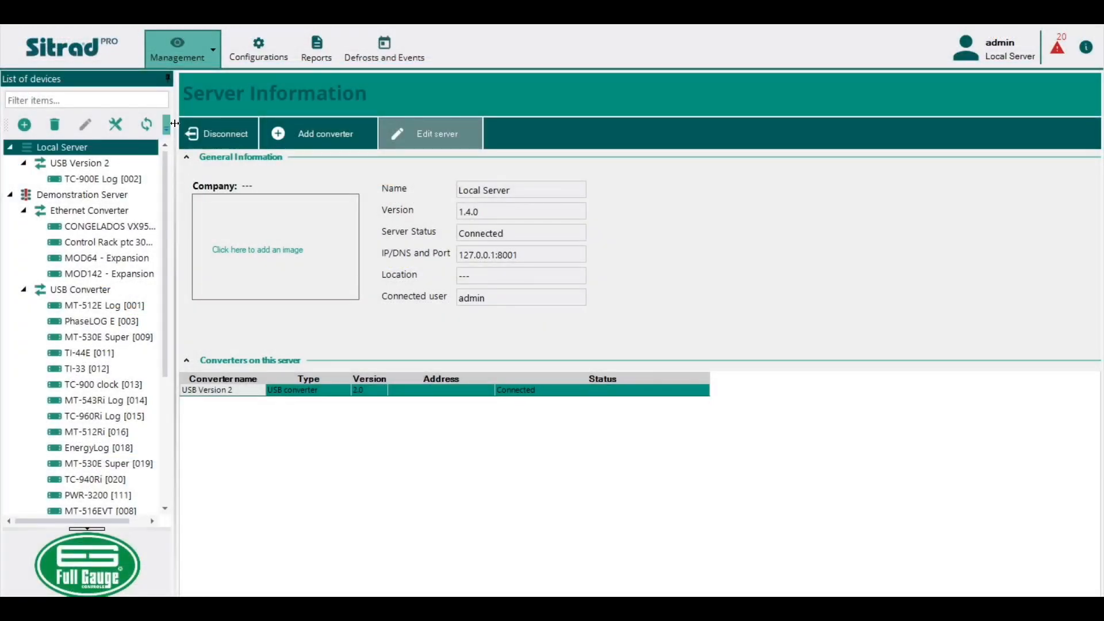
- Browse the Servers resources tree and open the Local Server's Users list showing admin
click(258, 48)
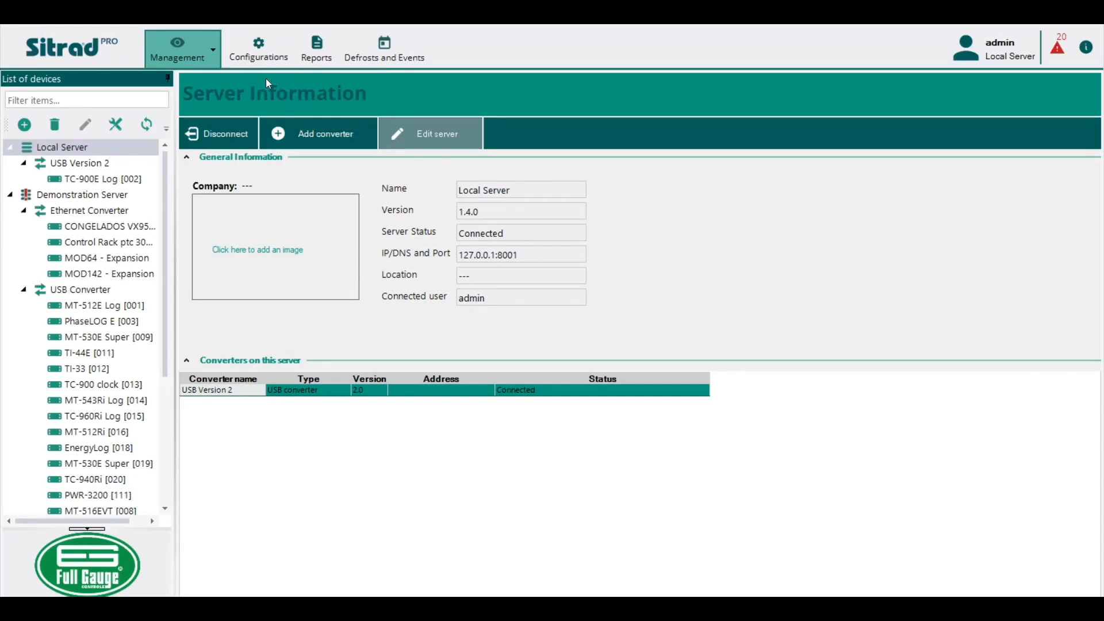
click(258, 48)
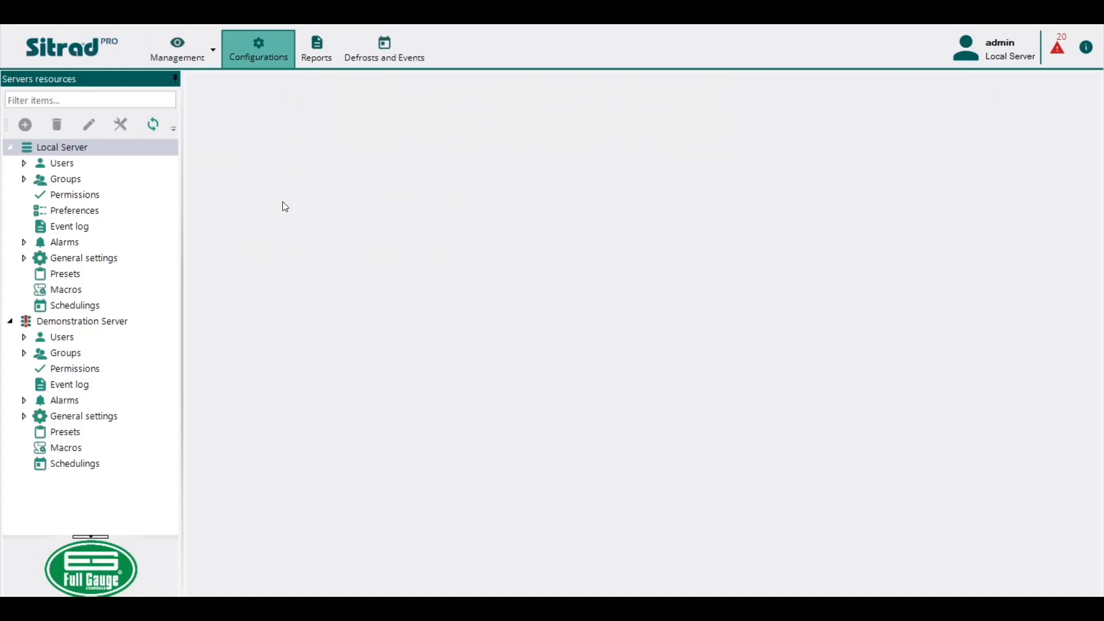
click(74, 195)
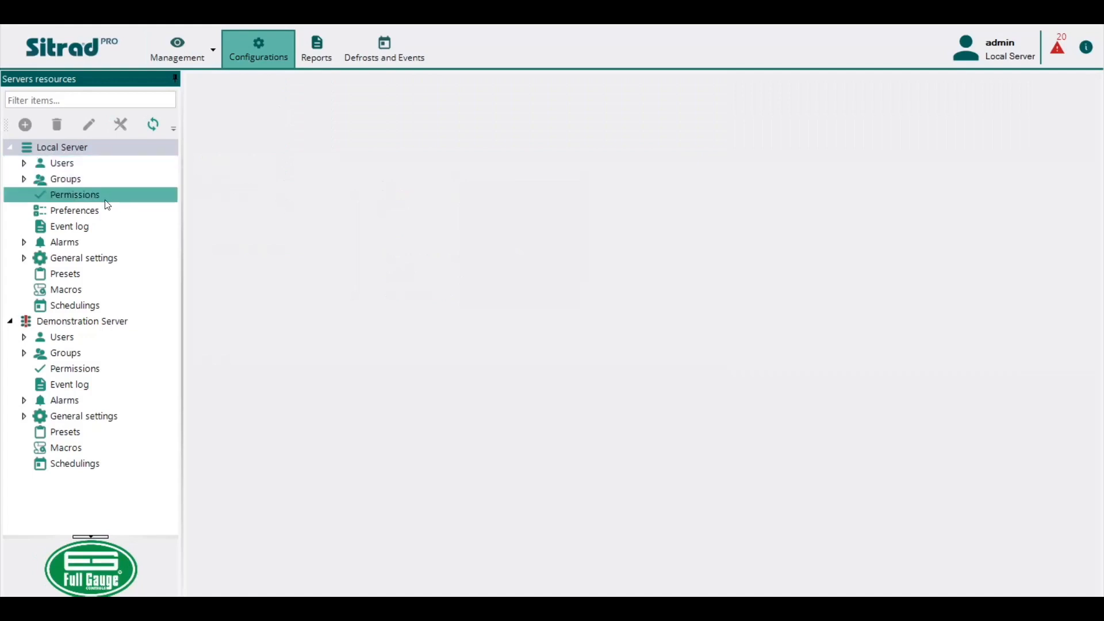
click(75, 305)
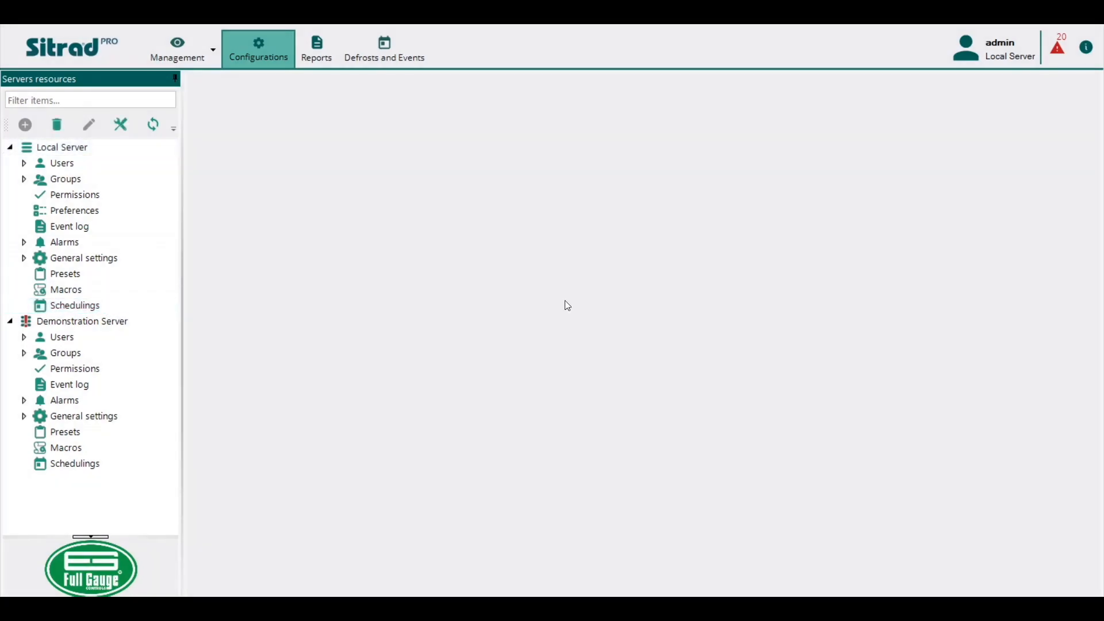
mouse_move(324, 119)
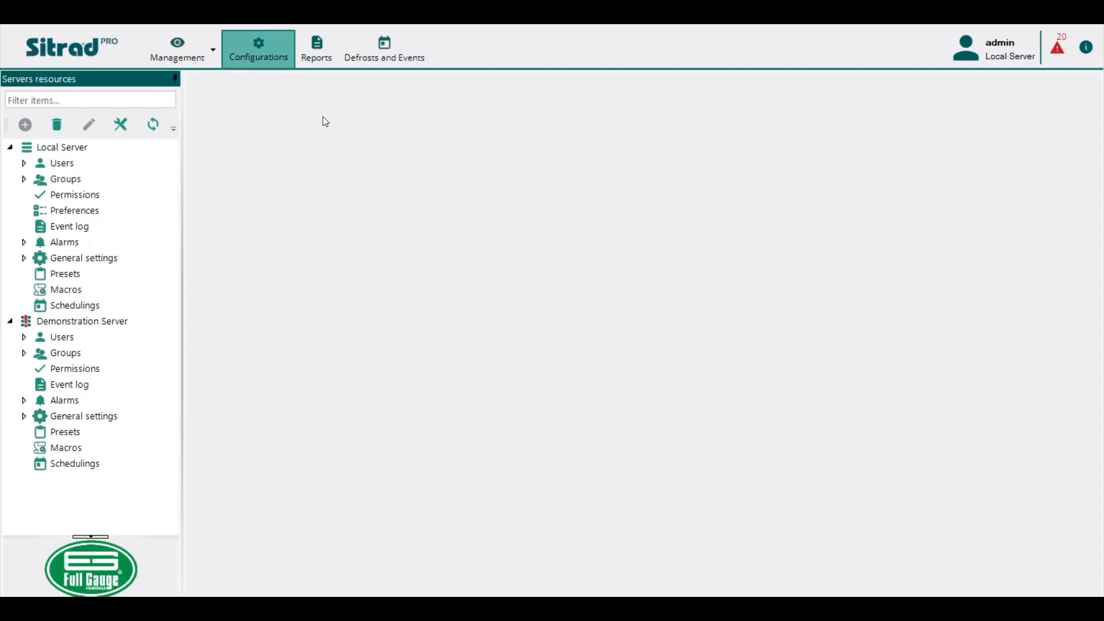
click(259, 49)
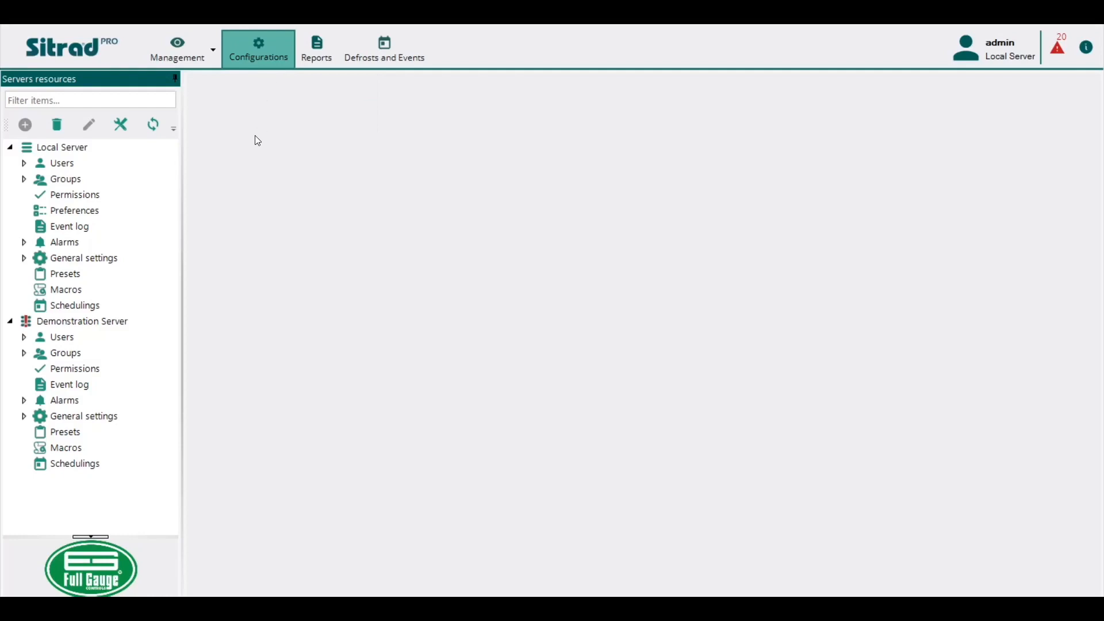
click(62, 148)
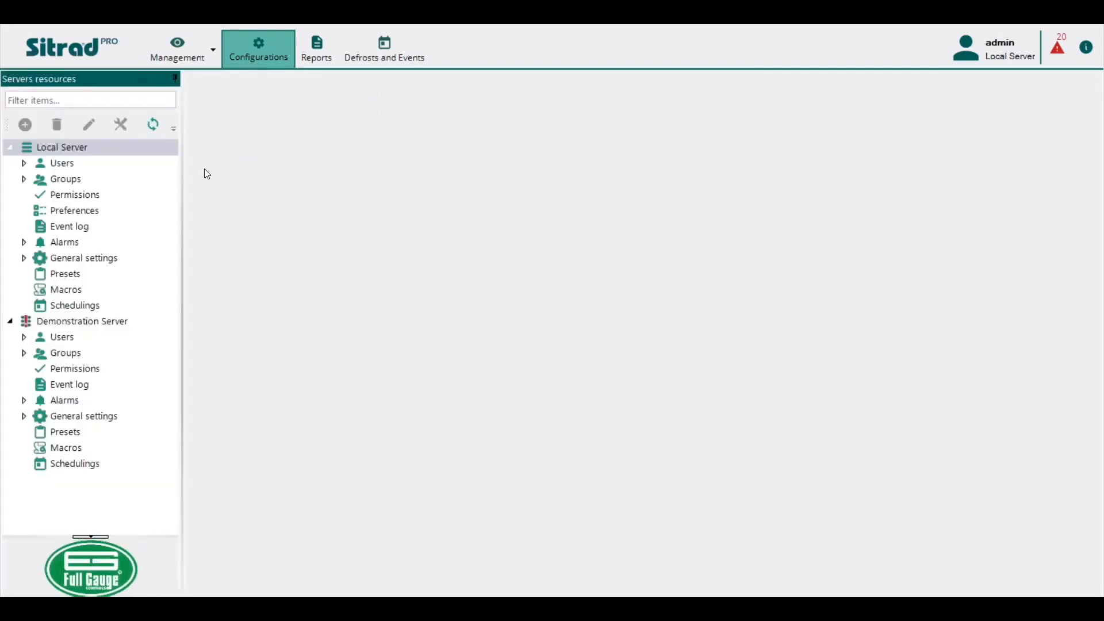
click(63, 163)
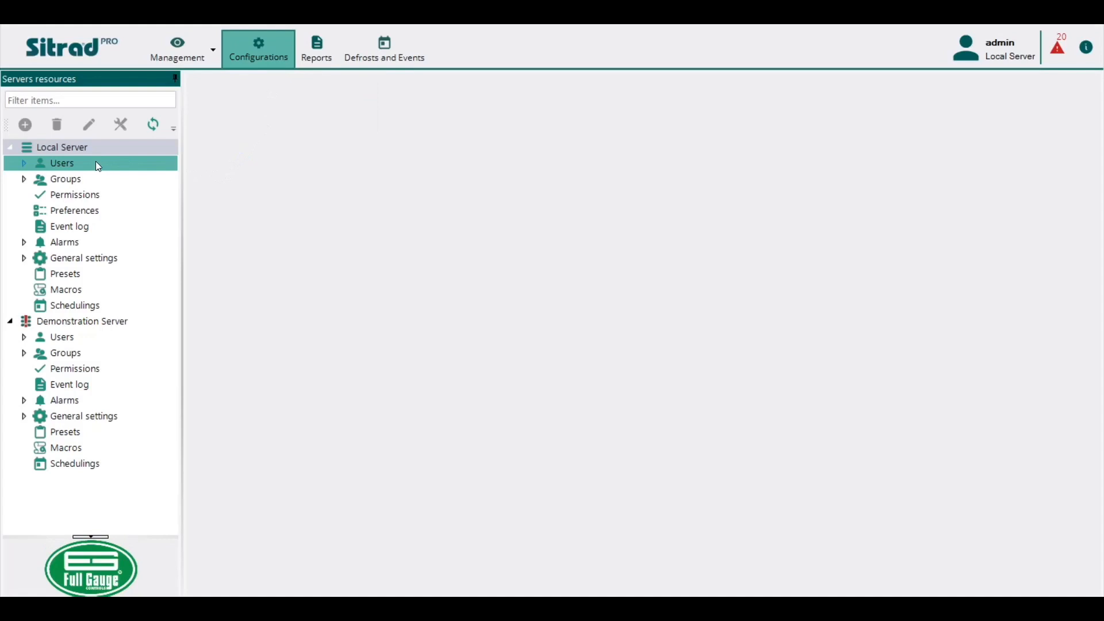
click(62, 163)
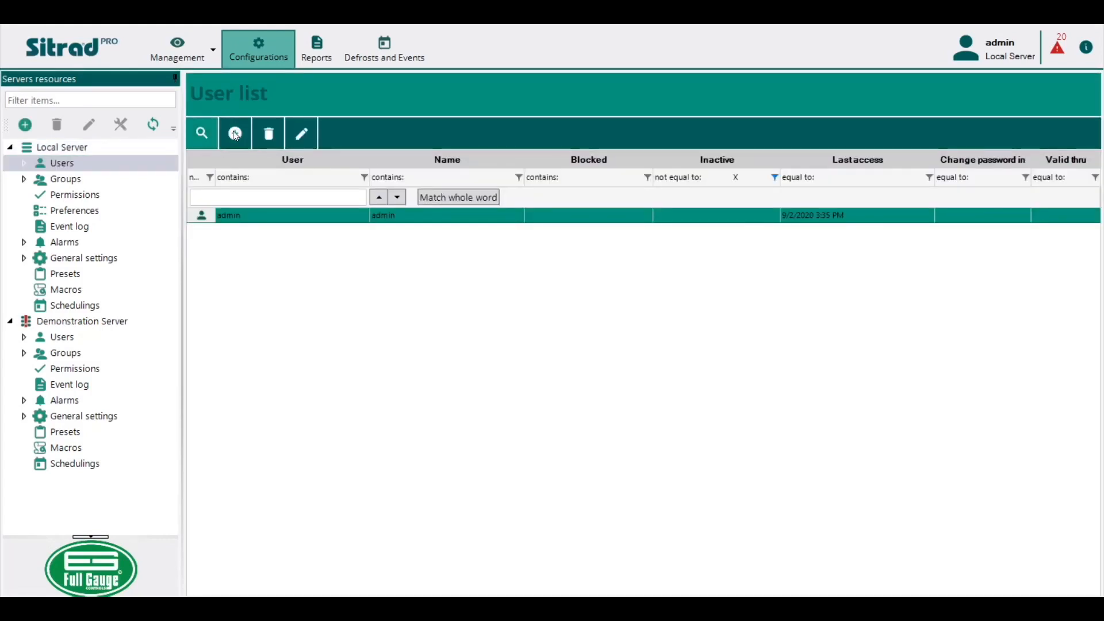
- Register a new user 'username' with login and confirmed password
click(25, 125)
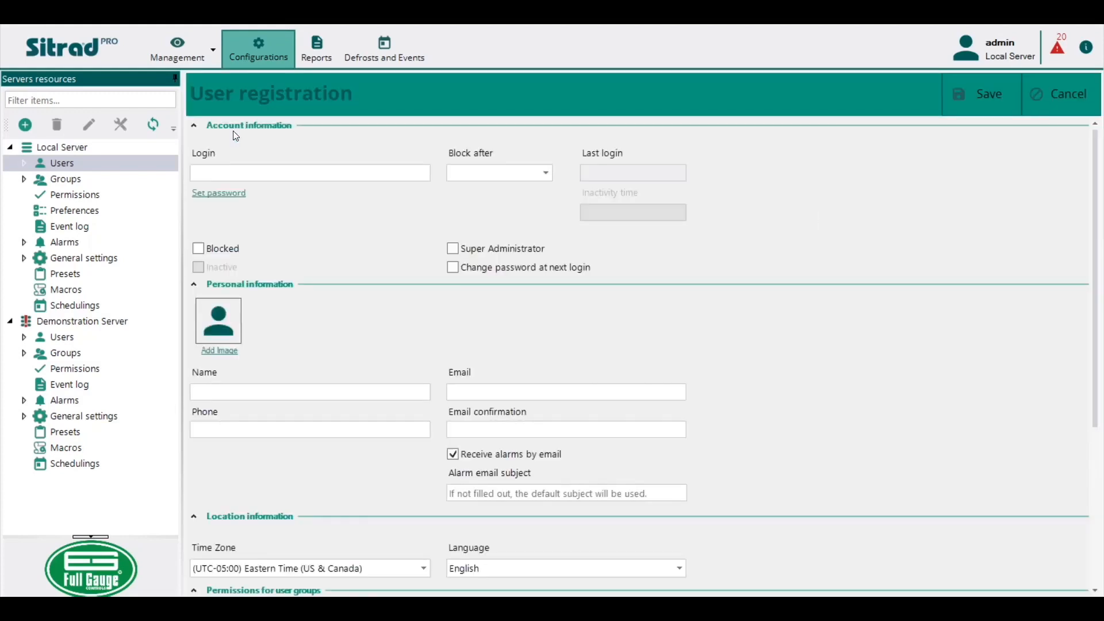
text(user)
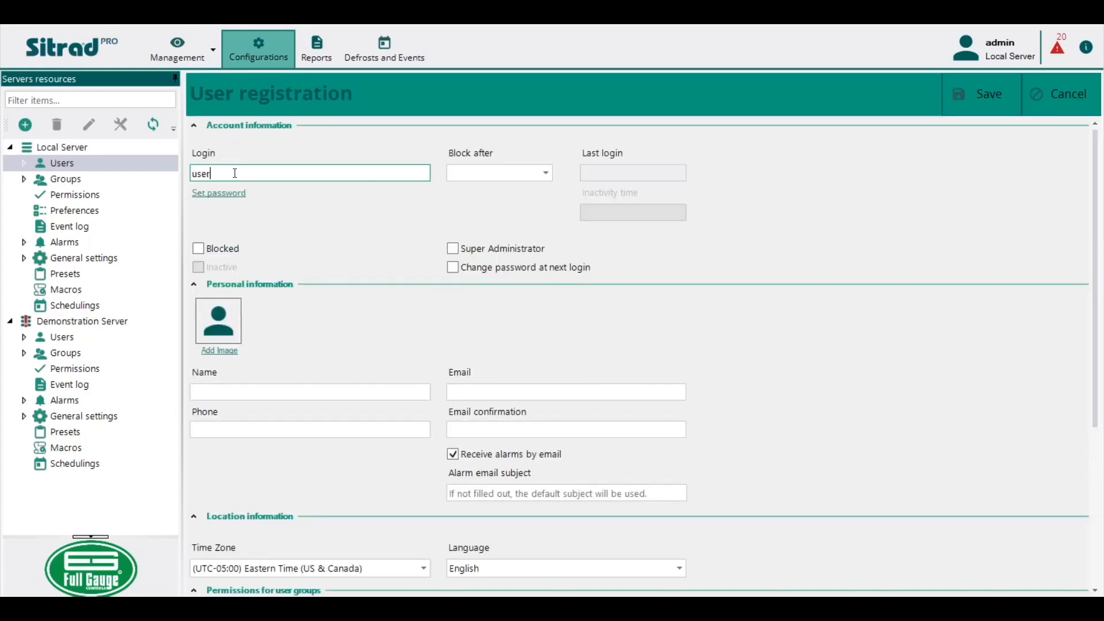
click(219, 194)
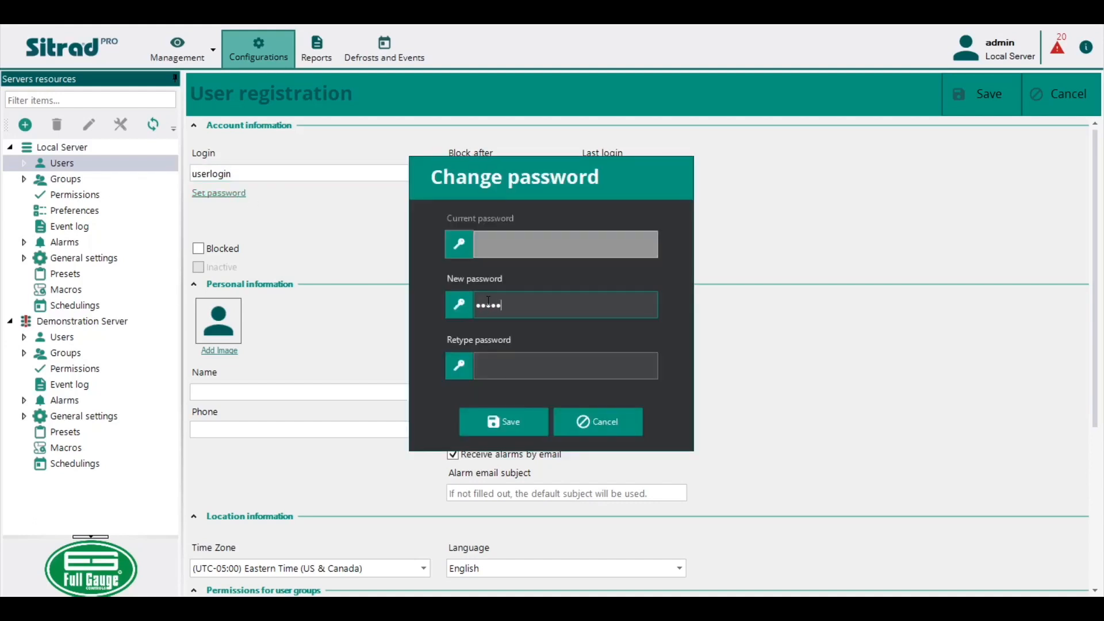
click(597, 421)
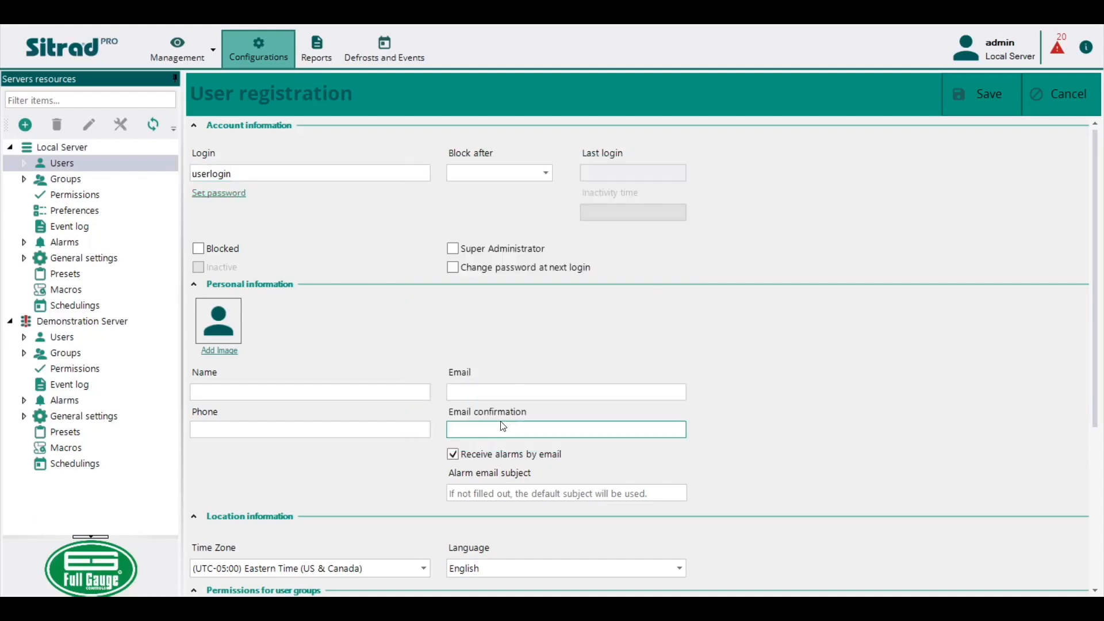
text(username)
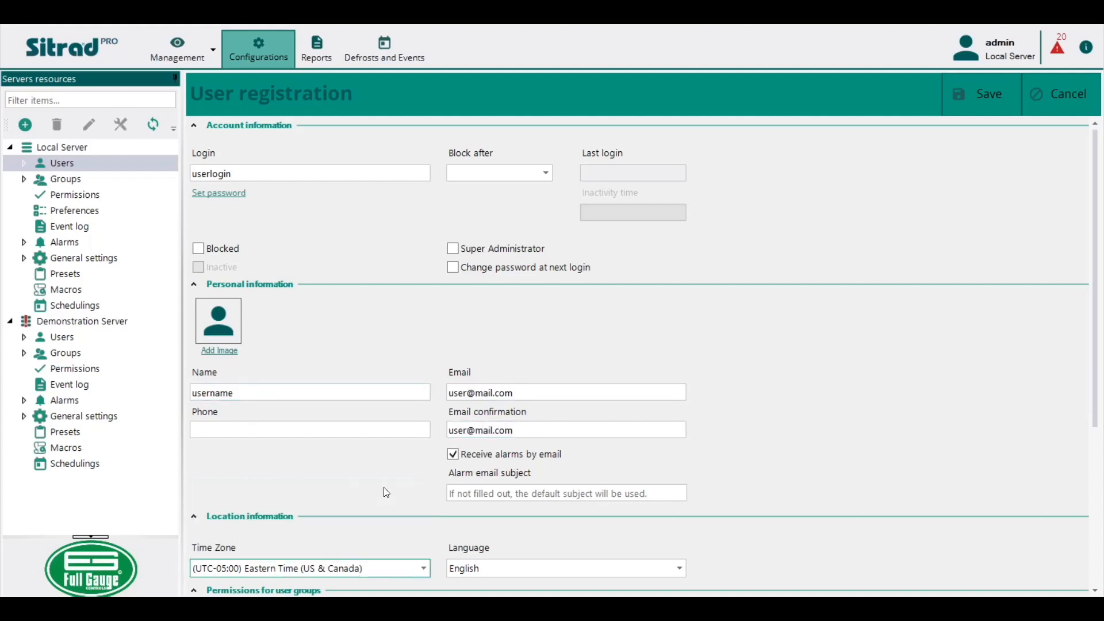
- Assign the user the Operators group and save, dismissing the confirmation
click(233, 527)
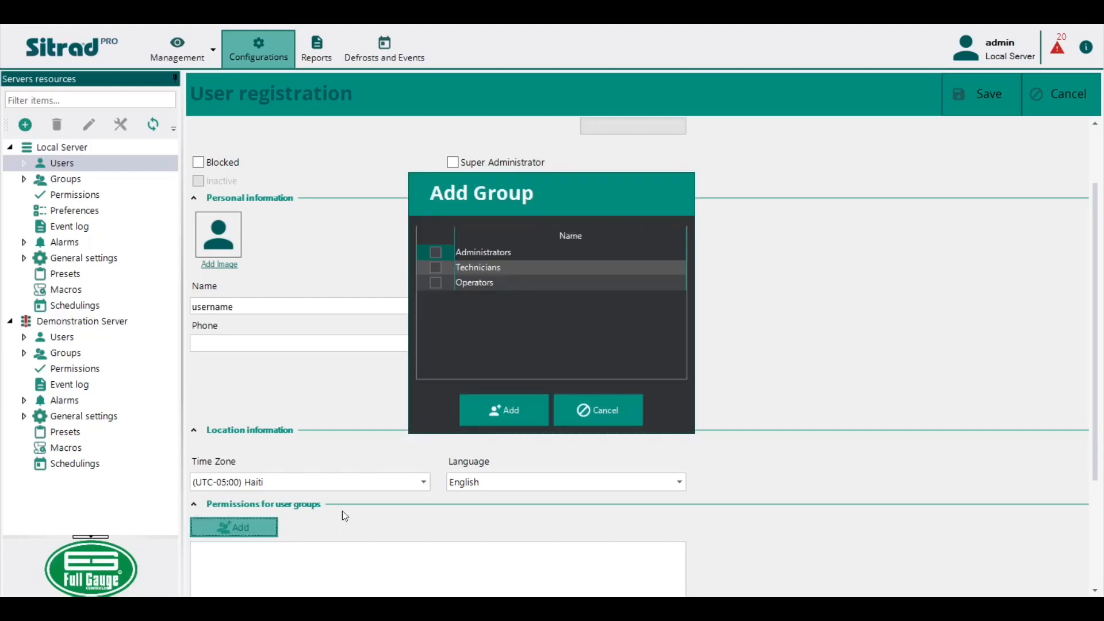
click(504, 410)
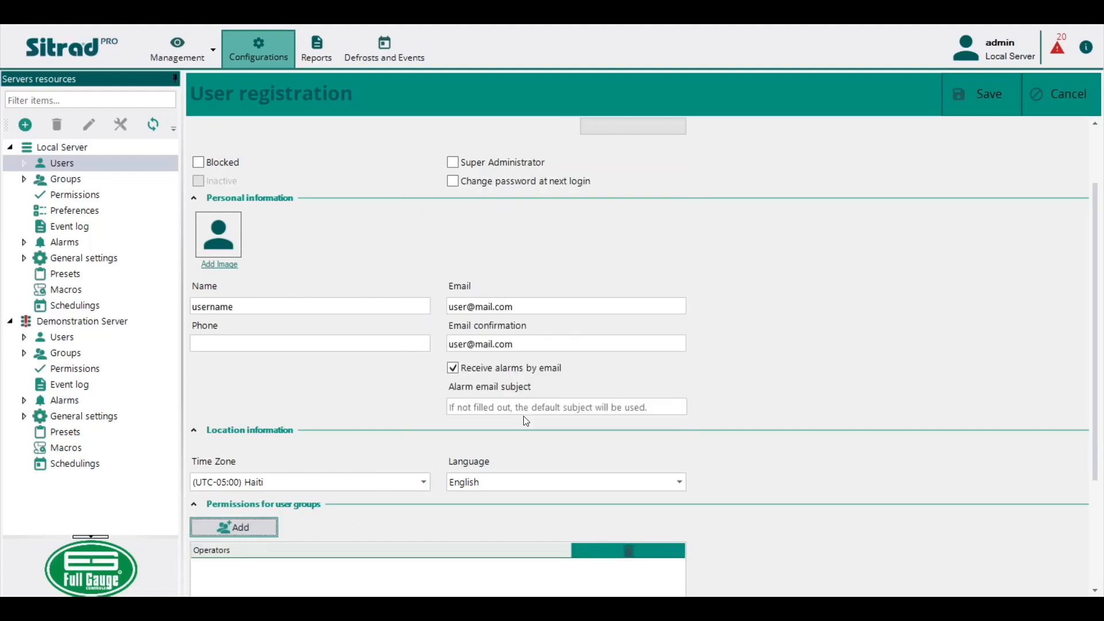
click(988, 94)
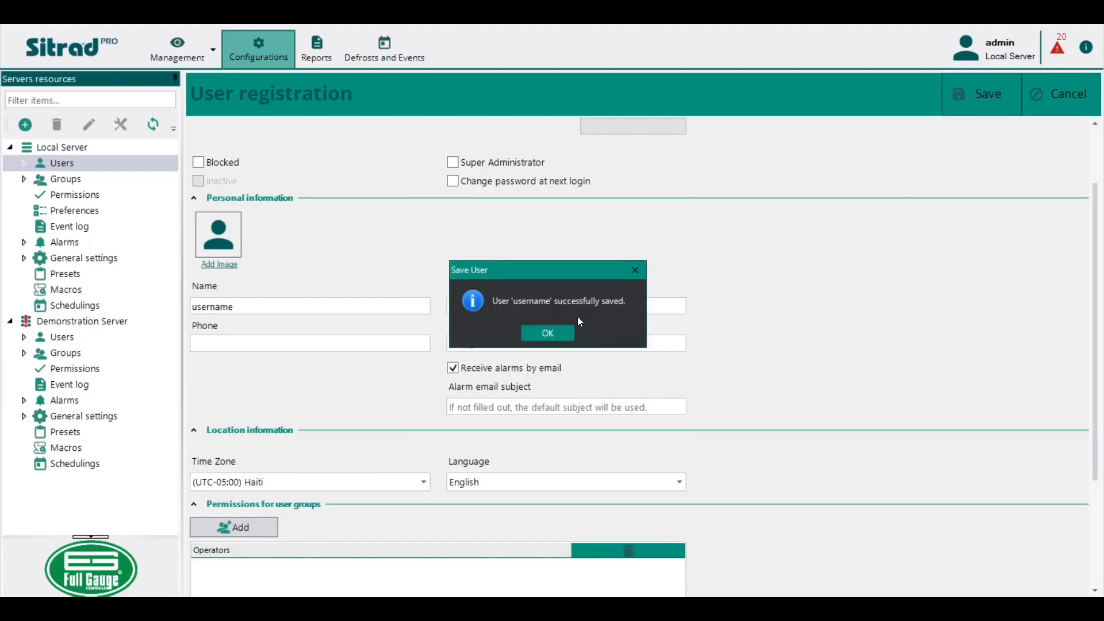
click(547, 333)
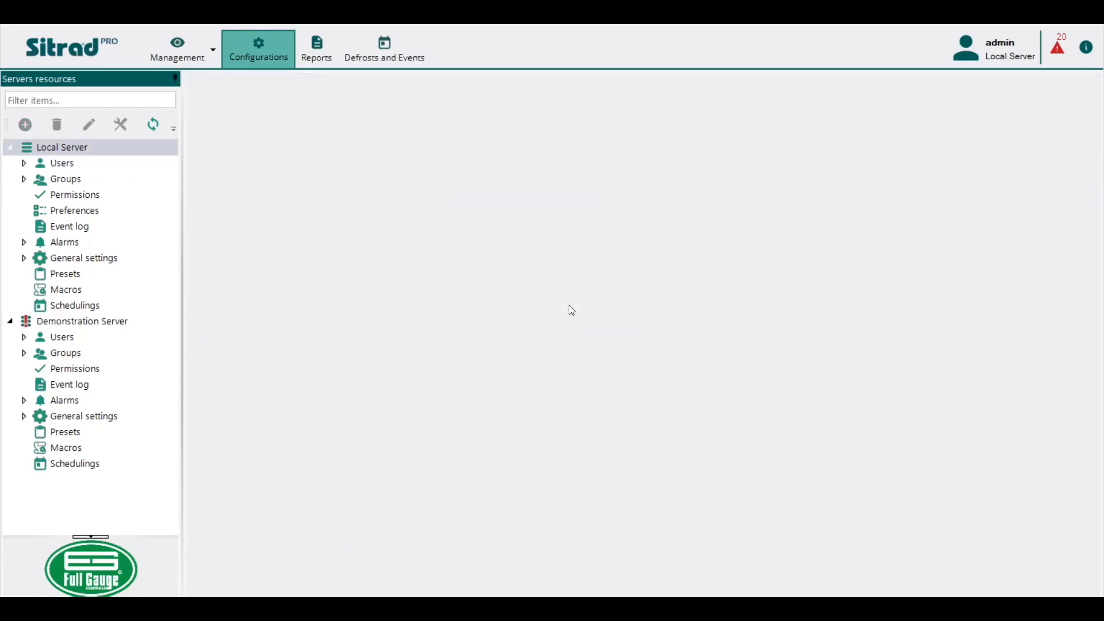
mouse_move(443, 232)
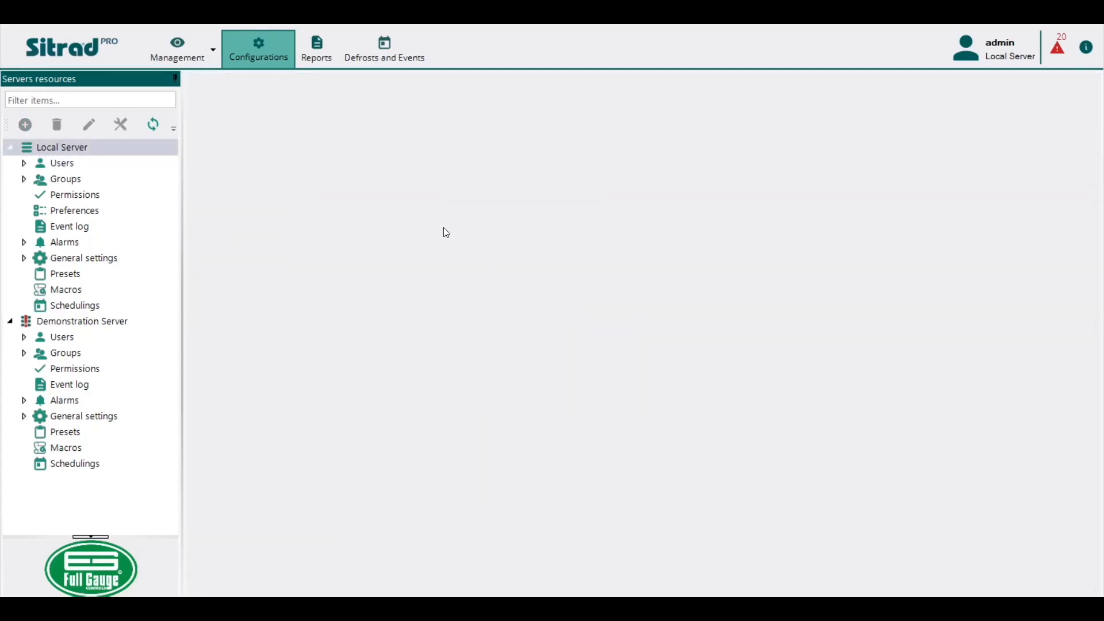
- Open the Local Server's Groups list and inspect the Administrators group entry
click(258, 50)
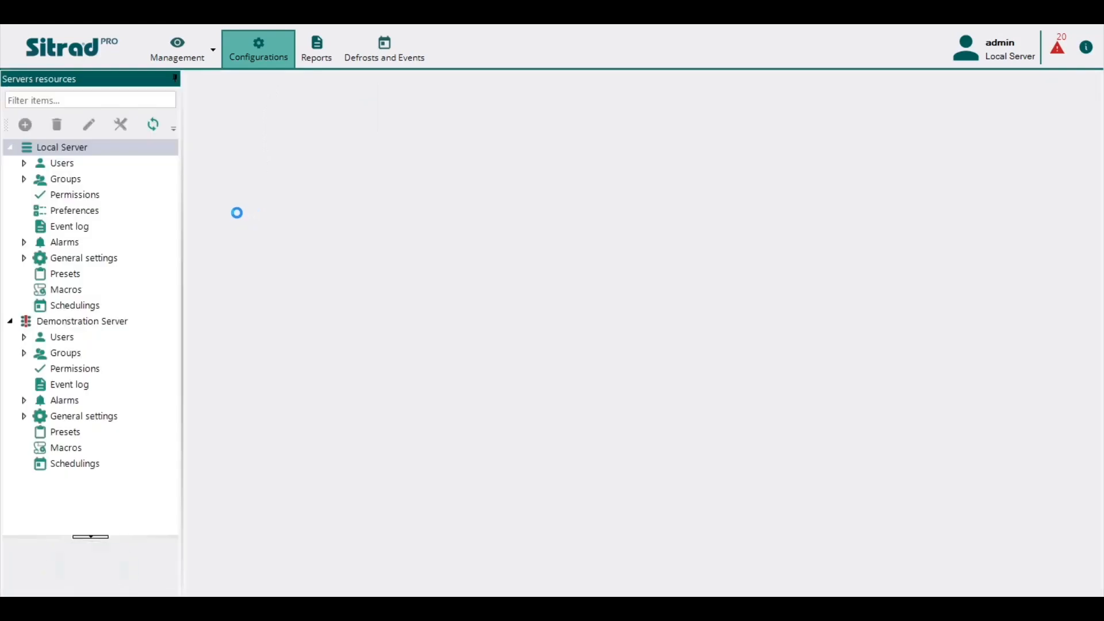
click(65, 178)
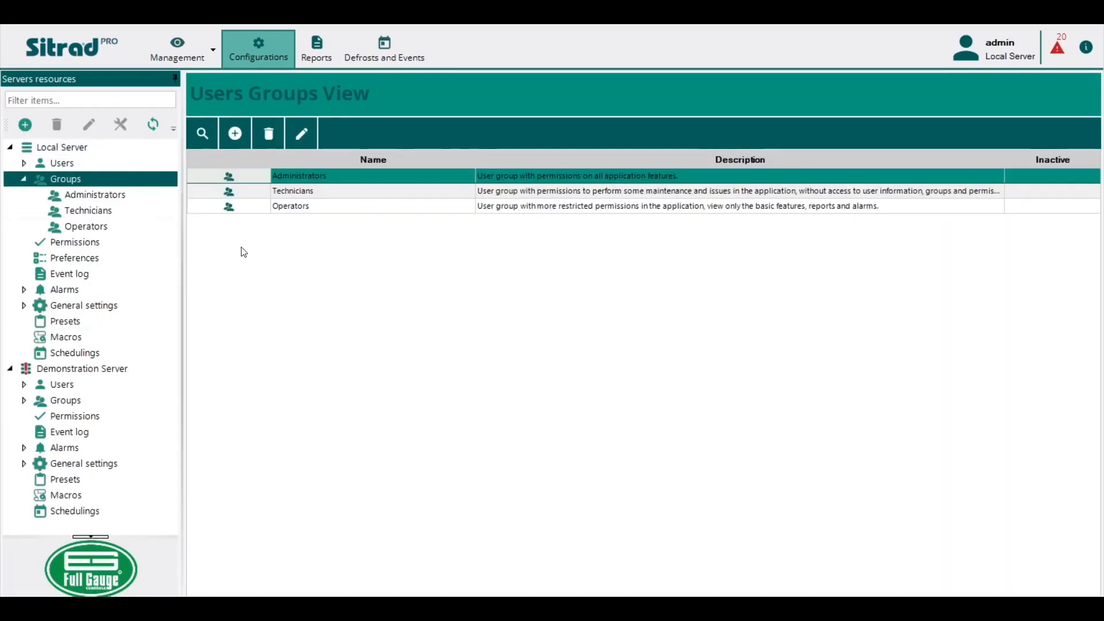
mouse_move(295, 257)
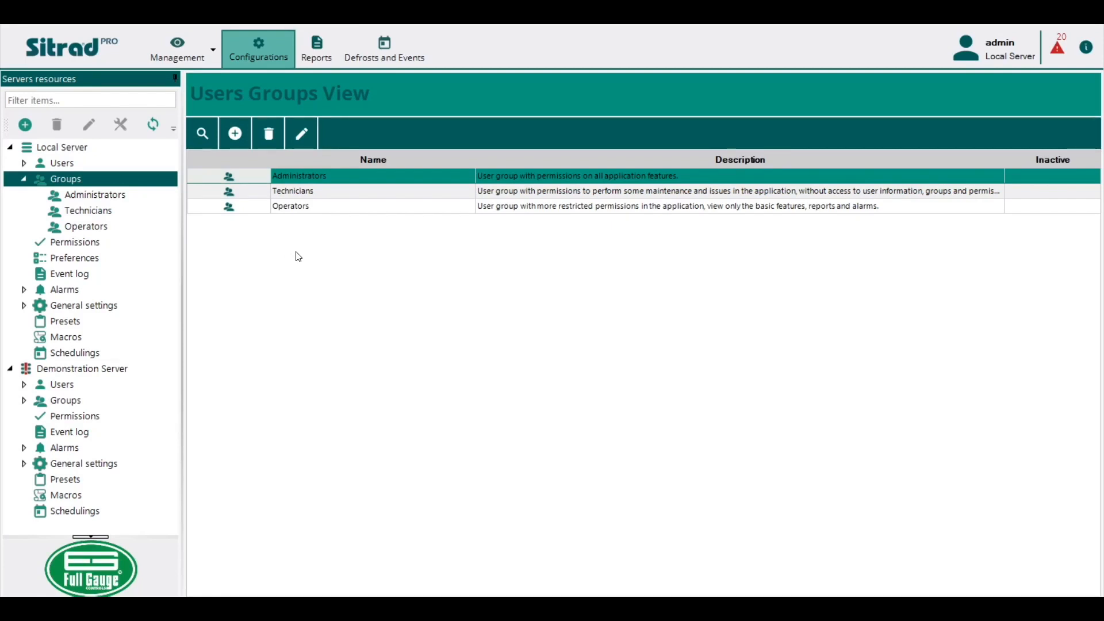
mouse_move(335, 224)
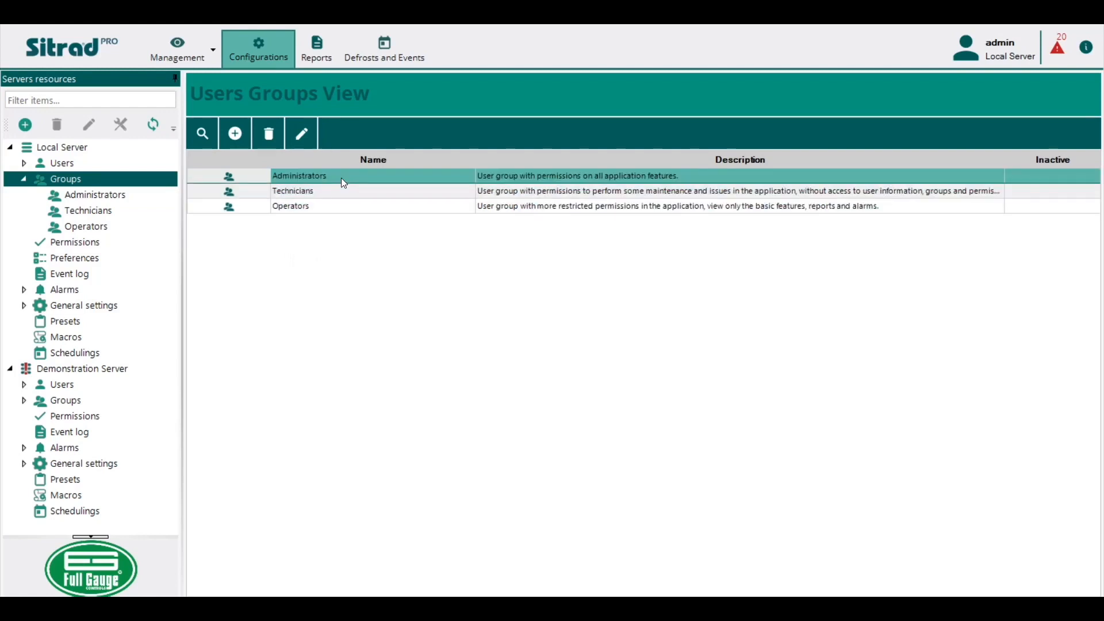
click(345, 190)
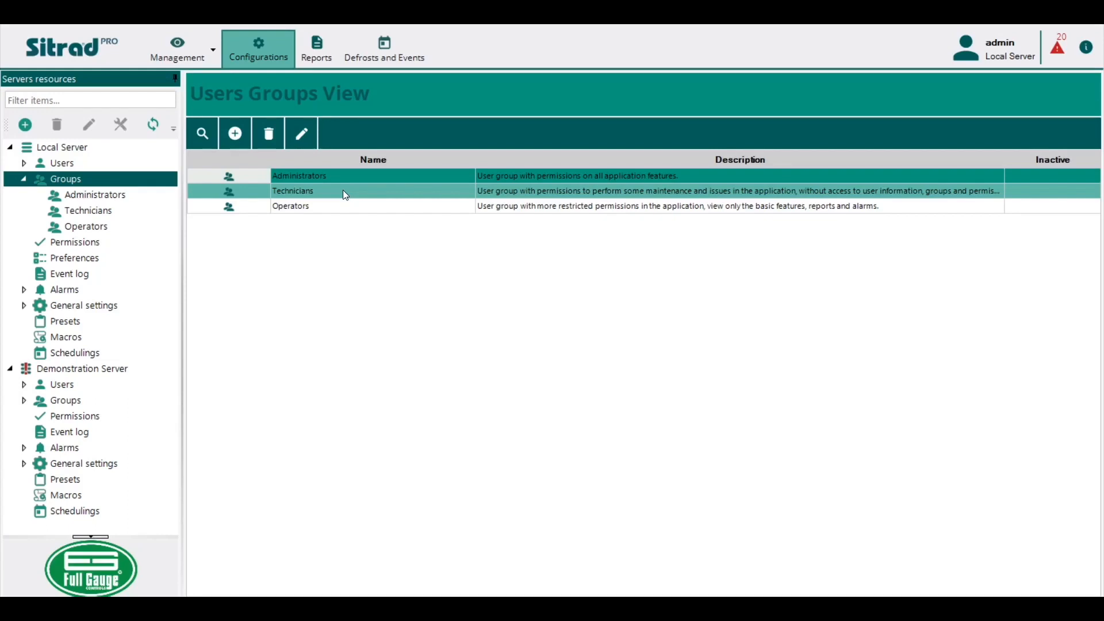
mouse_move(345, 203)
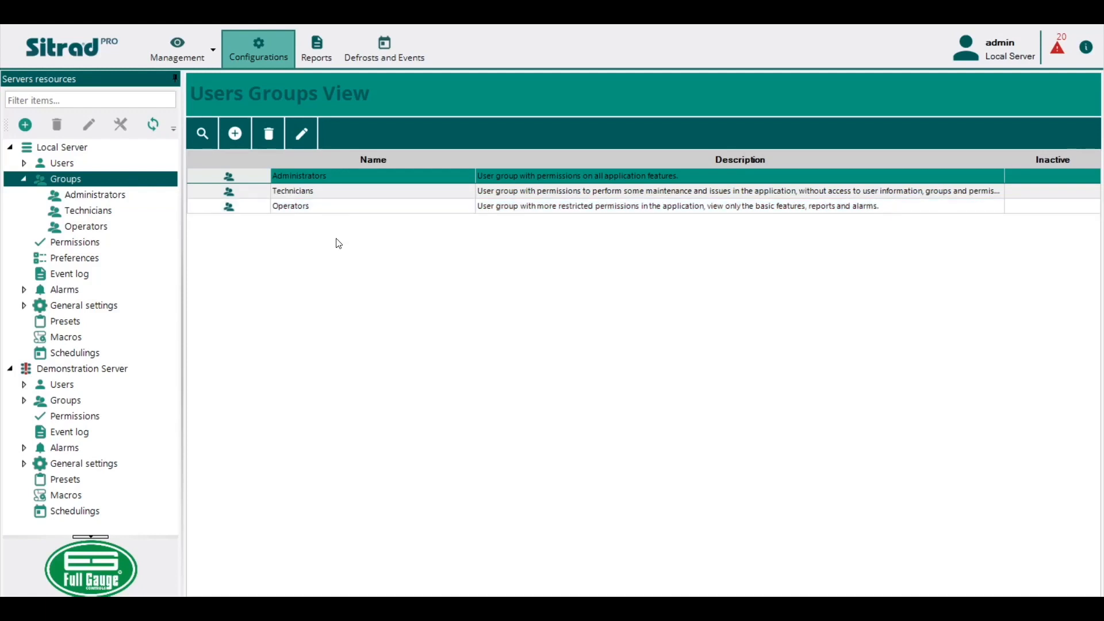
mouse_move(150, 183)
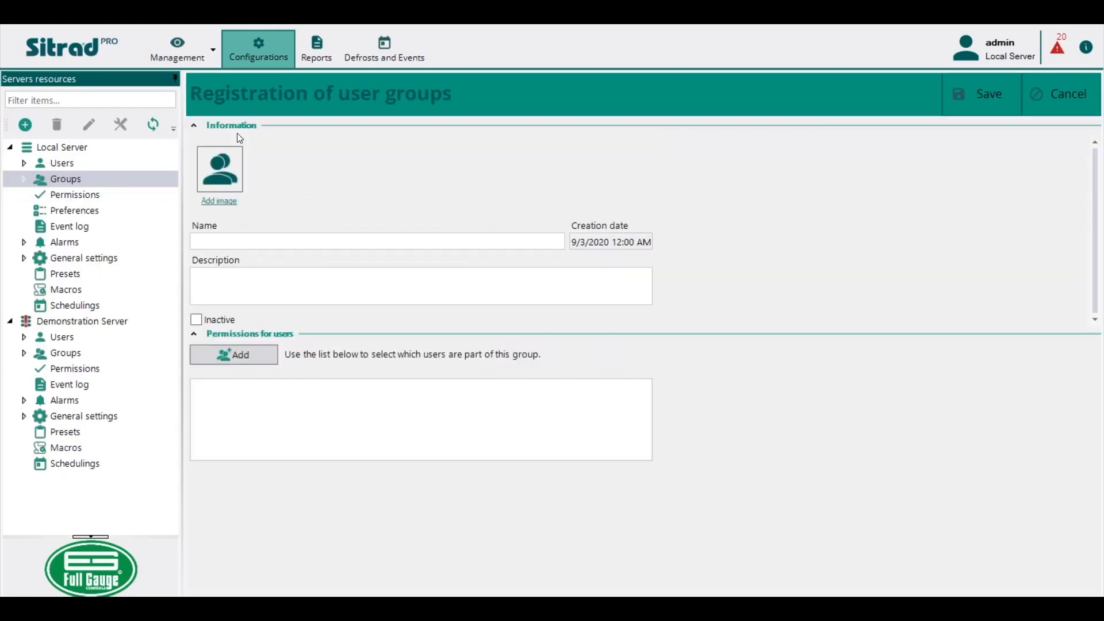
- Create user group 'group name', described 'restricted to', with username as member, and save it
text(group name)
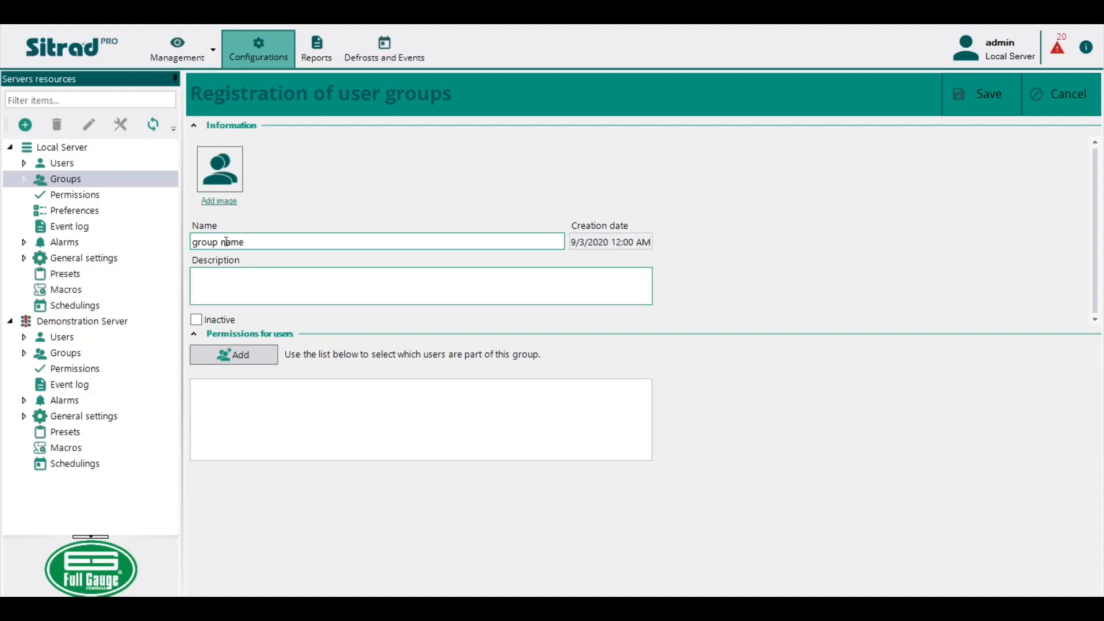
text(restricted)
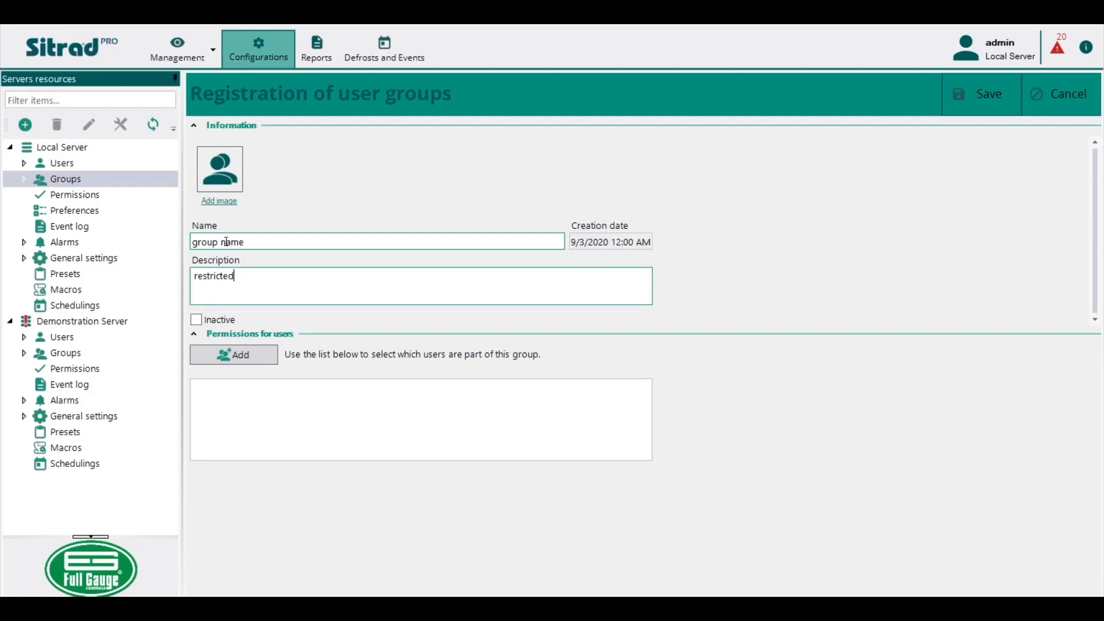
text(to)
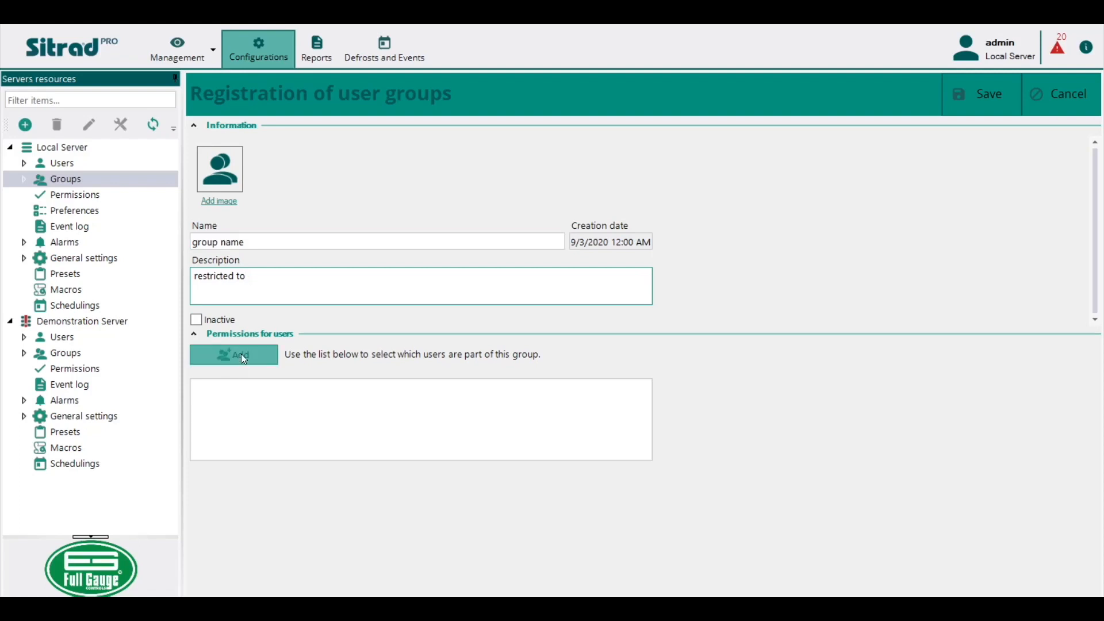
click(233, 354)
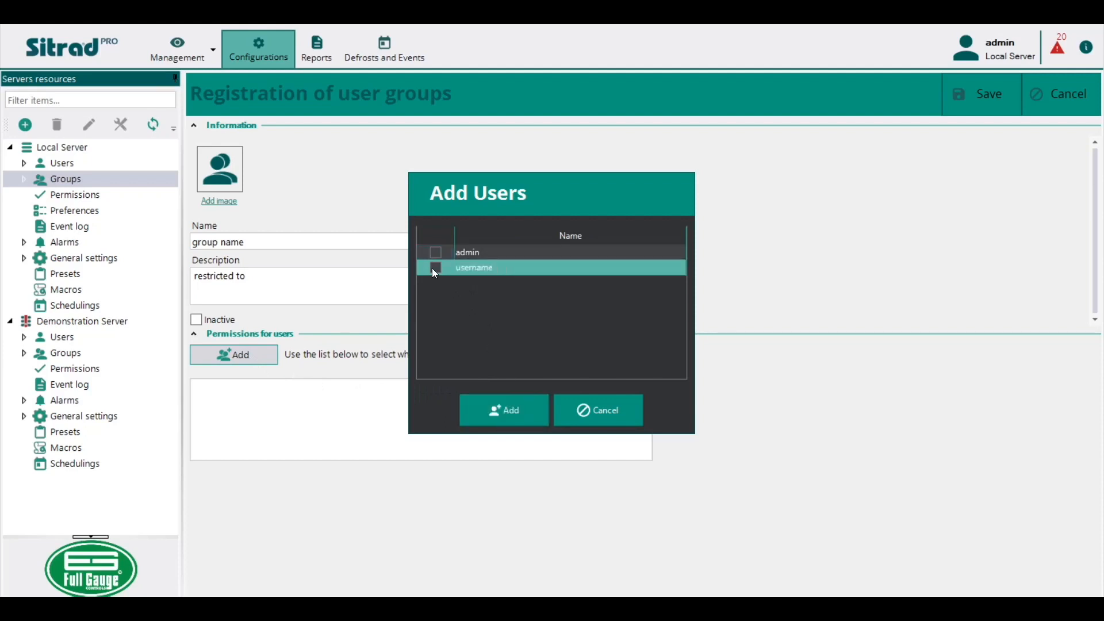
click(504, 410)
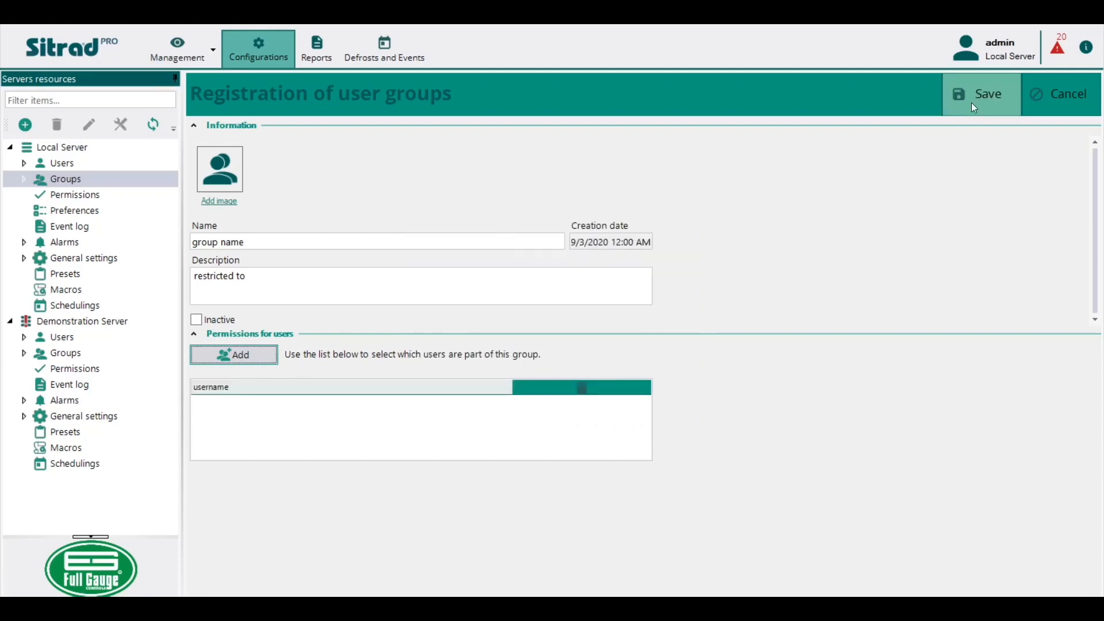
click(982, 94)
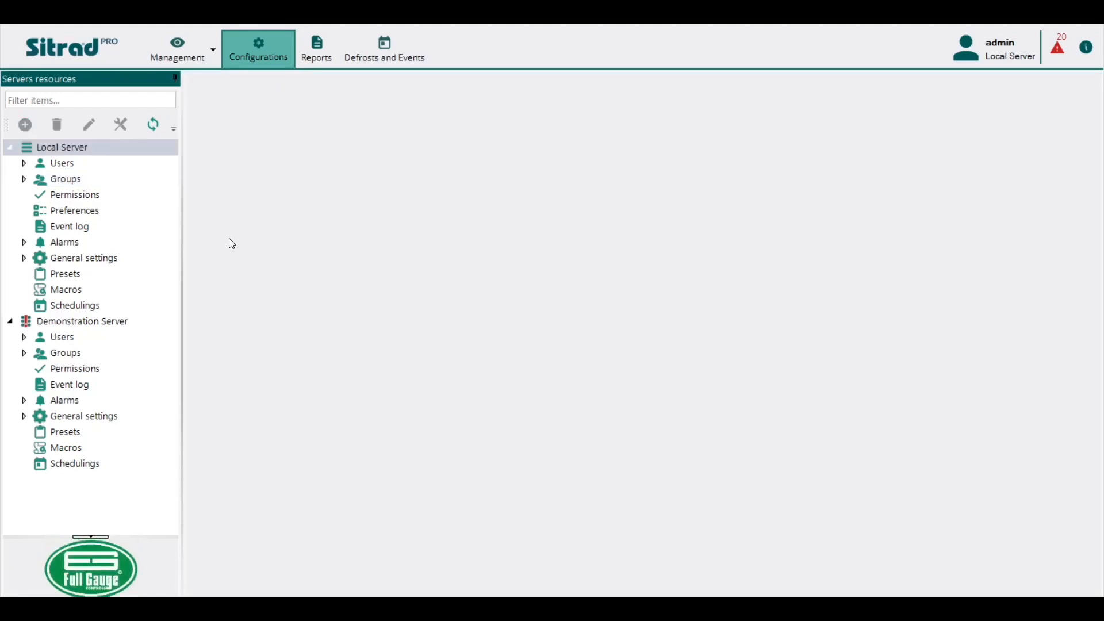
- Show the Local Server Alarms notifications page and review its sending interval options
click(63, 241)
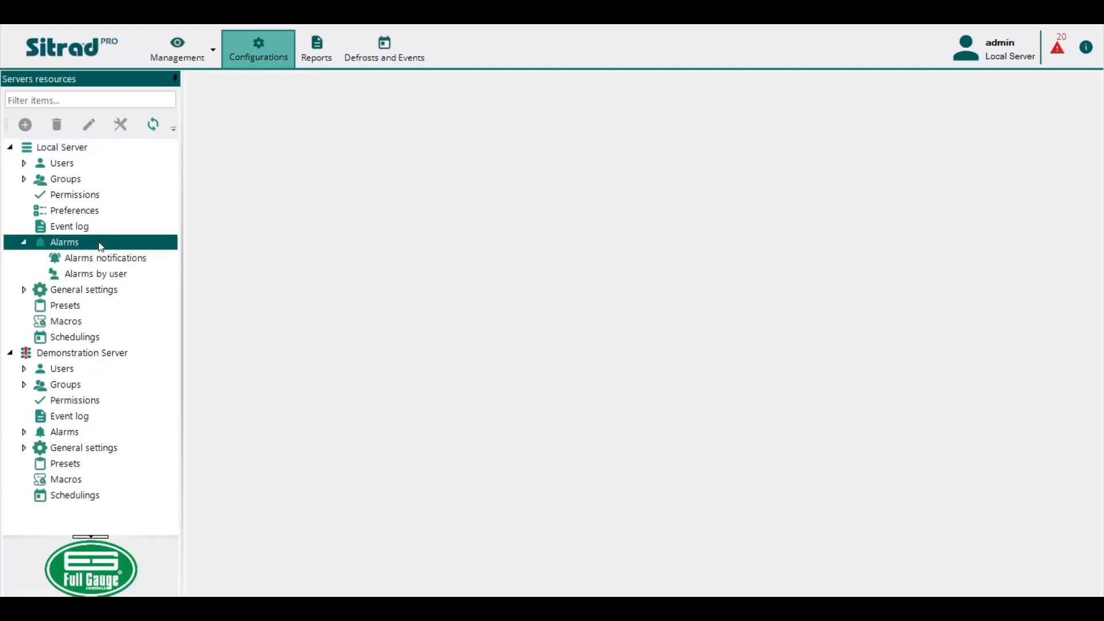
click(105, 258)
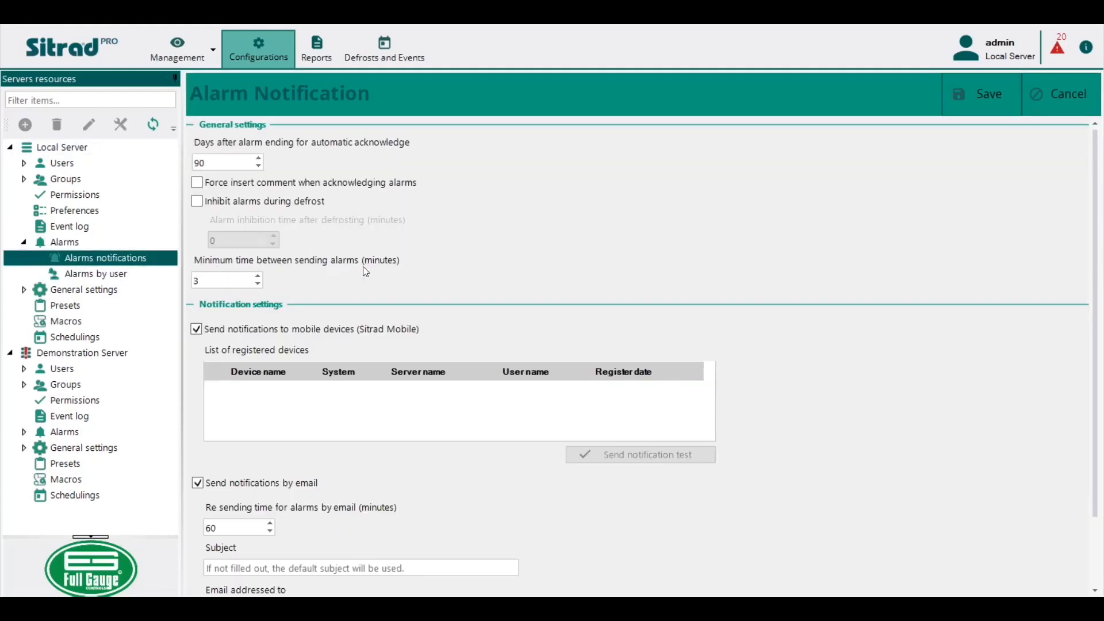
mouse_move(438, 179)
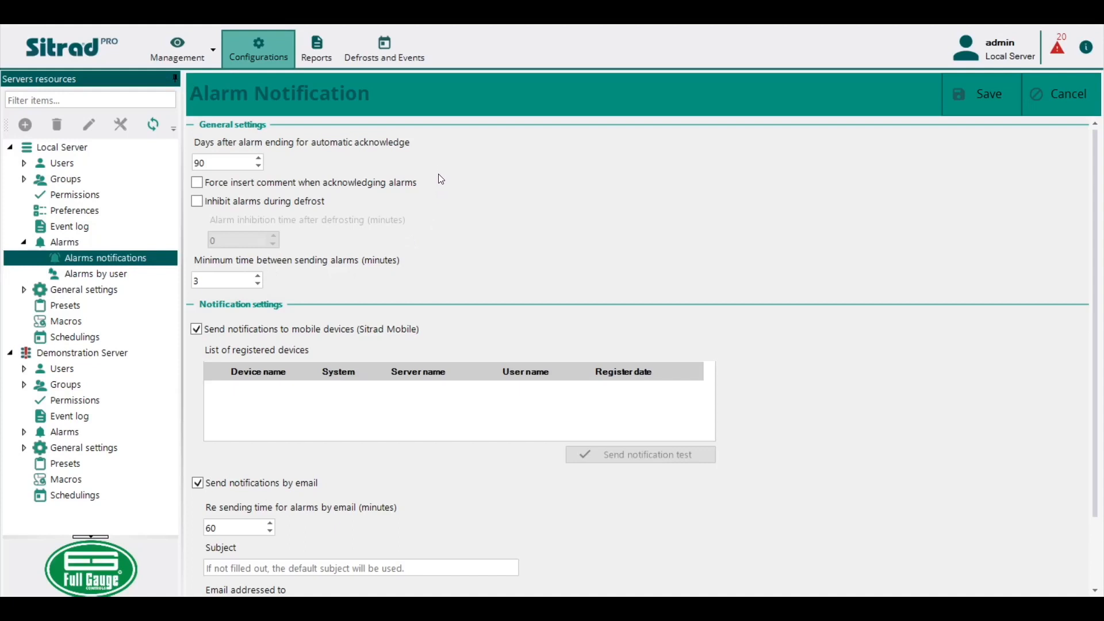
mouse_move(476, 392)
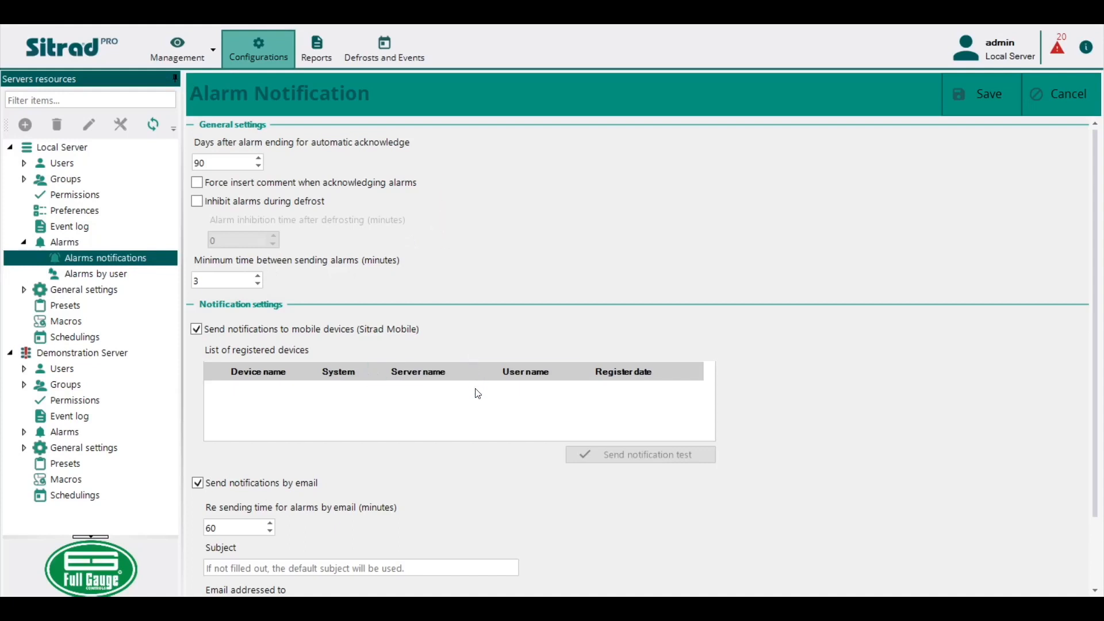
scroll(down, 3)
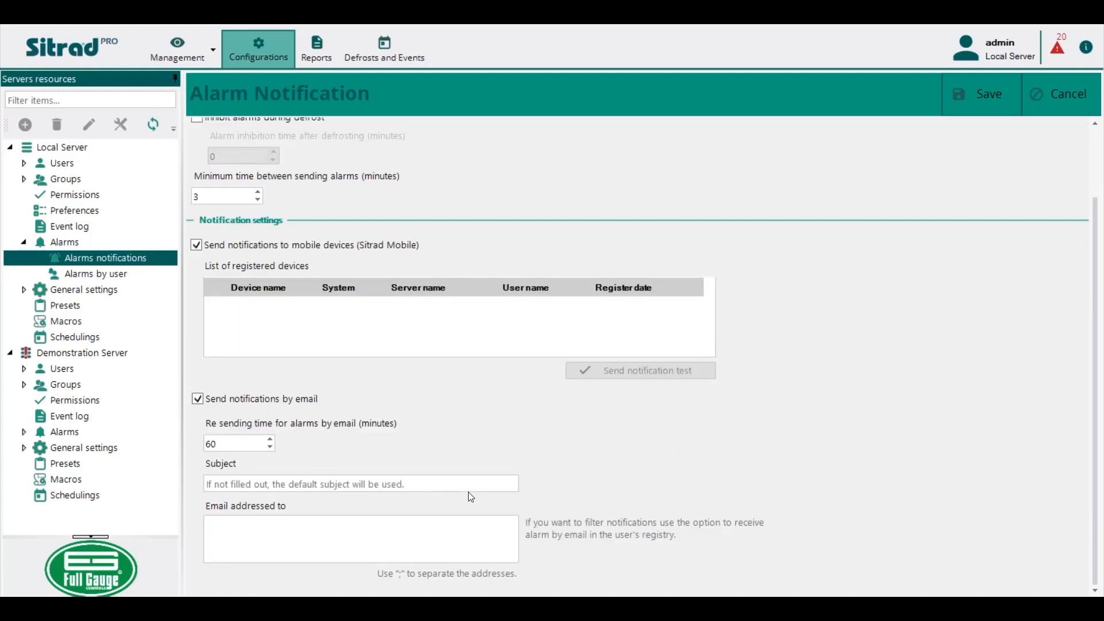
scroll(up, 3)
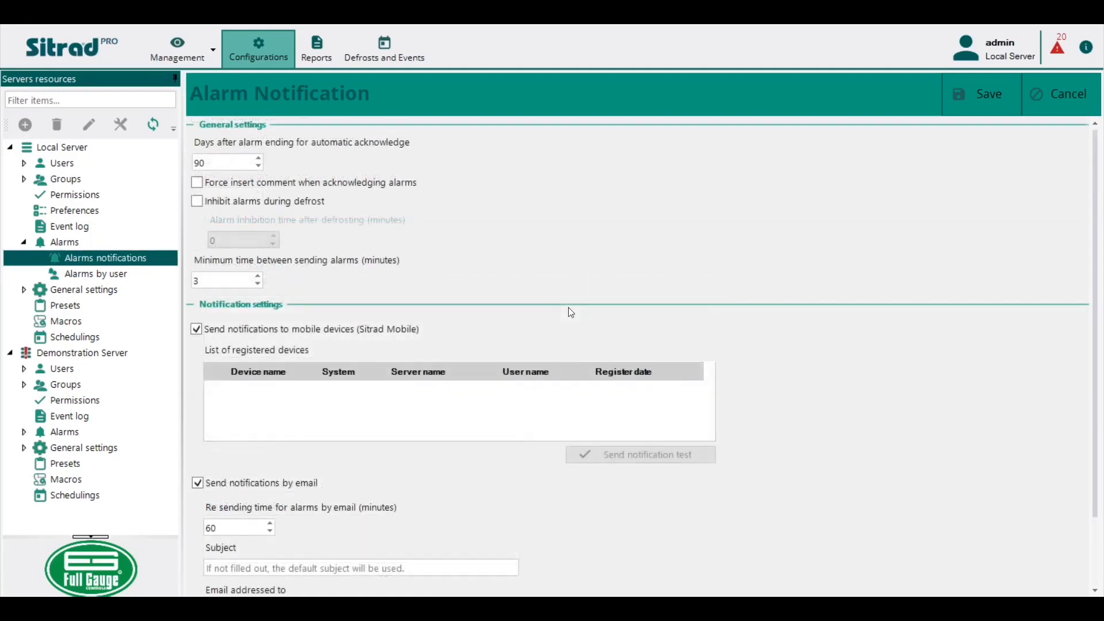
click(225, 280)
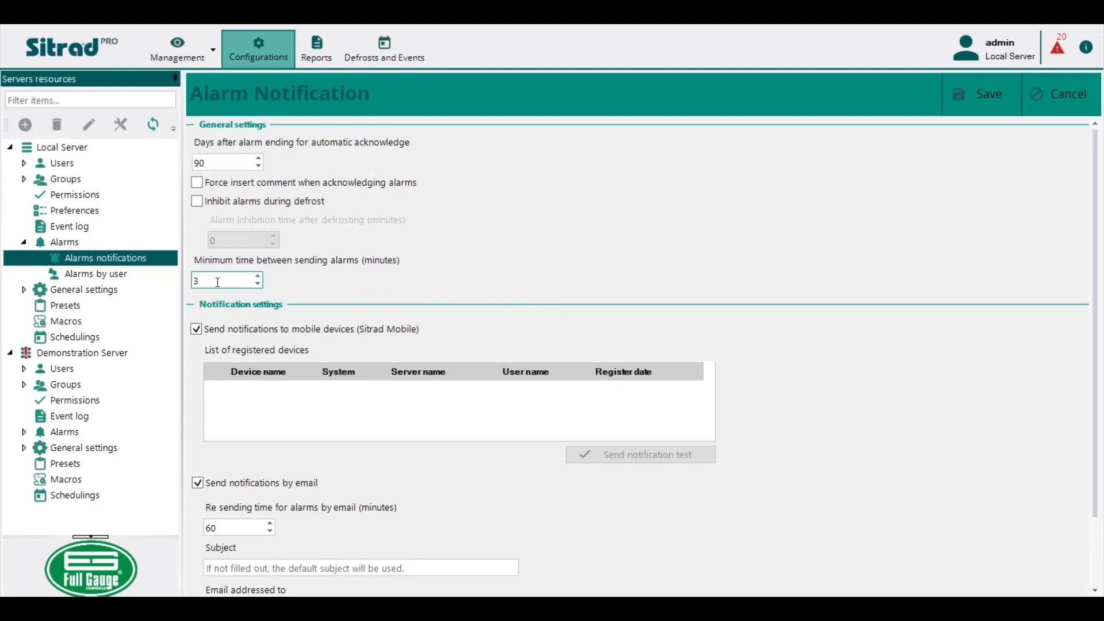
- Untick username's TC-900E Log 'Sensor 2 disconnected or faulty' alarm in Alarms by user and save
click(95, 273)
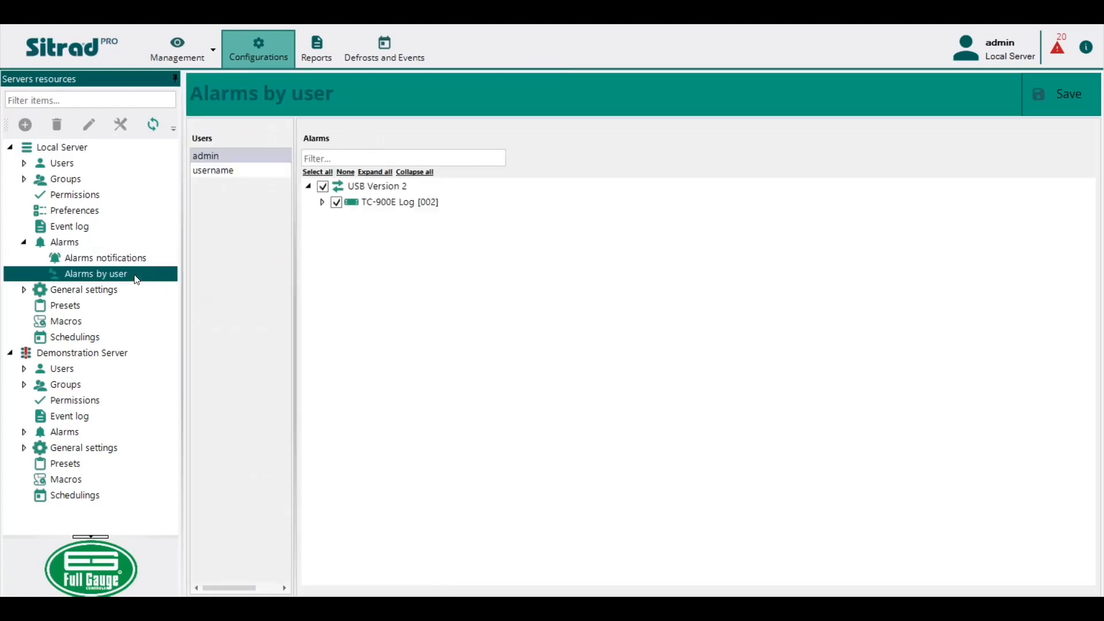
click(213, 169)
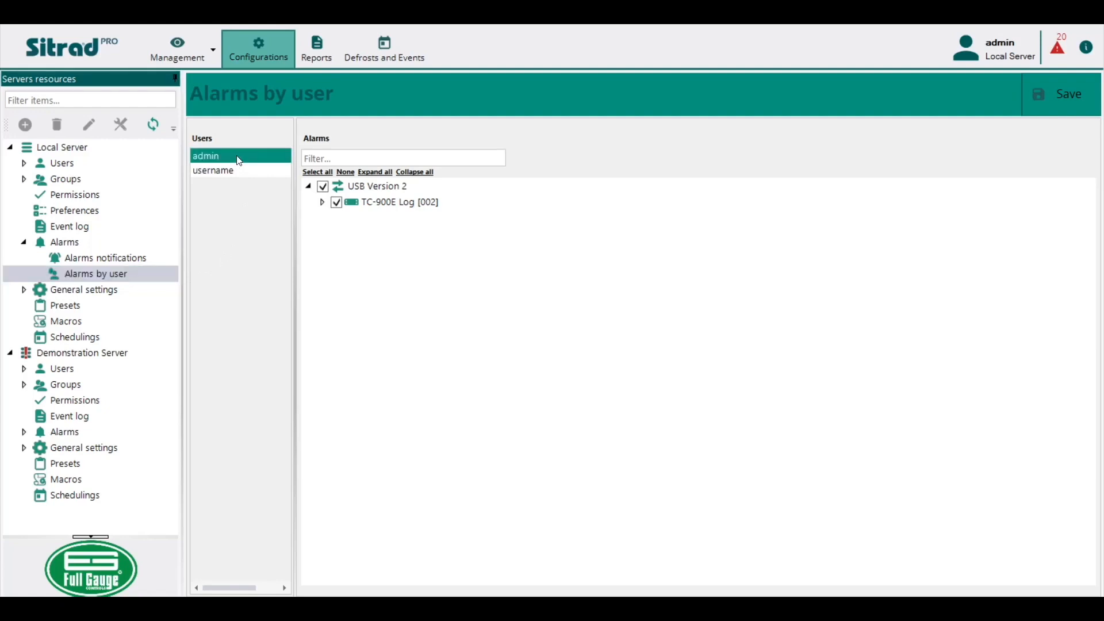
click(400, 202)
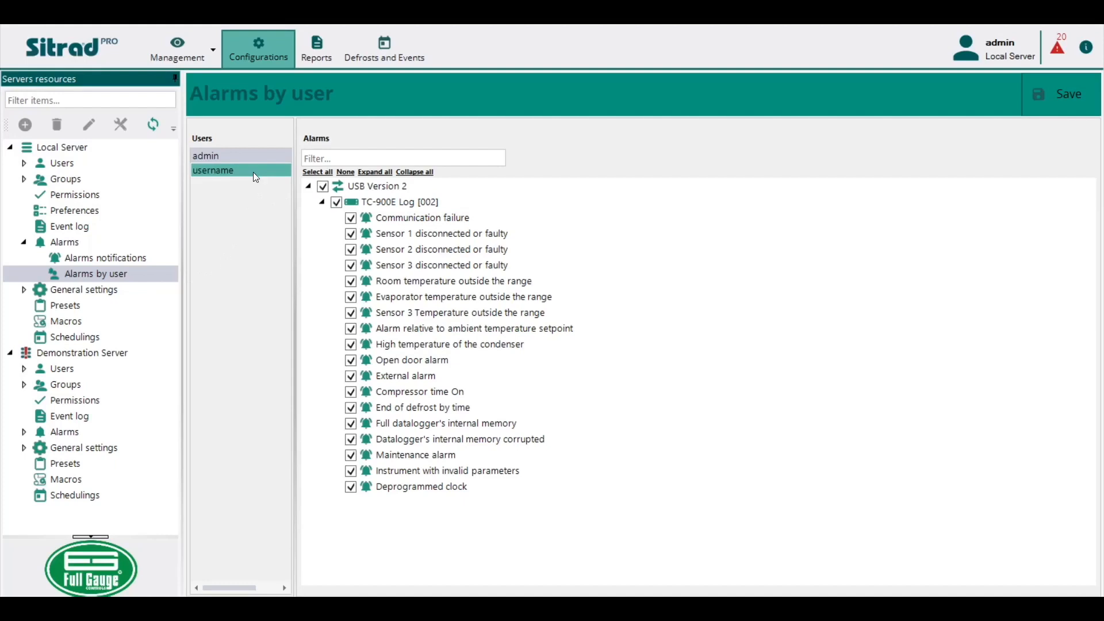
click(399, 202)
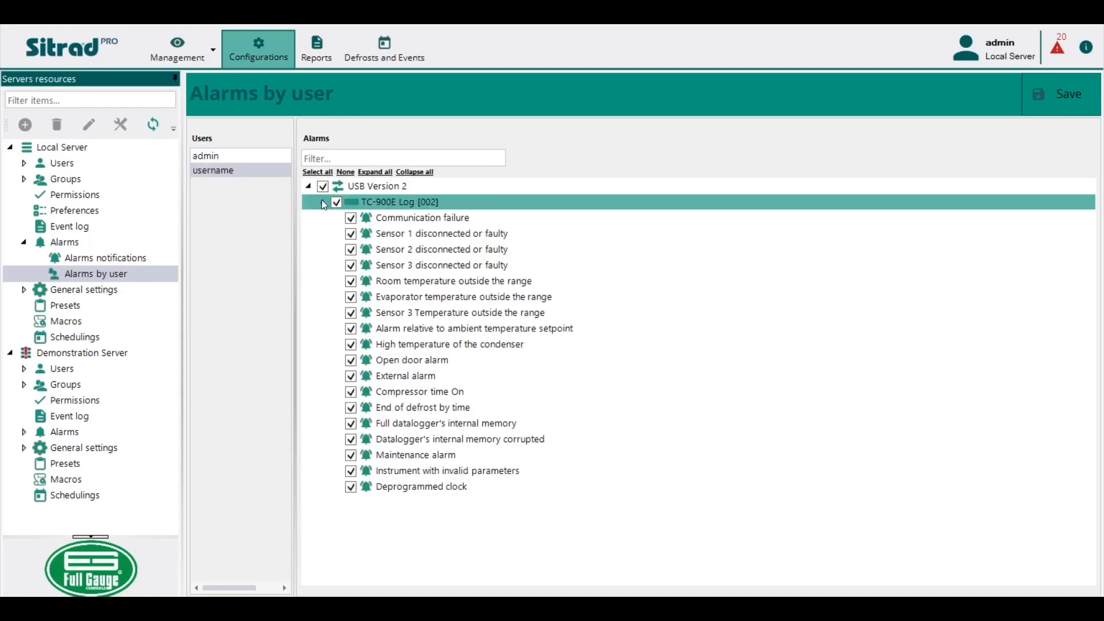
click(351, 248)
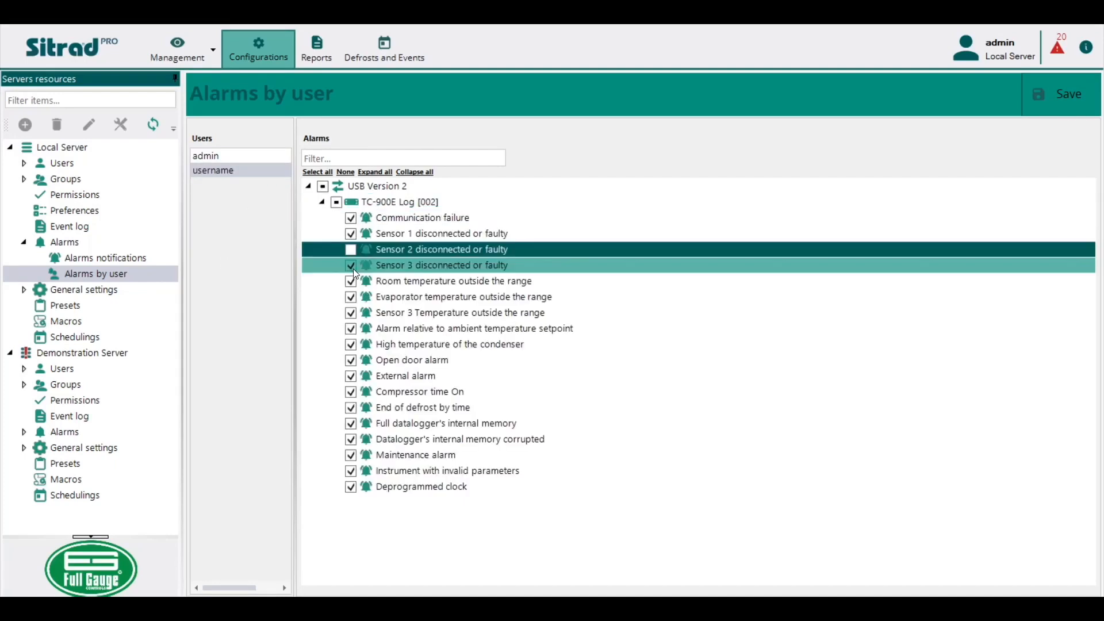
click(259, 50)
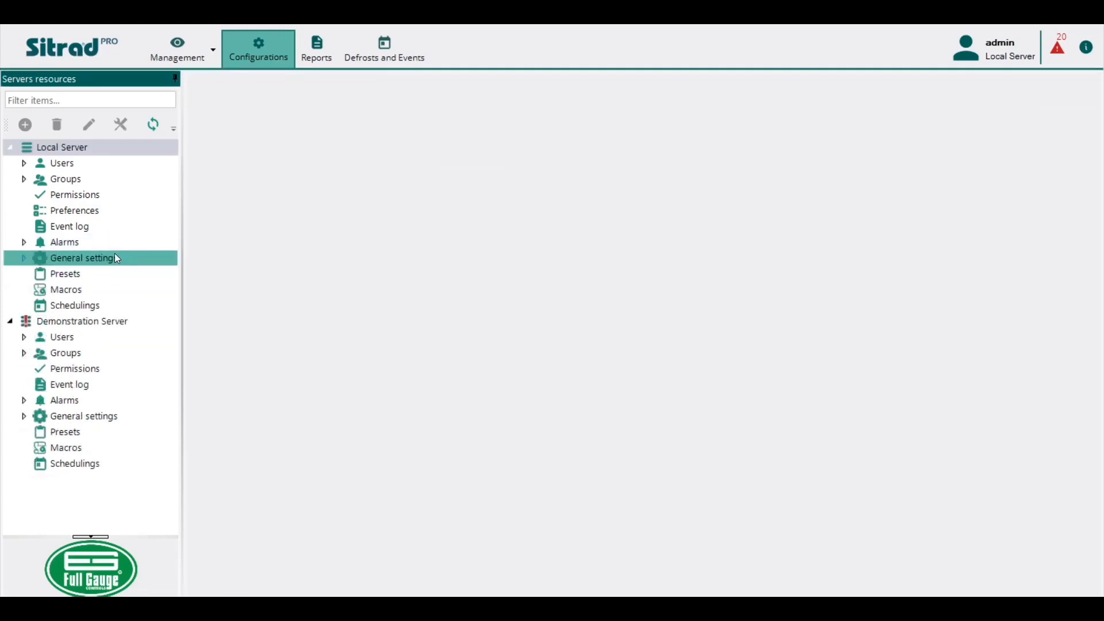
- Browse the Local Server's System, Email server and Security settings pages
click(24, 258)
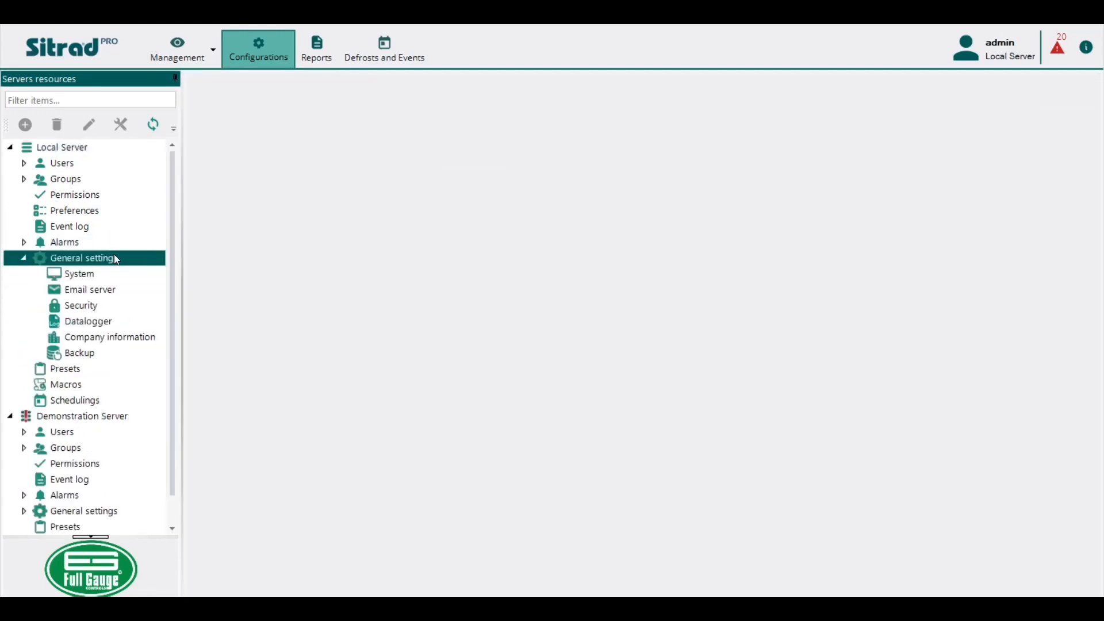
click(78, 273)
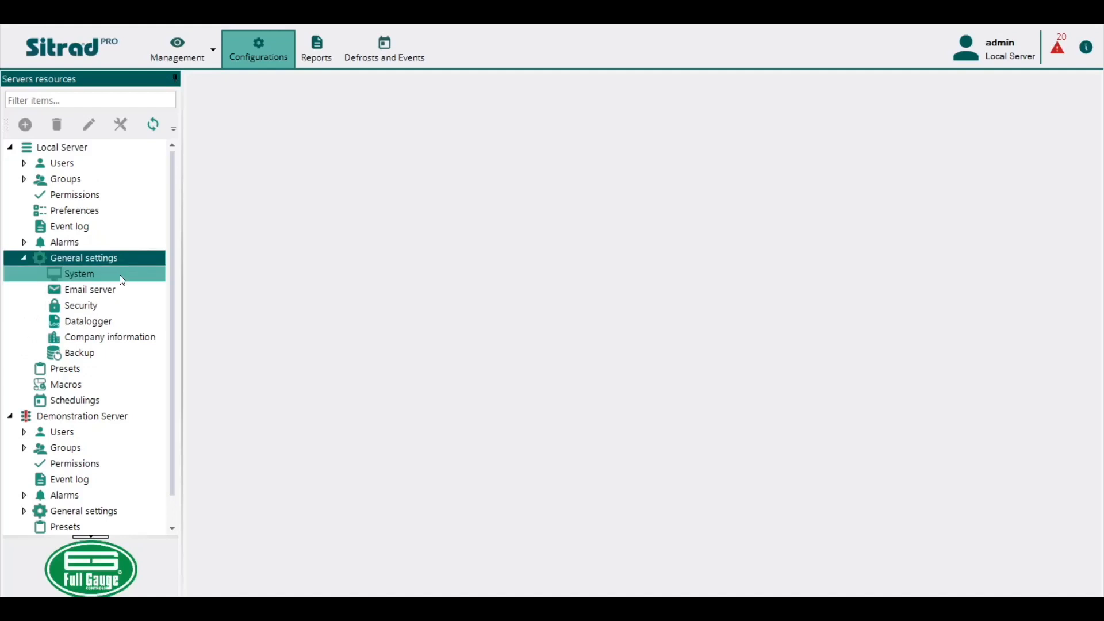
click(79, 273)
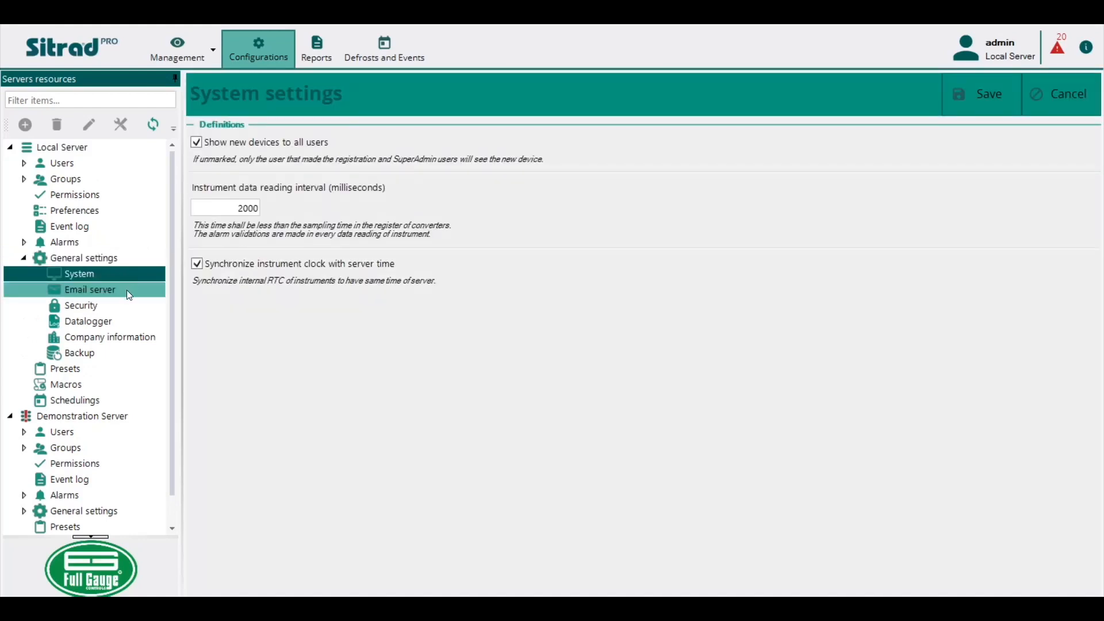
click(89, 289)
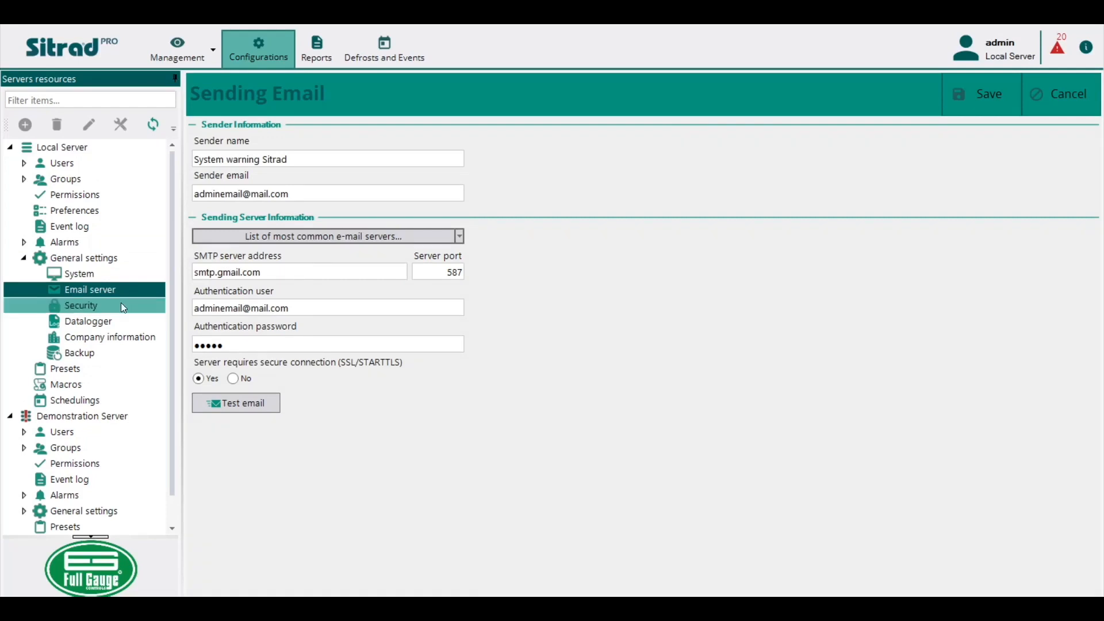
click(81, 305)
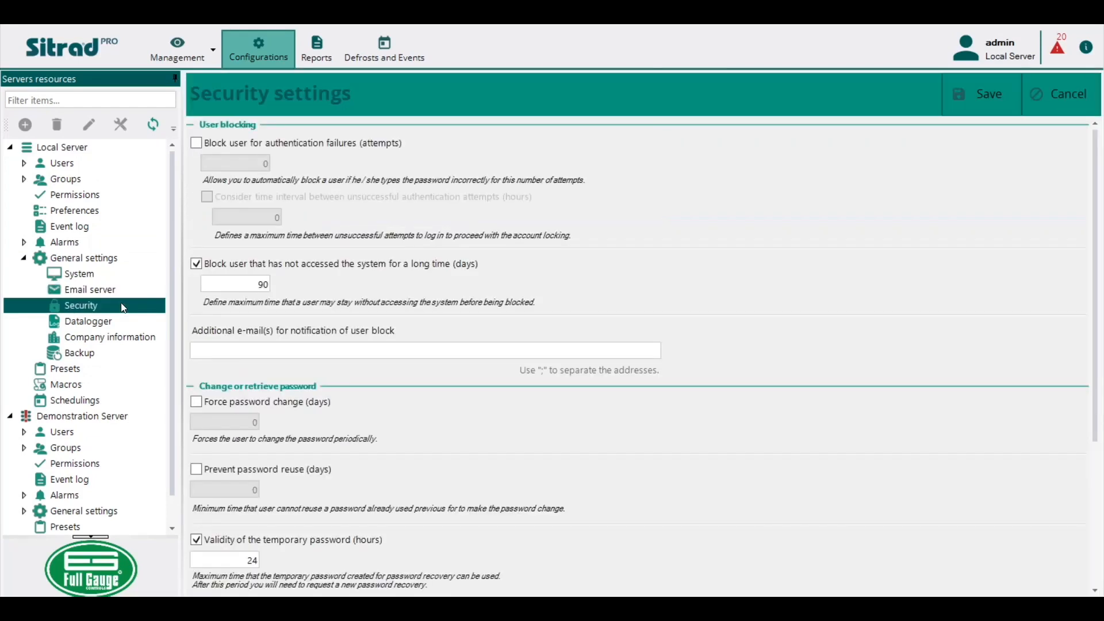
mouse_move(87, 321)
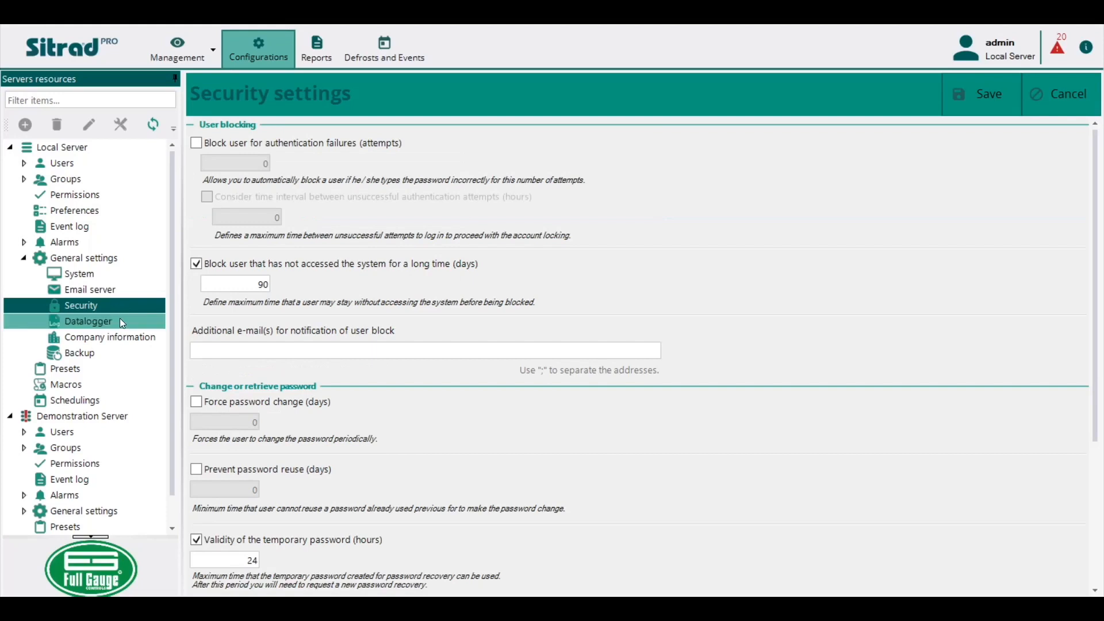
- View Datalogger settings, enter 'Company name' as company name, then view Backup settings
click(88, 321)
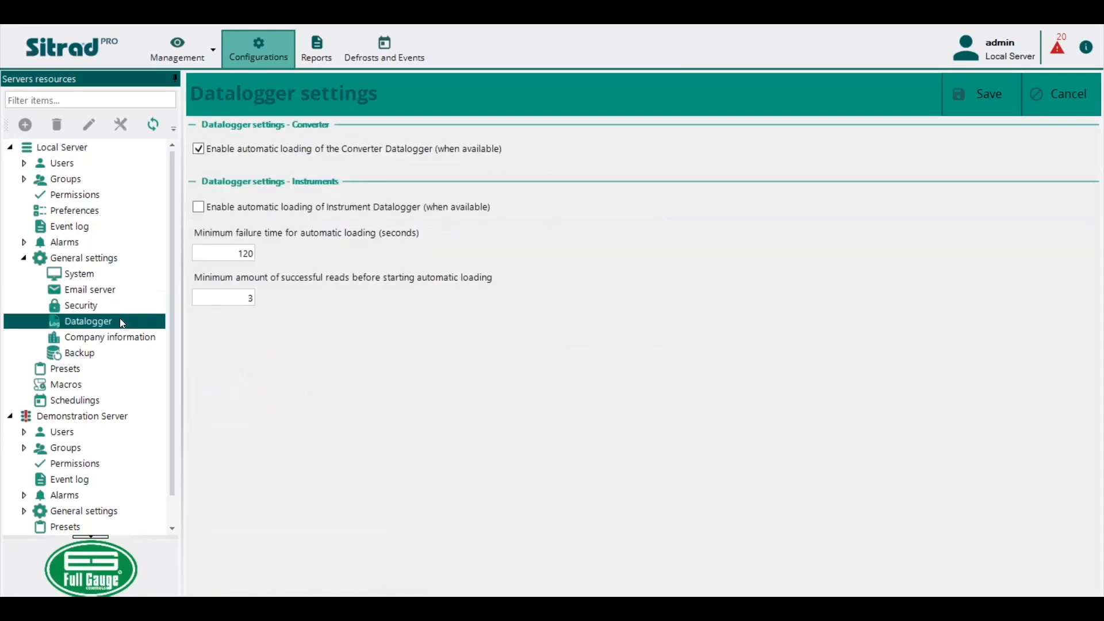
mouse_move(110, 336)
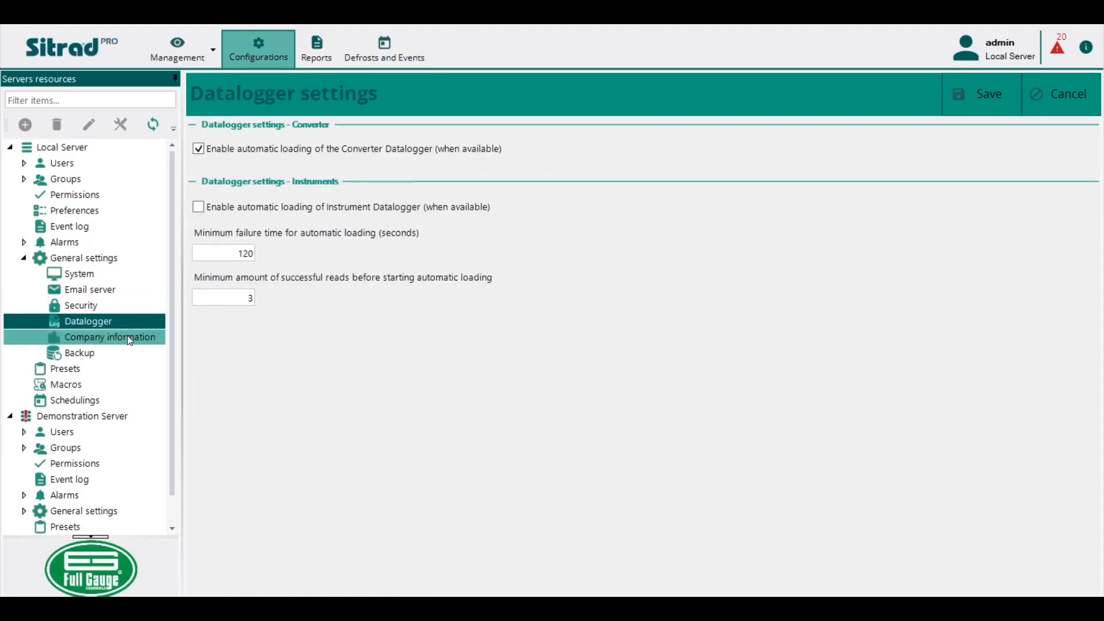
click(109, 337)
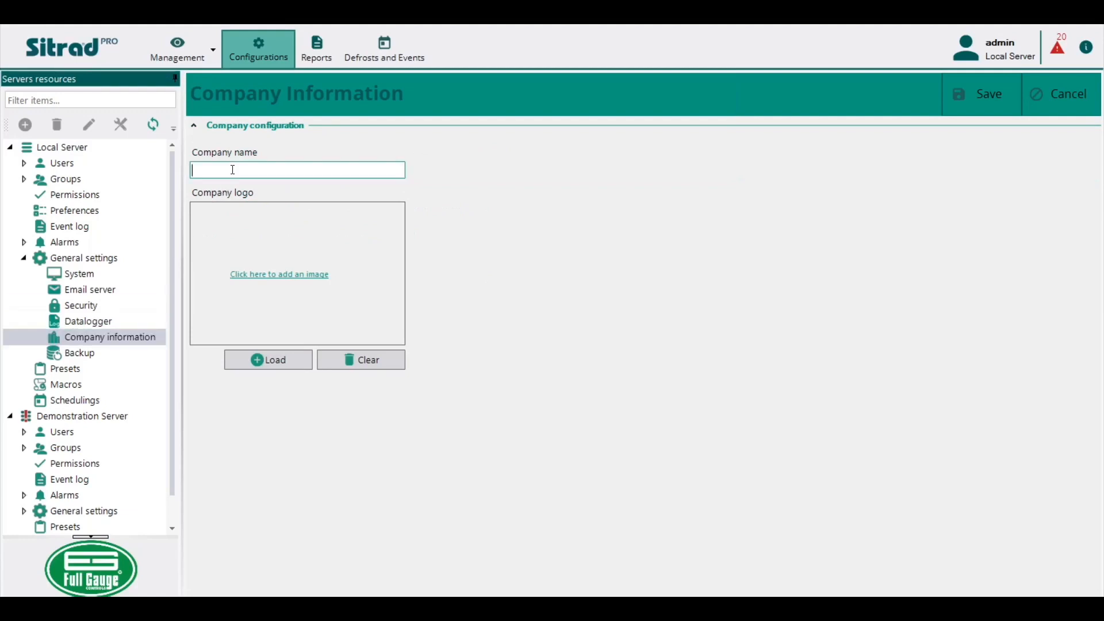
text(Company name)
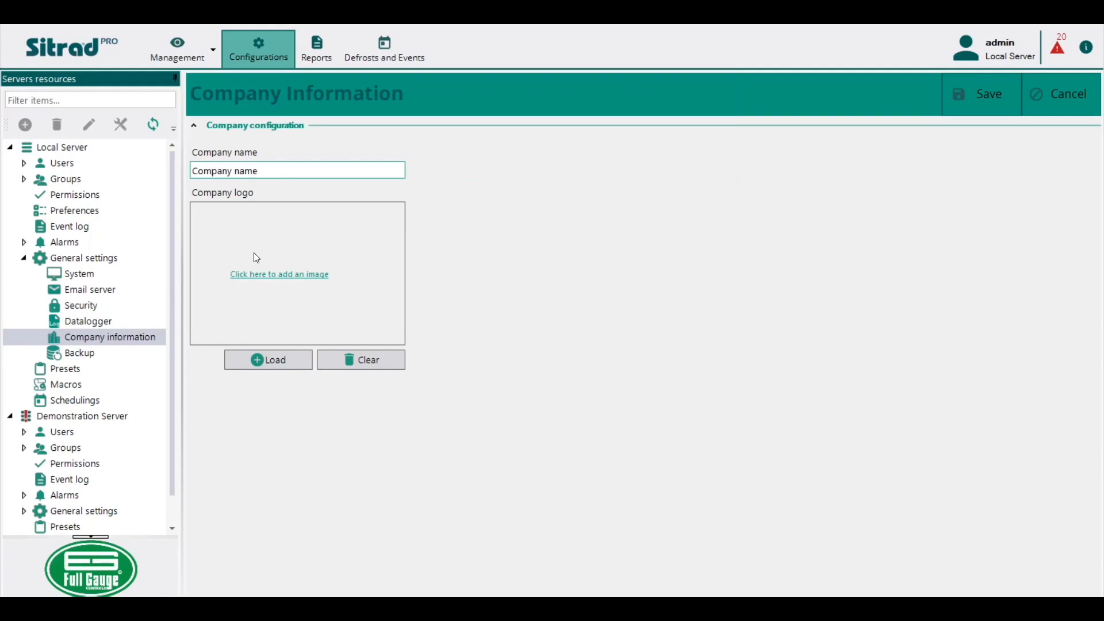
click(79, 353)
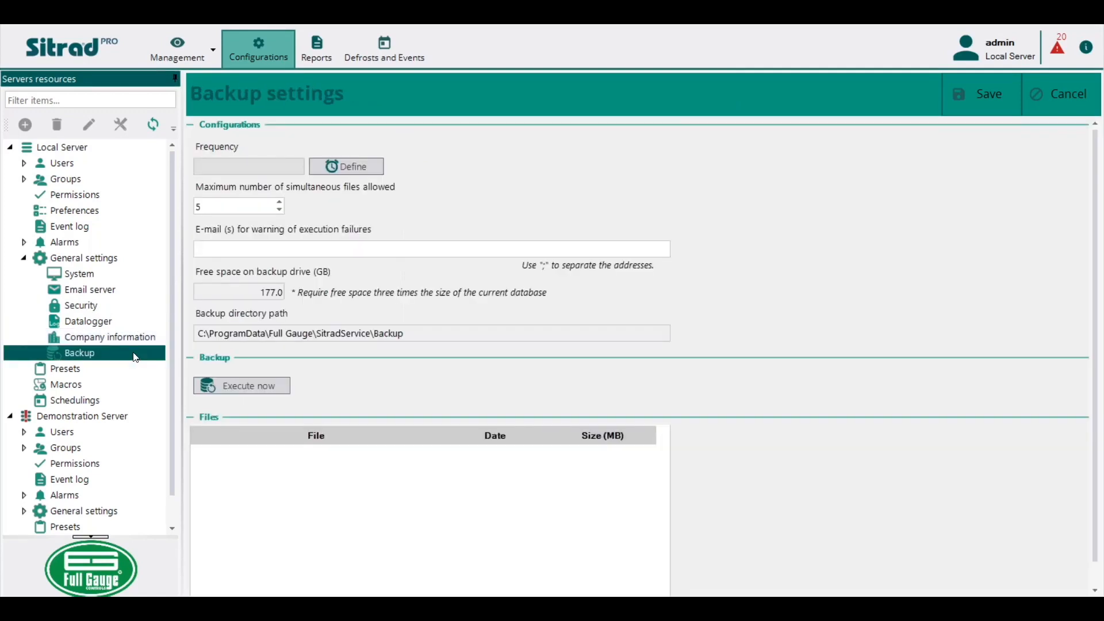
mouse_move(627, 581)
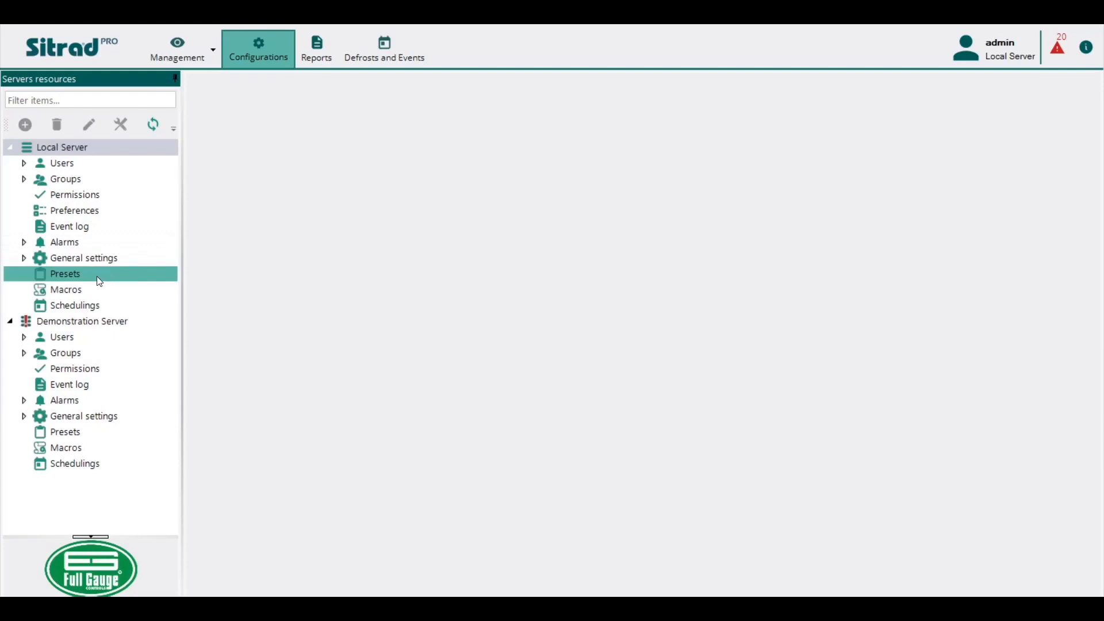
- Register preset 'MT 521 preset' for MT-512E Log with Fahrenheit measure and save it
click(65, 273)
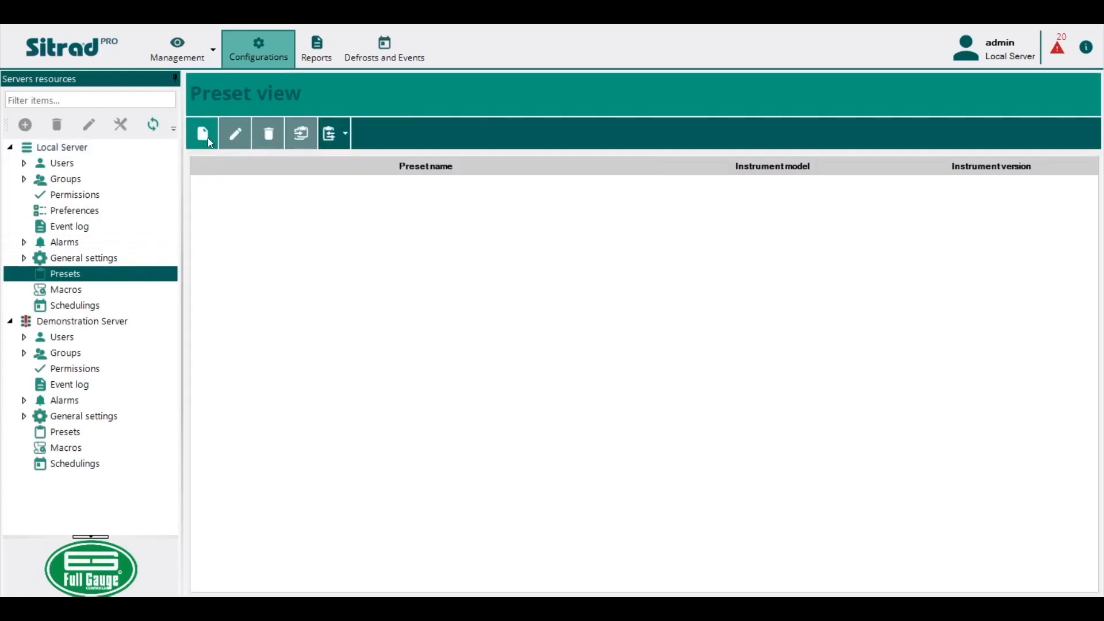
click(201, 133)
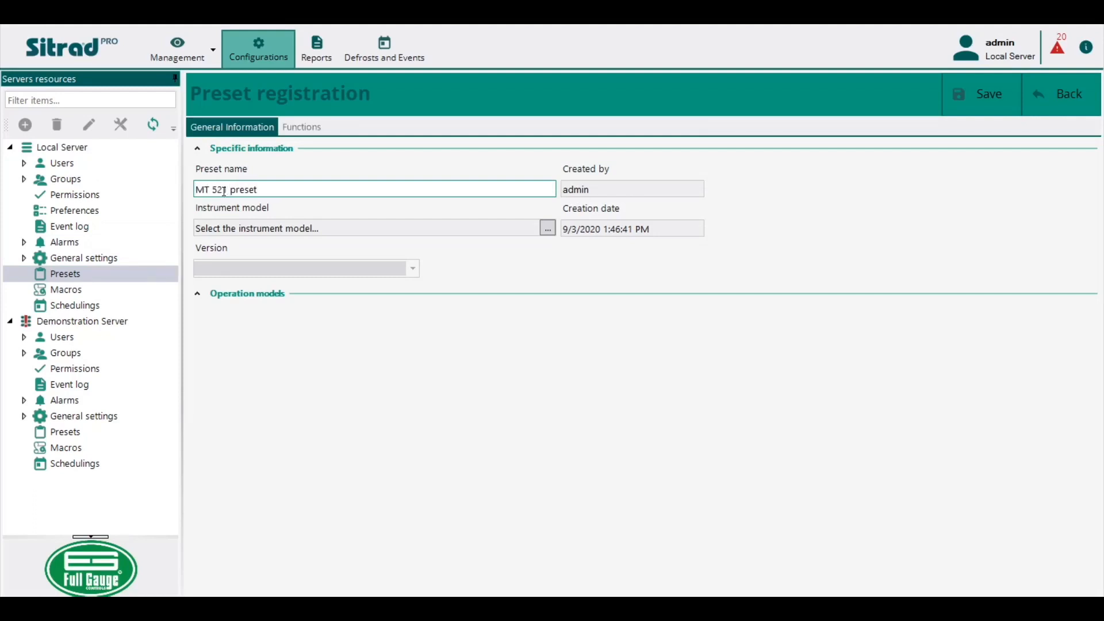
click(546, 228)
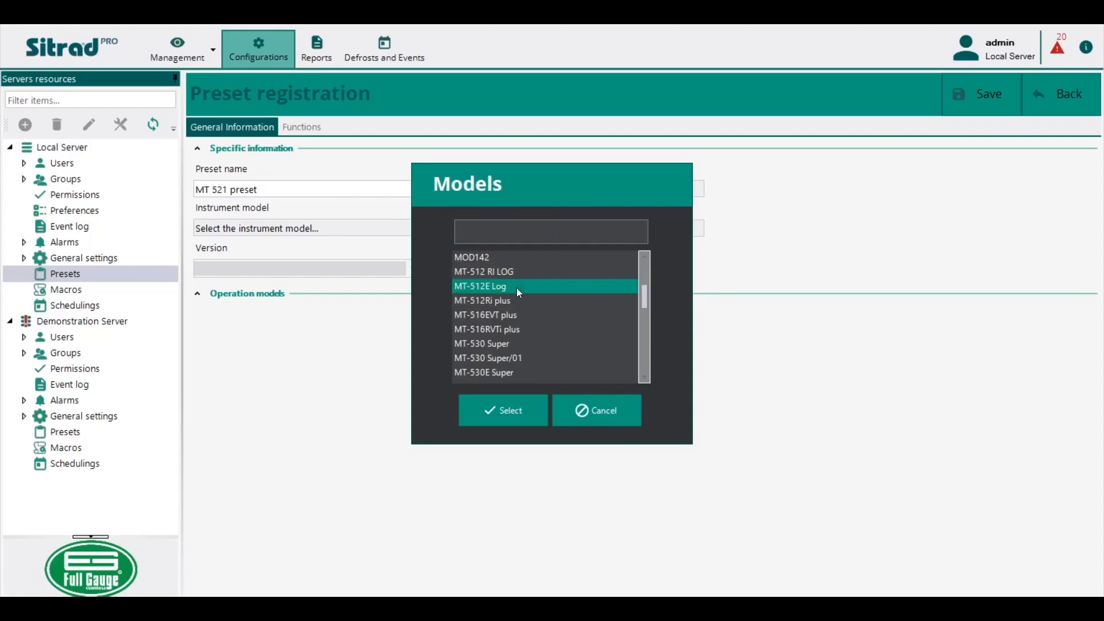
click(503, 411)
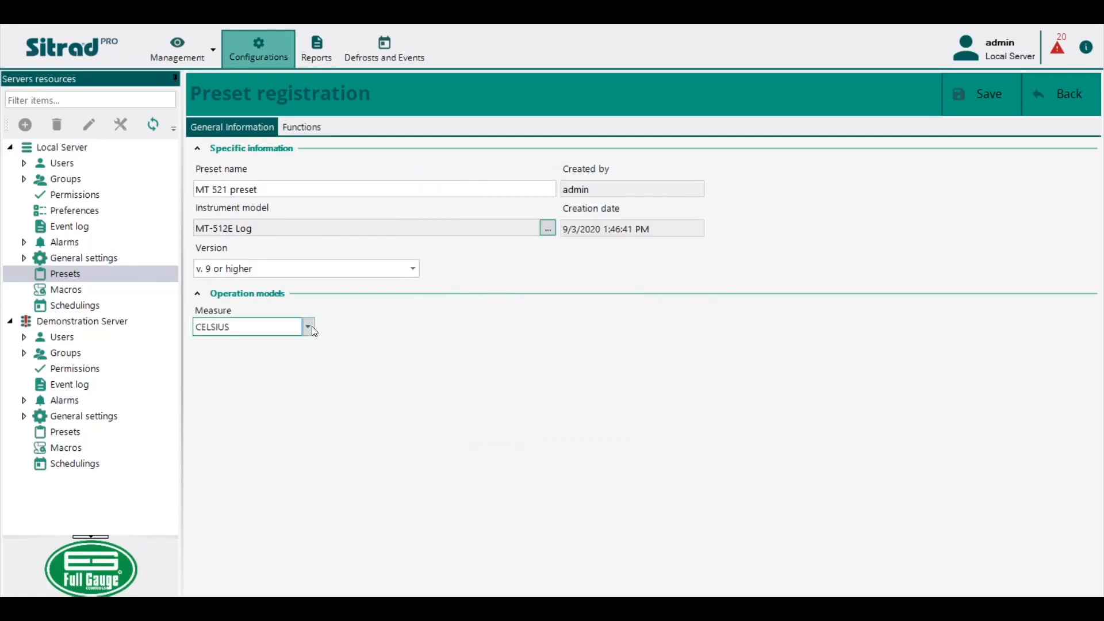
click(307, 327)
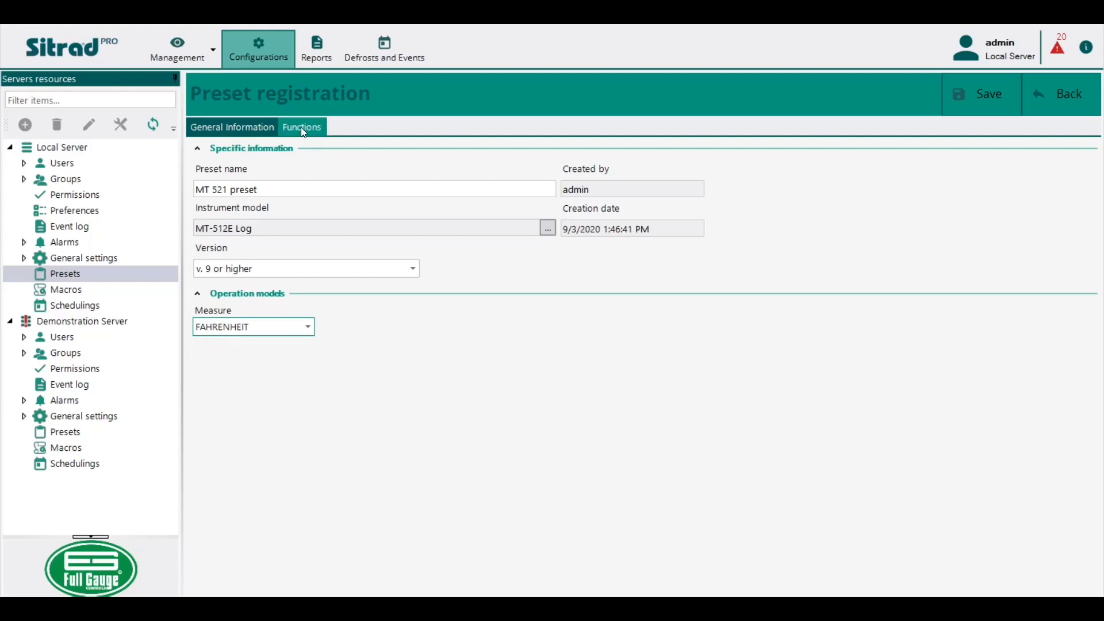
click(301, 127)
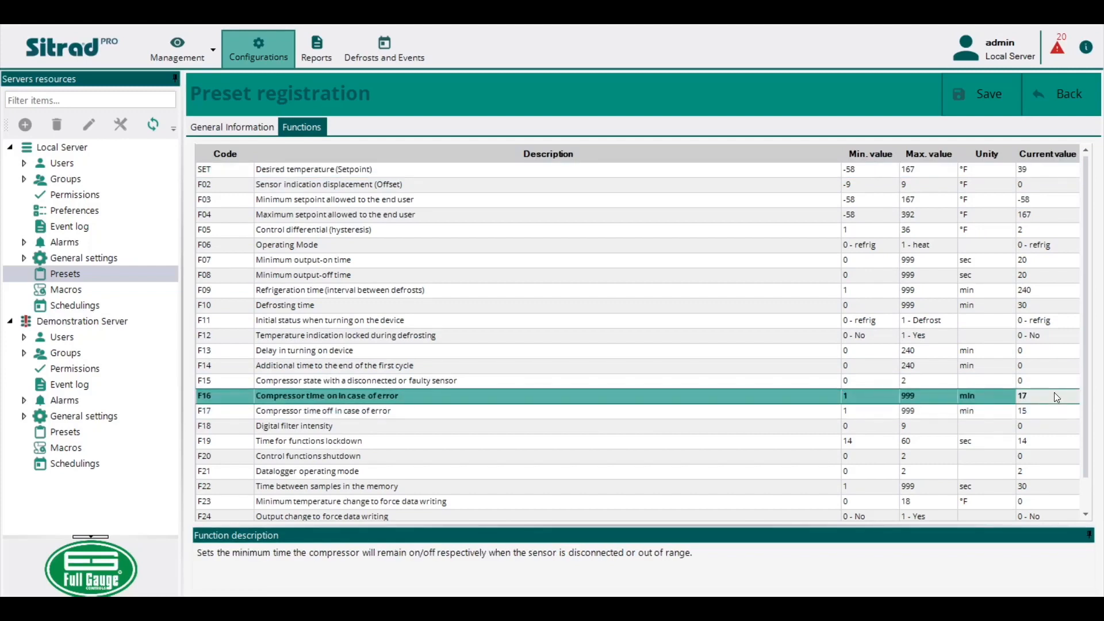
click(981, 94)
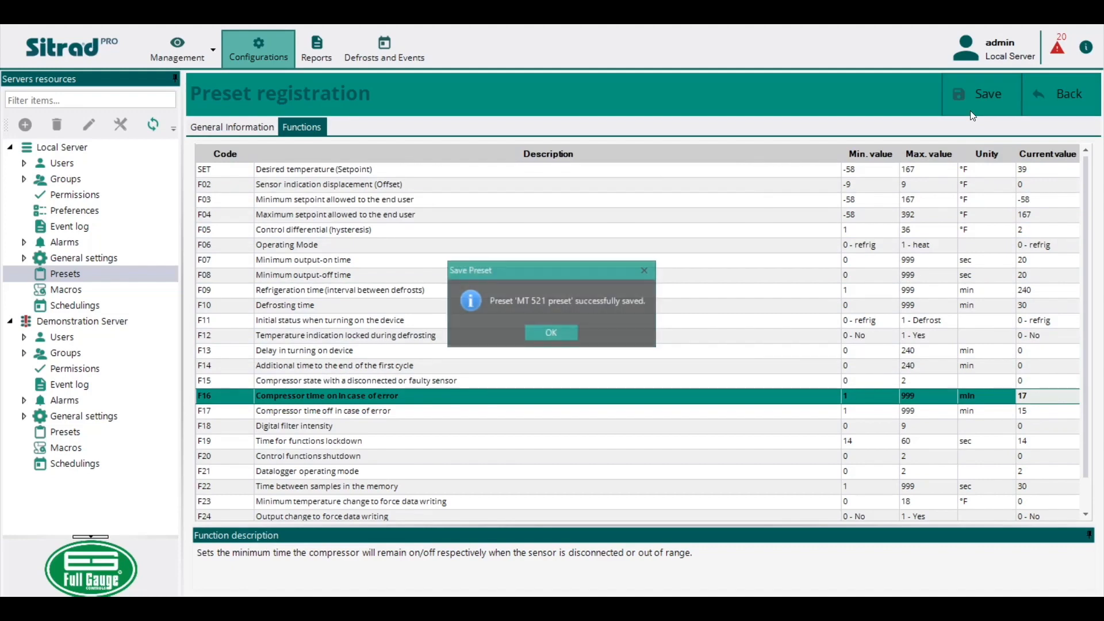
click(551, 332)
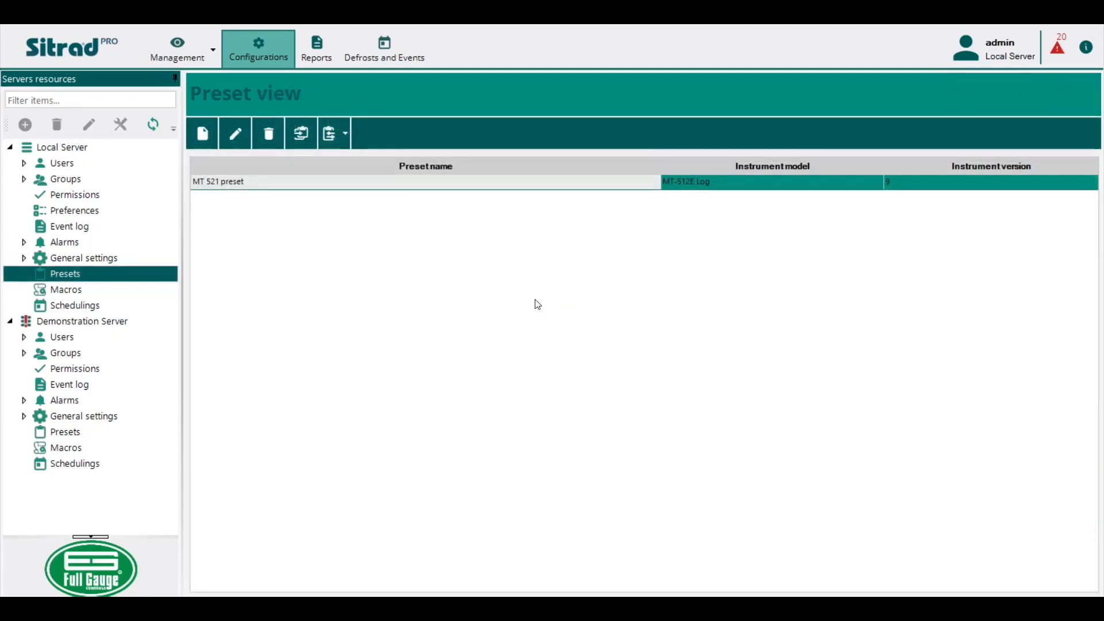
- Start a new Local Server macro named 'macro TC900'
click(257, 49)
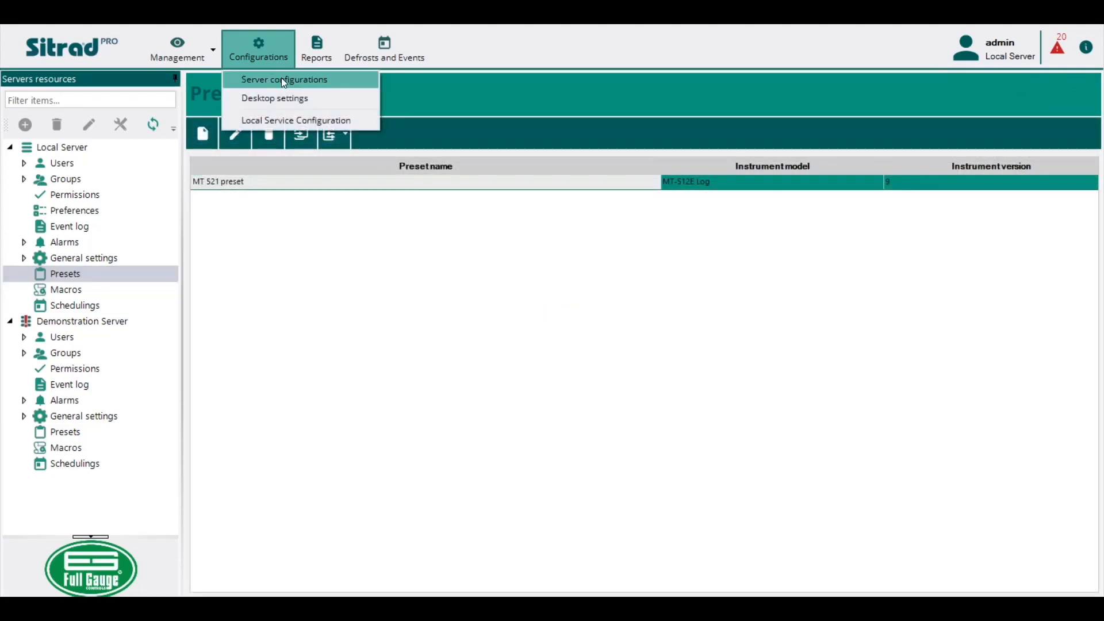
click(65, 289)
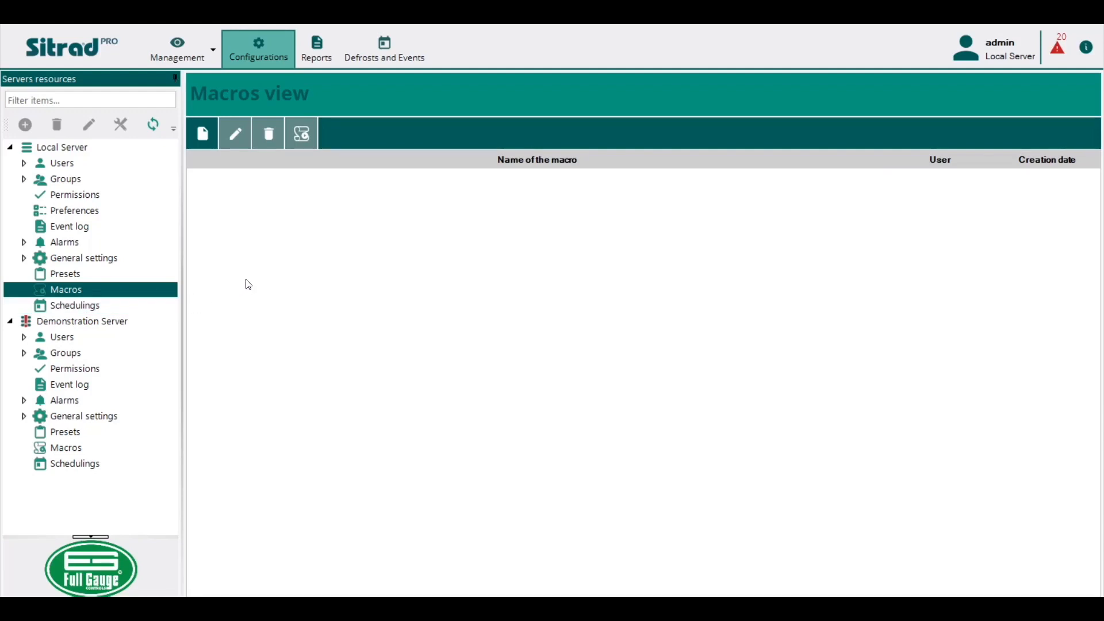
mouse_move(255, 267)
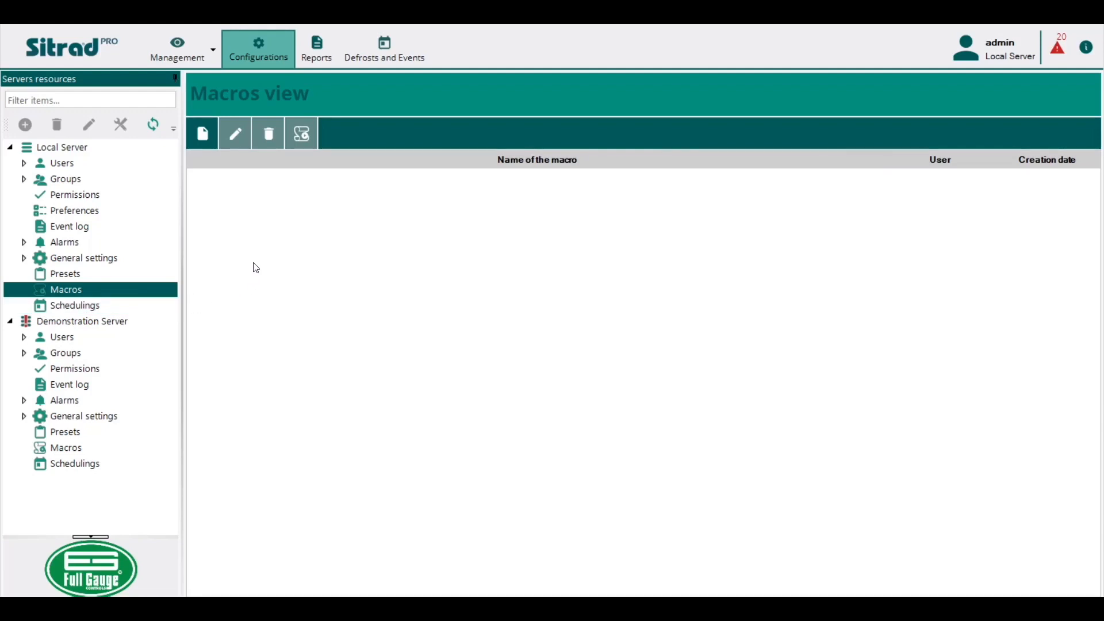
mouse_move(155, 292)
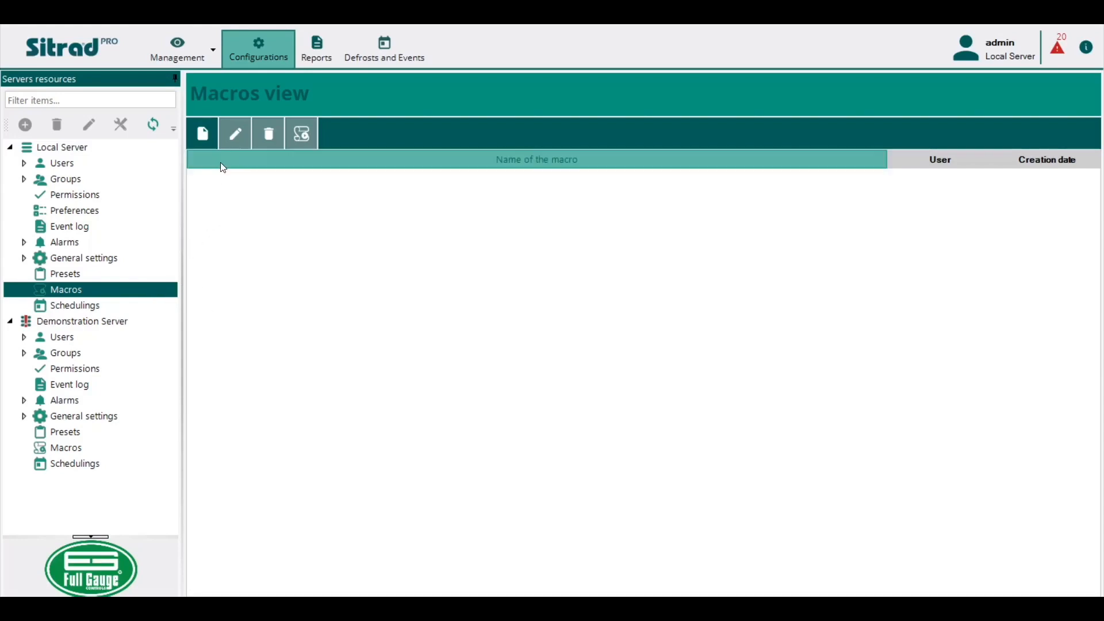
click(202, 133)
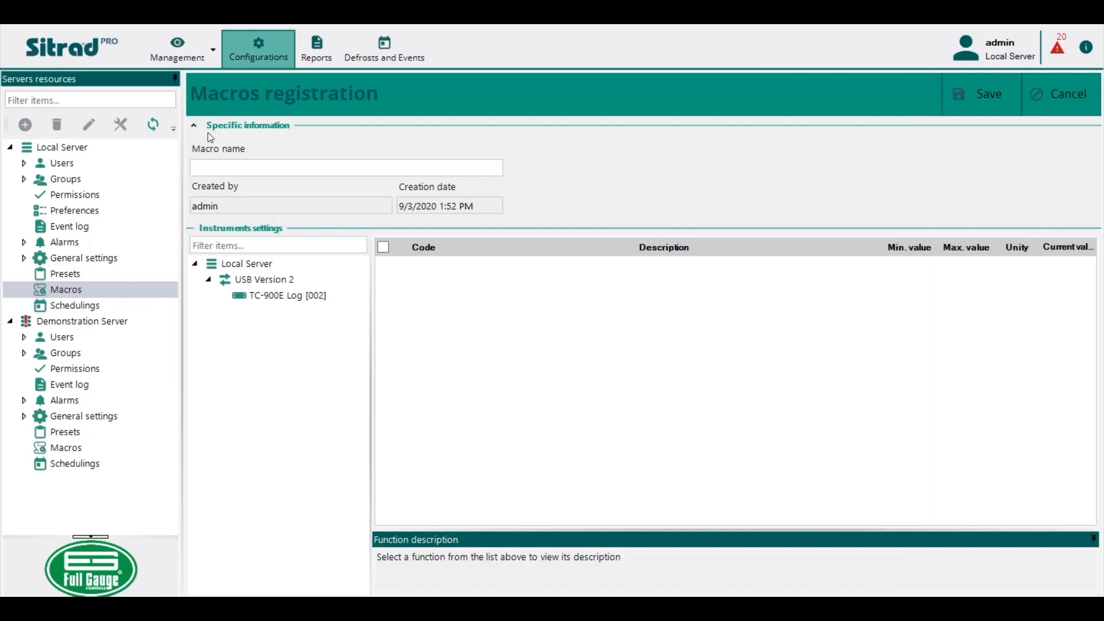
click(346, 168)
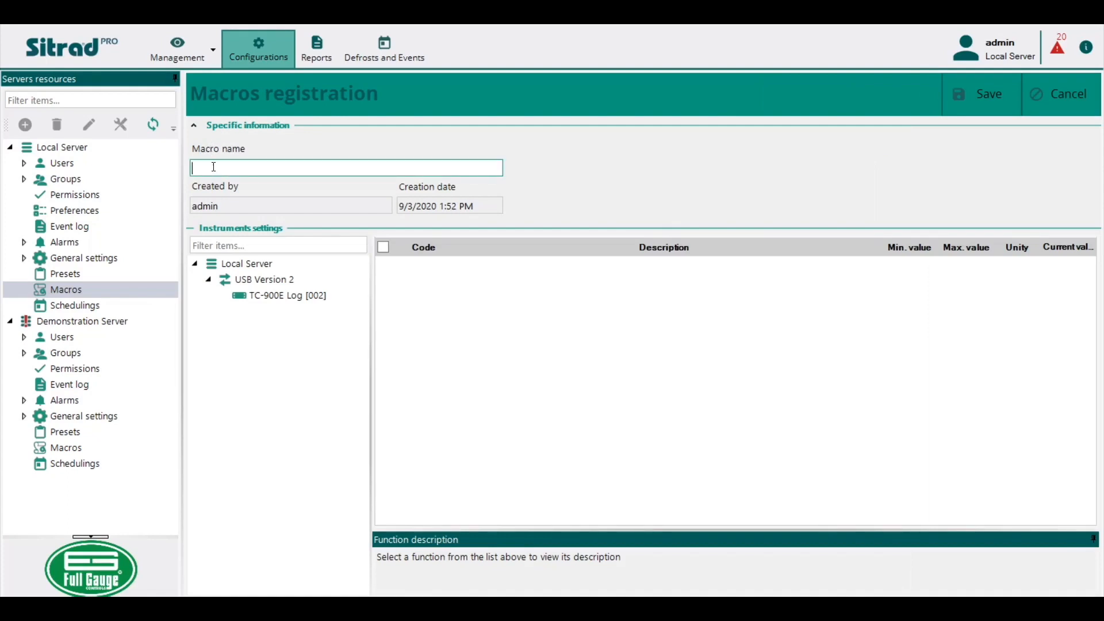
text(macro T)
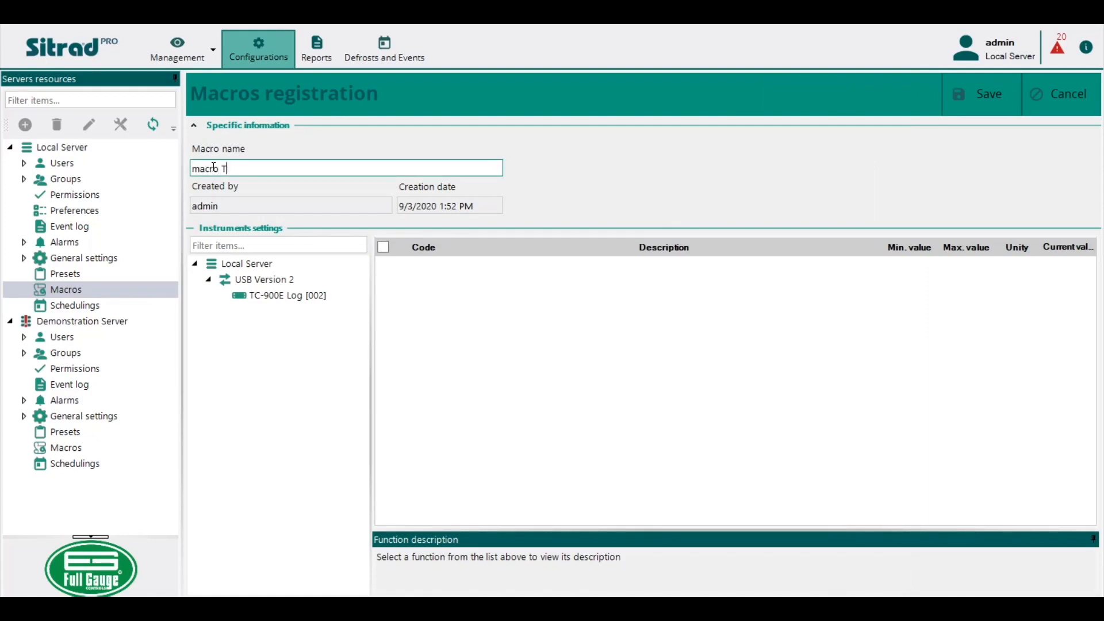
- Load TC-900E Log functions, set F06 to 70, and save the macro
click(287, 295)
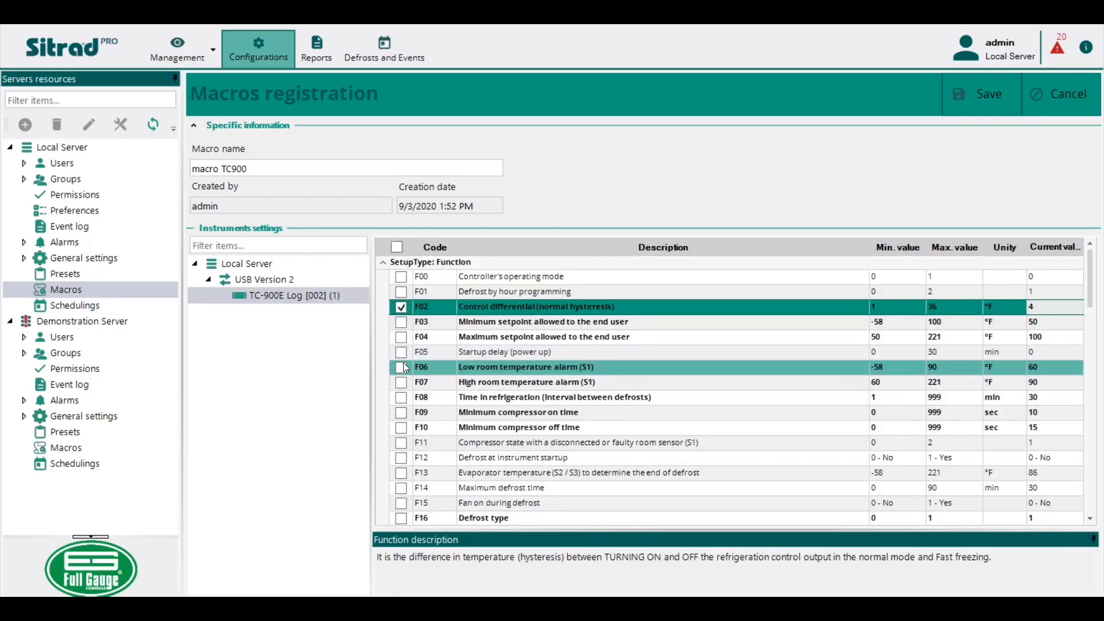
click(401, 367)
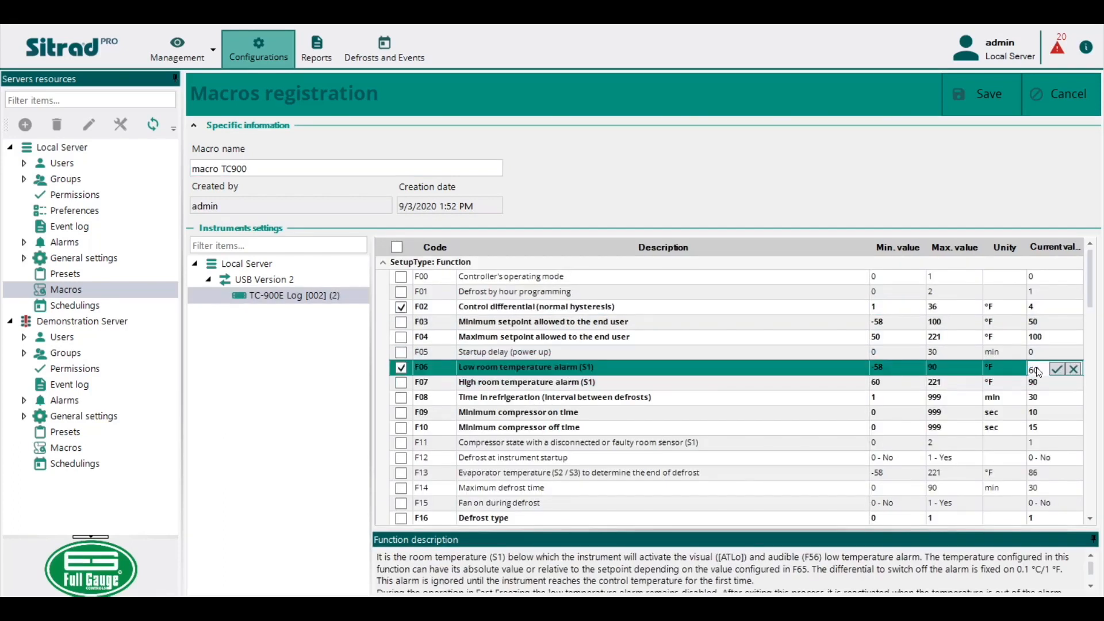
text(70)
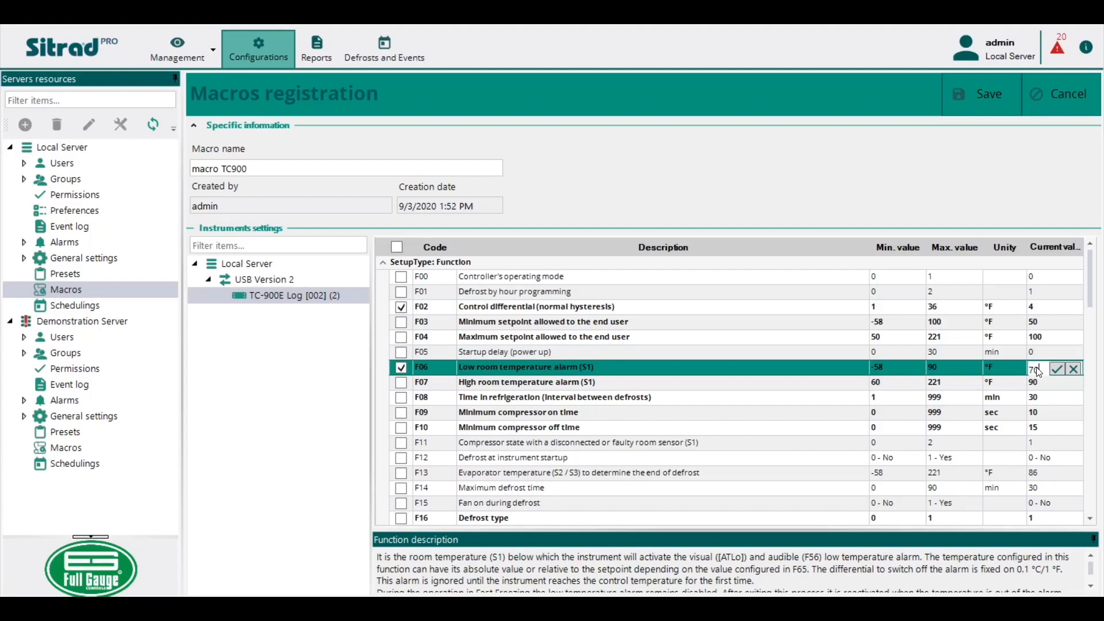
click(1057, 369)
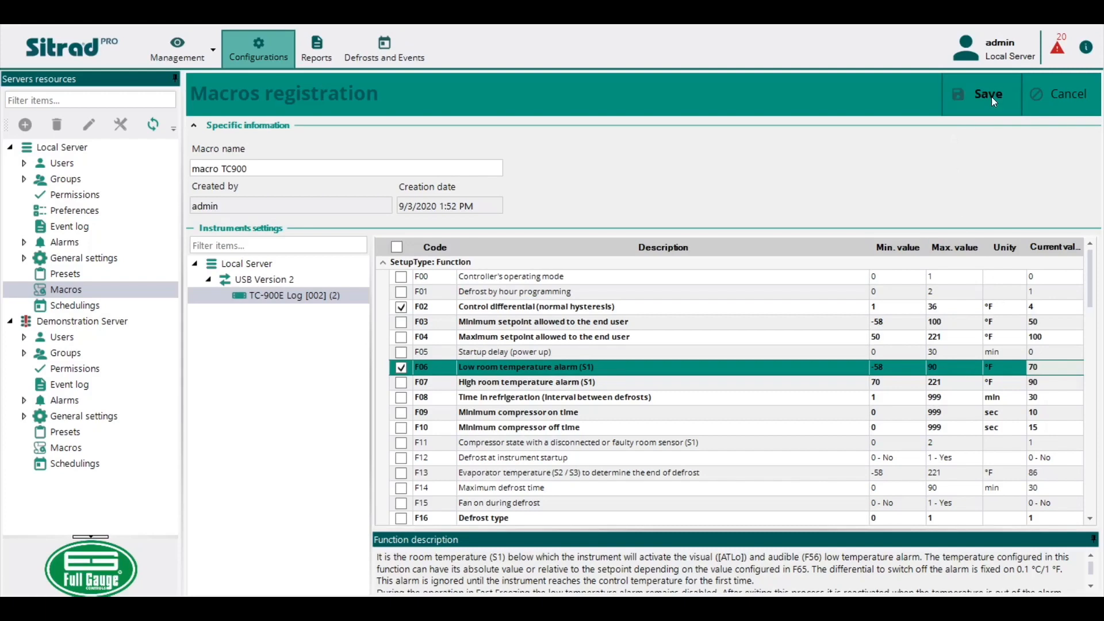
click(988, 94)
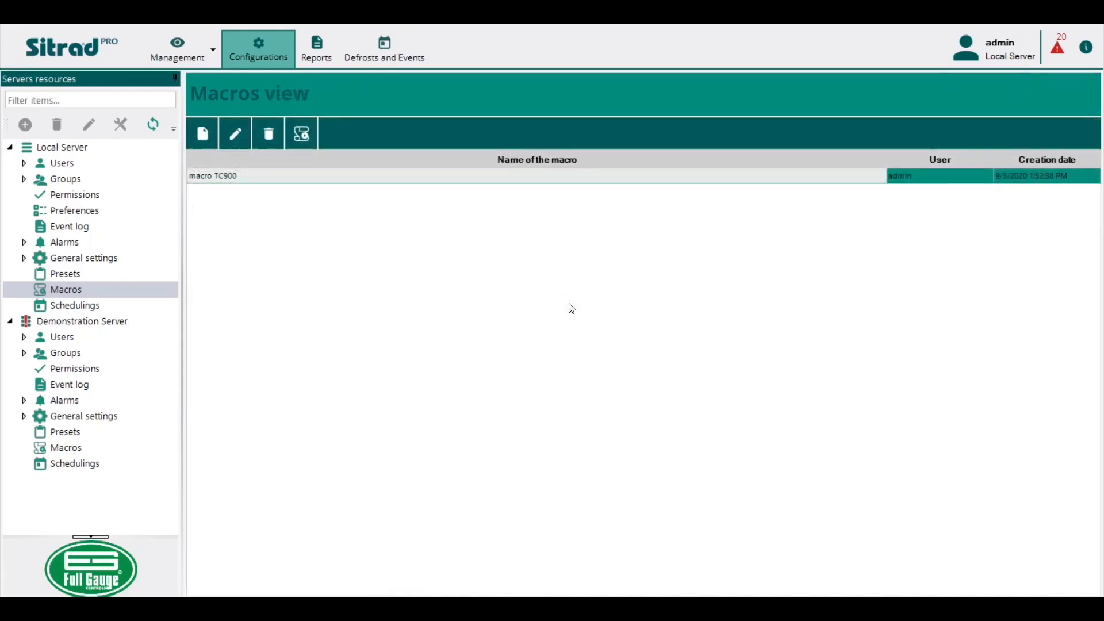
- Show the Schedulings calendar and its new scheduling options menu
click(258, 49)
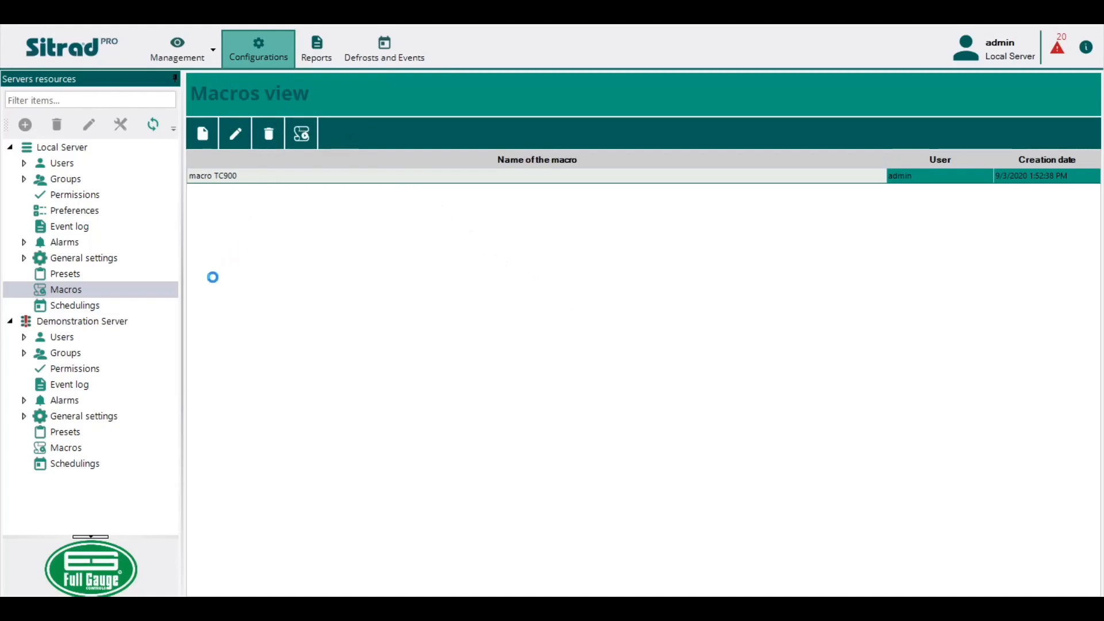
click(74, 304)
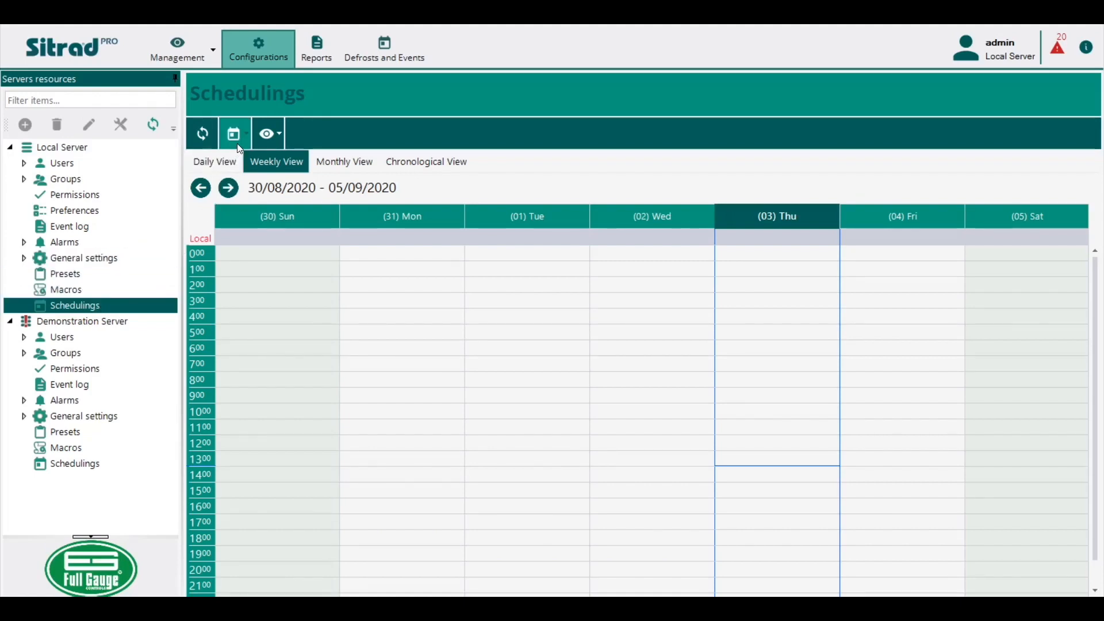
click(234, 134)
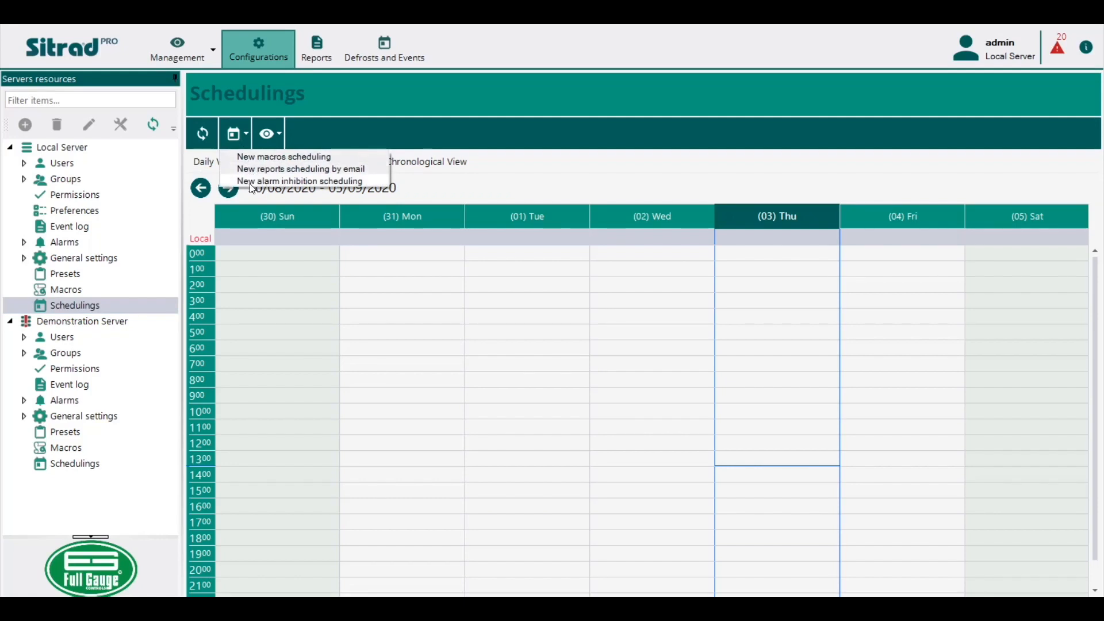
- Create macro scheduling 'Macro TC900' of type Macro scheduling that runs macro TC900
click(283, 156)
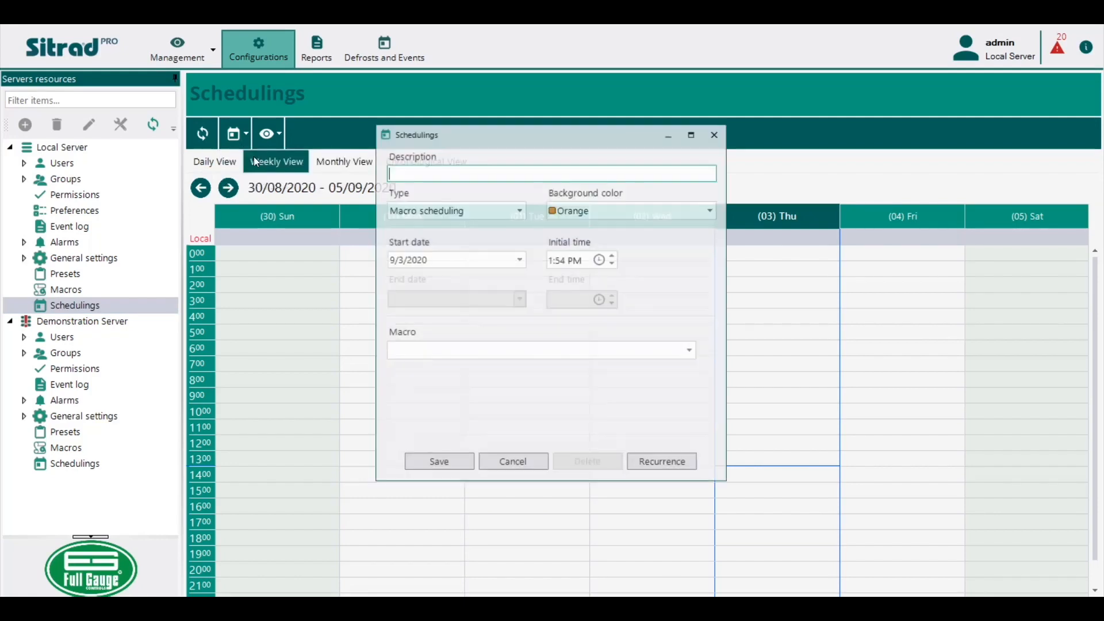
text(M)
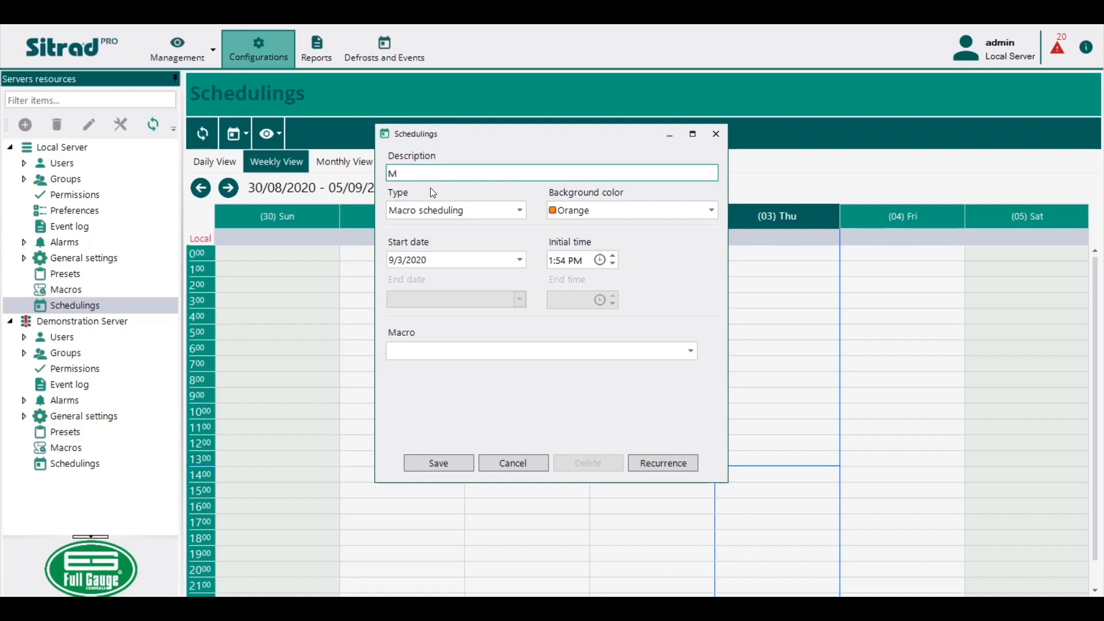
text(acro TC90)
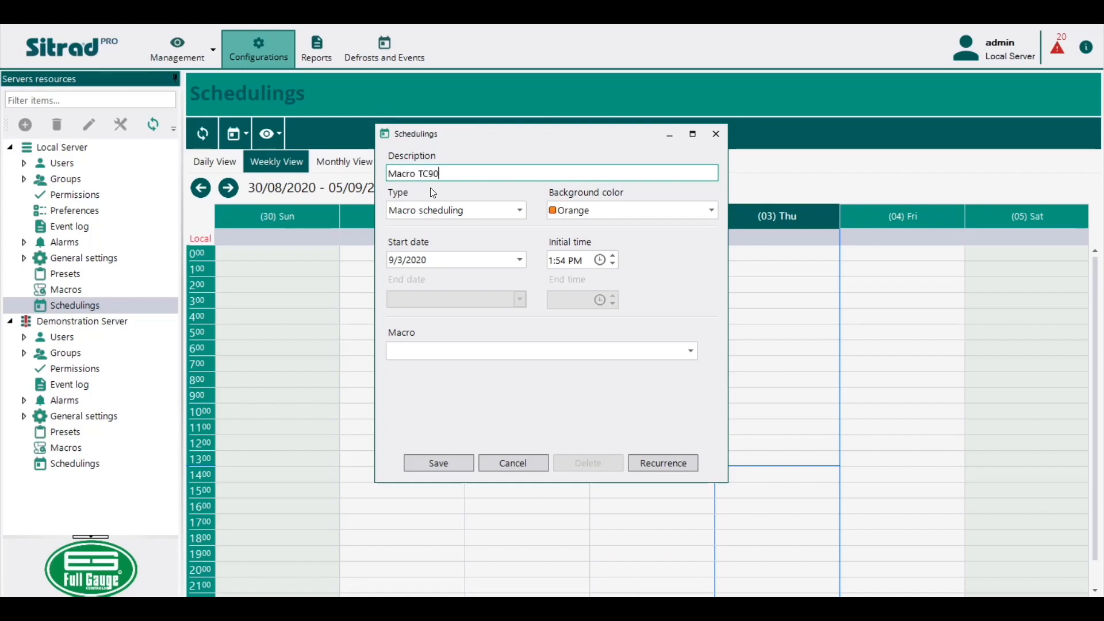
text(0)
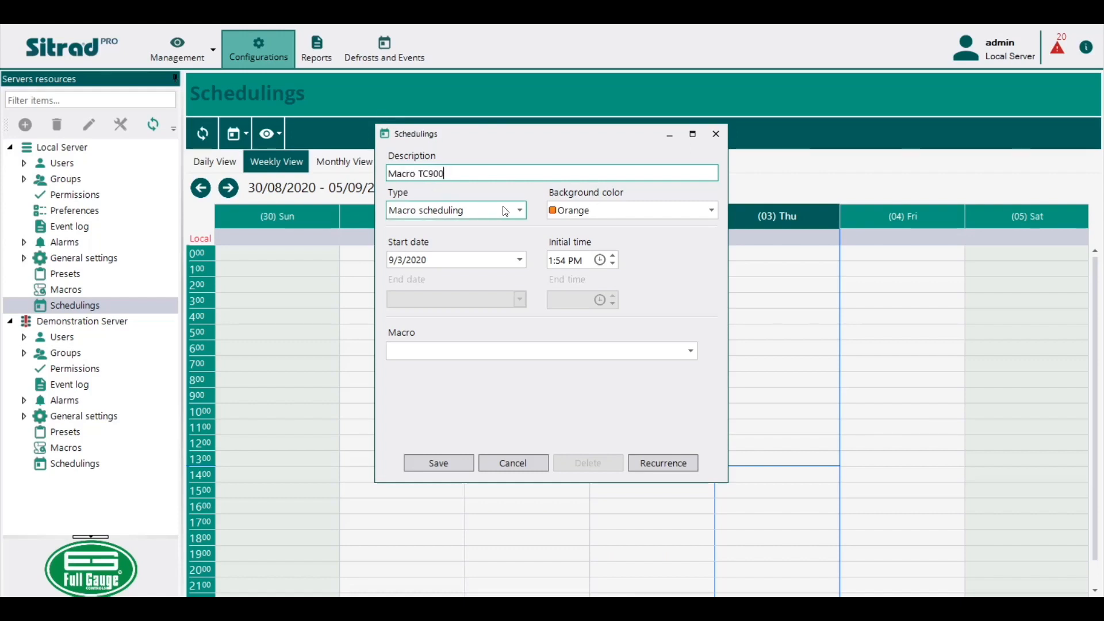
click(519, 210)
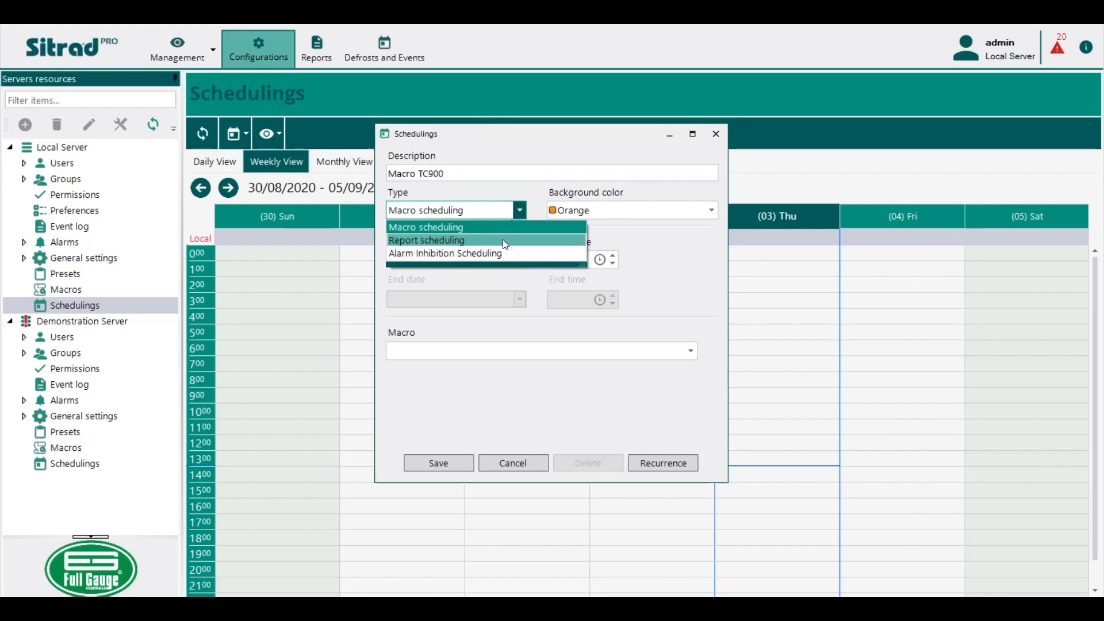
click(425, 226)
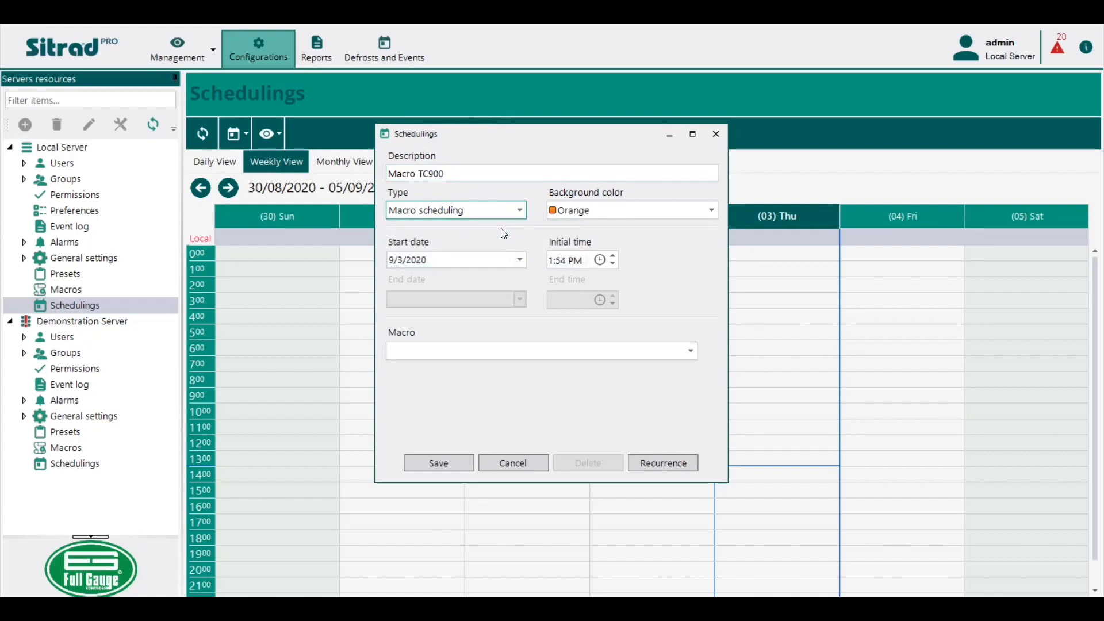
click(571, 260)
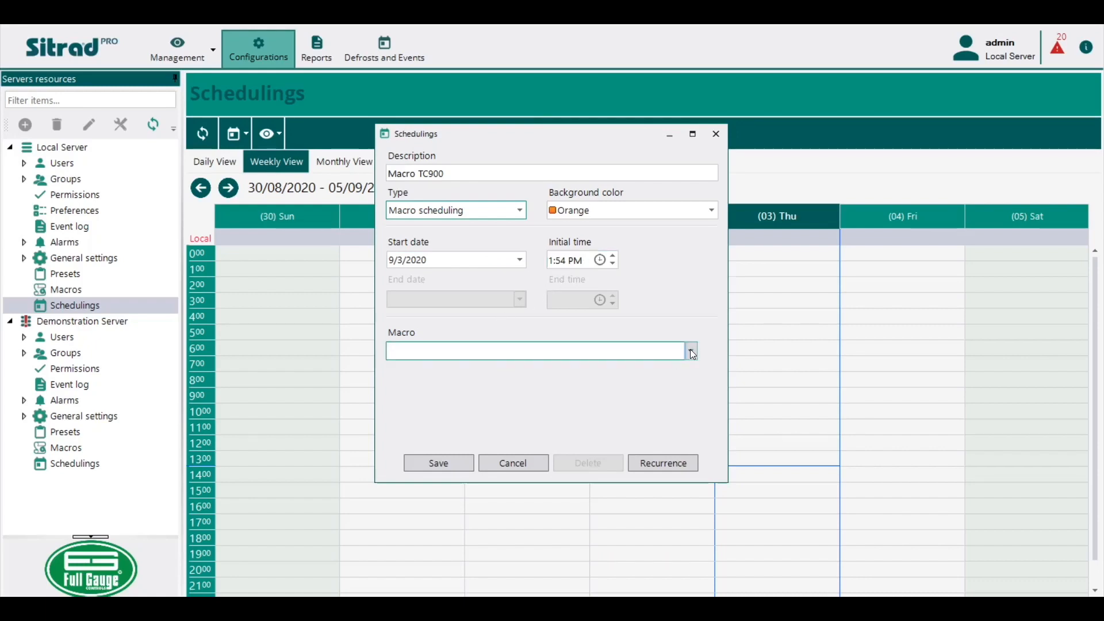
click(689, 350)
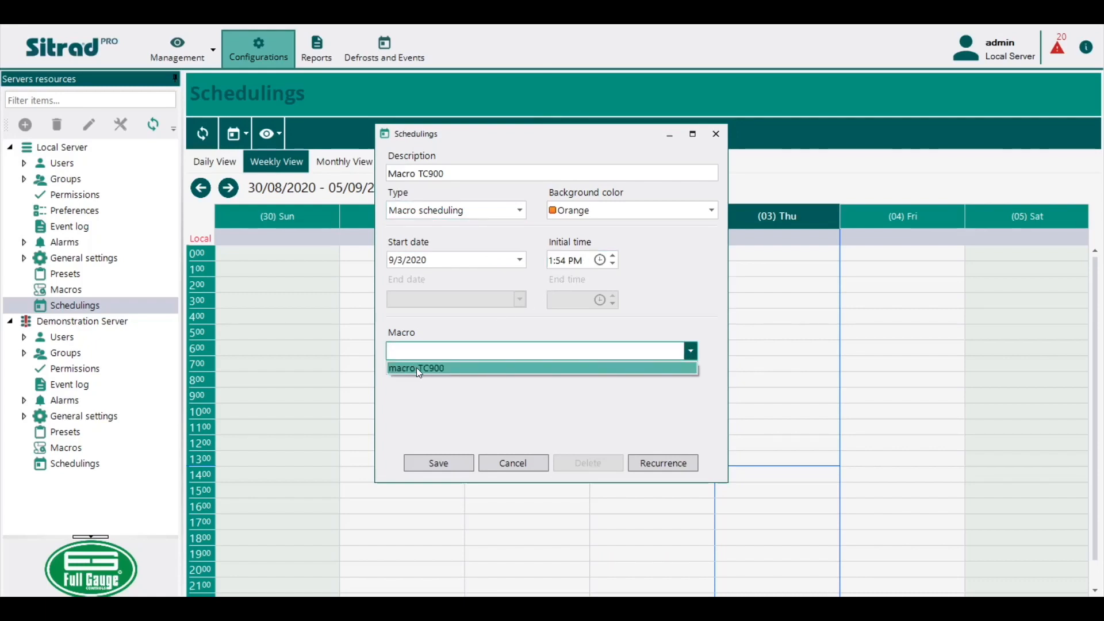
click(417, 368)
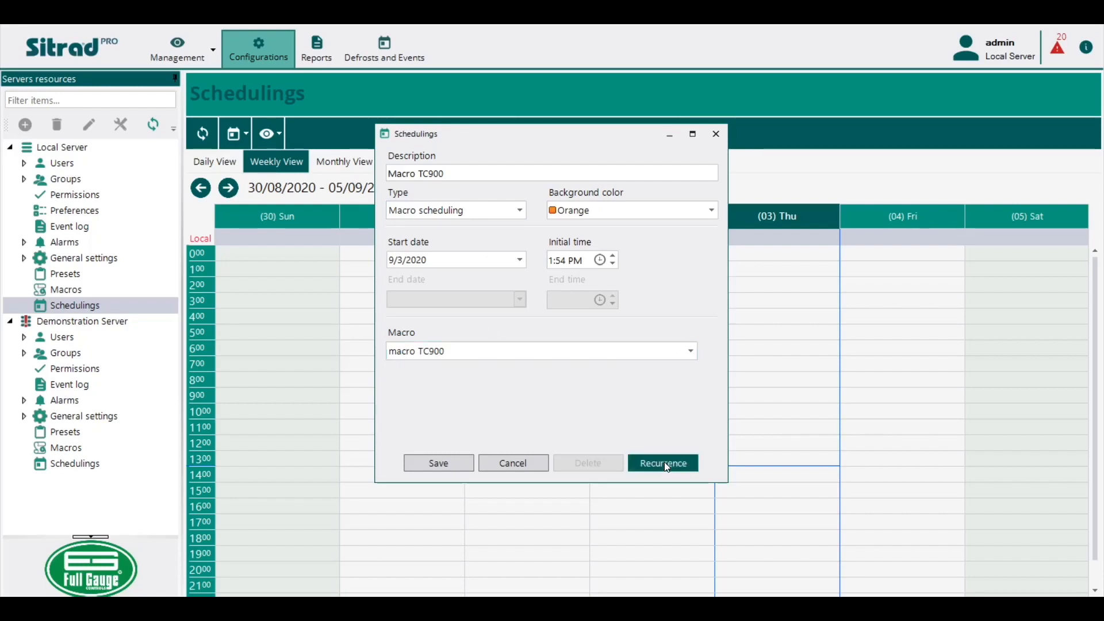
- Set the scheduling's recurrence to daily, every 3 days, and confirm
click(662, 464)
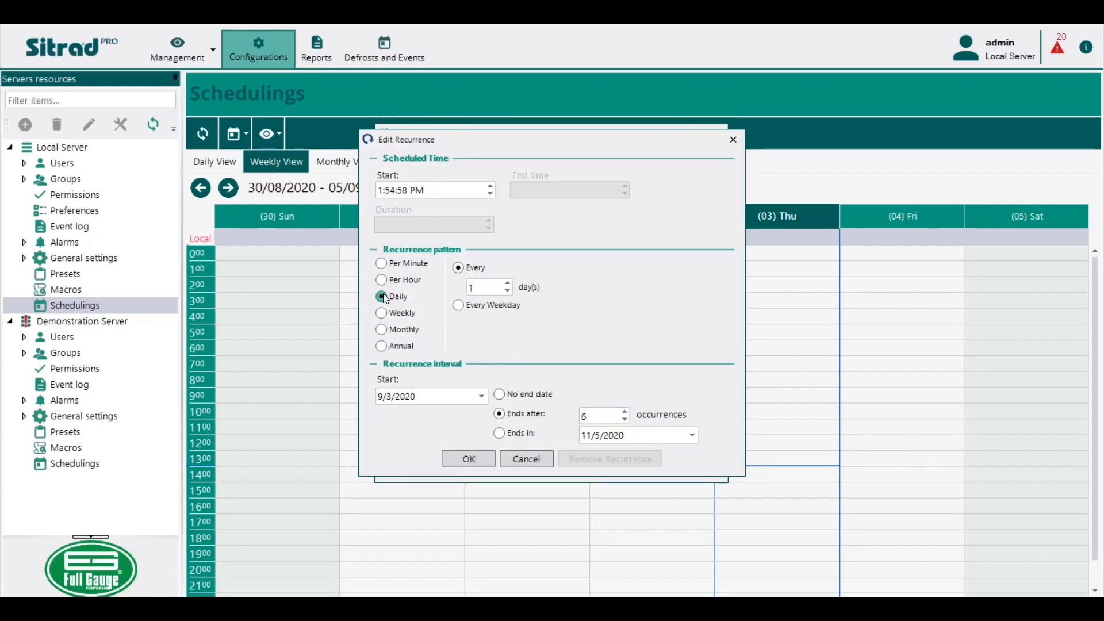
click(508, 284)
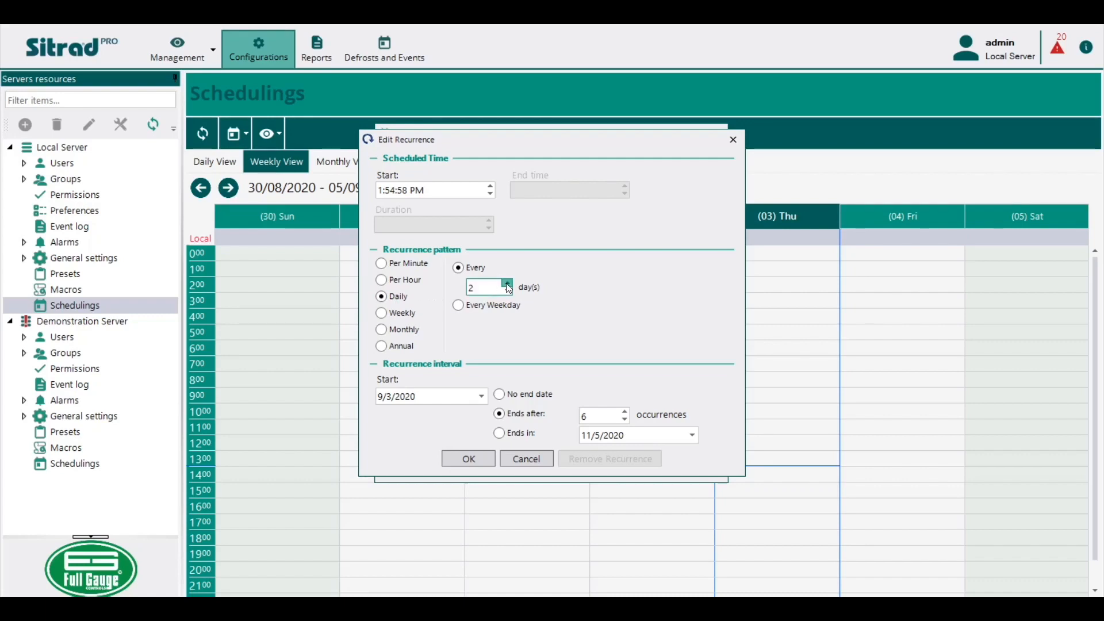
click(506, 284)
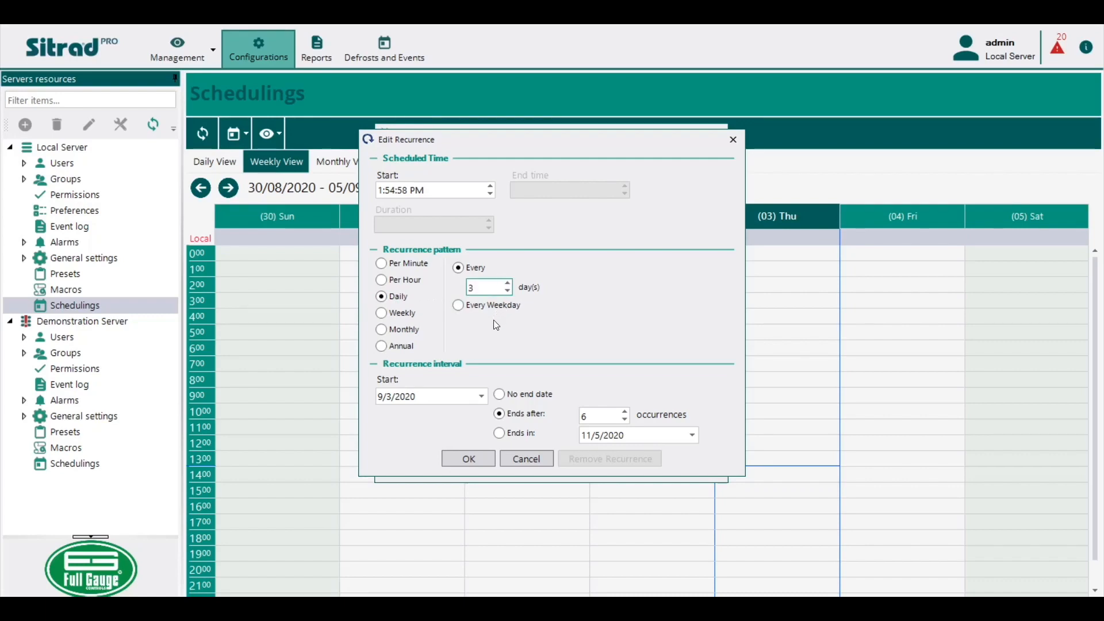
mouse_move(468, 459)
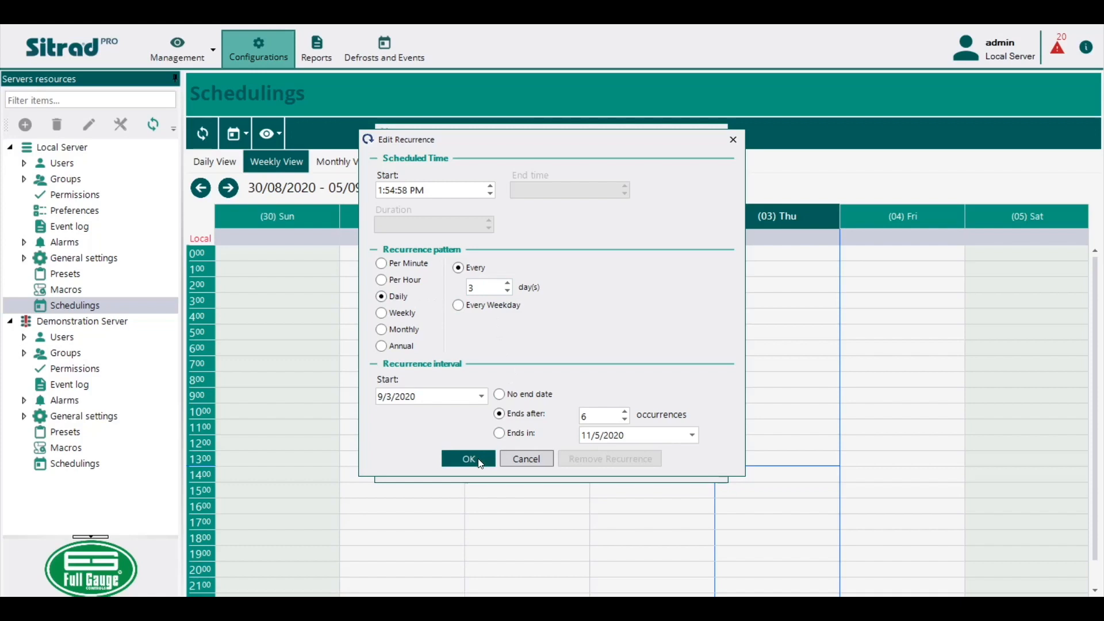
click(467, 459)
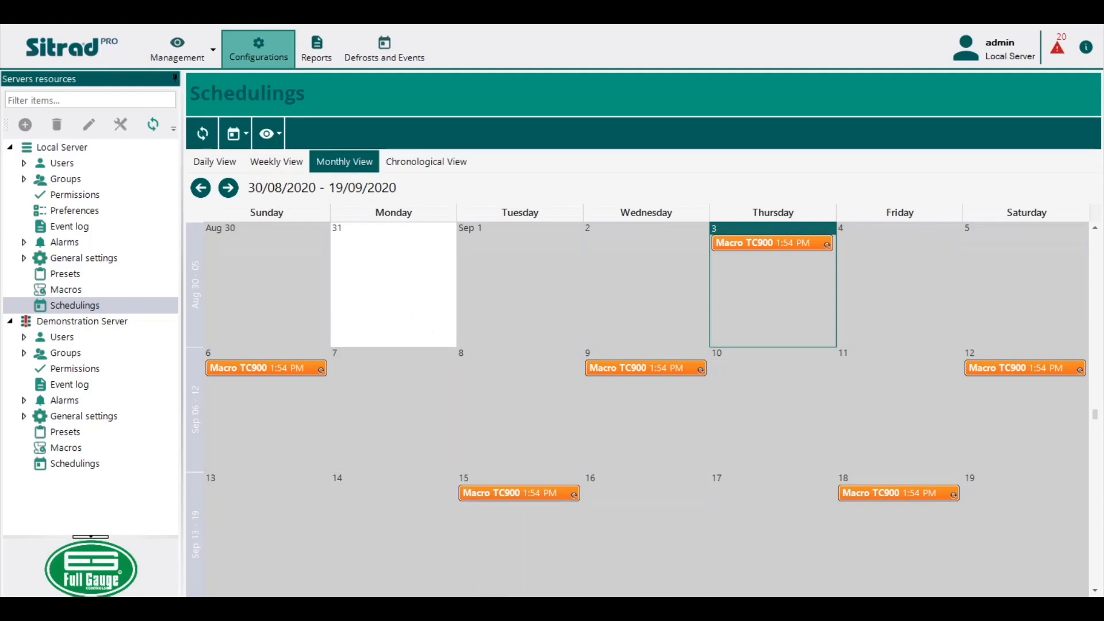
- Leave the calendar and show the Local Server's Event log from the resources tree
click(258, 49)
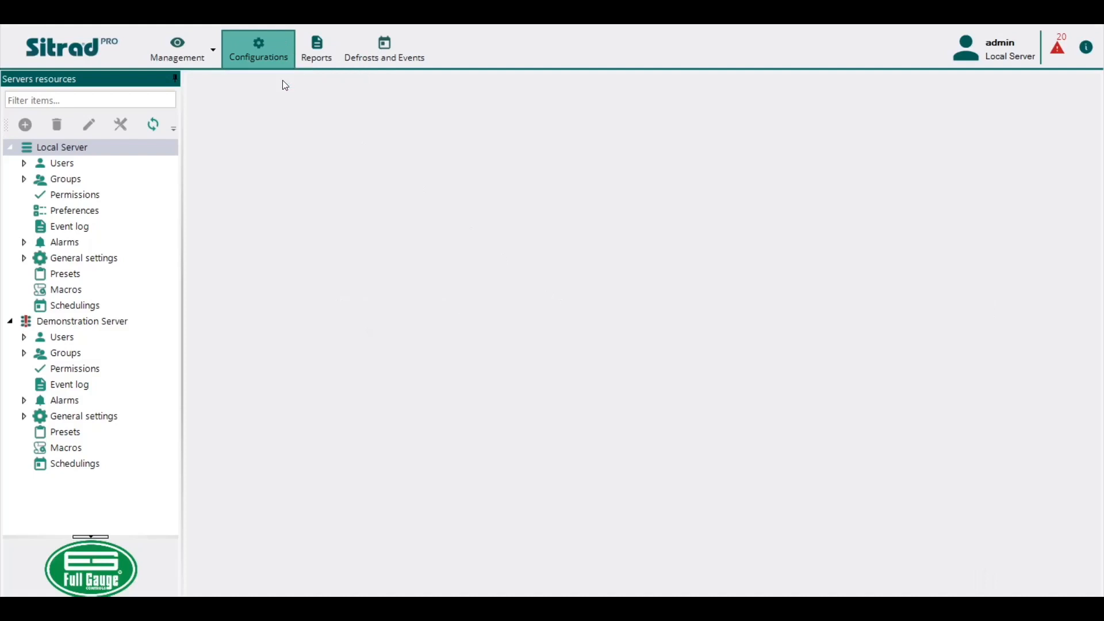
mouse_move(247, 251)
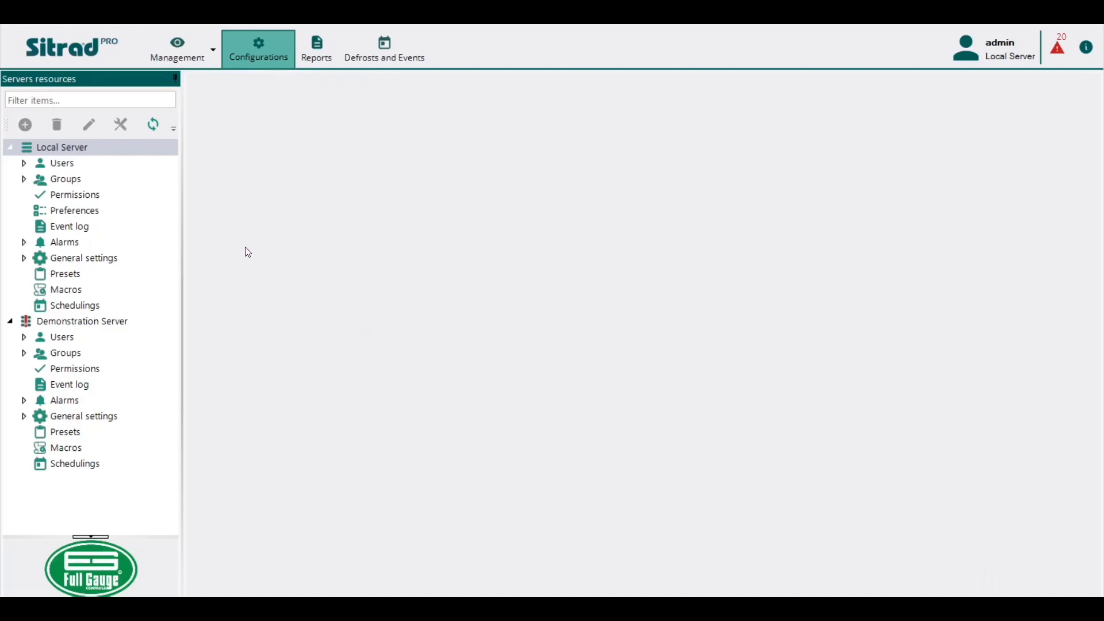
click(69, 226)
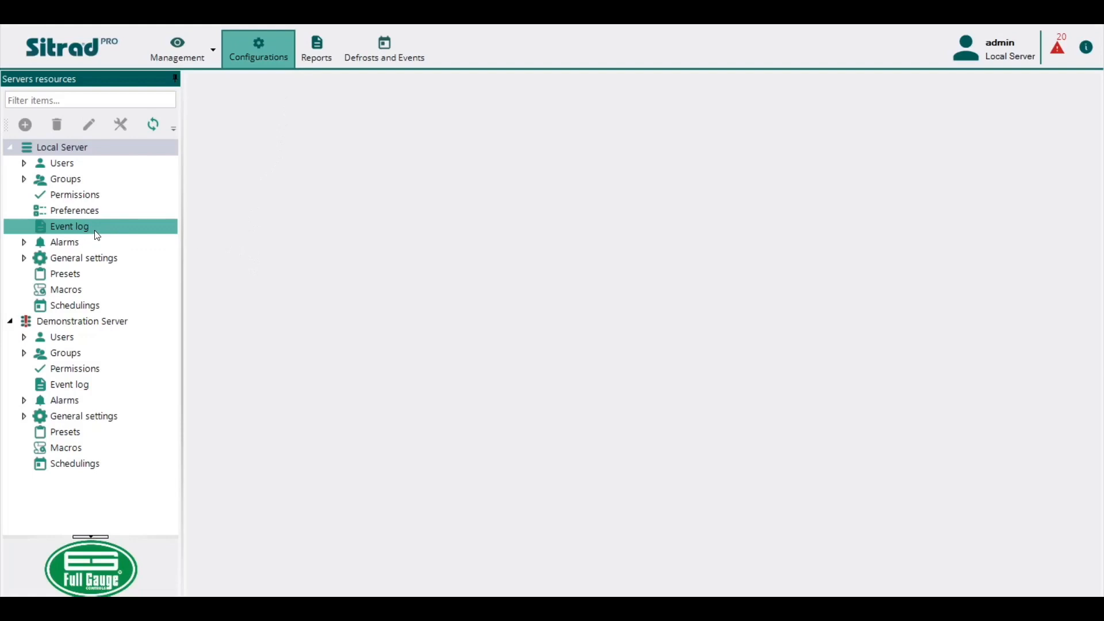
click(69, 226)
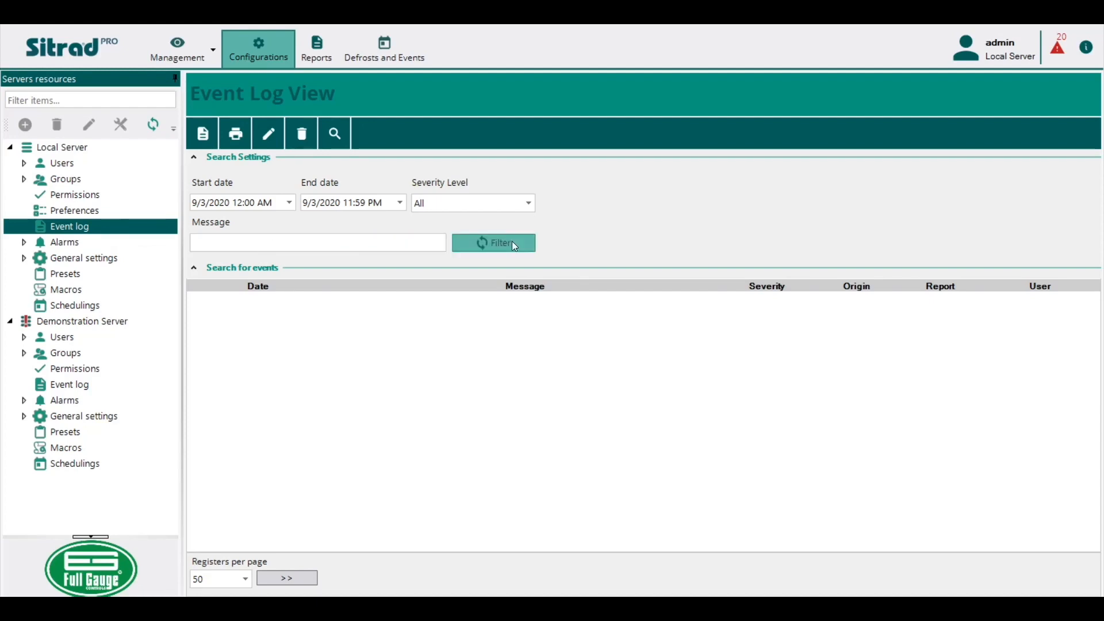
- Filter the 9/3/2020 event log by message text 'user', showing five matching events
click(493, 243)
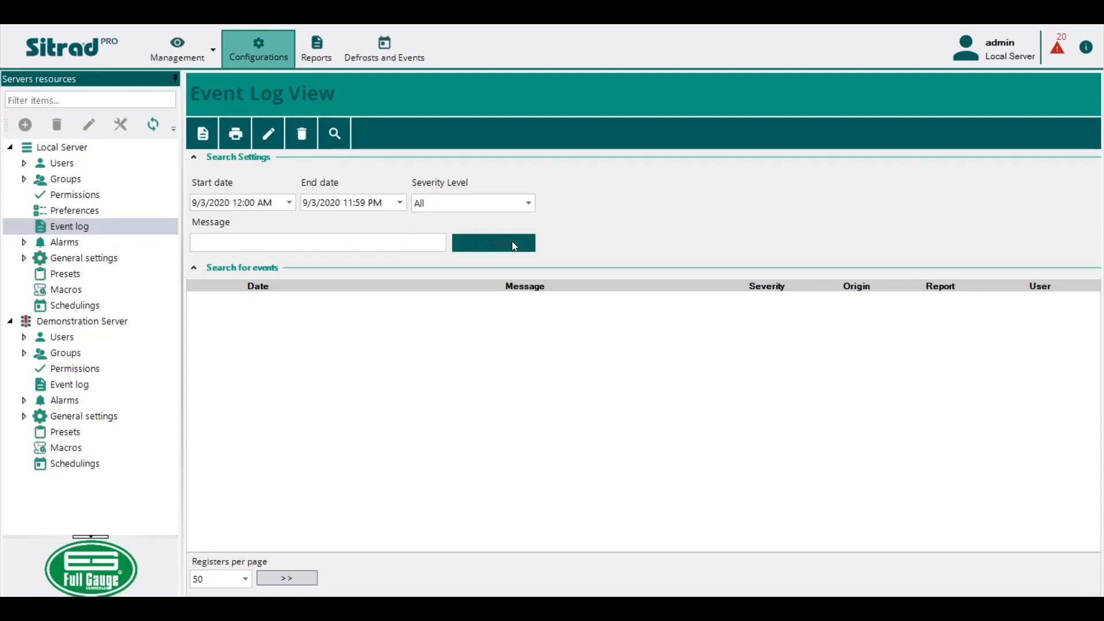
click(493, 242)
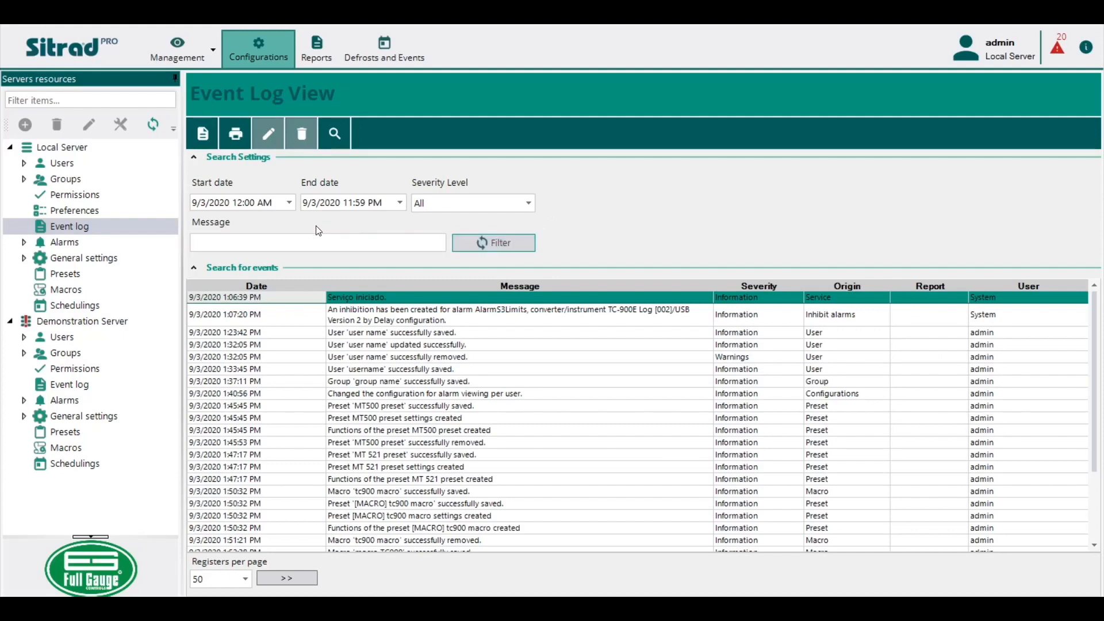
click(317, 242)
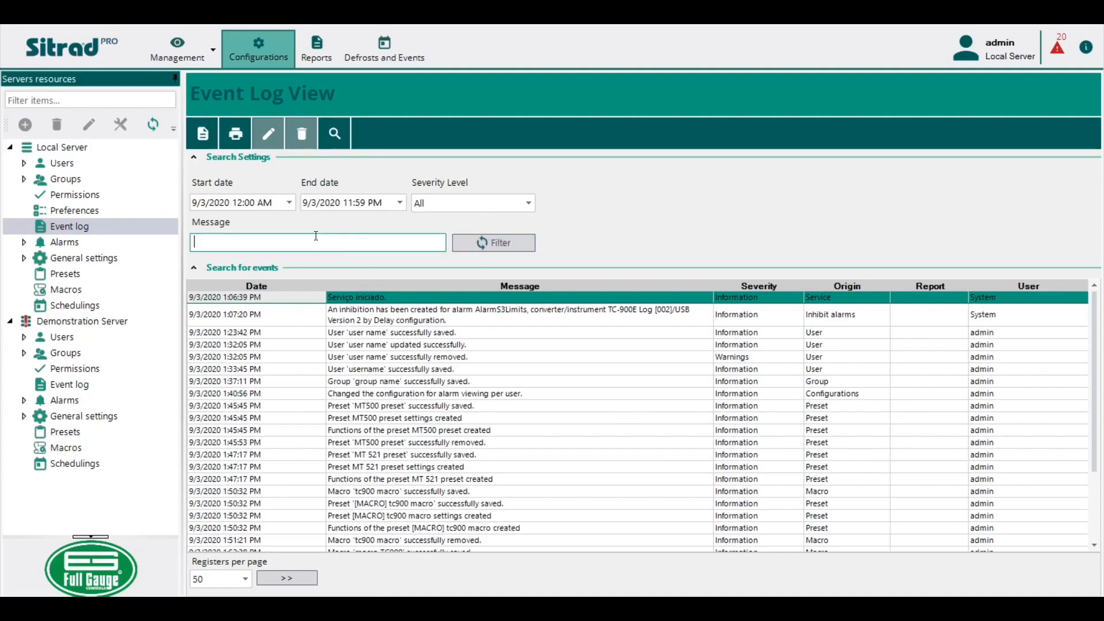
text(user)
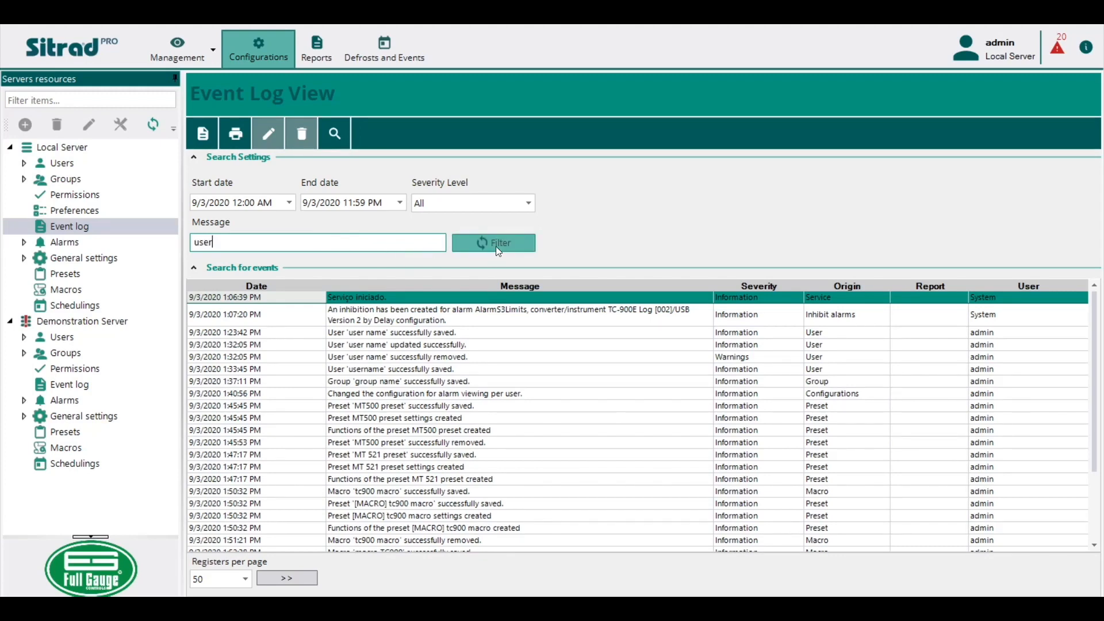
click(494, 243)
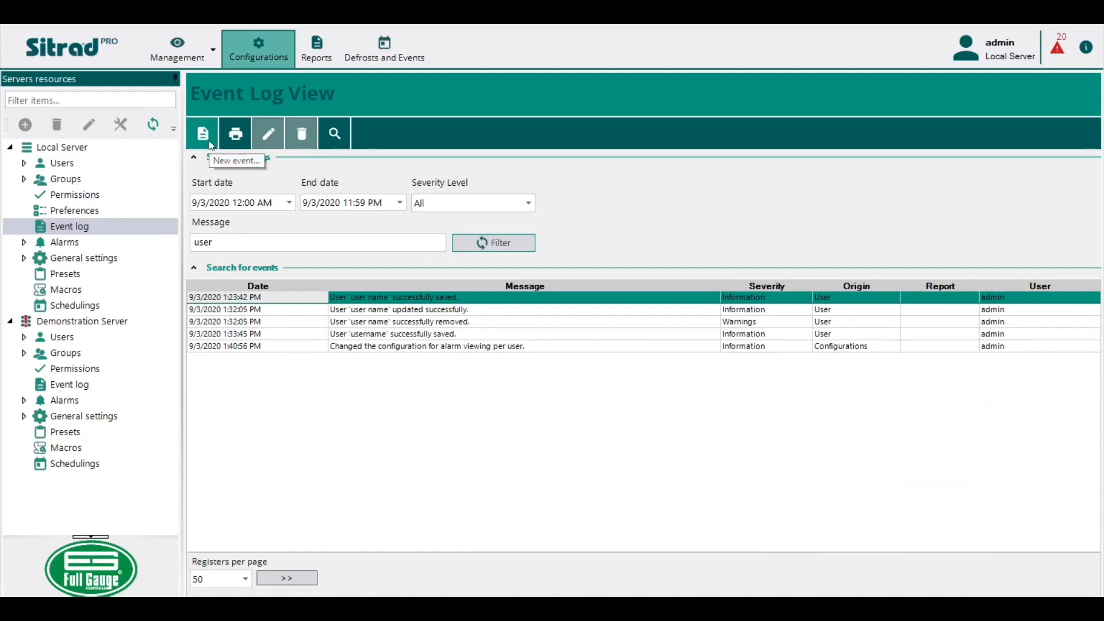
- Start a new manual event for 9/3/2020 with message 'compressor pm done'
click(203, 134)
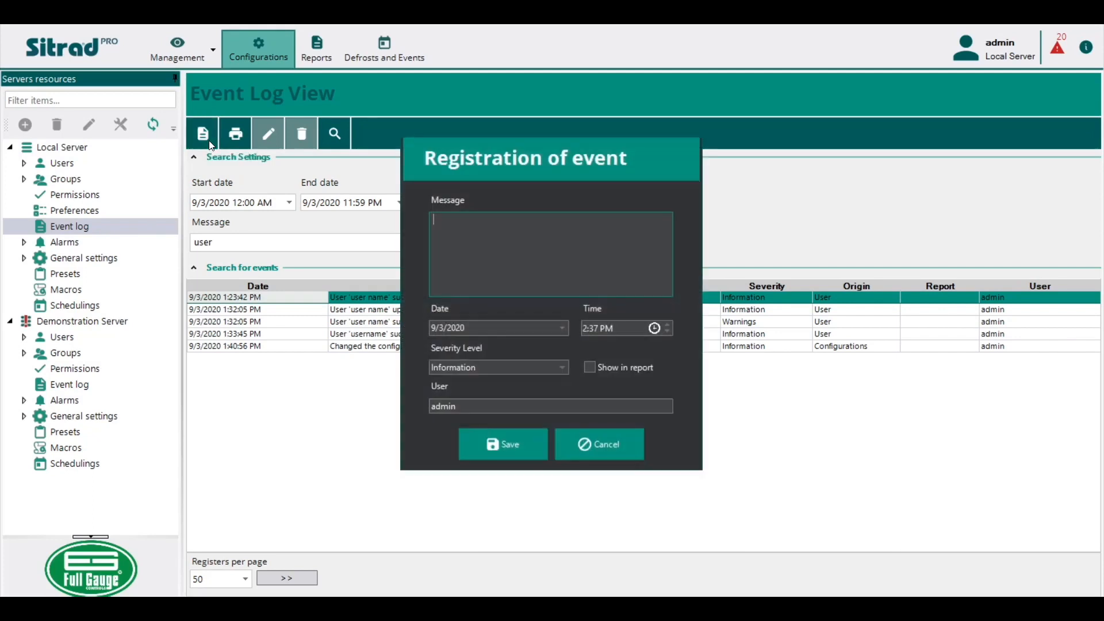
mouse_move(489, 272)
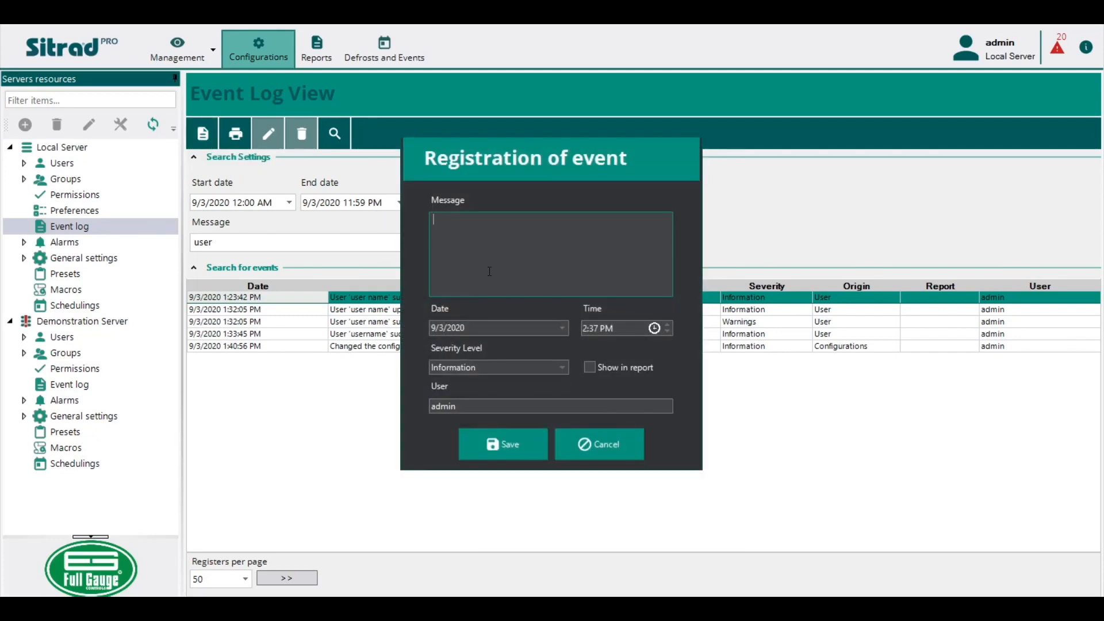
text(compressor)
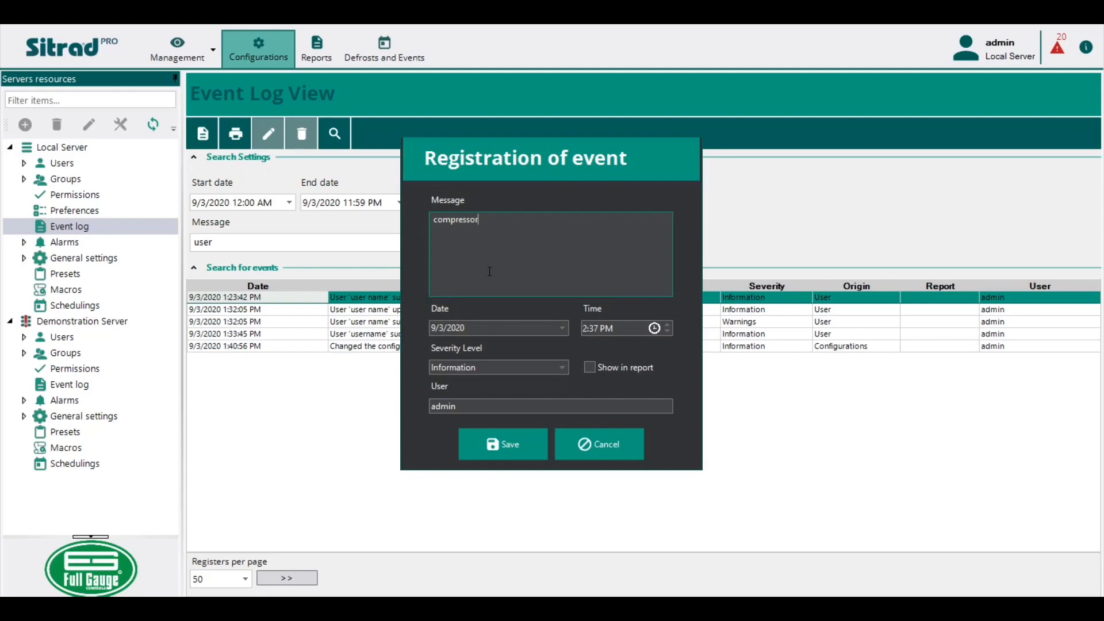
text(pm don)
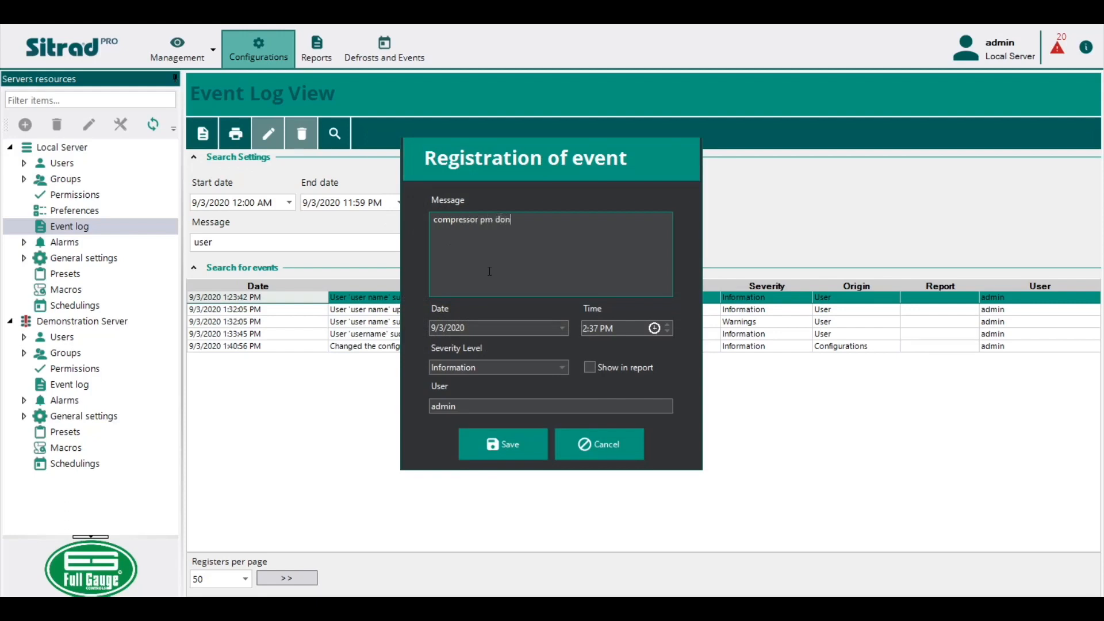
text(e)
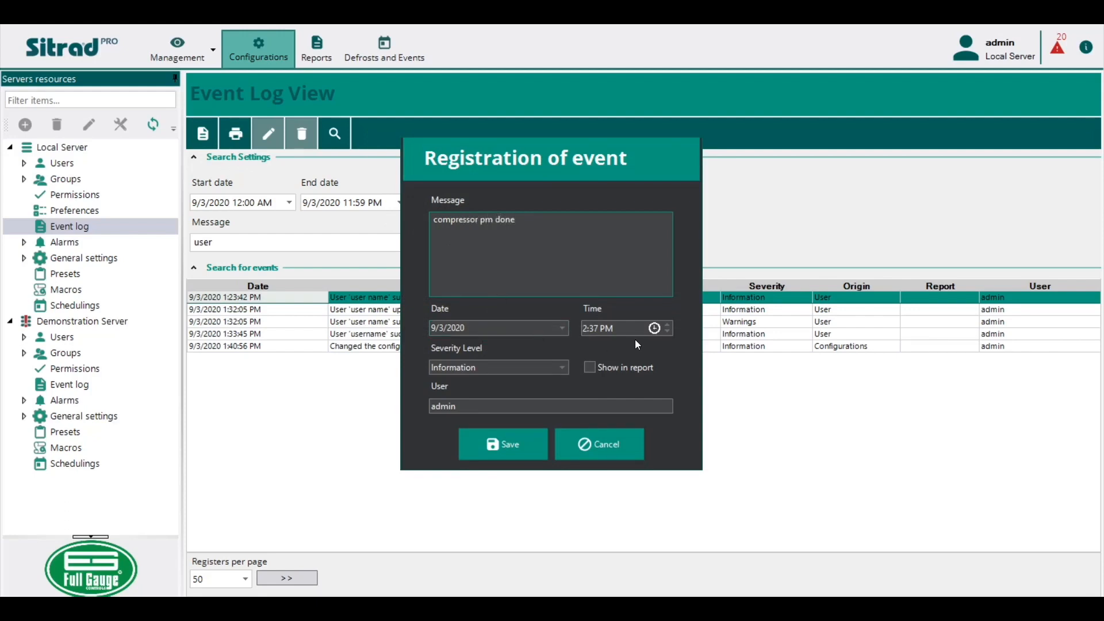